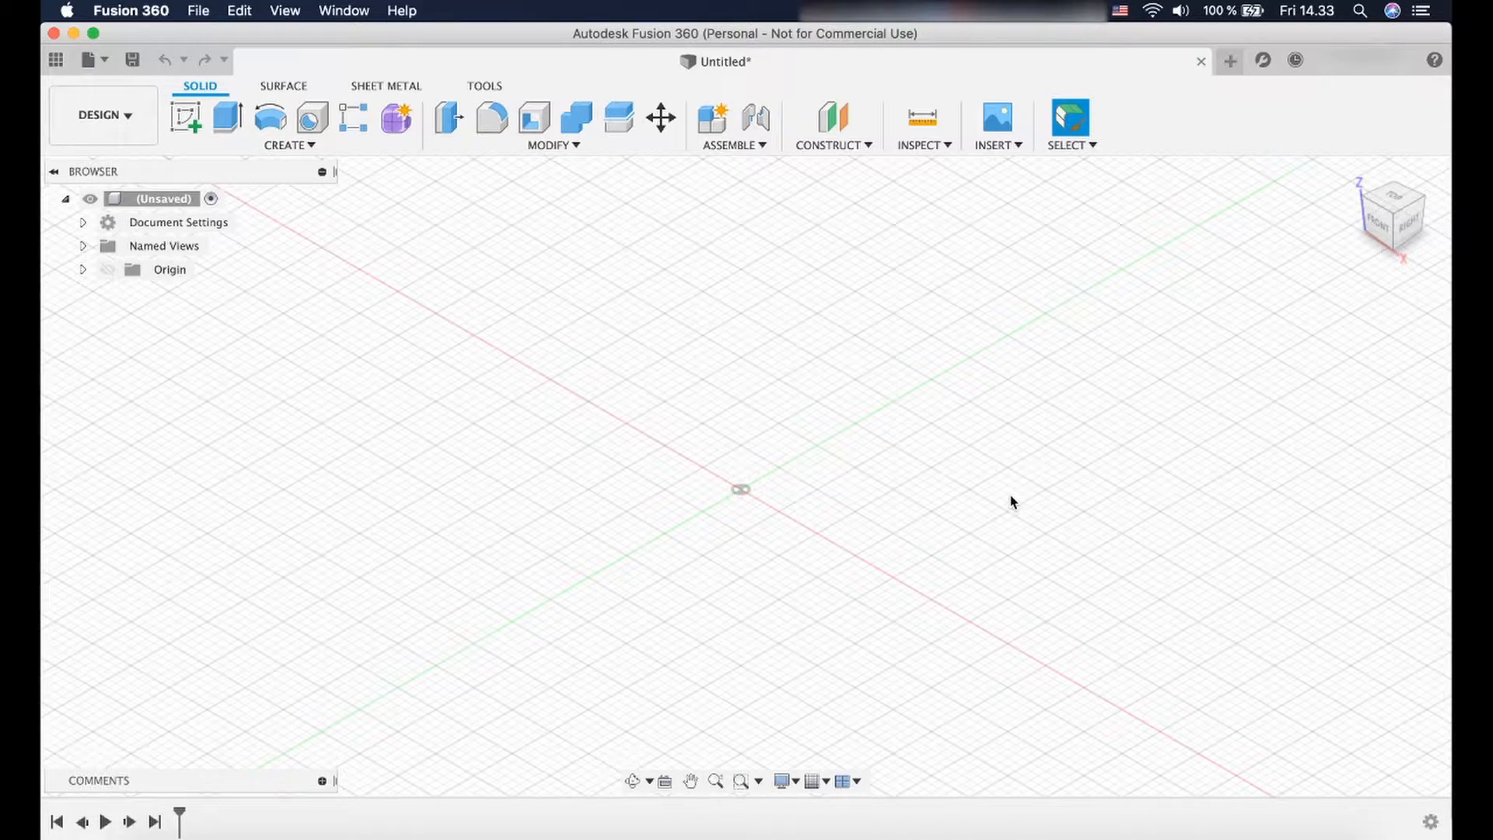
pyautogui.moveTo(998, 124)
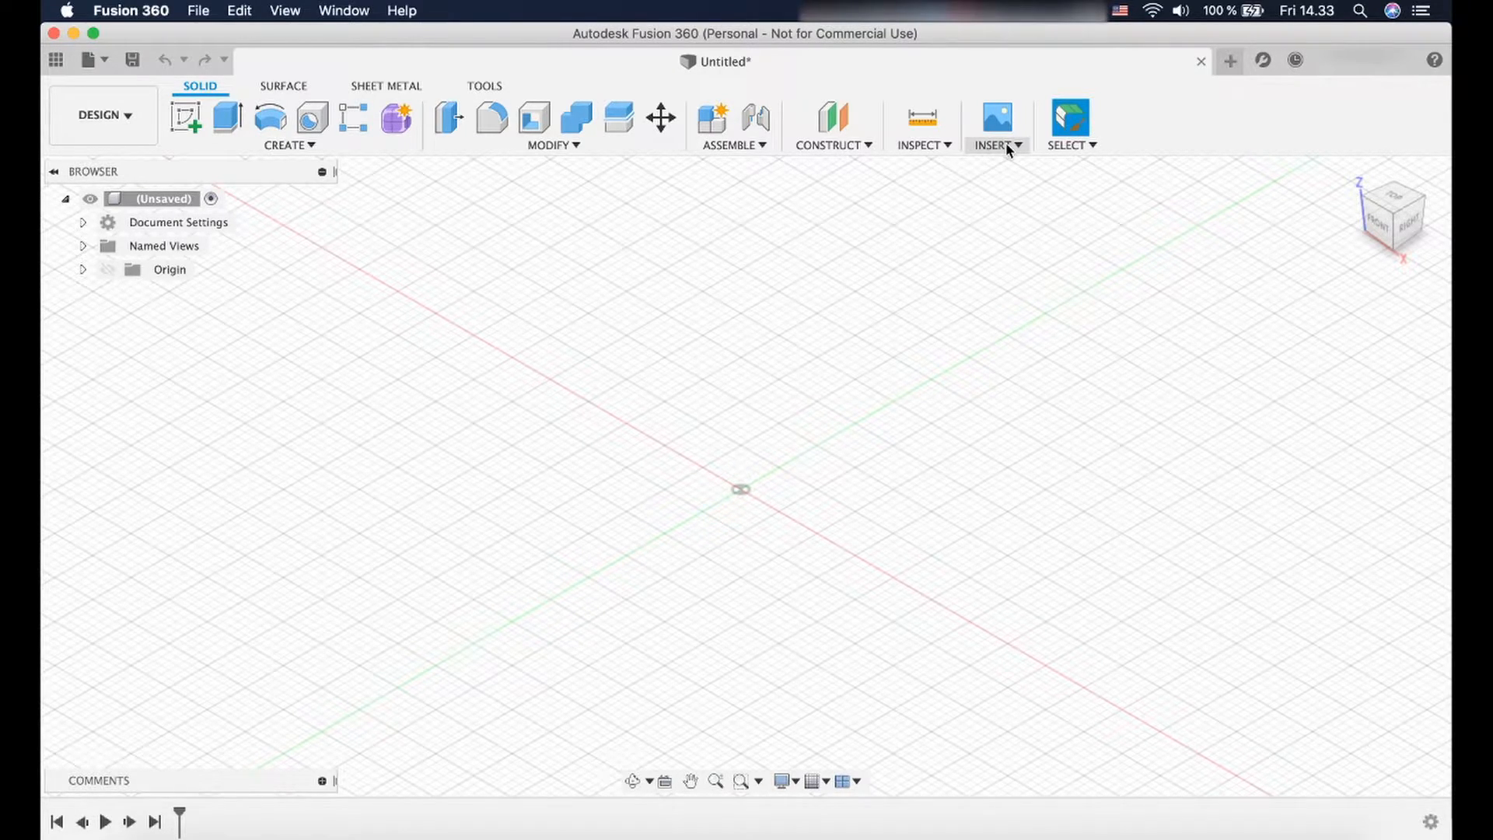
pyautogui.moveTo(131, 59)
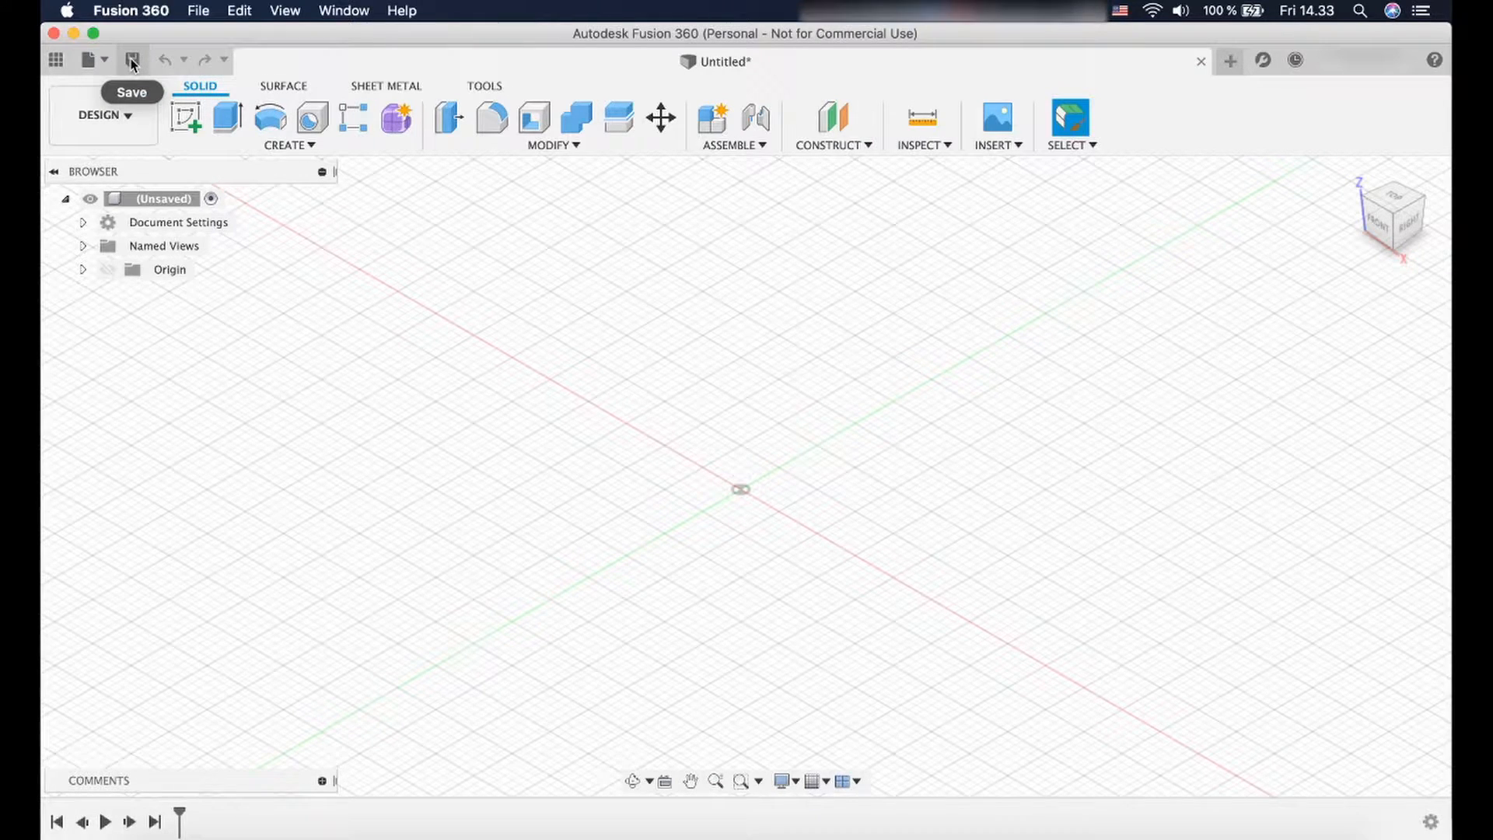
# Save the empty design as '3DatorRemix' in the Learn project.
pyautogui.click(132, 60)
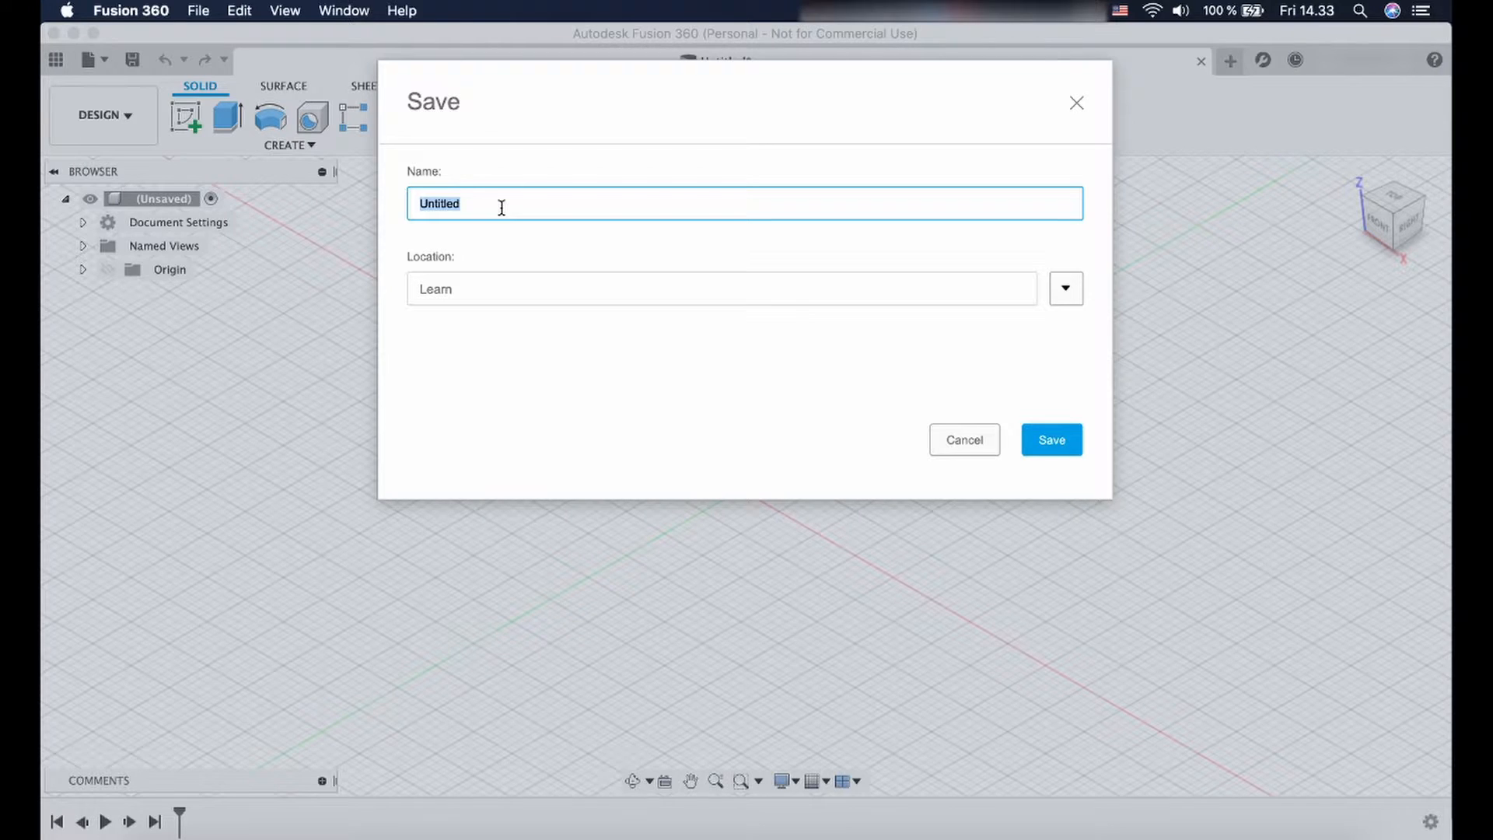
pyautogui.write('3')
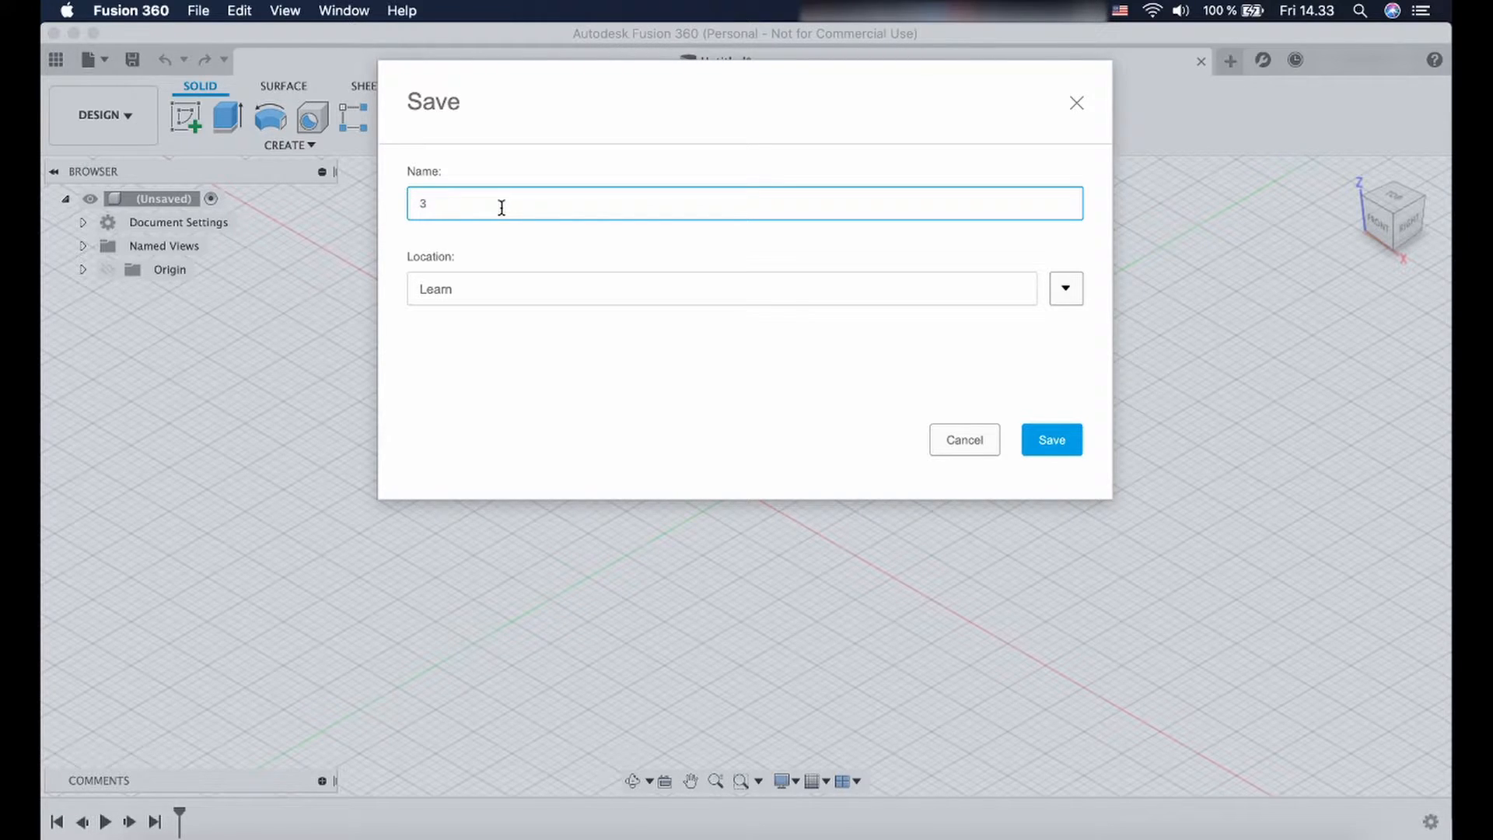
pyautogui.write('Dal')
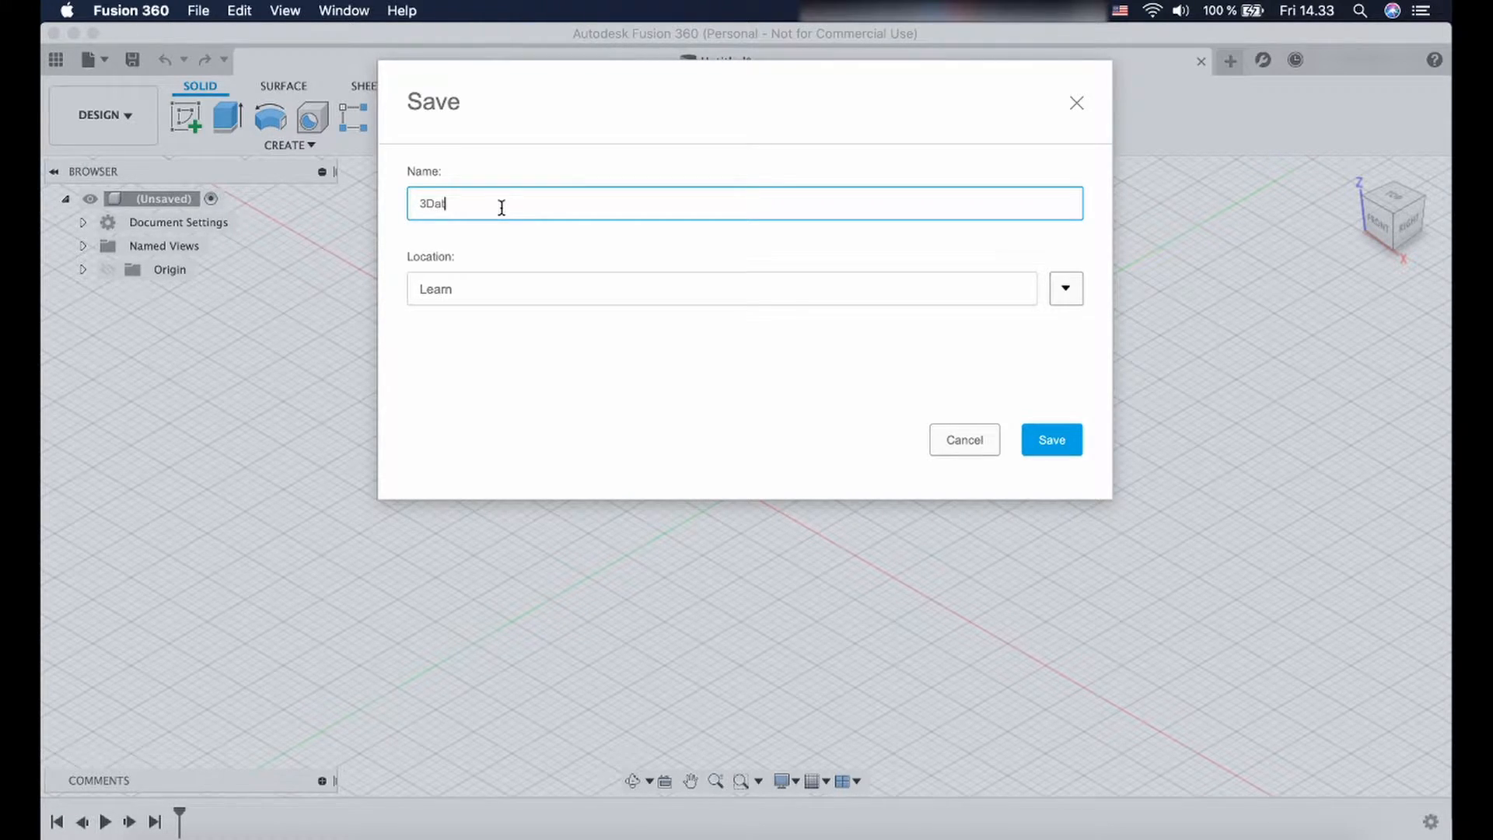
pyautogui.write('torRe')
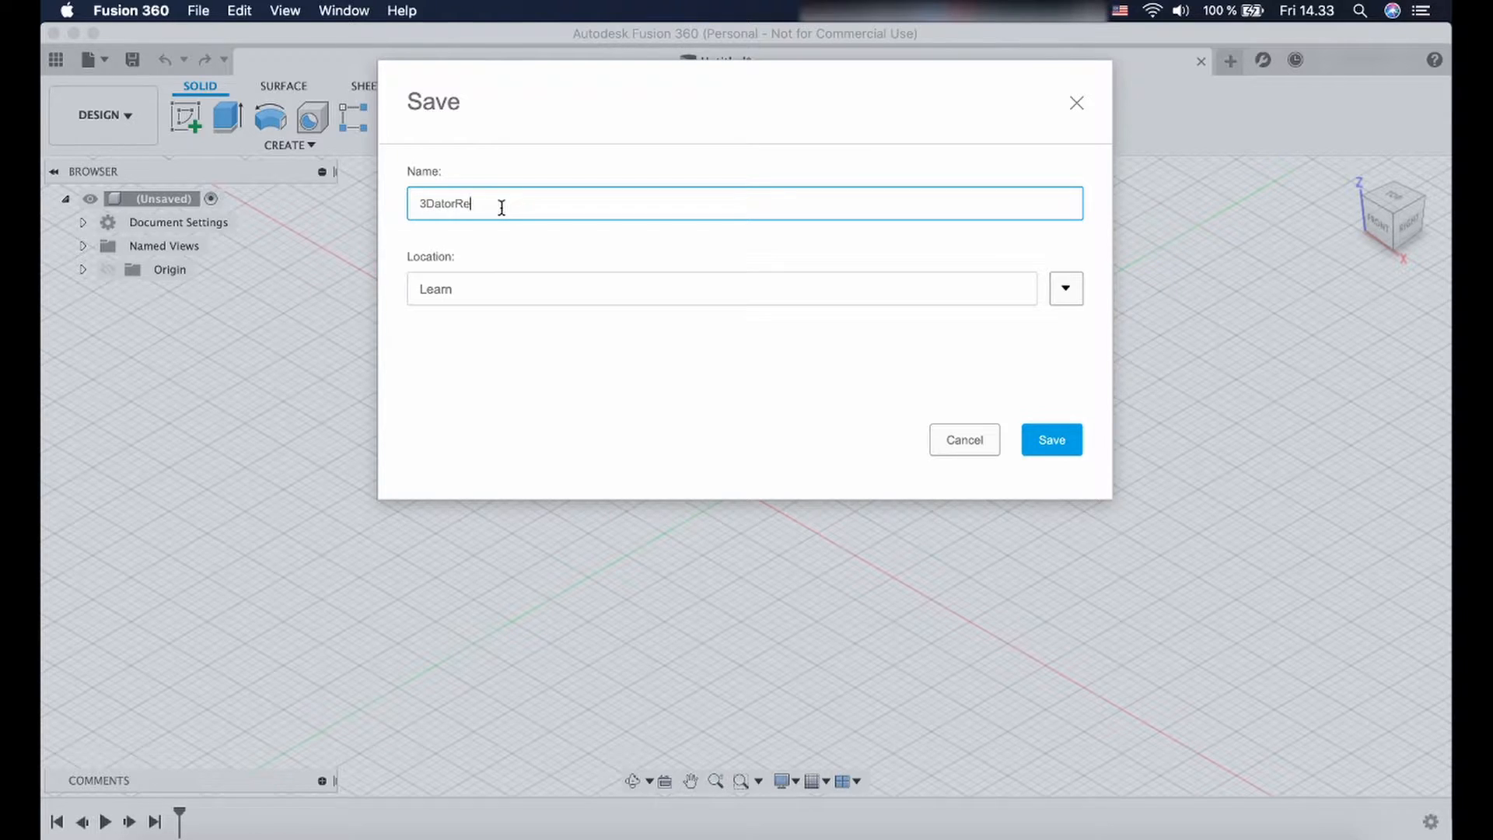
pyautogui.write('mix')
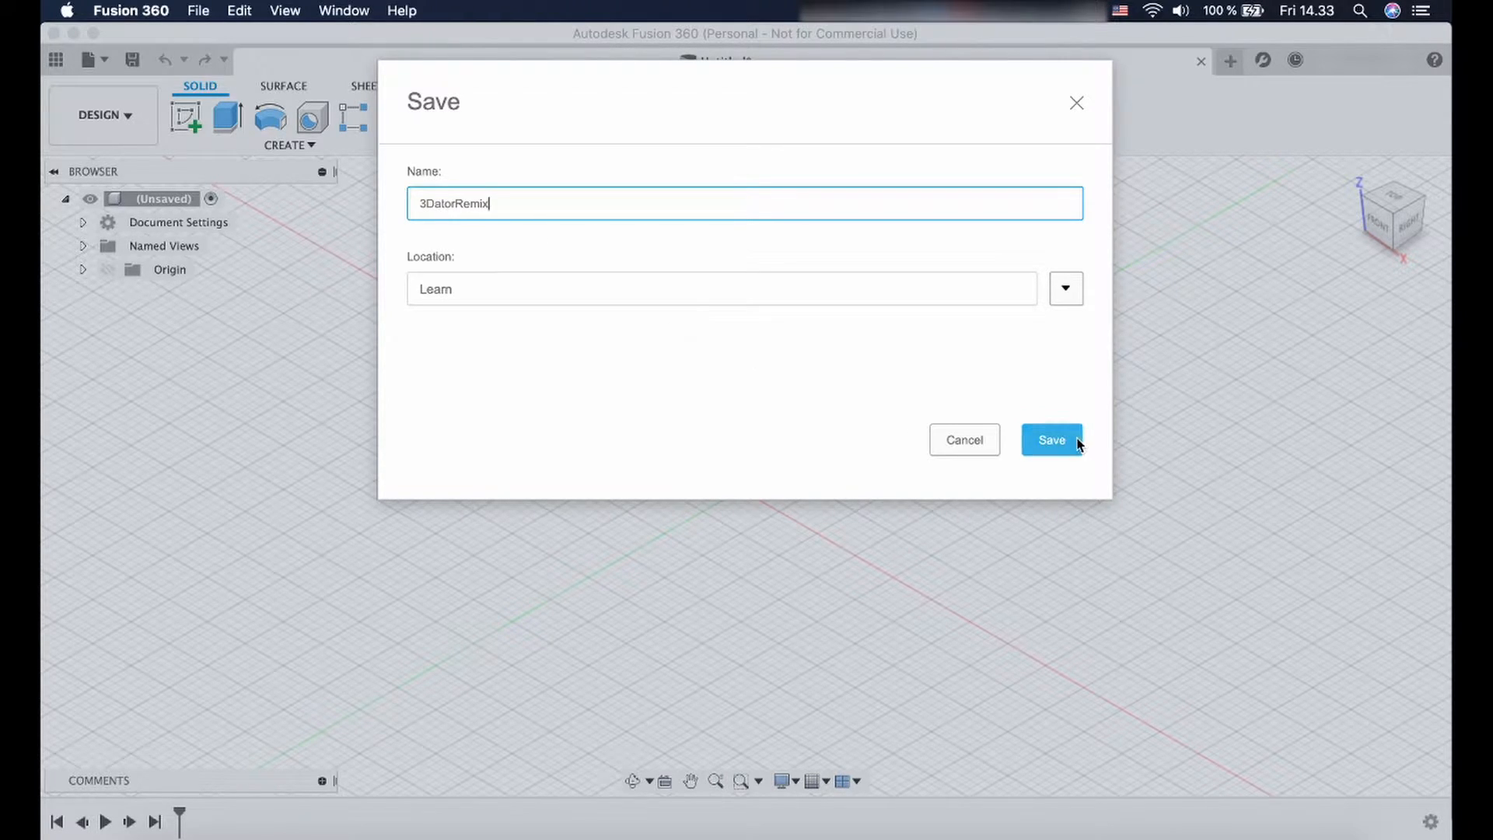
pyautogui.click(1052, 439)
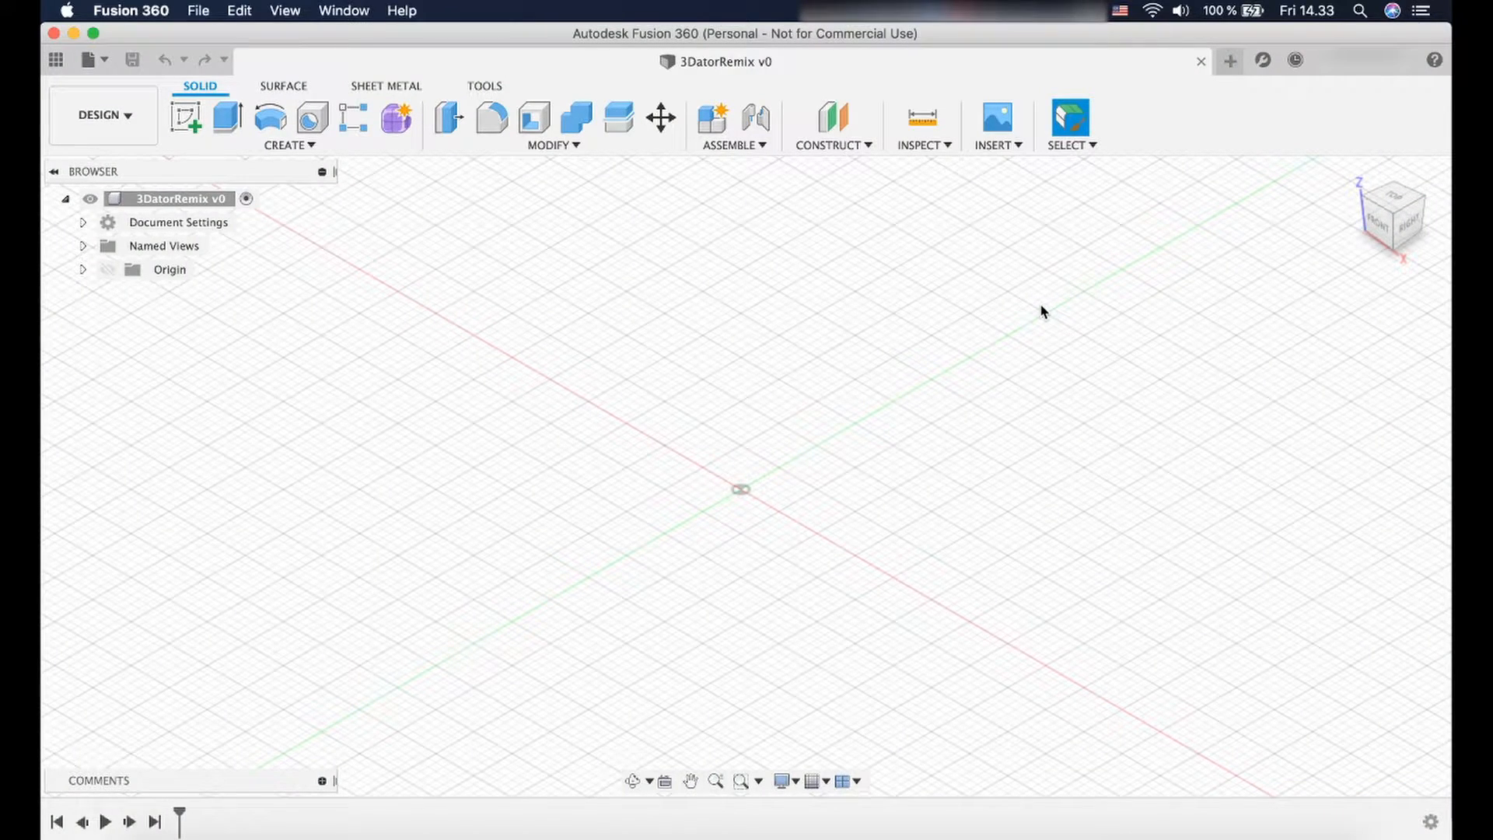
pyautogui.moveTo(1010, 162)
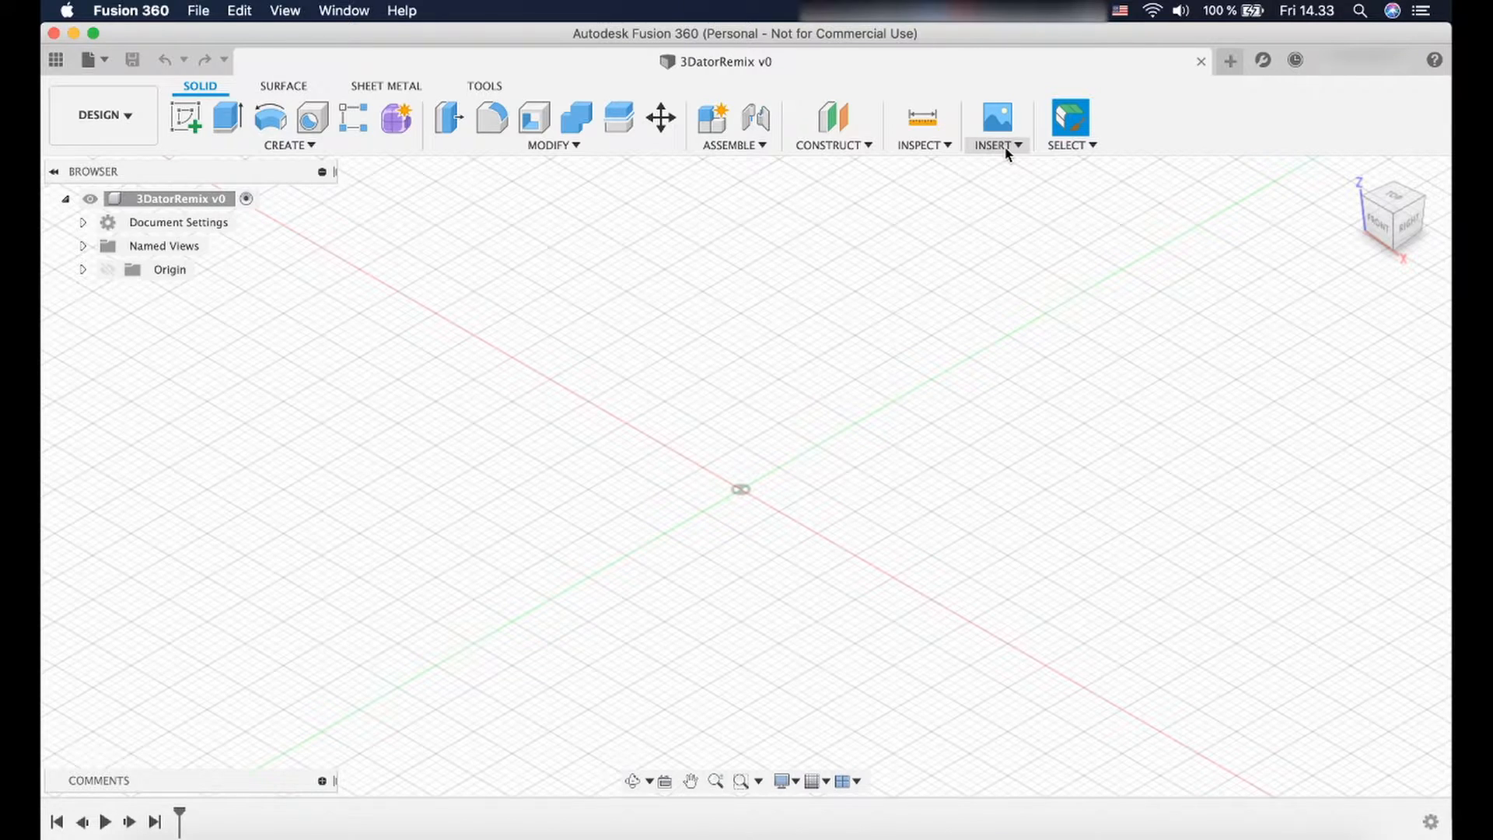
# Insert the extruder_base.stl mesh from the 3Dator_Bowden_Extruder/files folder.
pyautogui.click(996, 124)
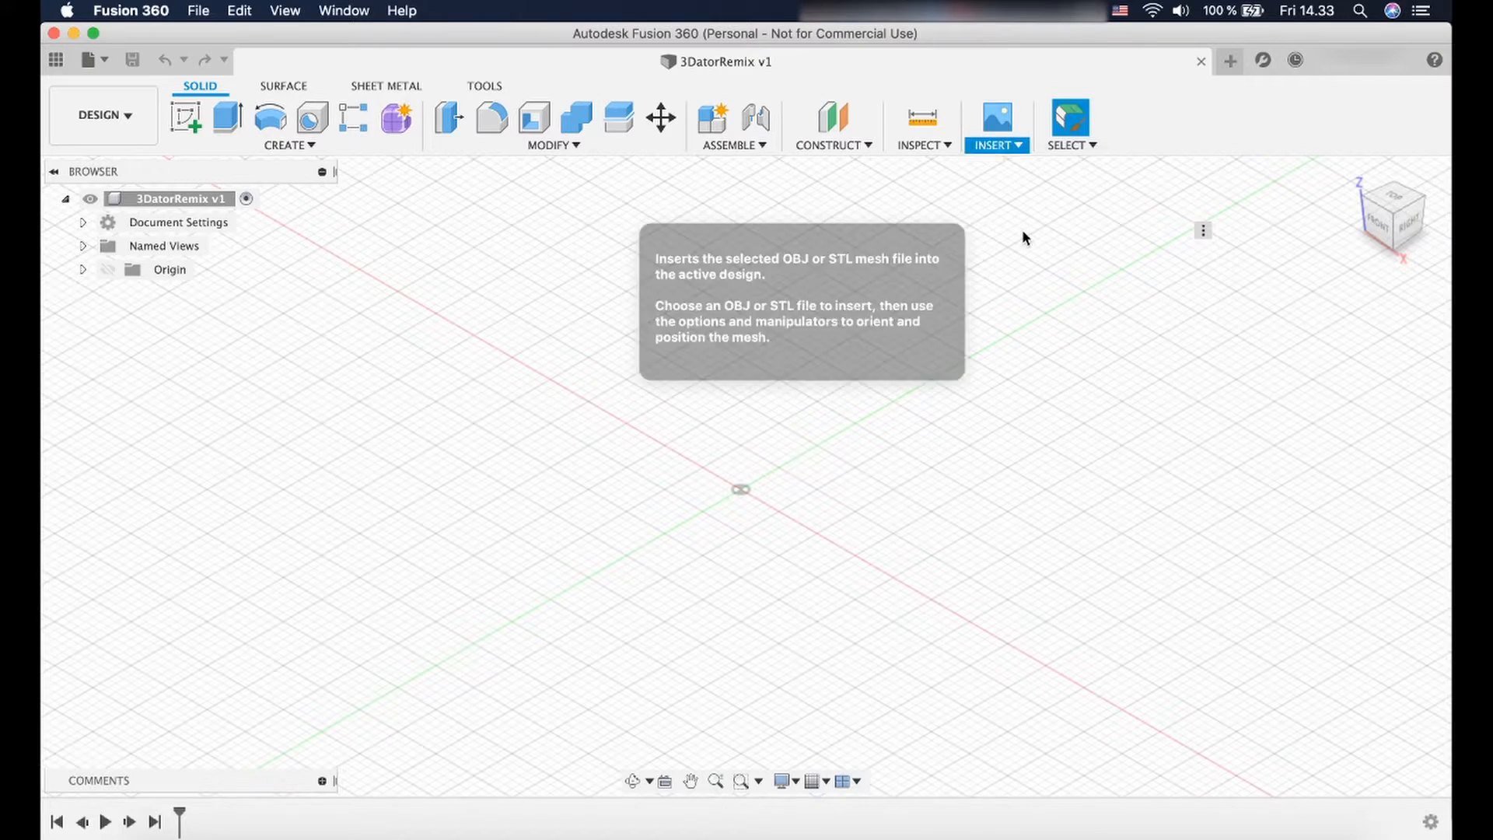
pyautogui.click(996, 119)
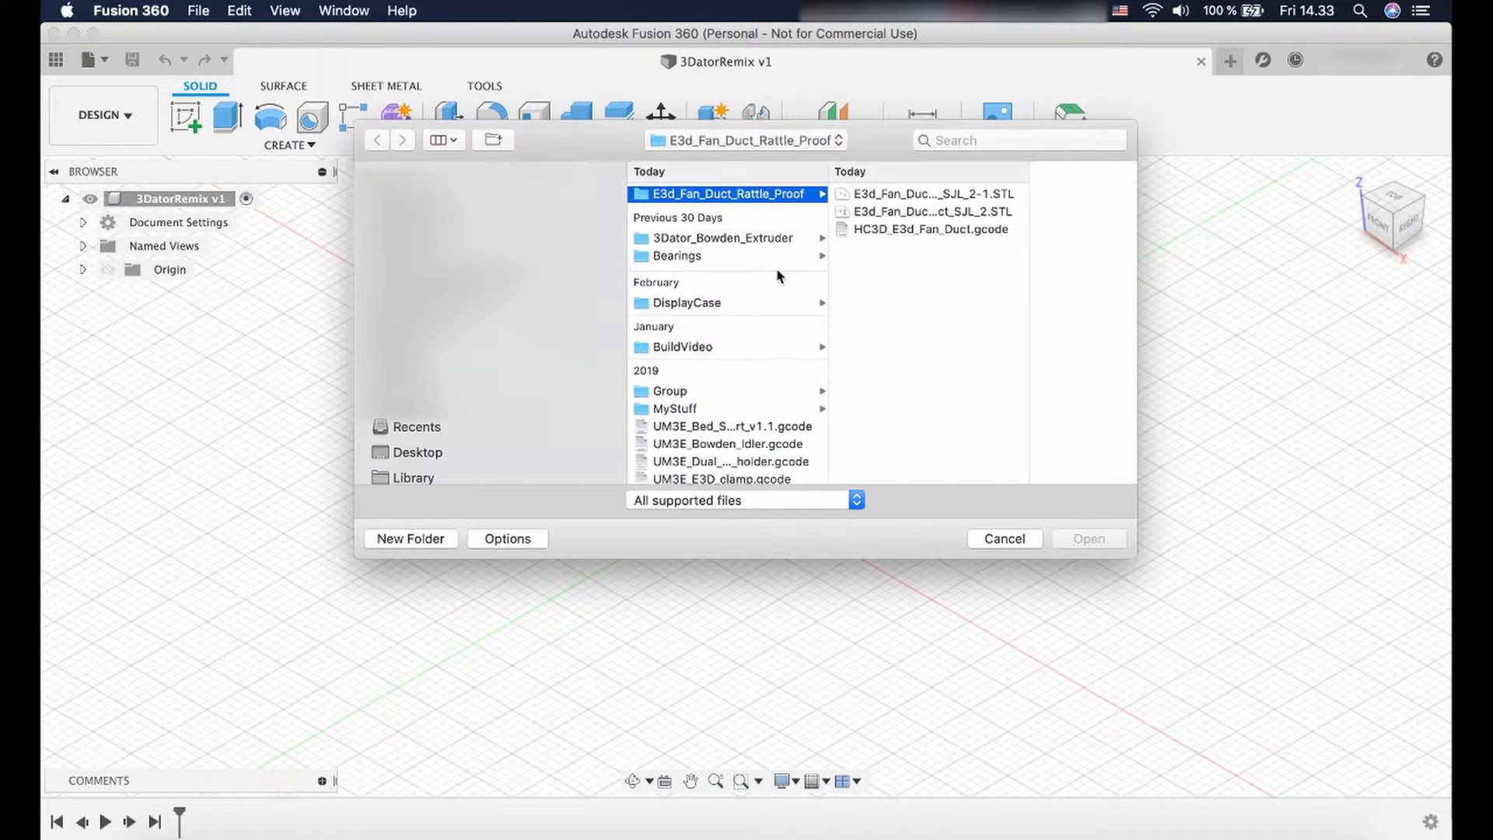
pyautogui.click(721, 238)
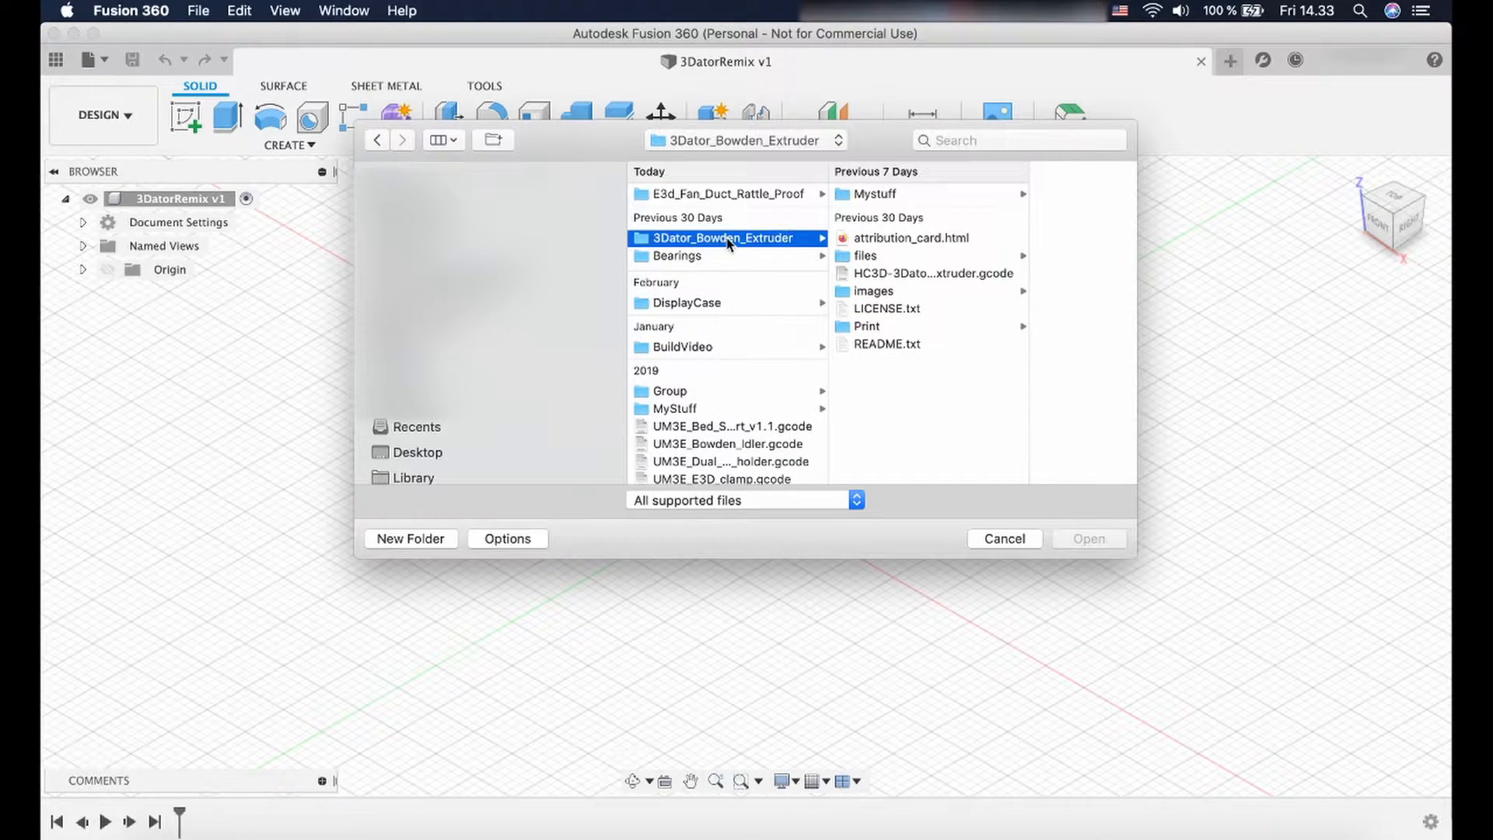
pyautogui.click(864, 255)
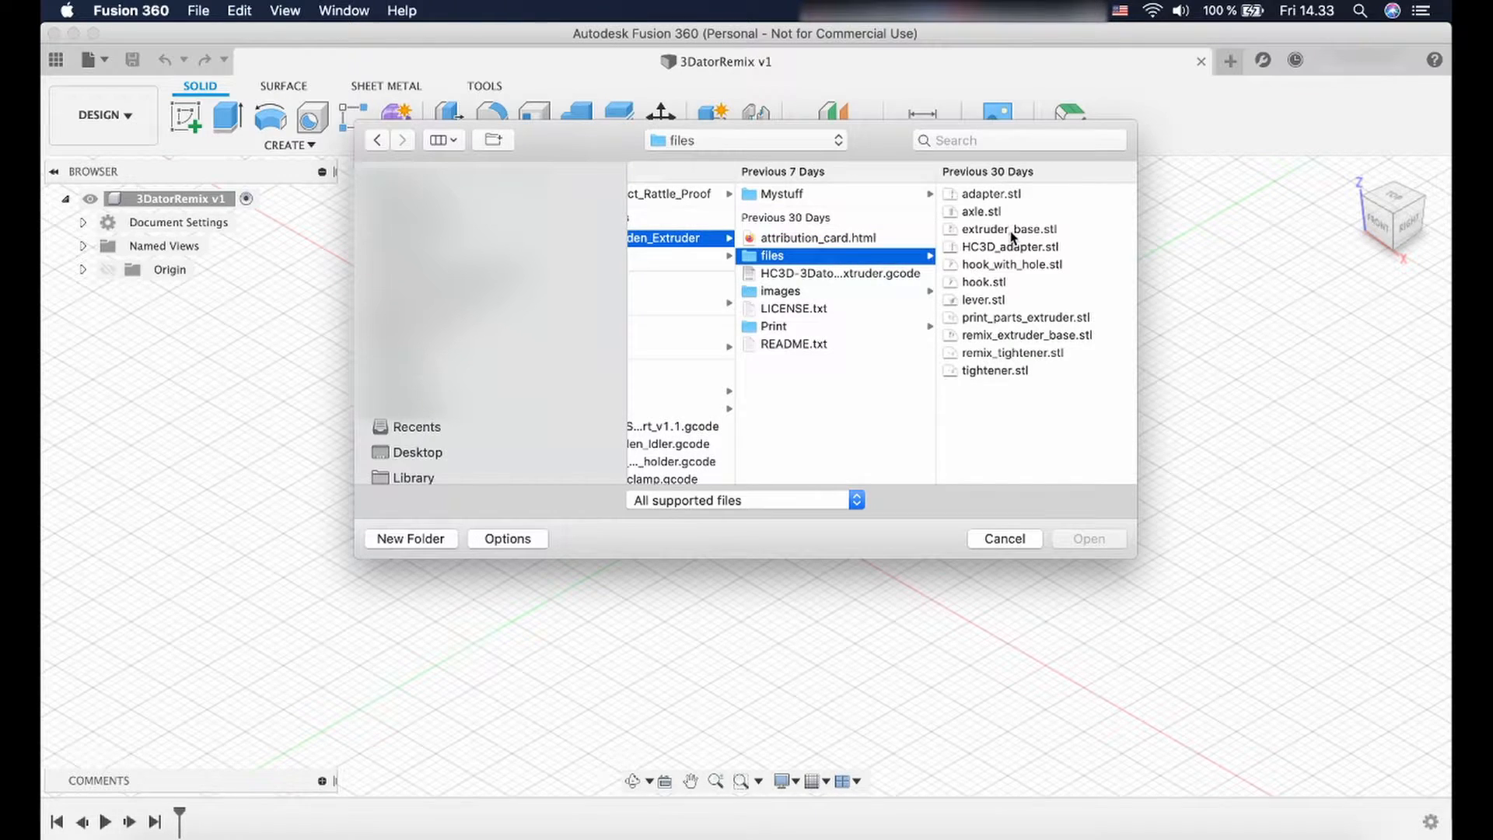
pyautogui.click(1006, 229)
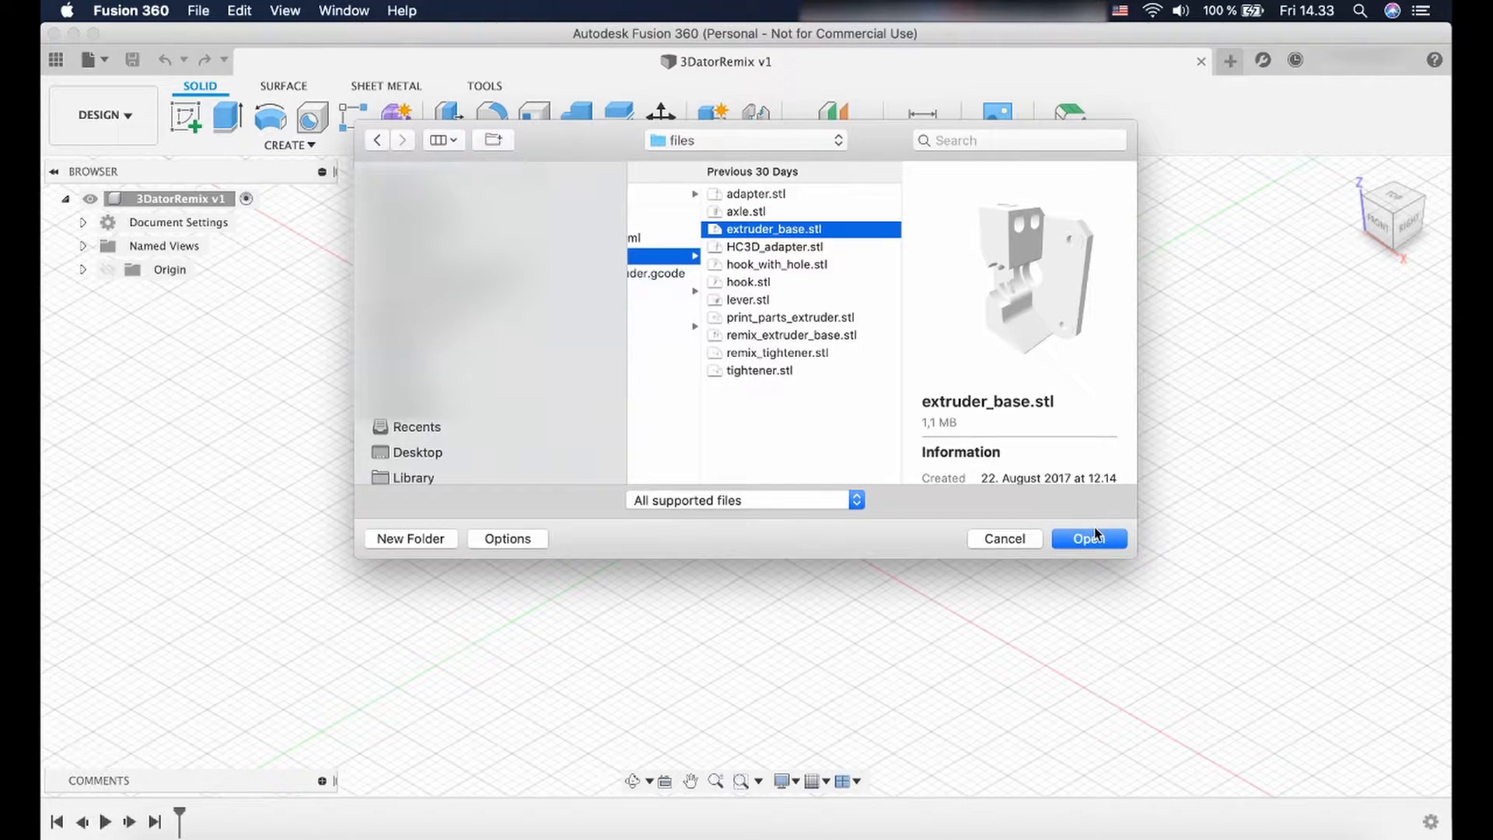
pyautogui.click(1089, 538)
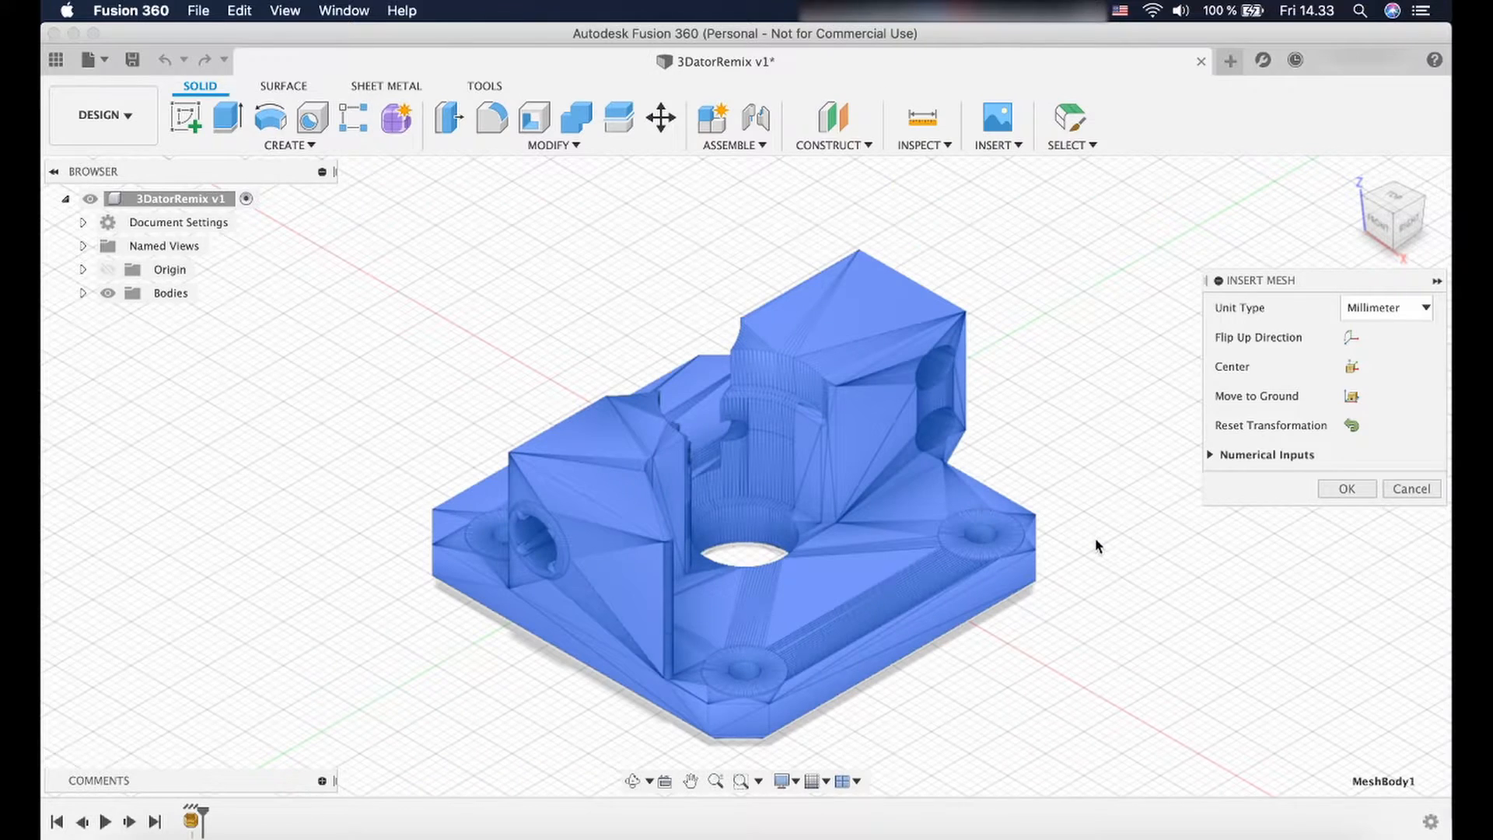
# Confirm the extruder_base mesh insertion using Millimeter units.
pyautogui.moveTo(1257, 280); pyautogui.dragTo(1153, 266)
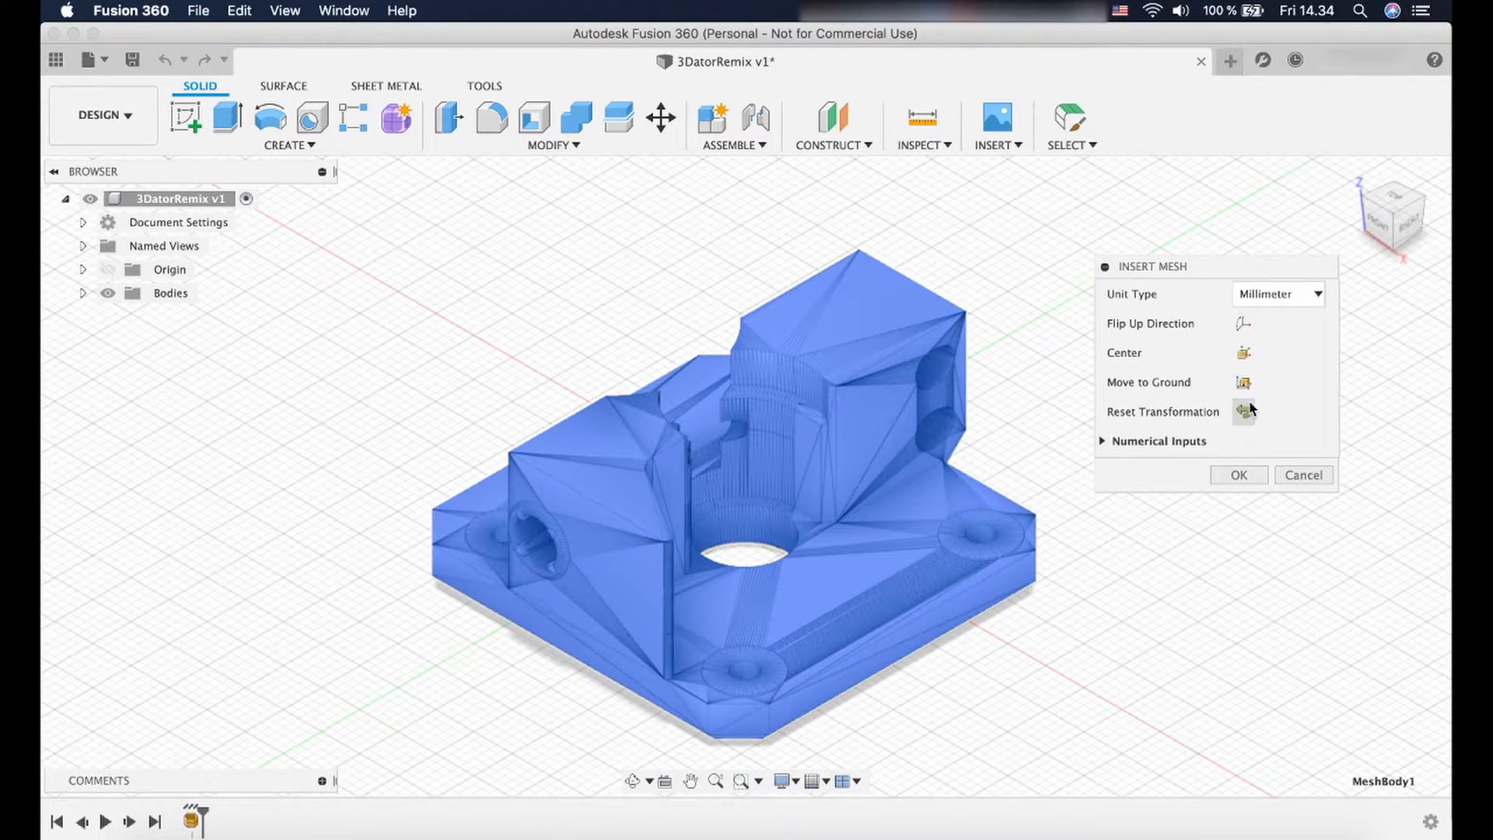
pyautogui.moveTo(1302, 397)
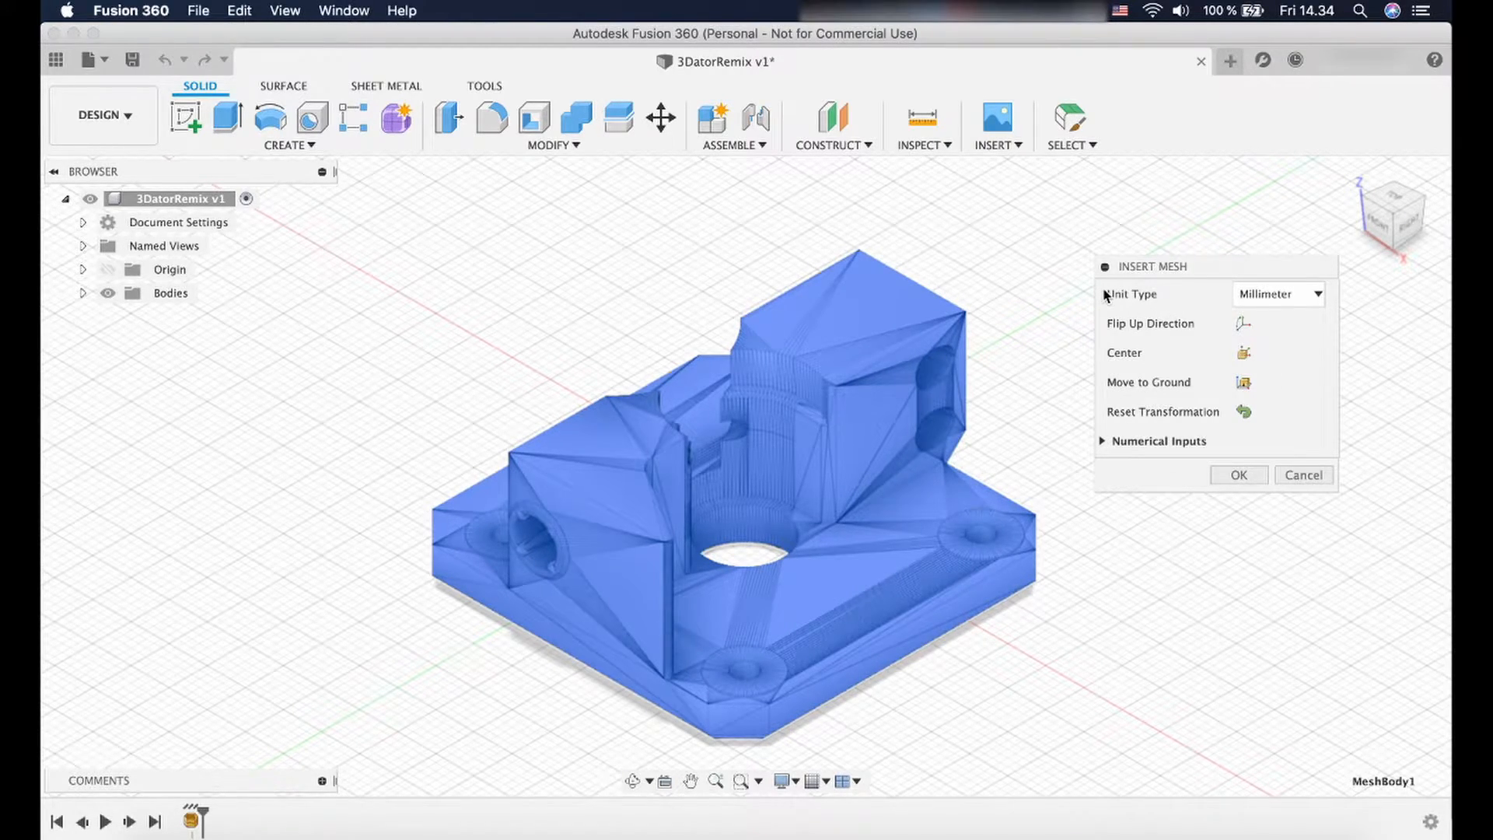
pyautogui.moveTo(1214, 305)
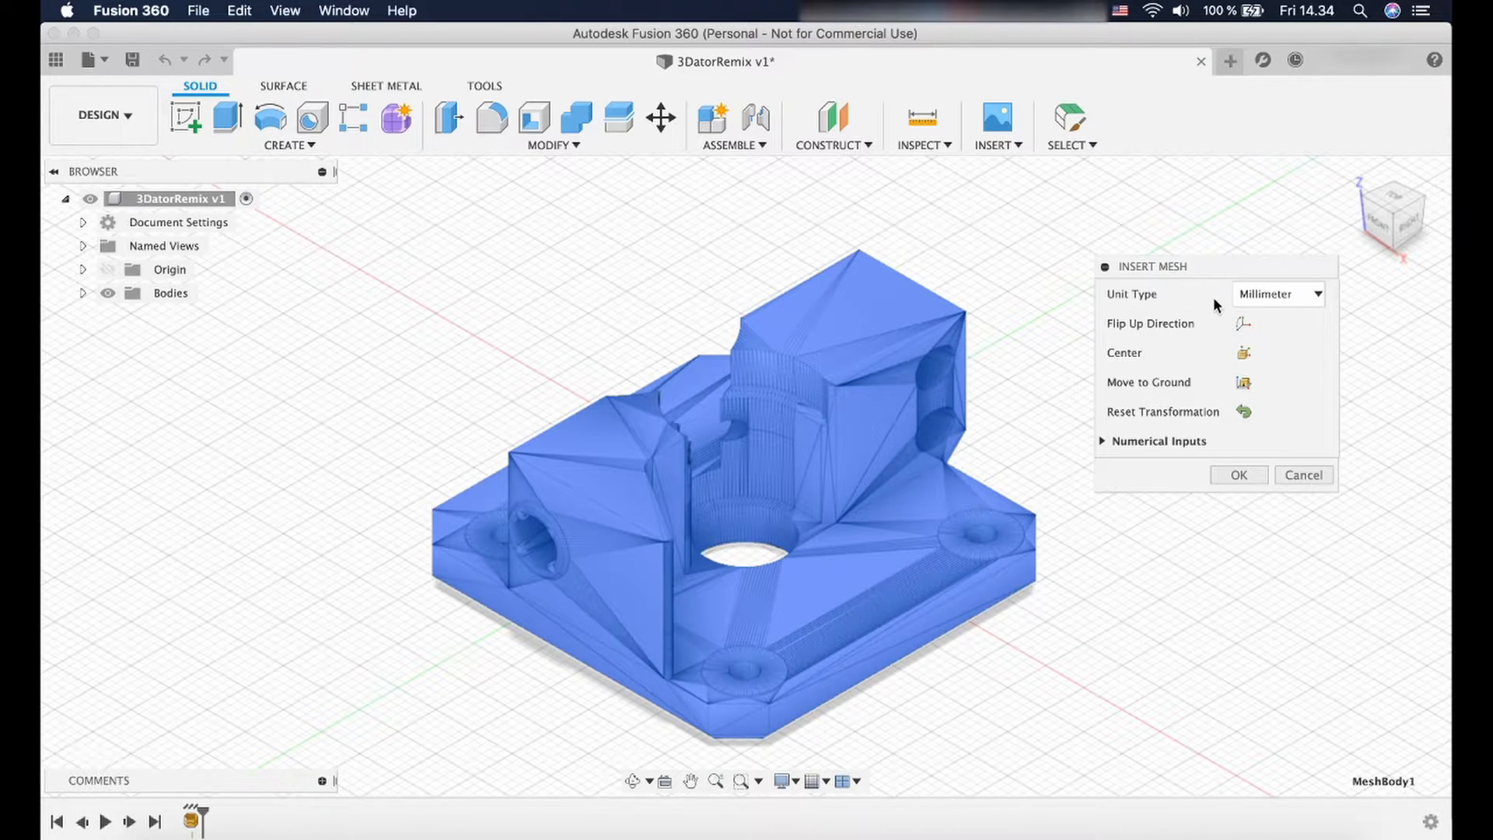
pyautogui.moveTo(1293, 385)
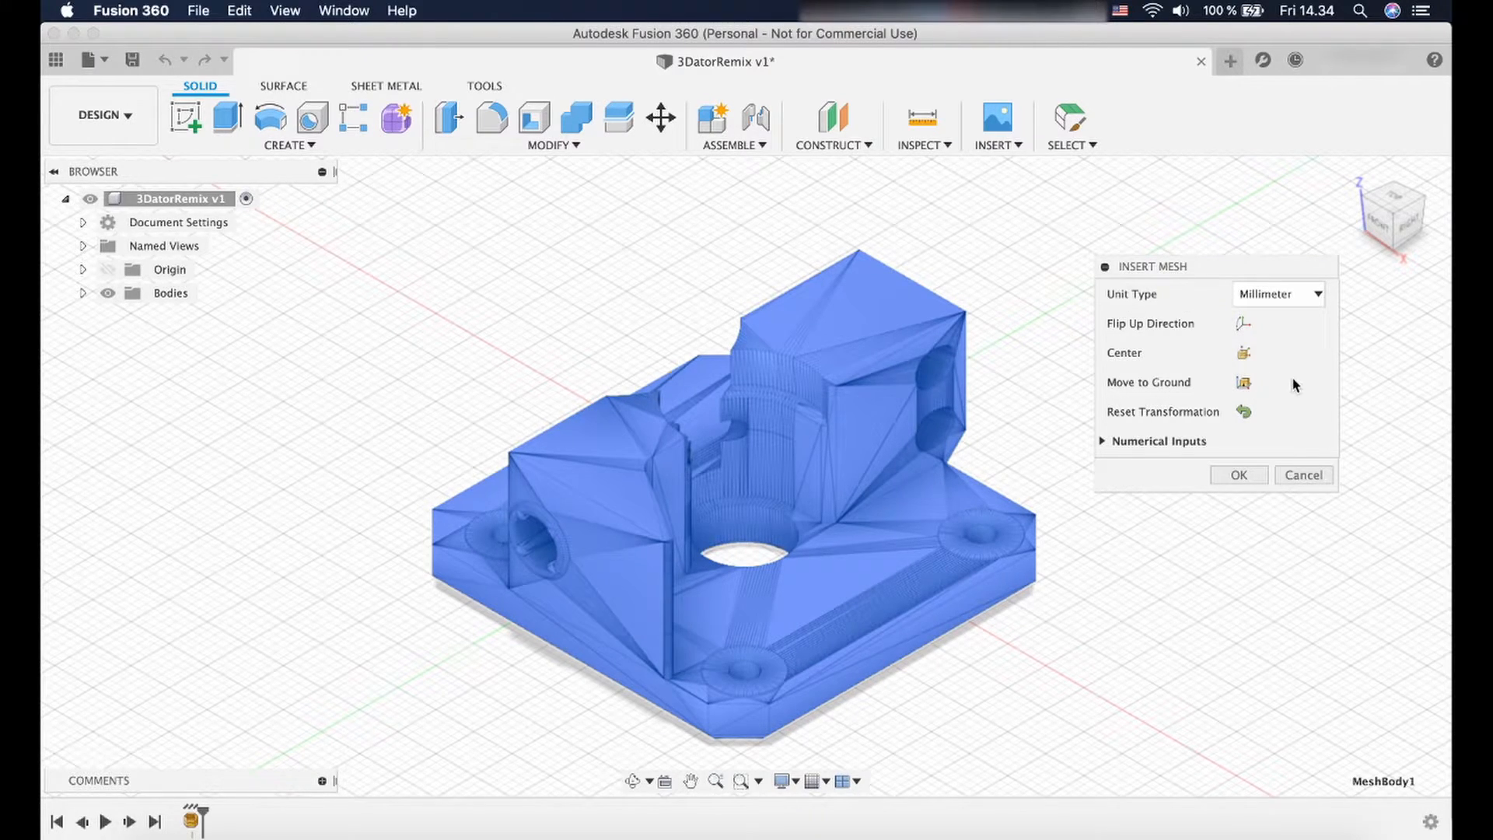
pyautogui.moveTo(1239, 476)
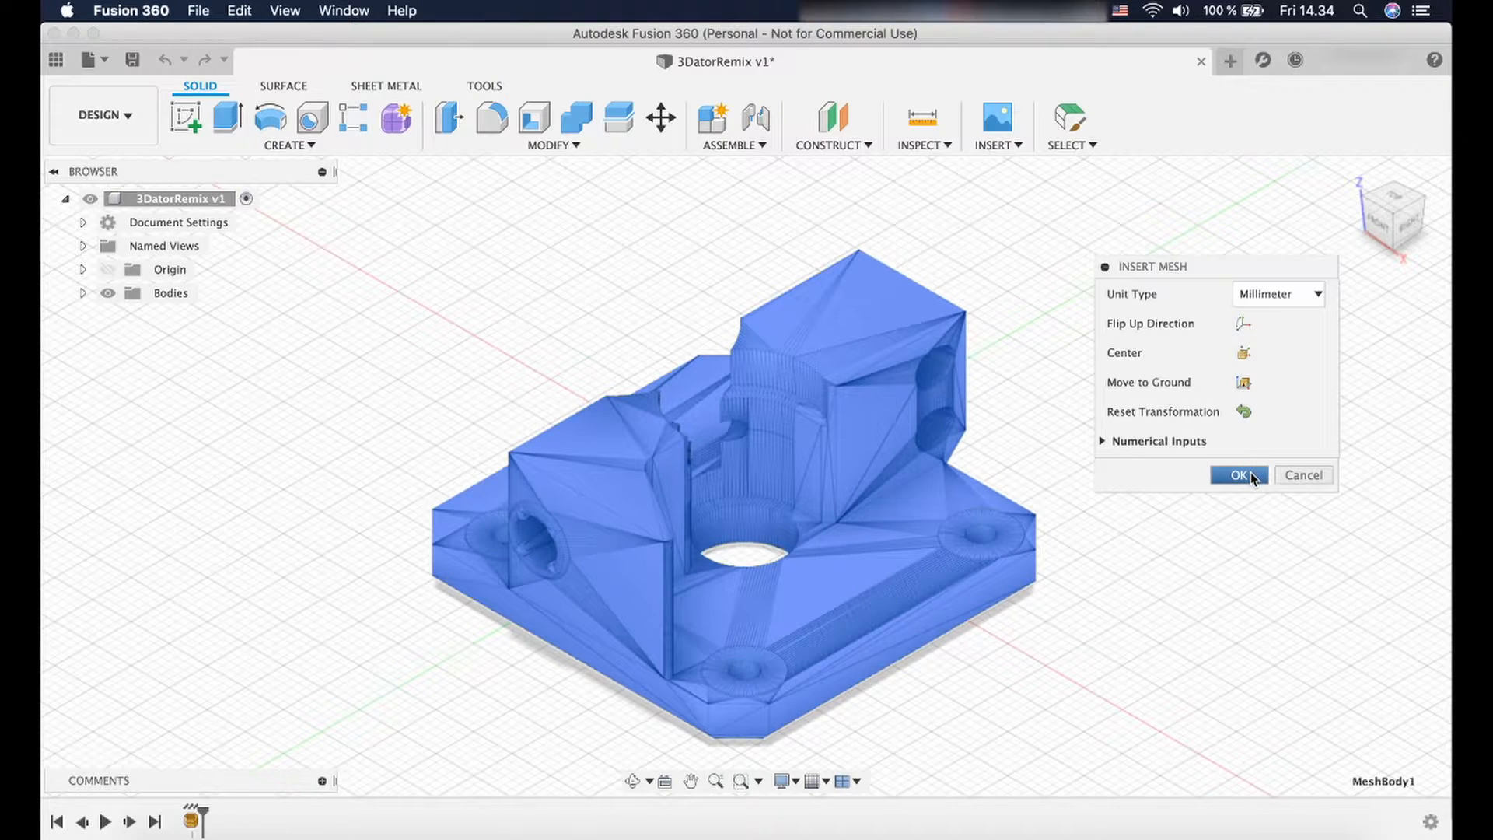
pyautogui.click(1239, 475)
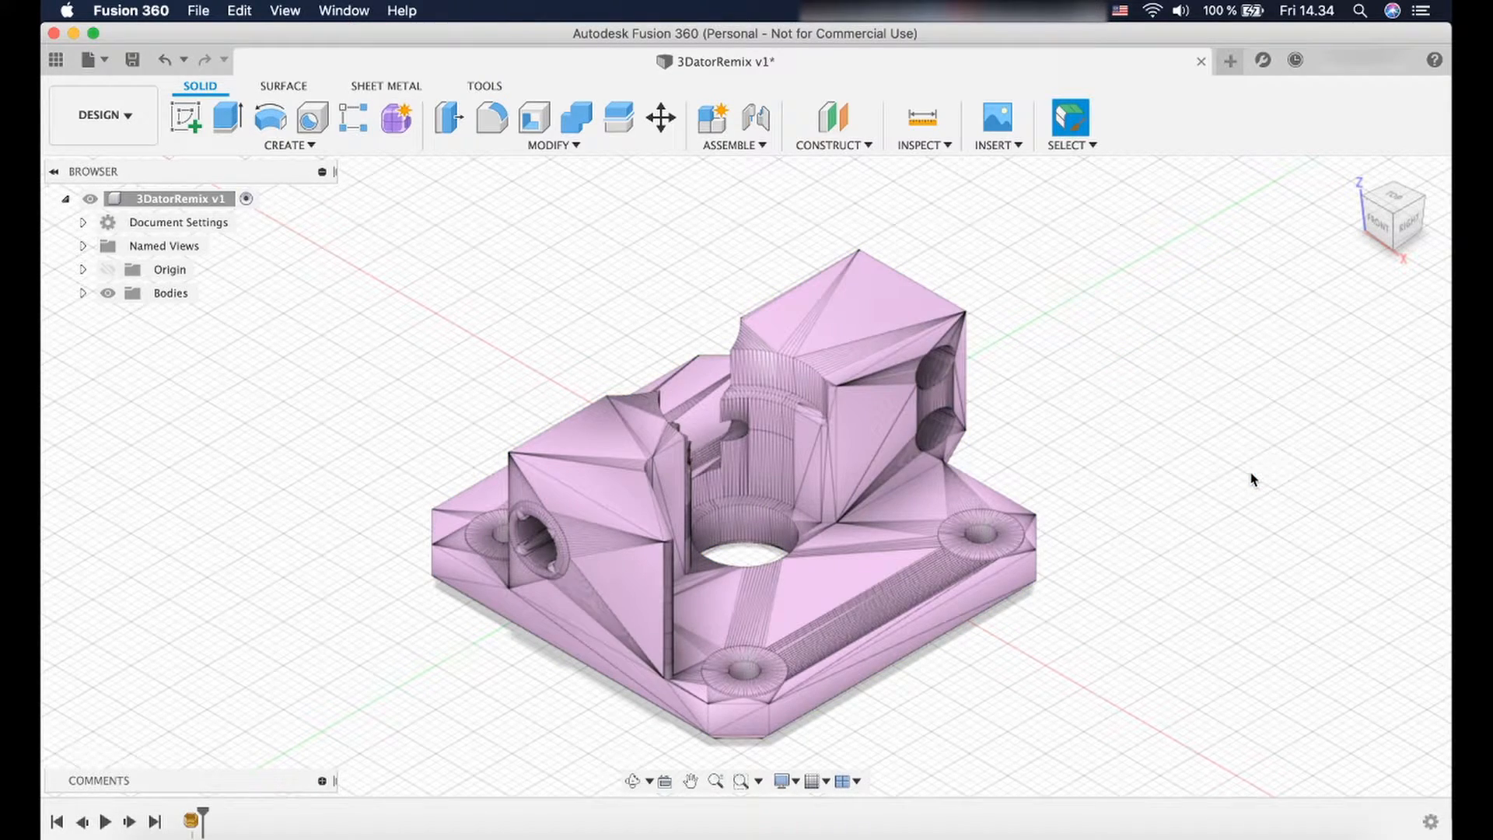
pyautogui.moveTo(568, 325)
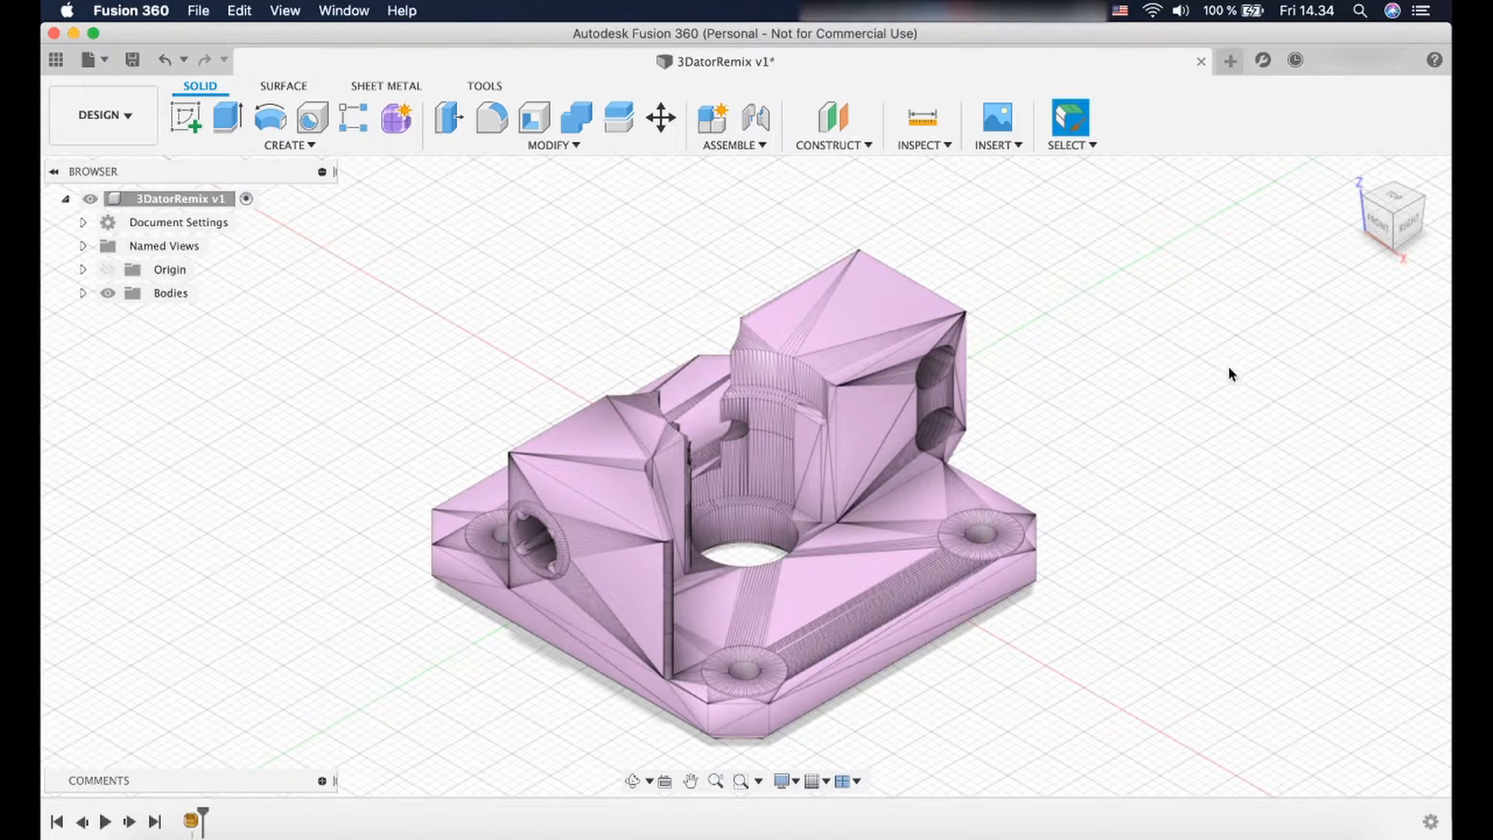
pyautogui.moveTo(548, 211)
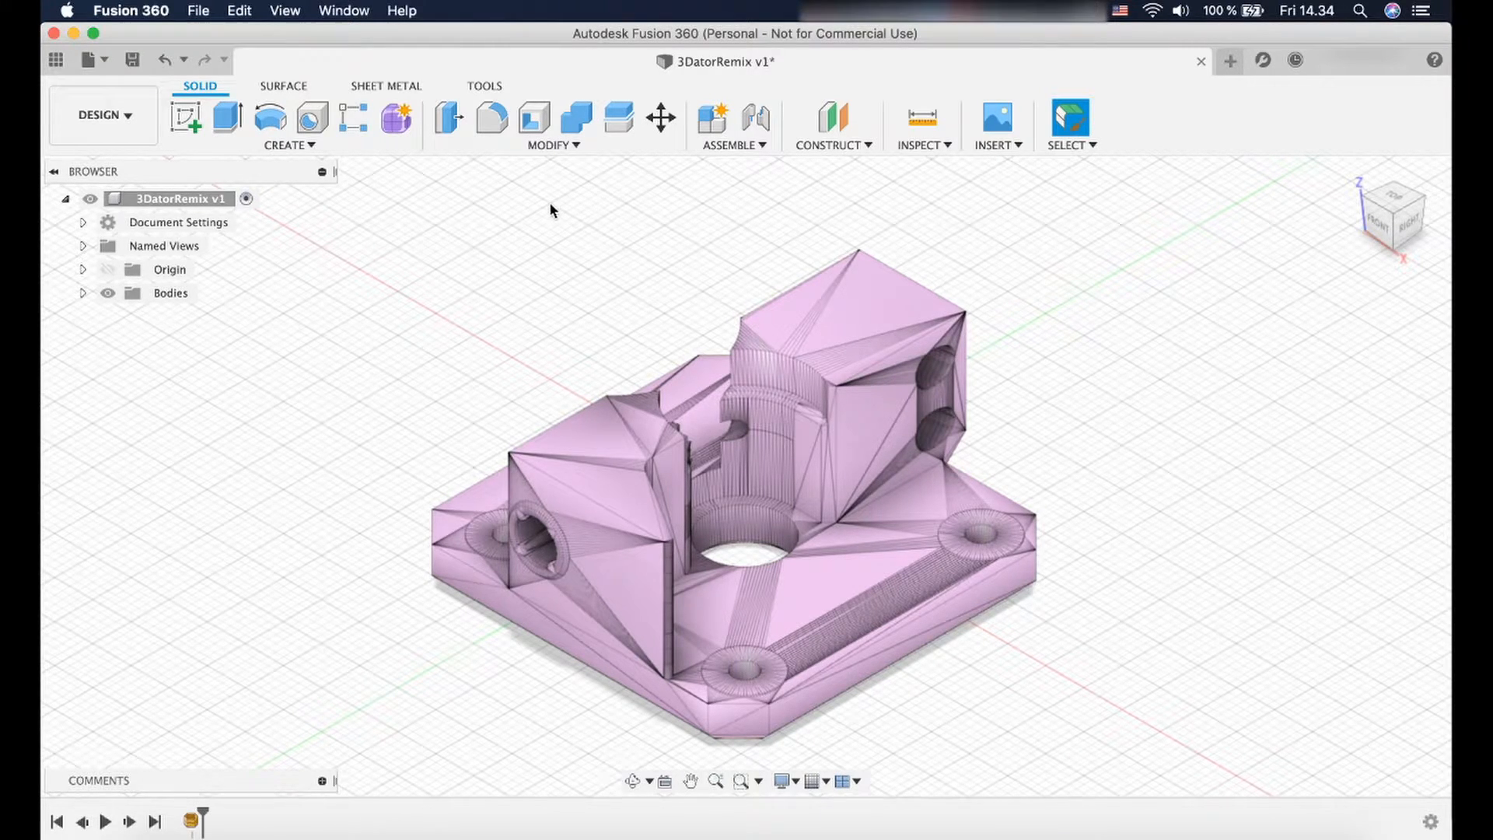
pyautogui.moveTo(452, 264)
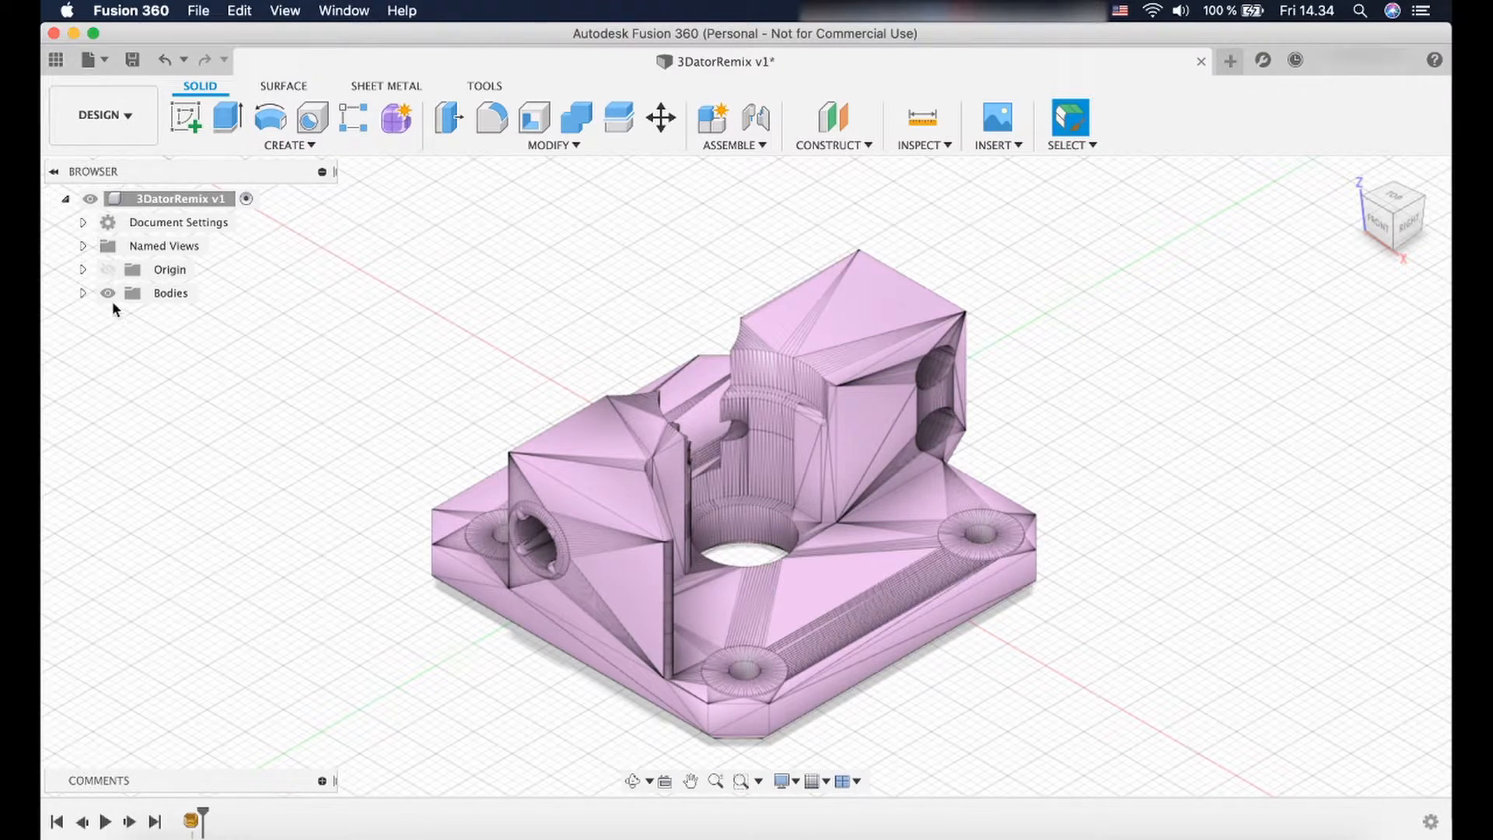
pyautogui.click(81, 292)
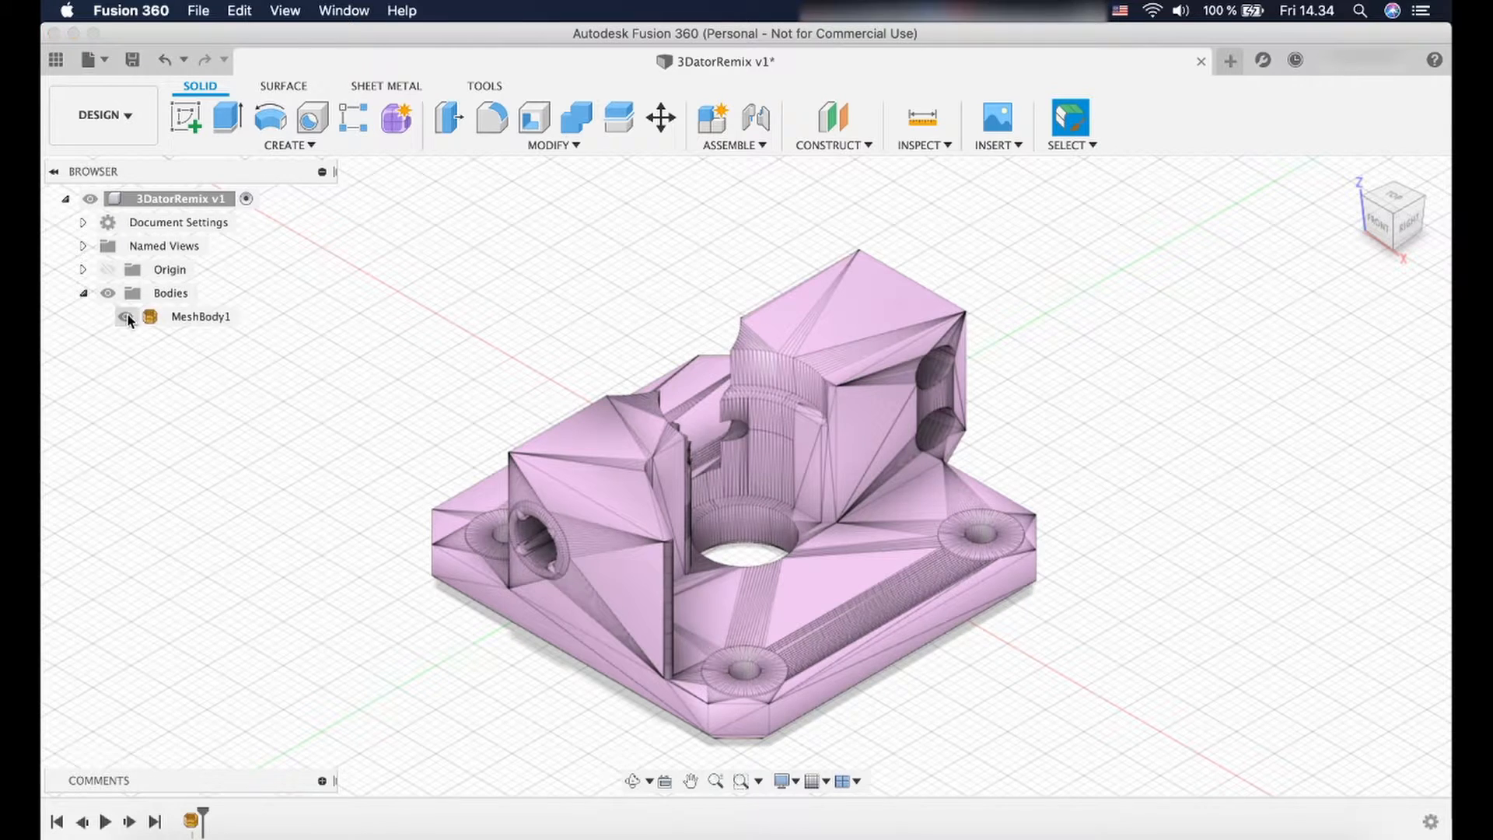
pyautogui.click(199, 317)
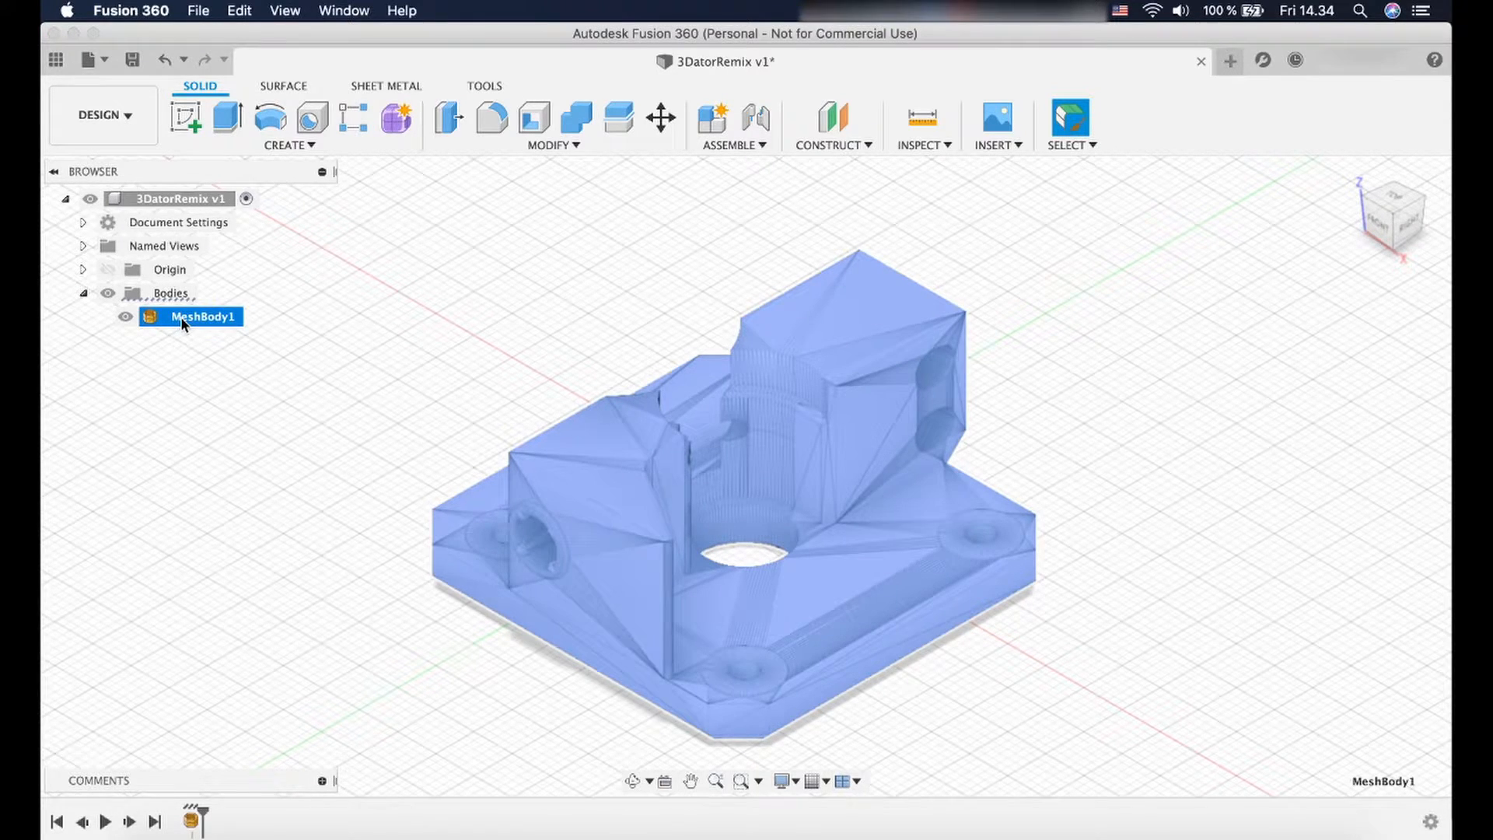
pyautogui.rightClick(202, 316)
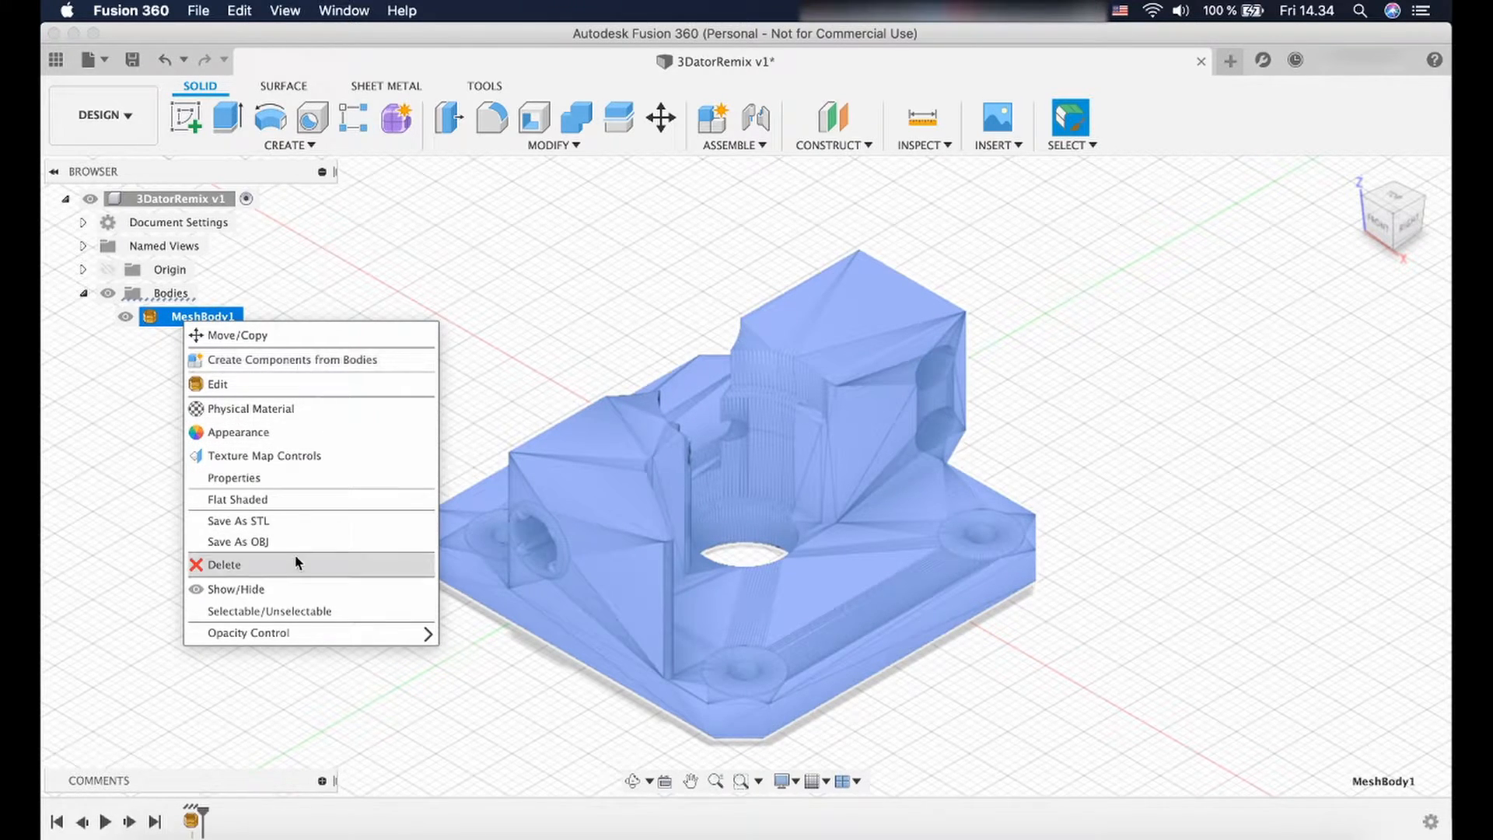
pyautogui.moveTo(339, 455)
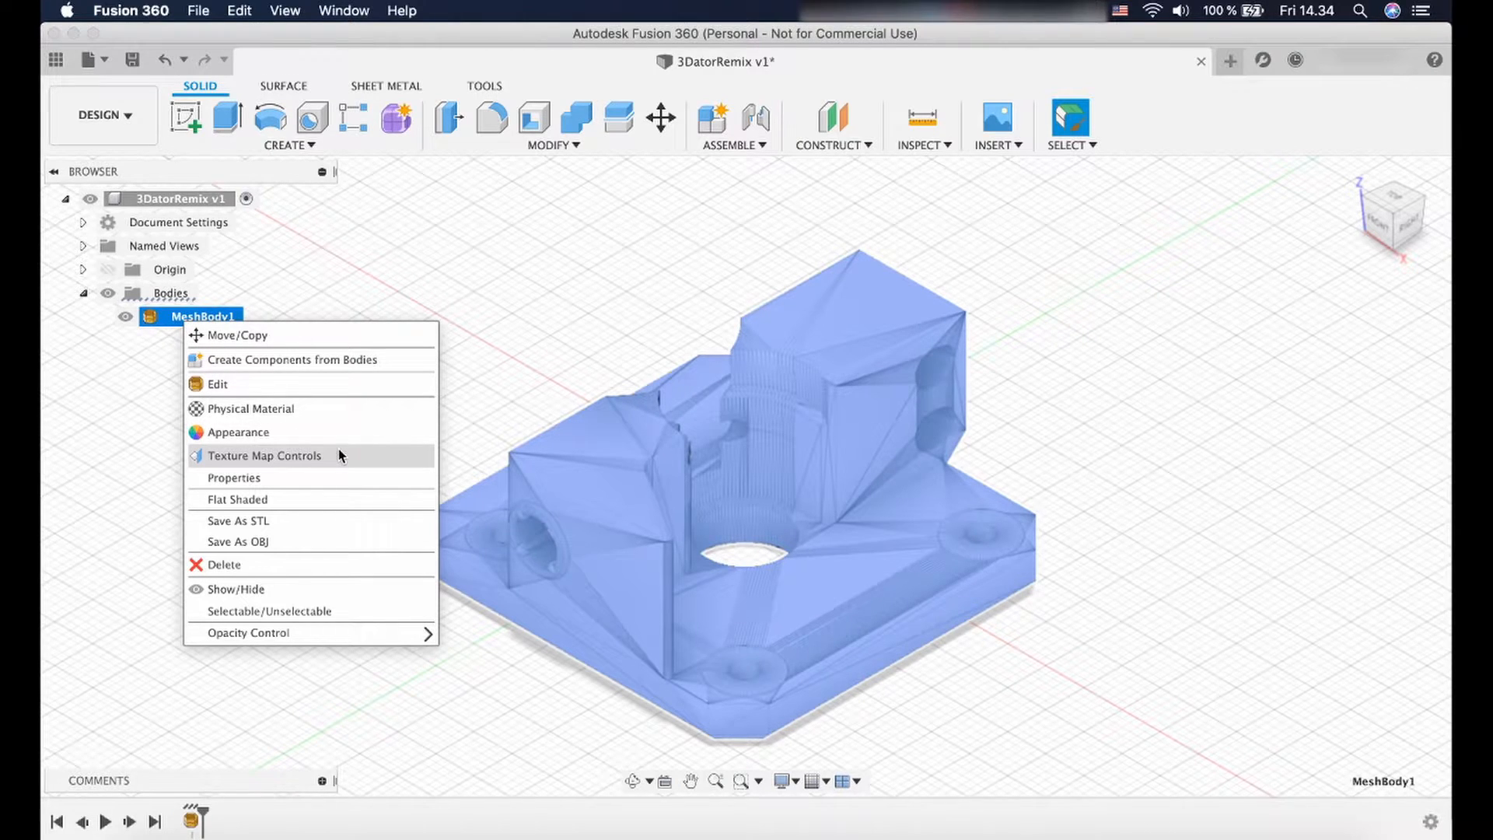
pyautogui.moveTo(335, 378)
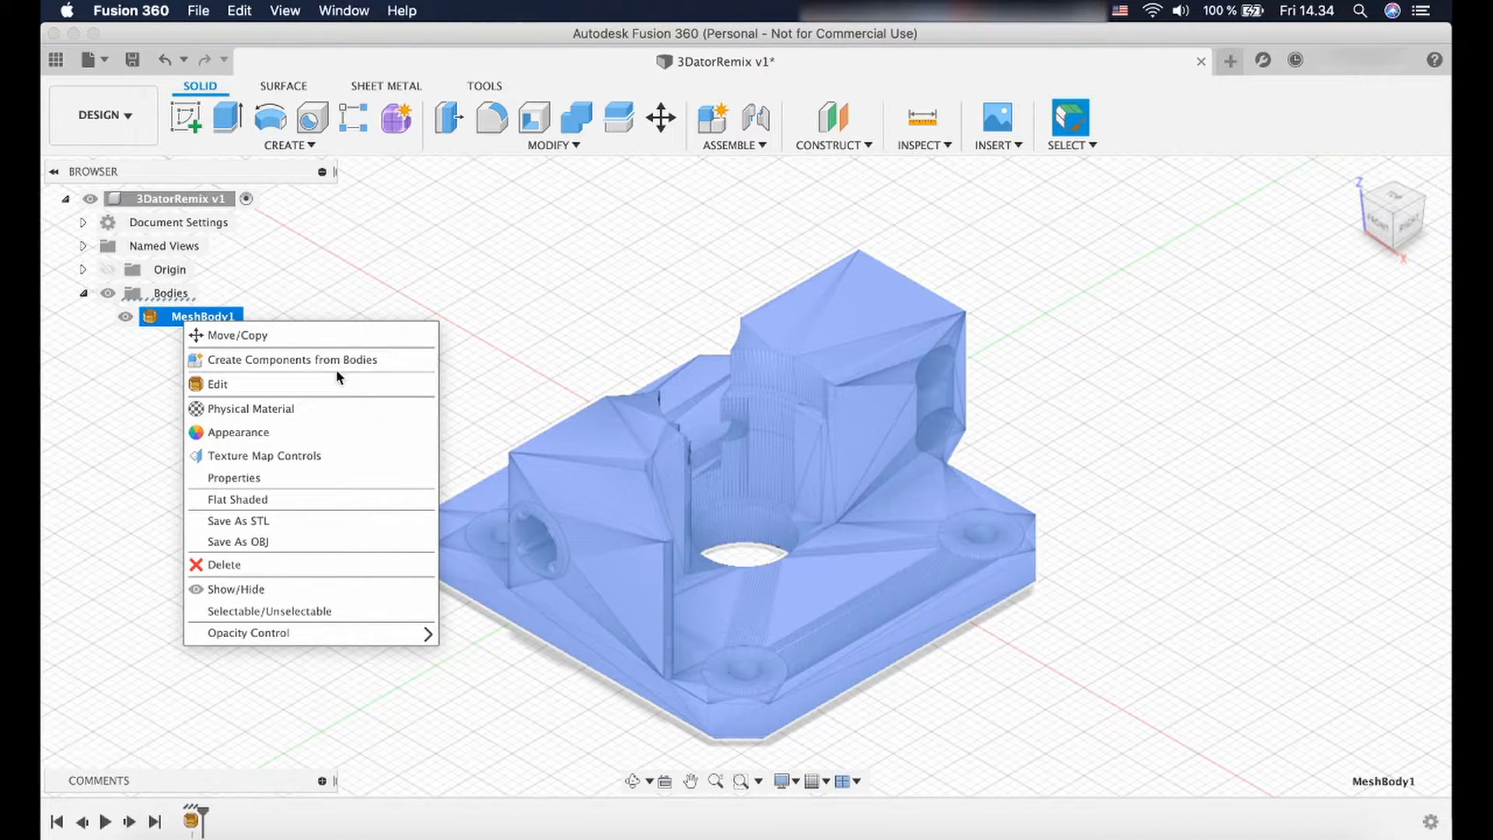
pyautogui.click(343, 298)
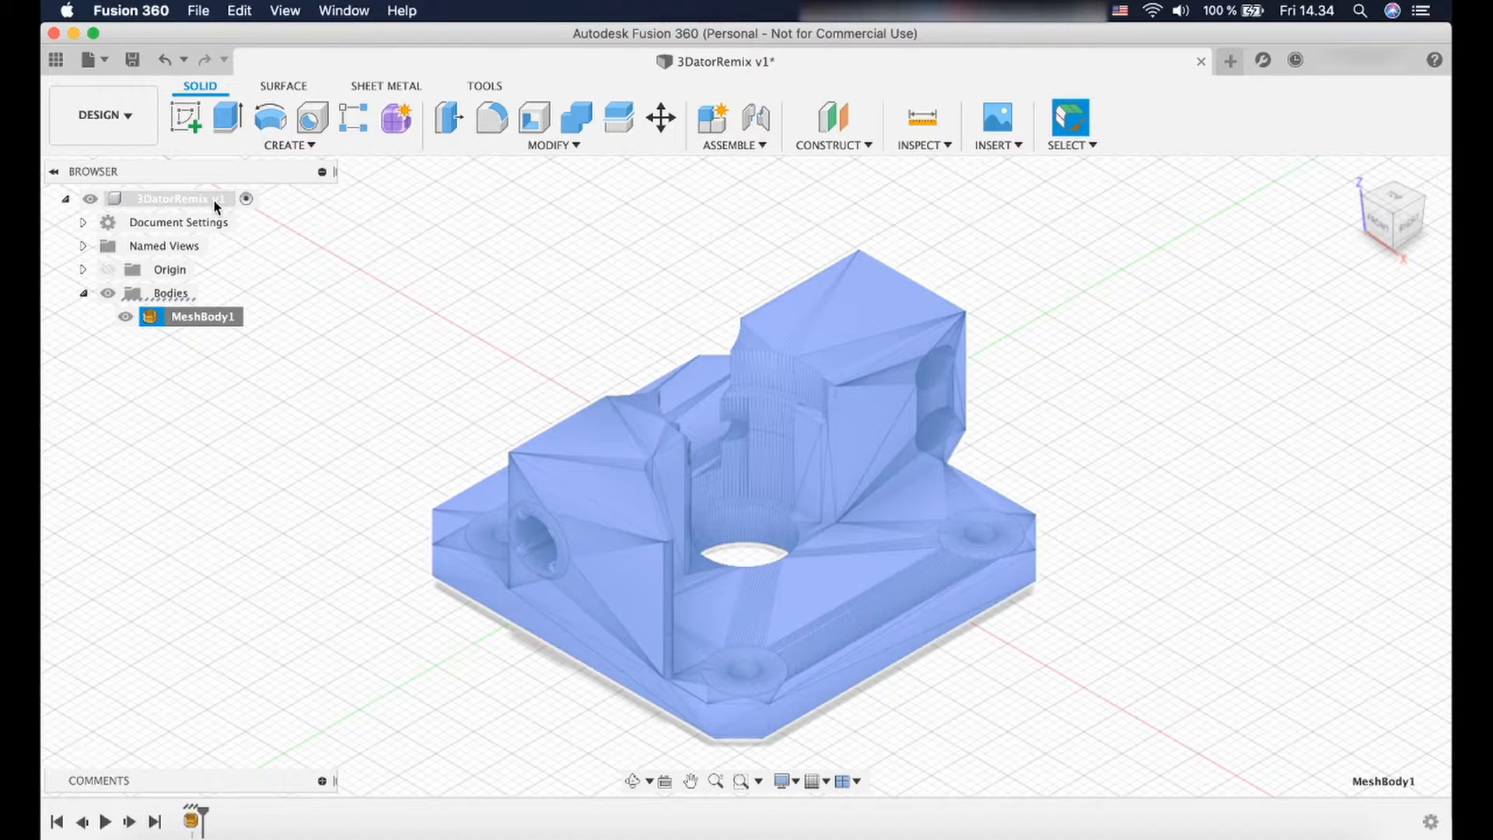
# Stop capturing design history for the root component, removing the timeline.
pyautogui.rightClick(182, 198)
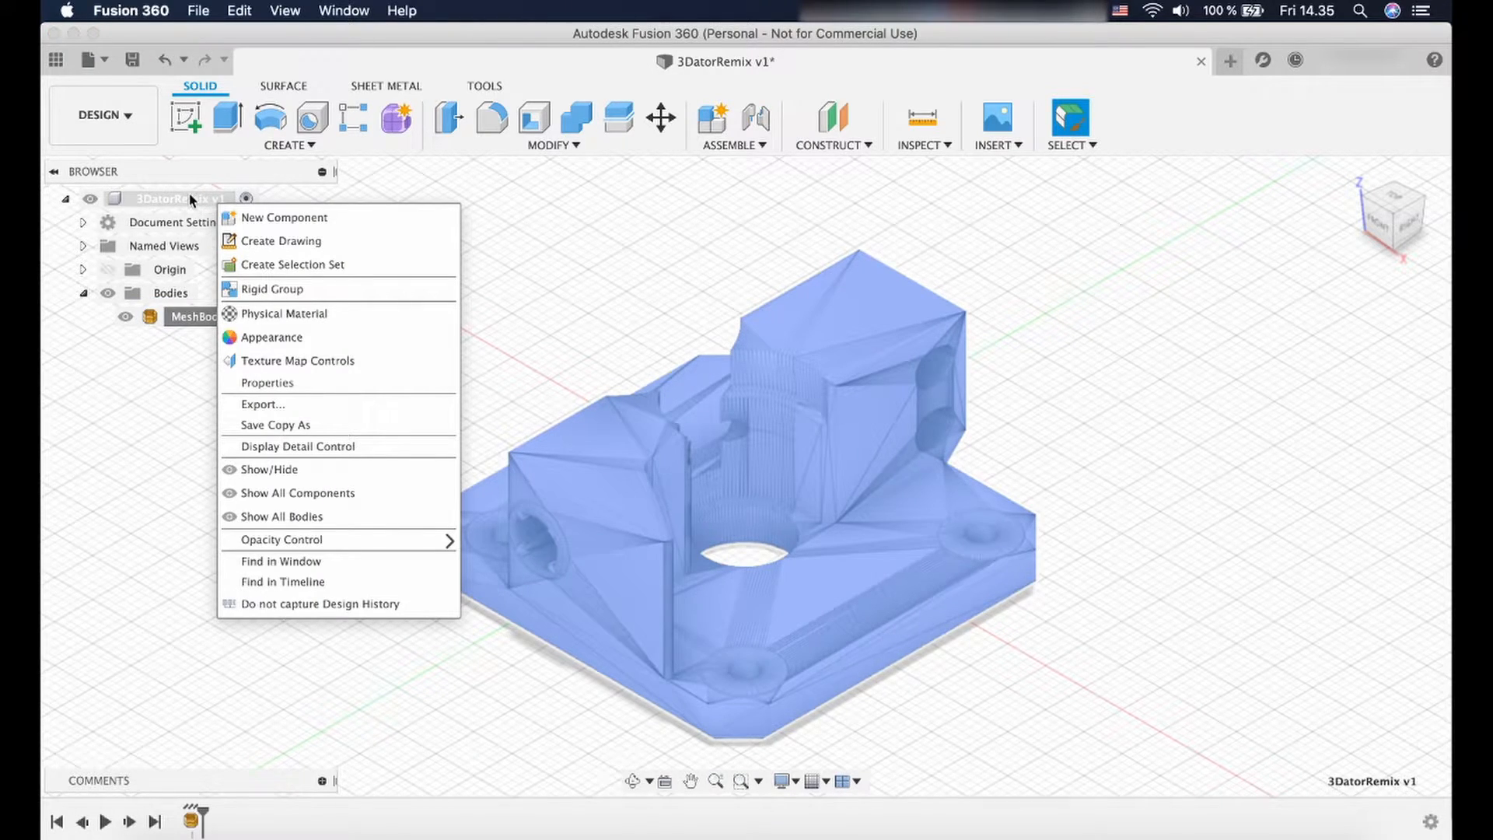
pyautogui.moveTo(281, 313)
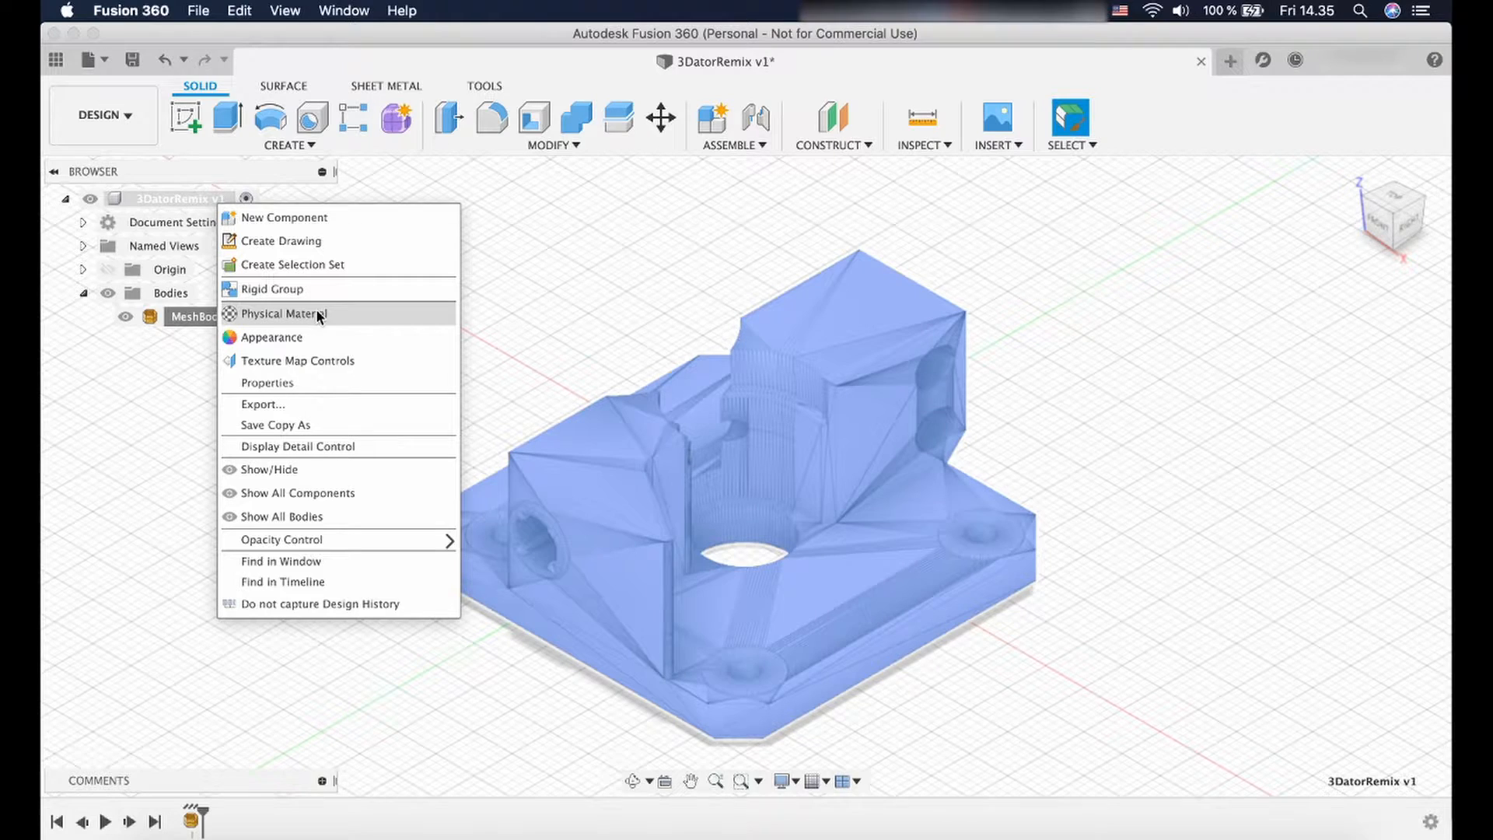
pyautogui.moveTo(341, 582)
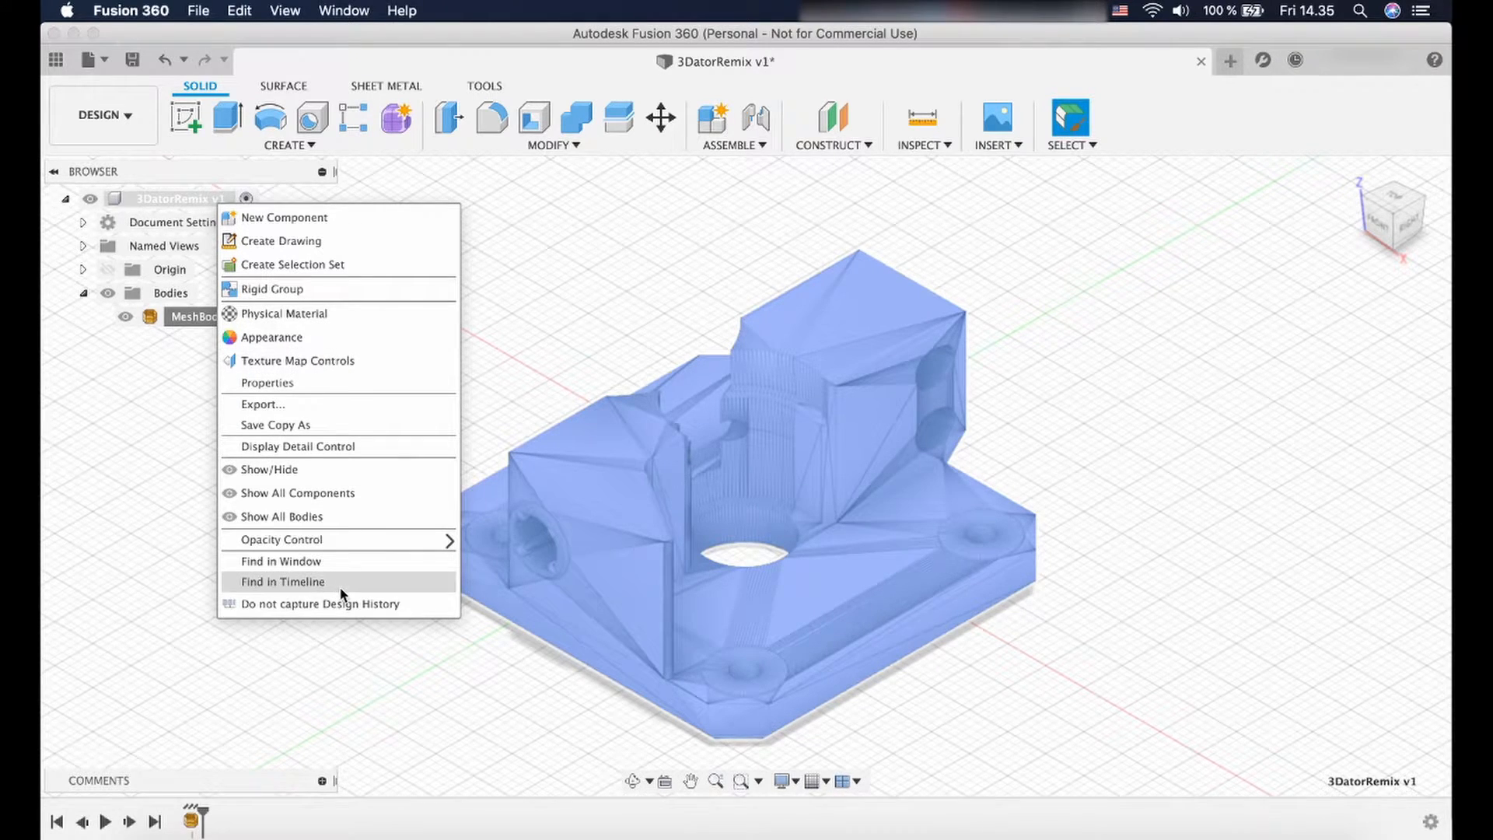
pyautogui.moveTo(340, 603)
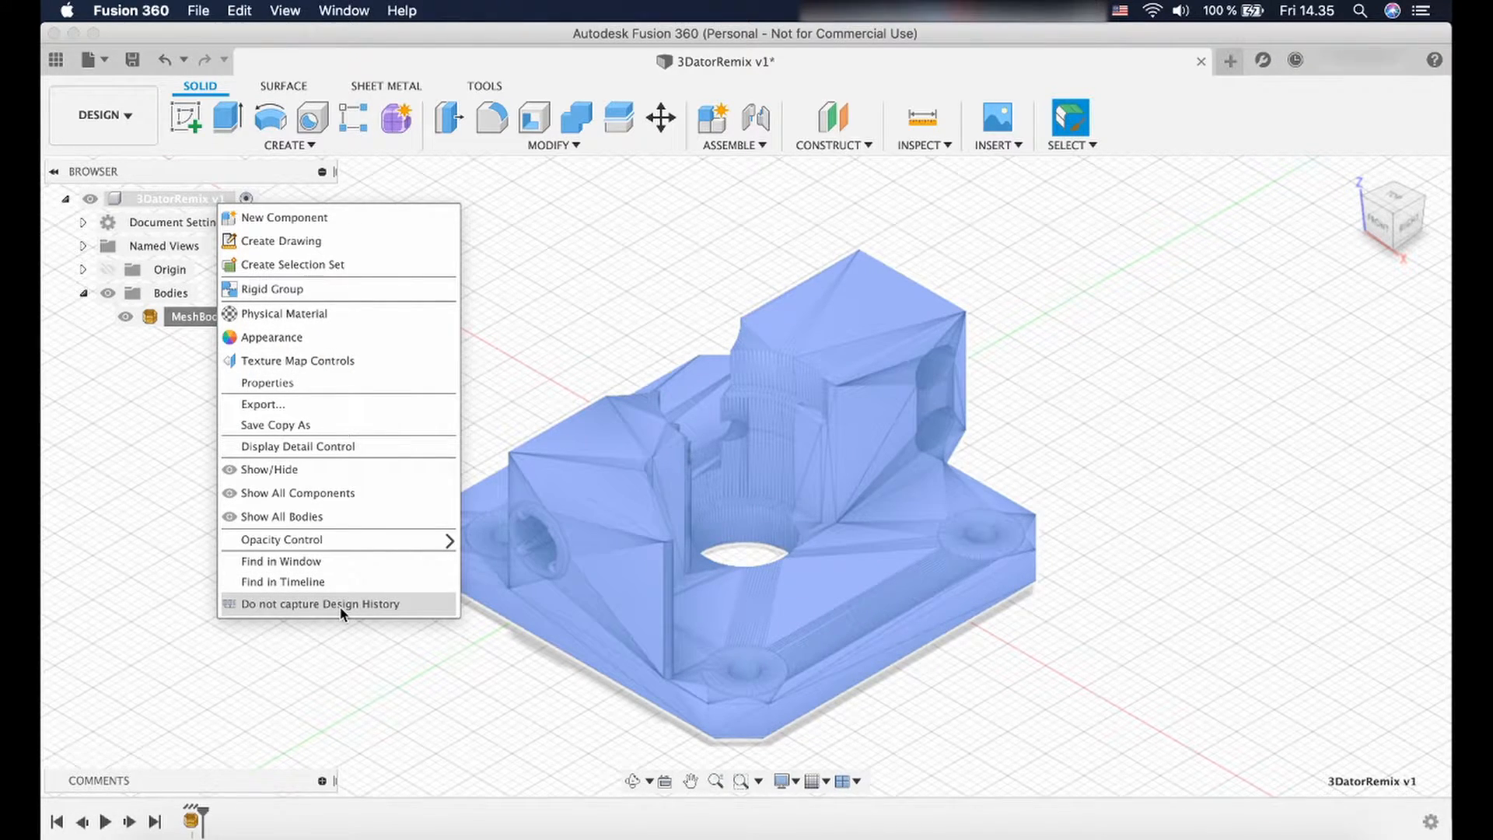
pyautogui.moveTo(372, 614)
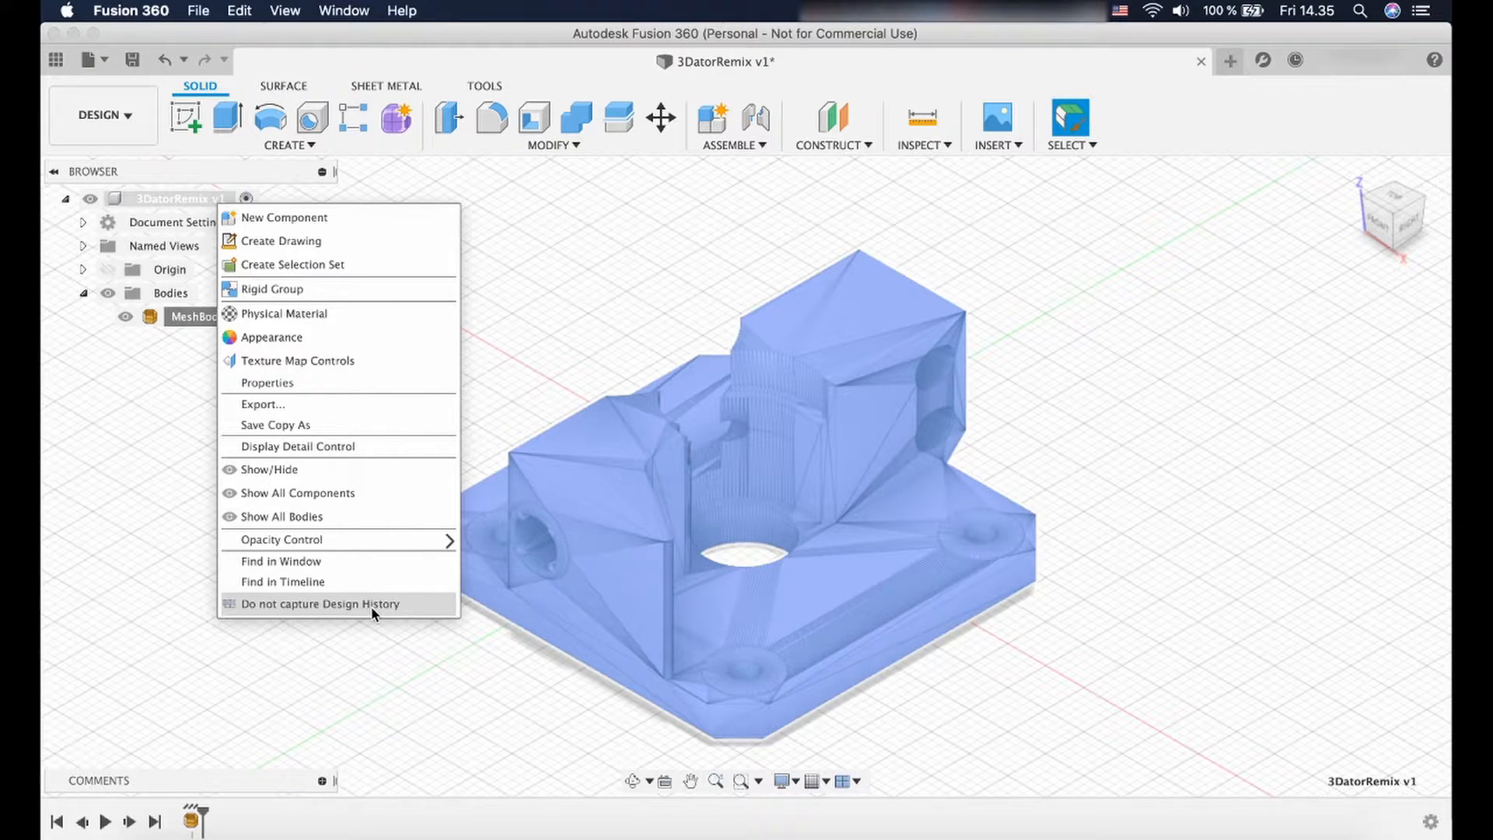
pyautogui.click(319, 602)
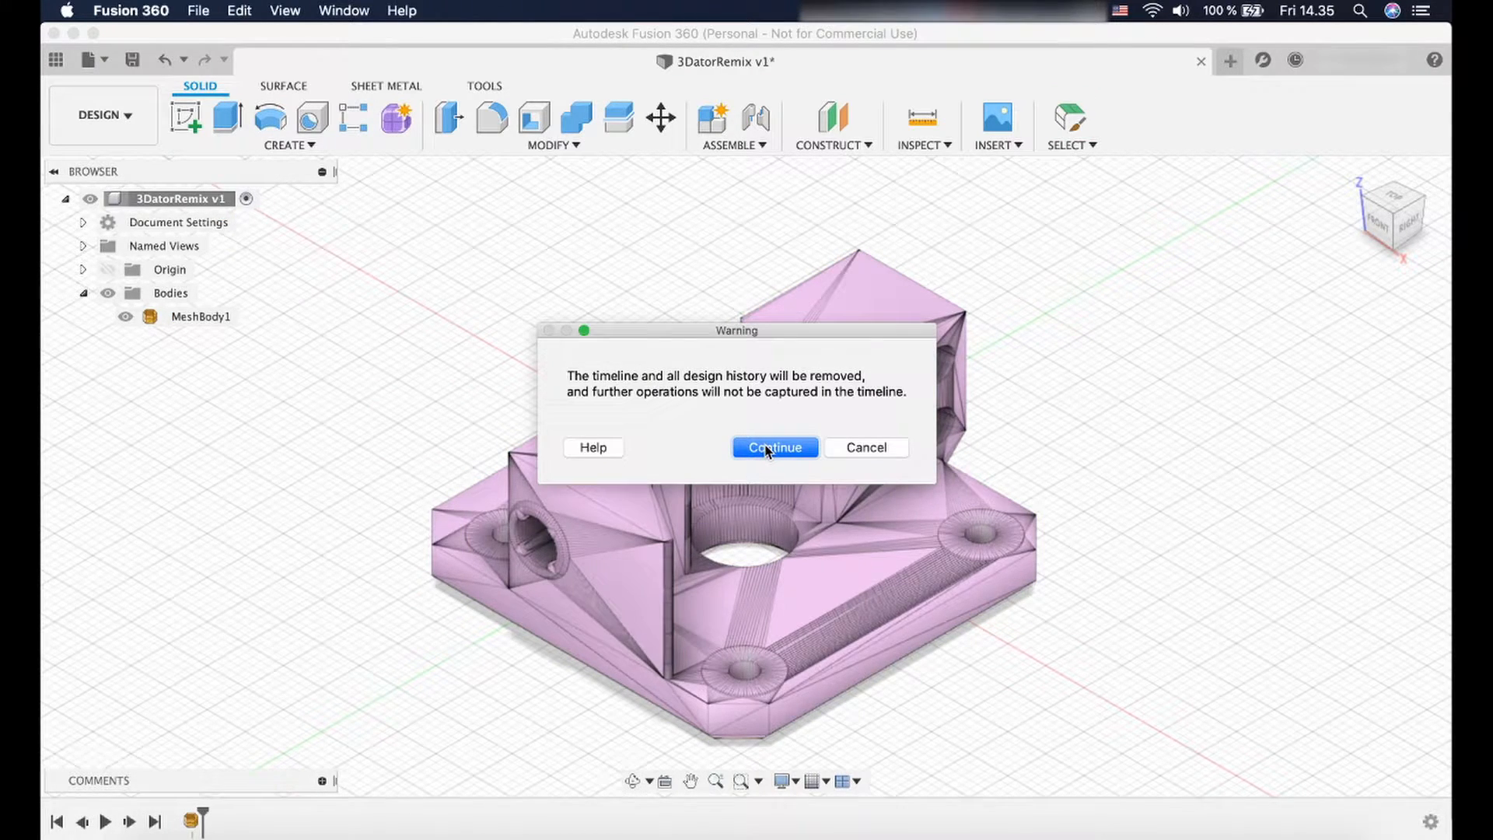
pyautogui.click(775, 448)
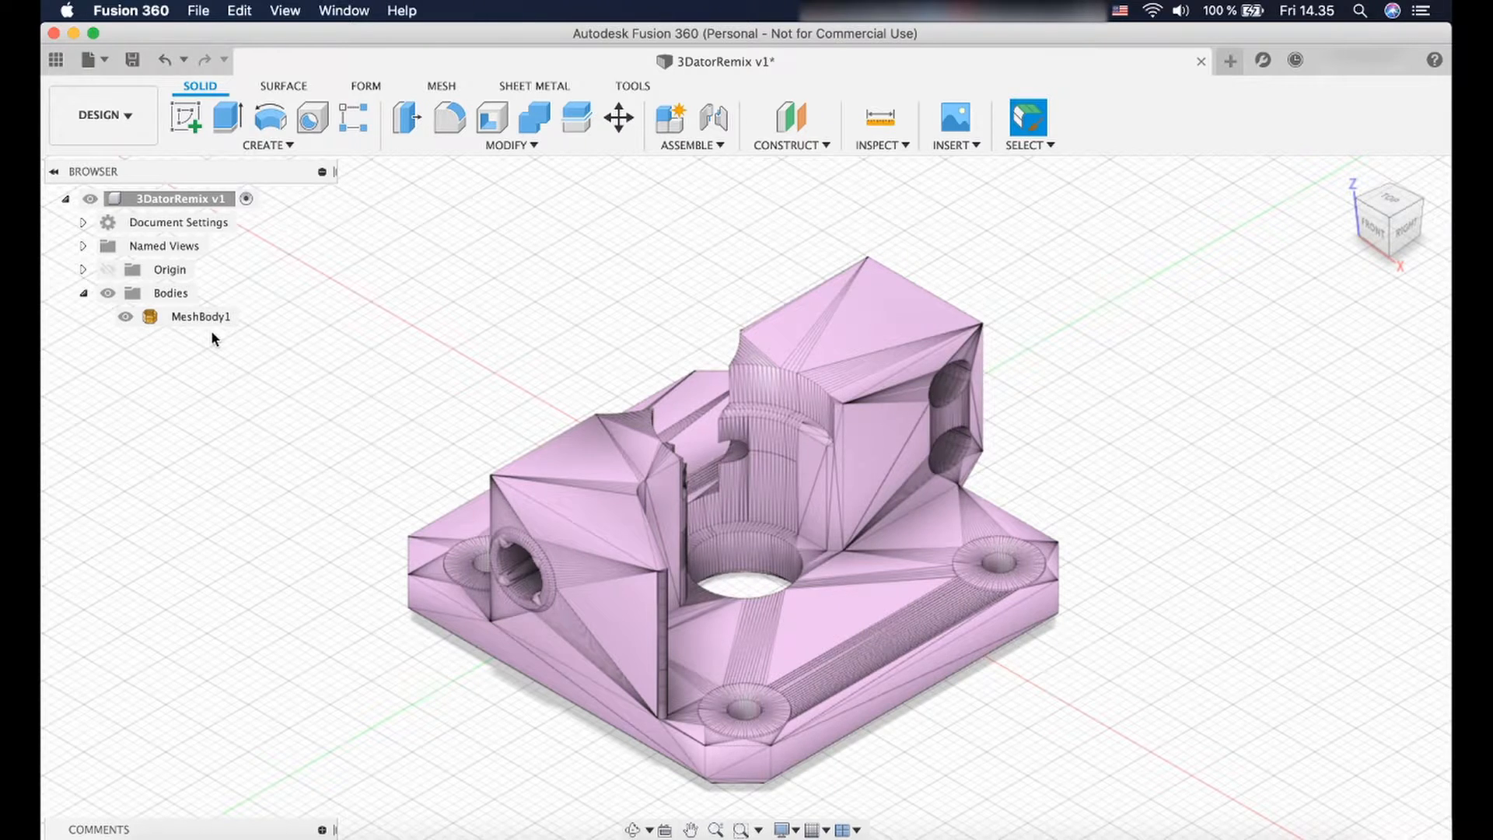
# Start a Mesh to BRep conversion of MeshBody1, reaching the 22,810-facet warning.
pyautogui.rightClick(200, 317)
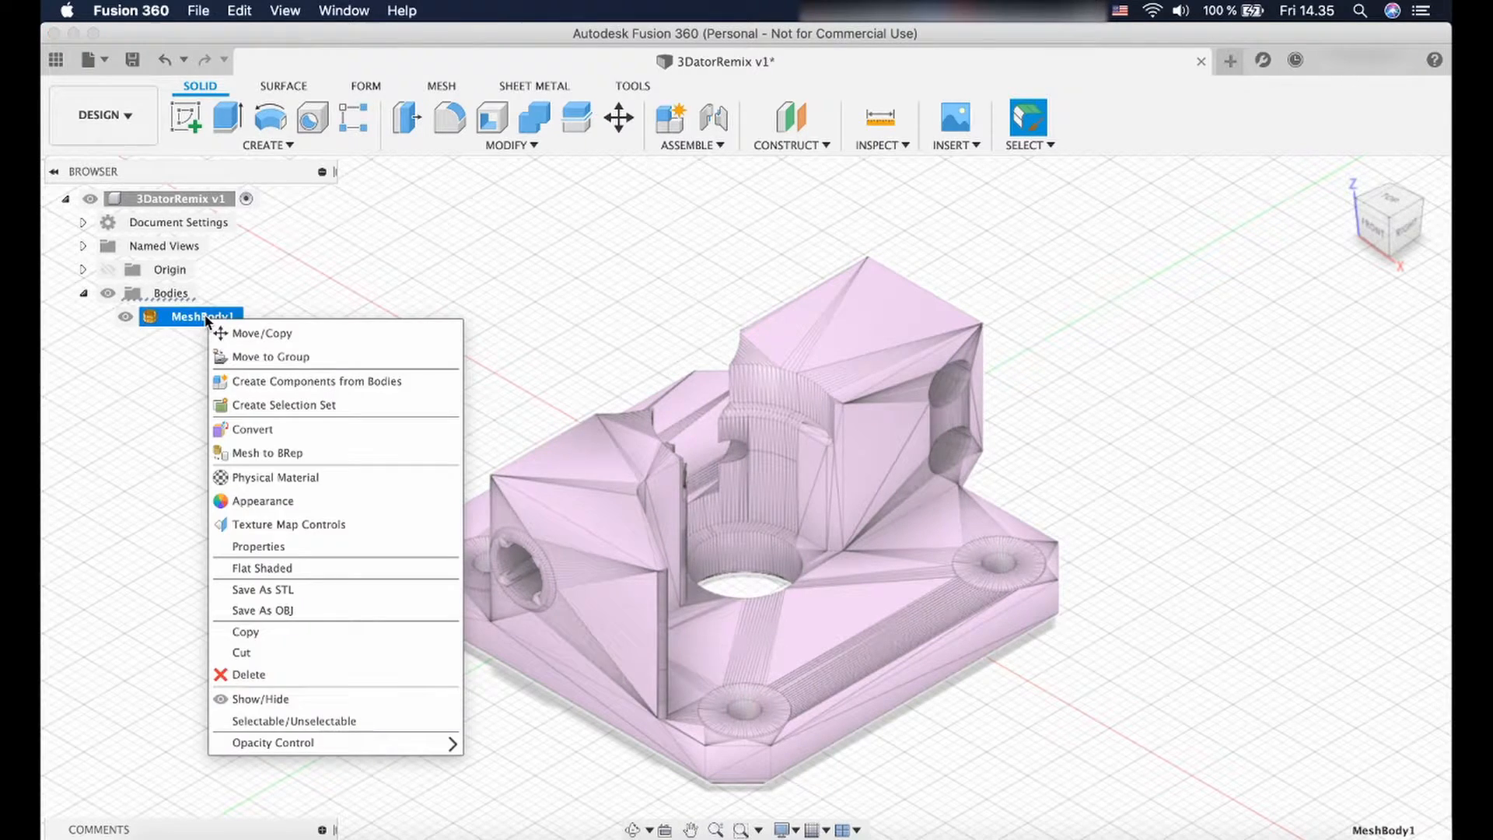
pyautogui.moveTo(327, 453)
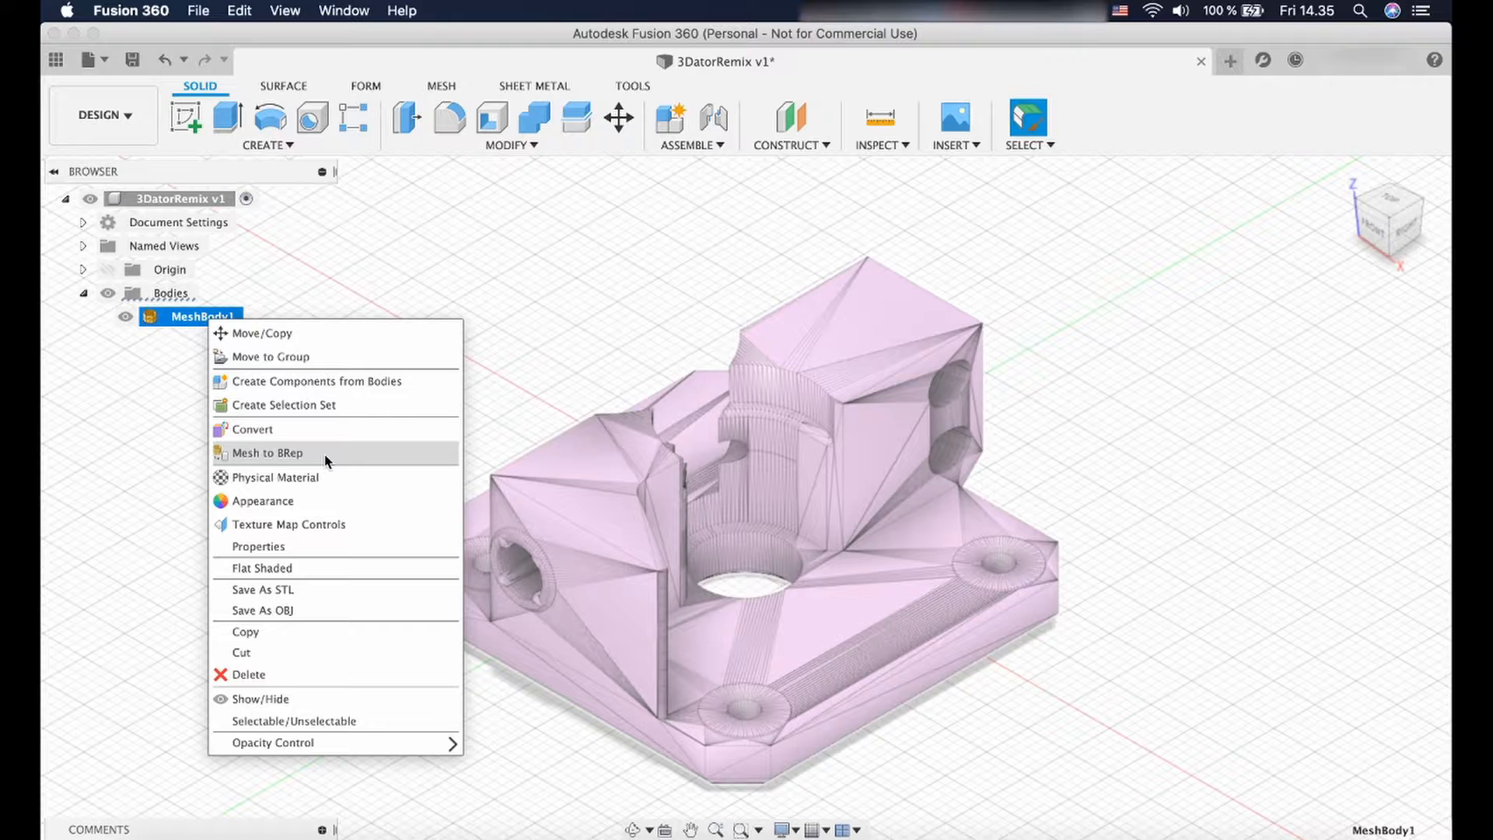
pyautogui.moveTo(308, 457)
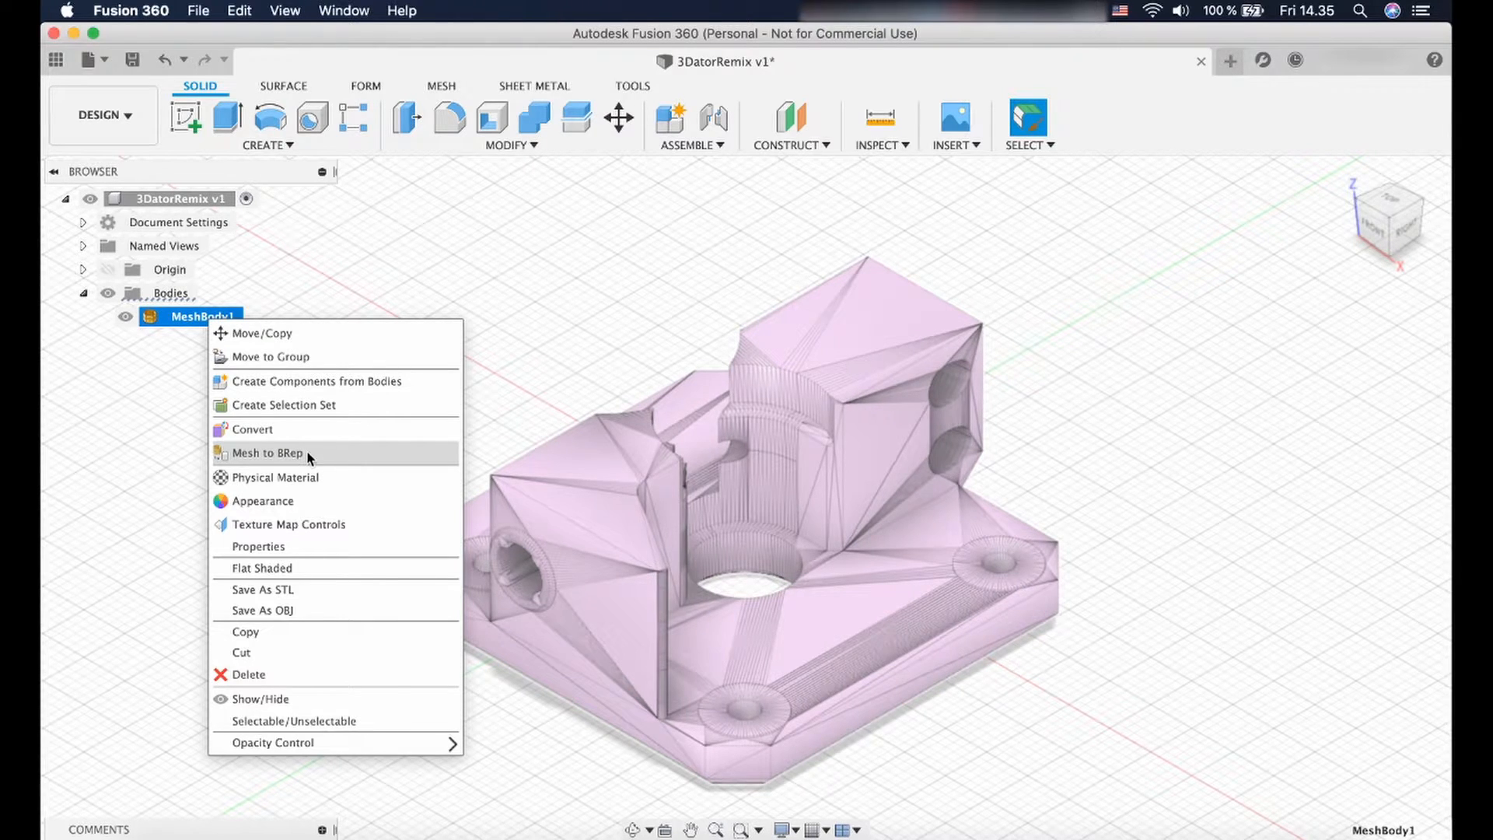
pyautogui.click(270, 452)
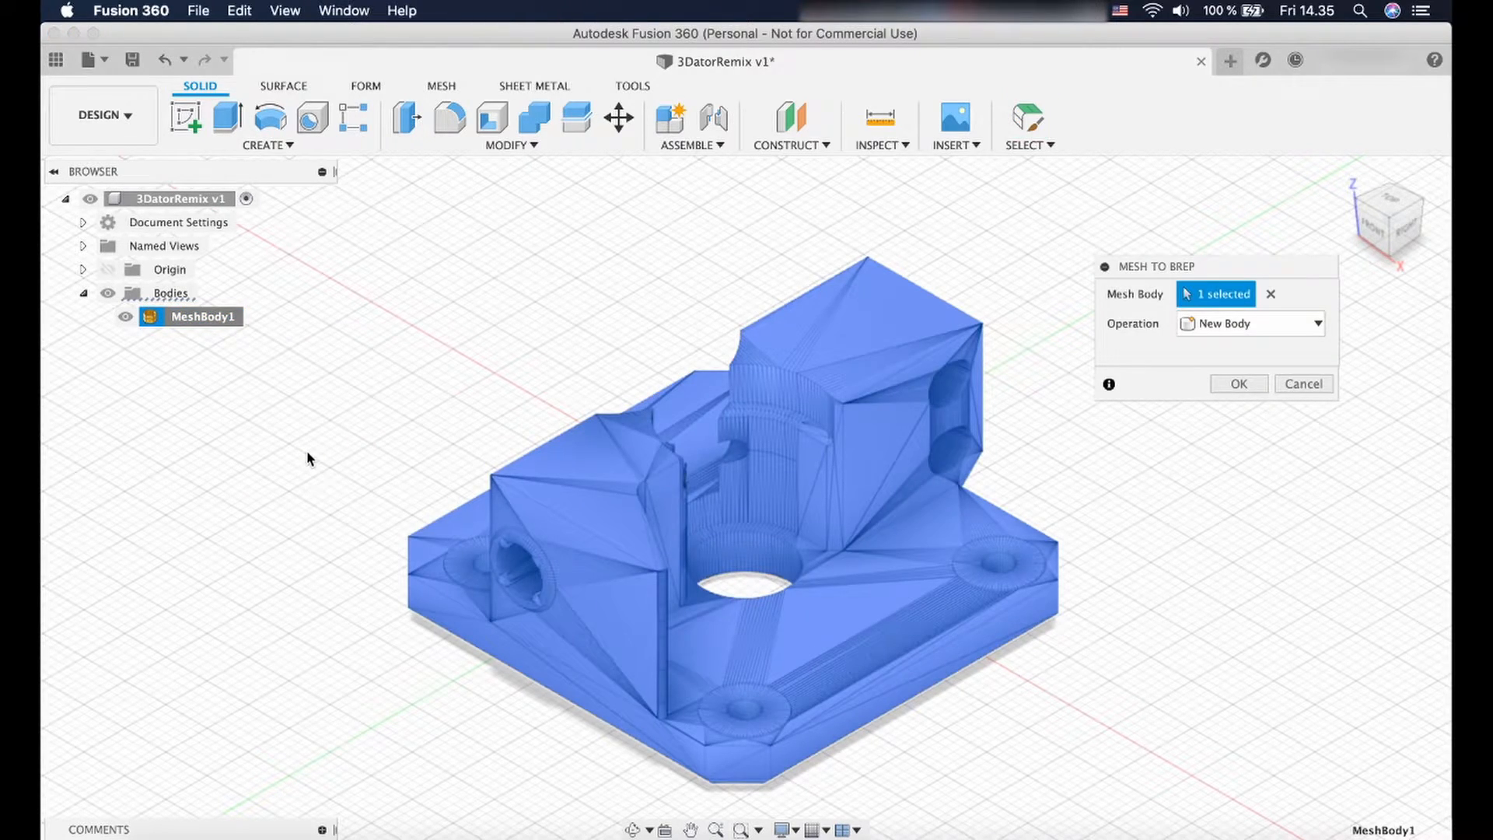
pyautogui.moveTo(1168, 381)
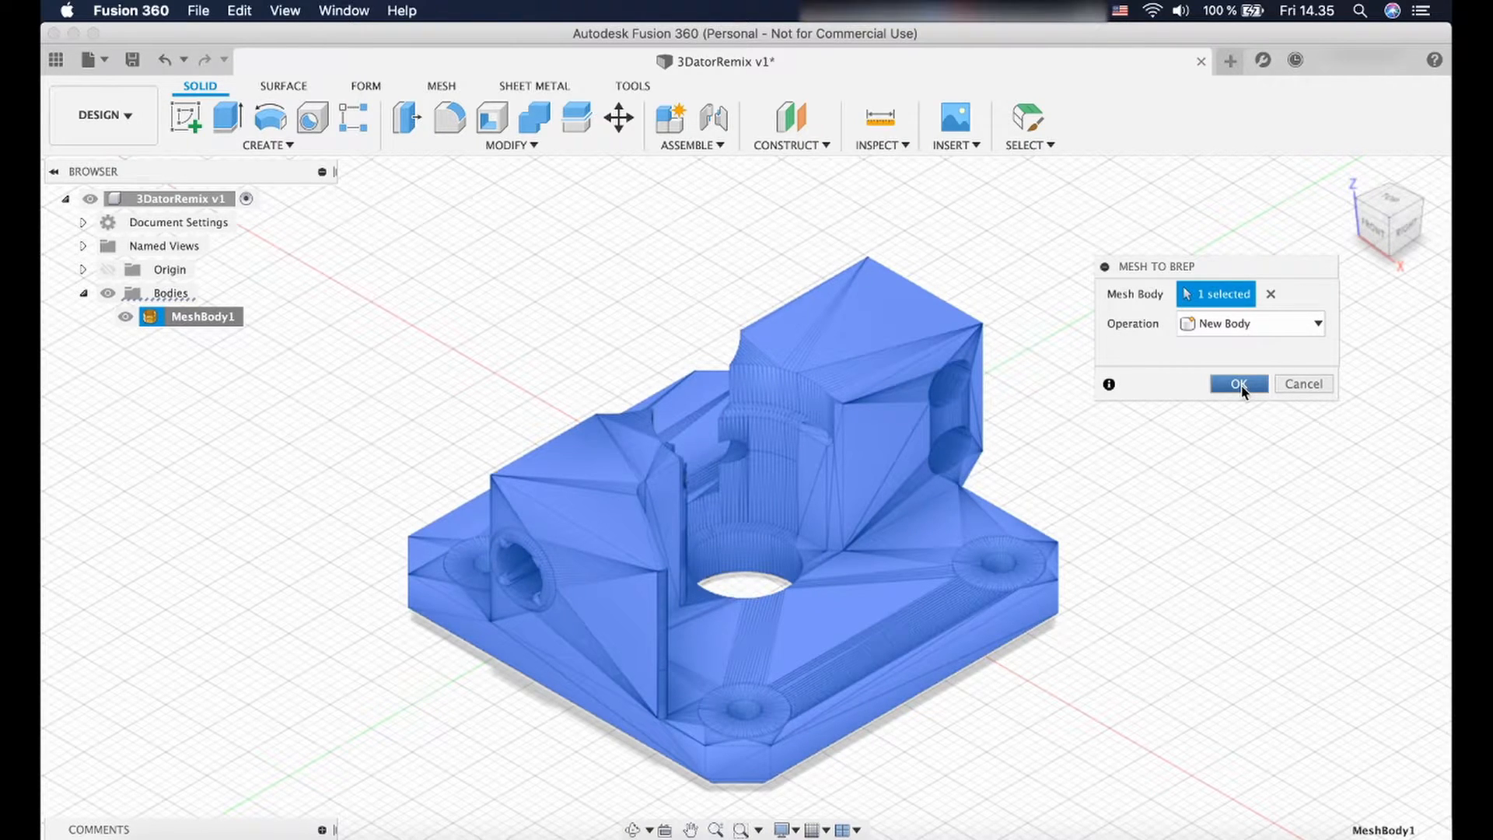
pyautogui.click(1238, 383)
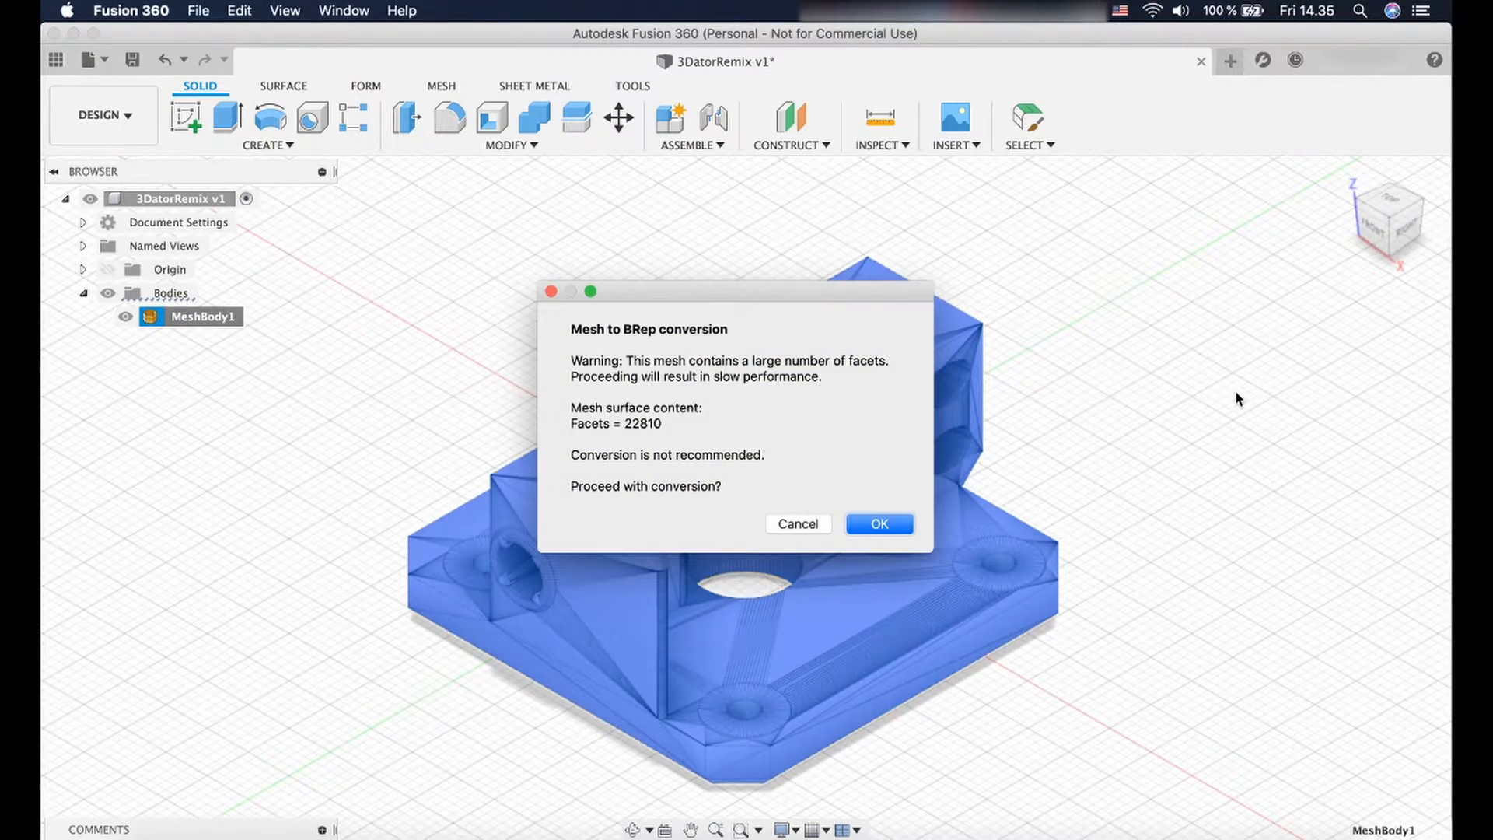
pyautogui.moveTo(593, 417)
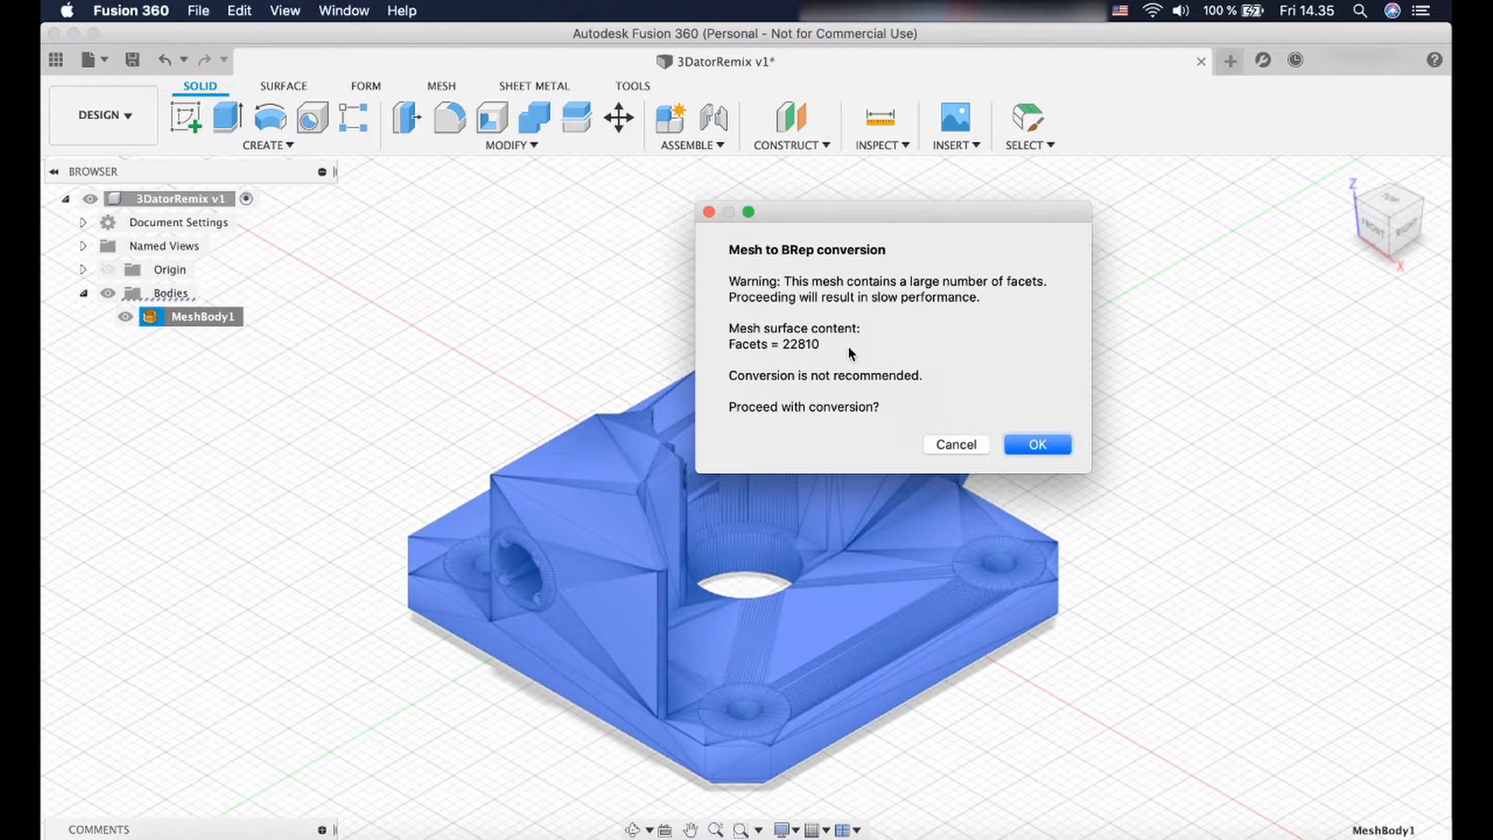
pyautogui.moveTo(918, 298)
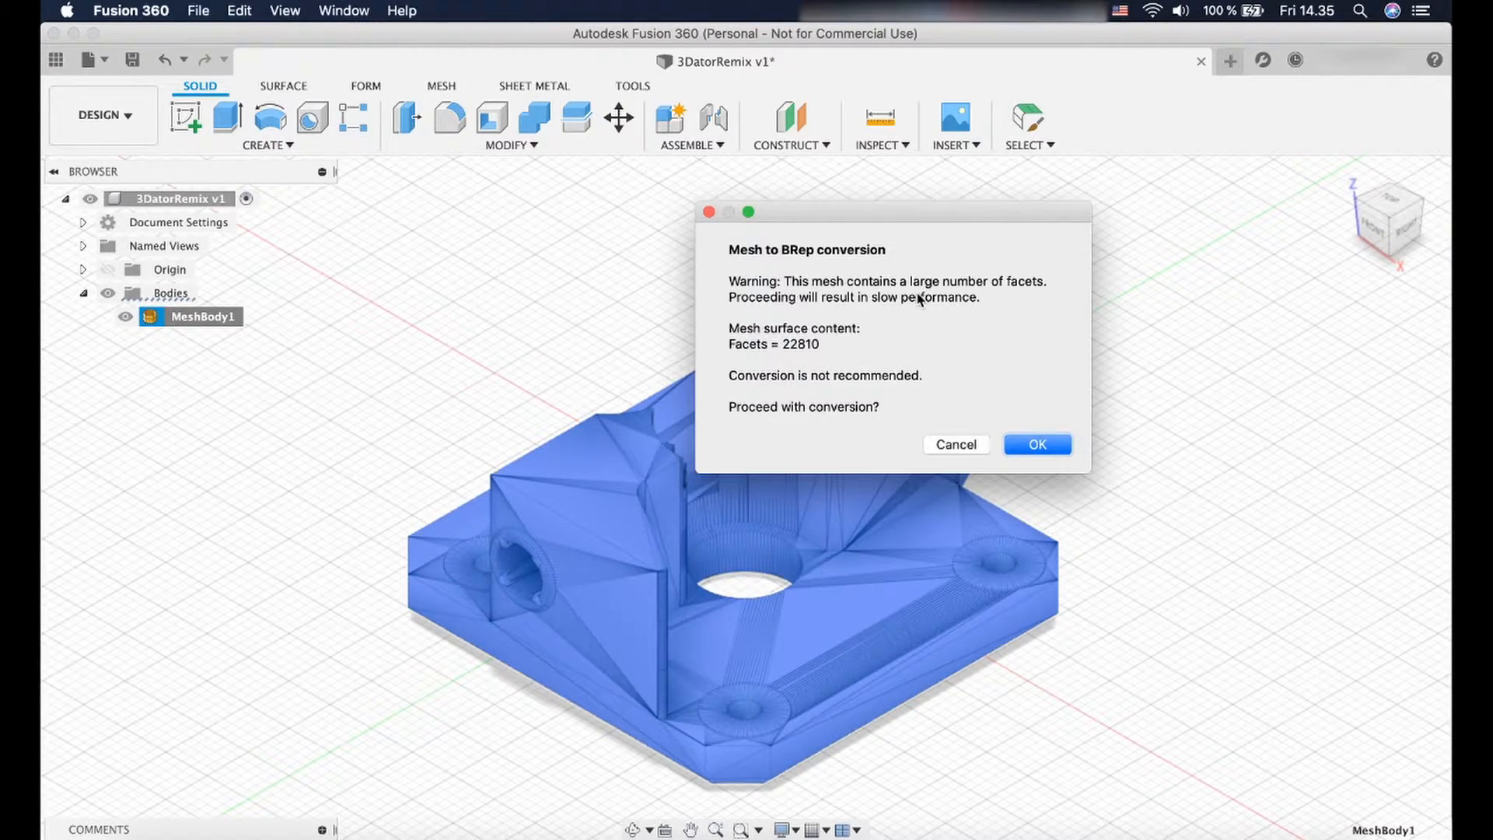
pyautogui.moveTo(950, 336)
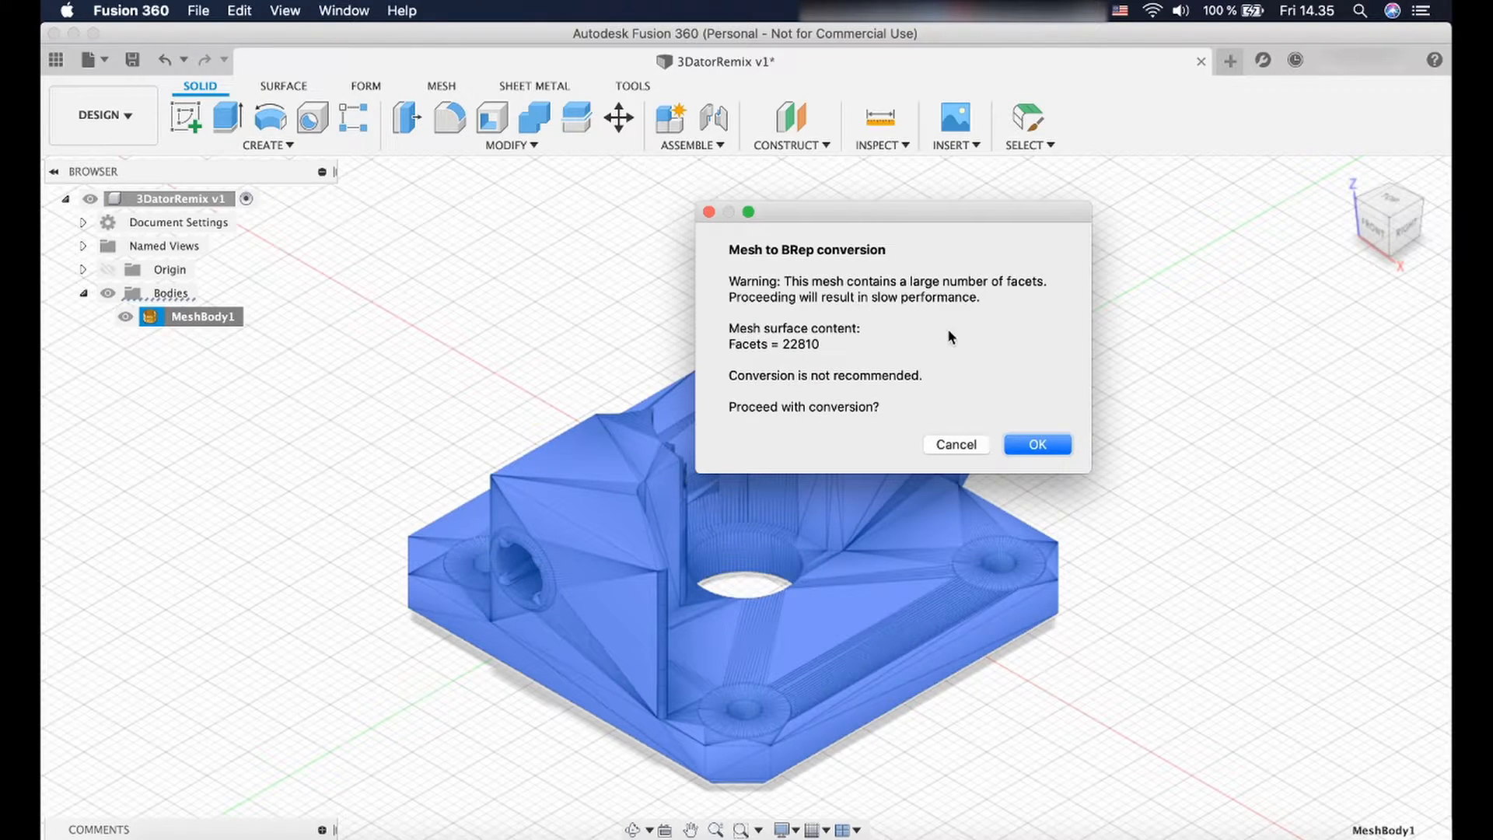
pyautogui.moveTo(760, 354)
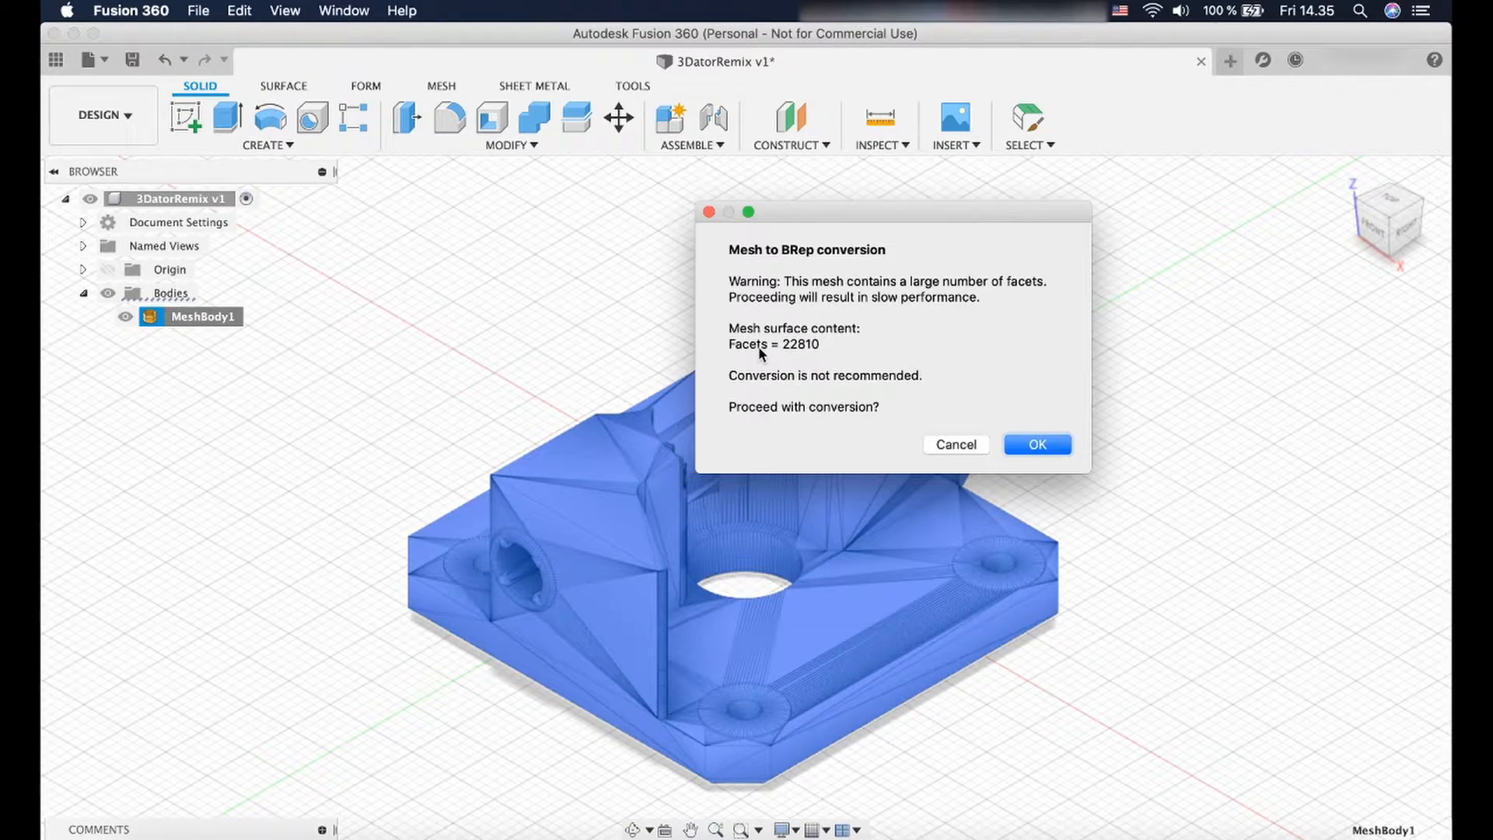
pyautogui.moveTo(971, 404)
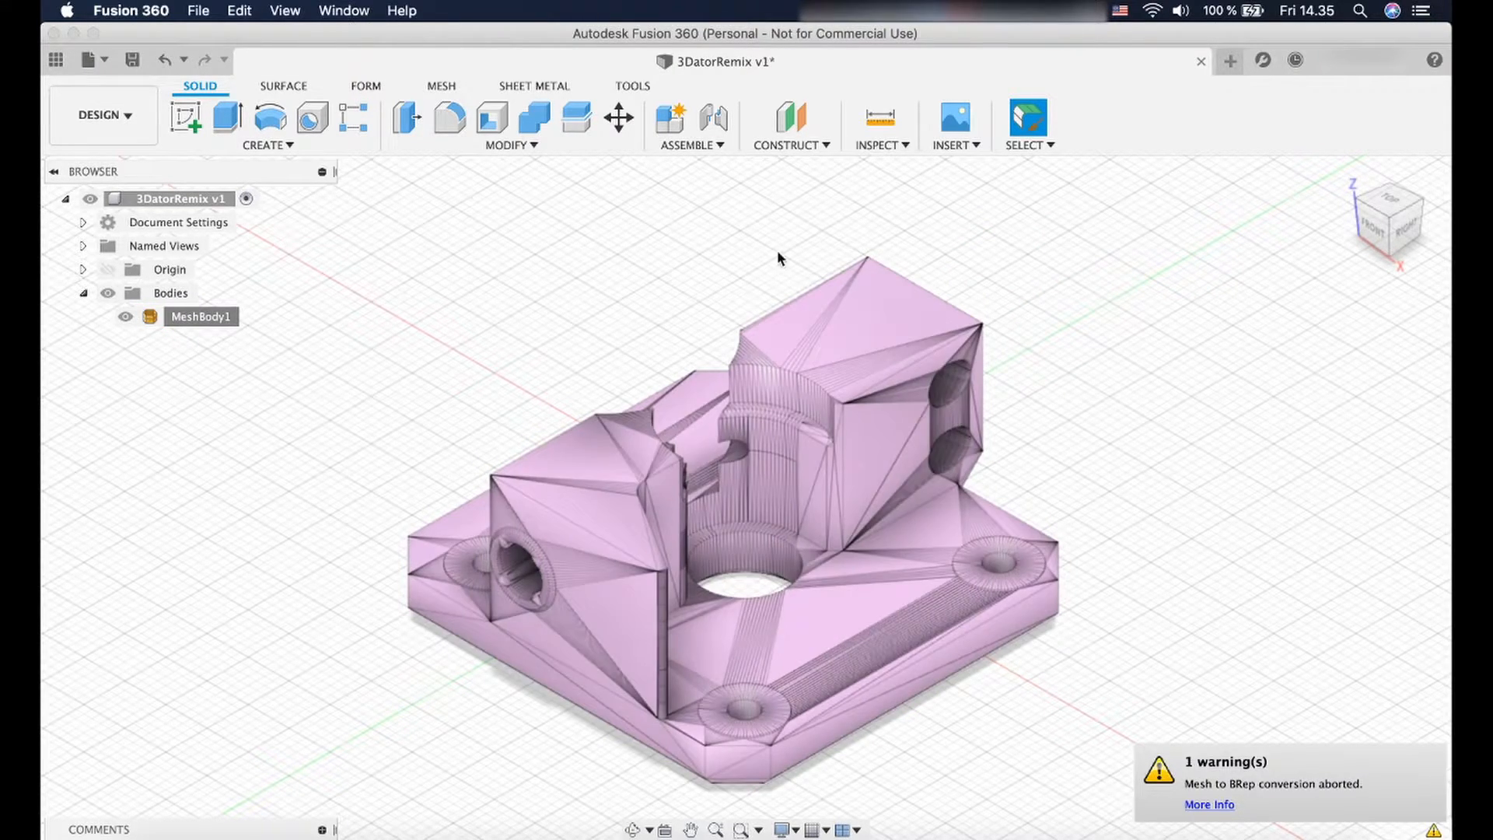
pyautogui.moveTo(436, 88)
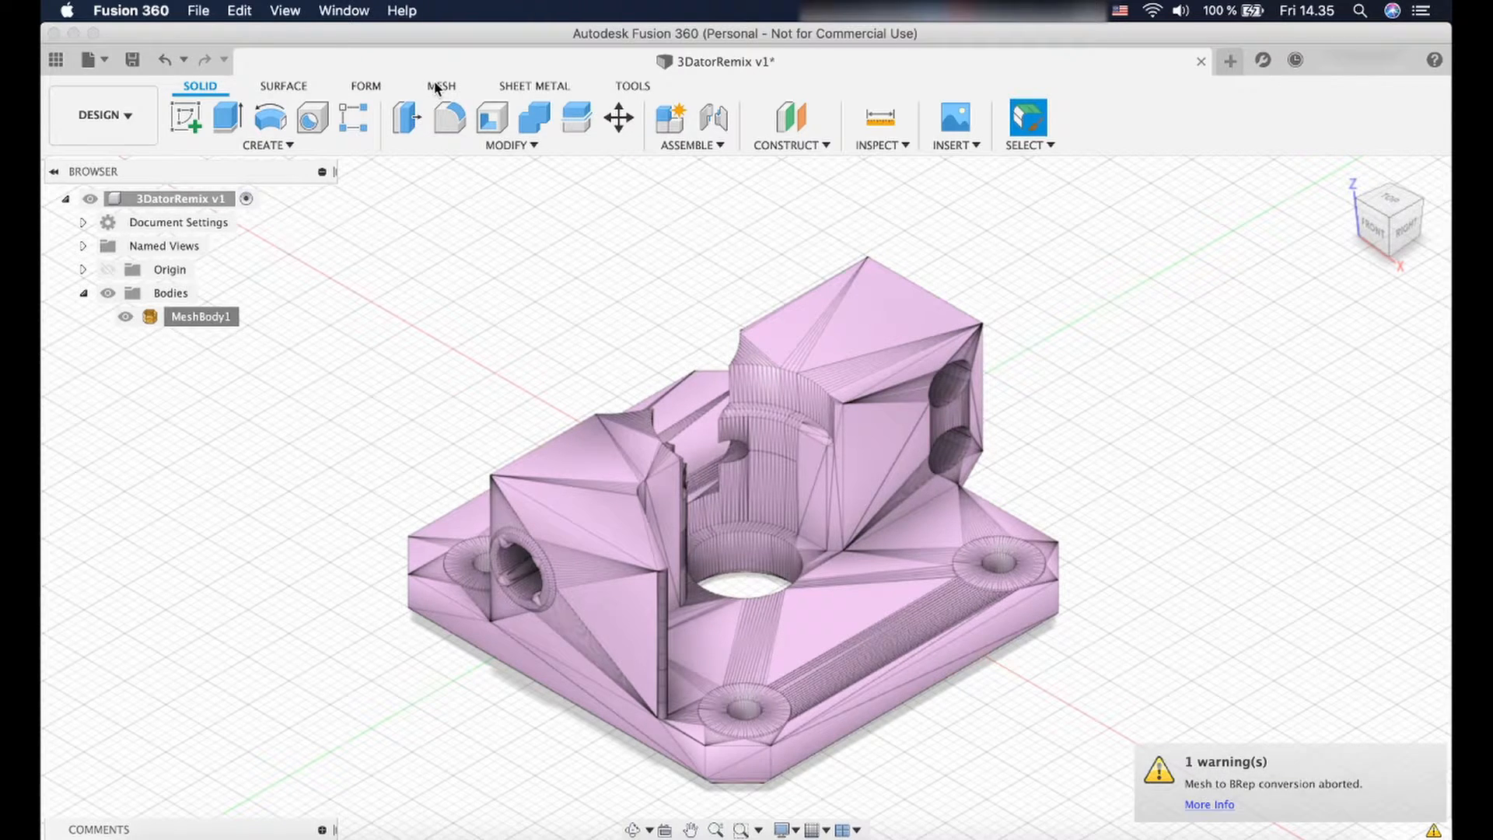
# Switch to the mesh tools with MeshBody1 selected and show the Modify options.
pyautogui.click(441, 86)
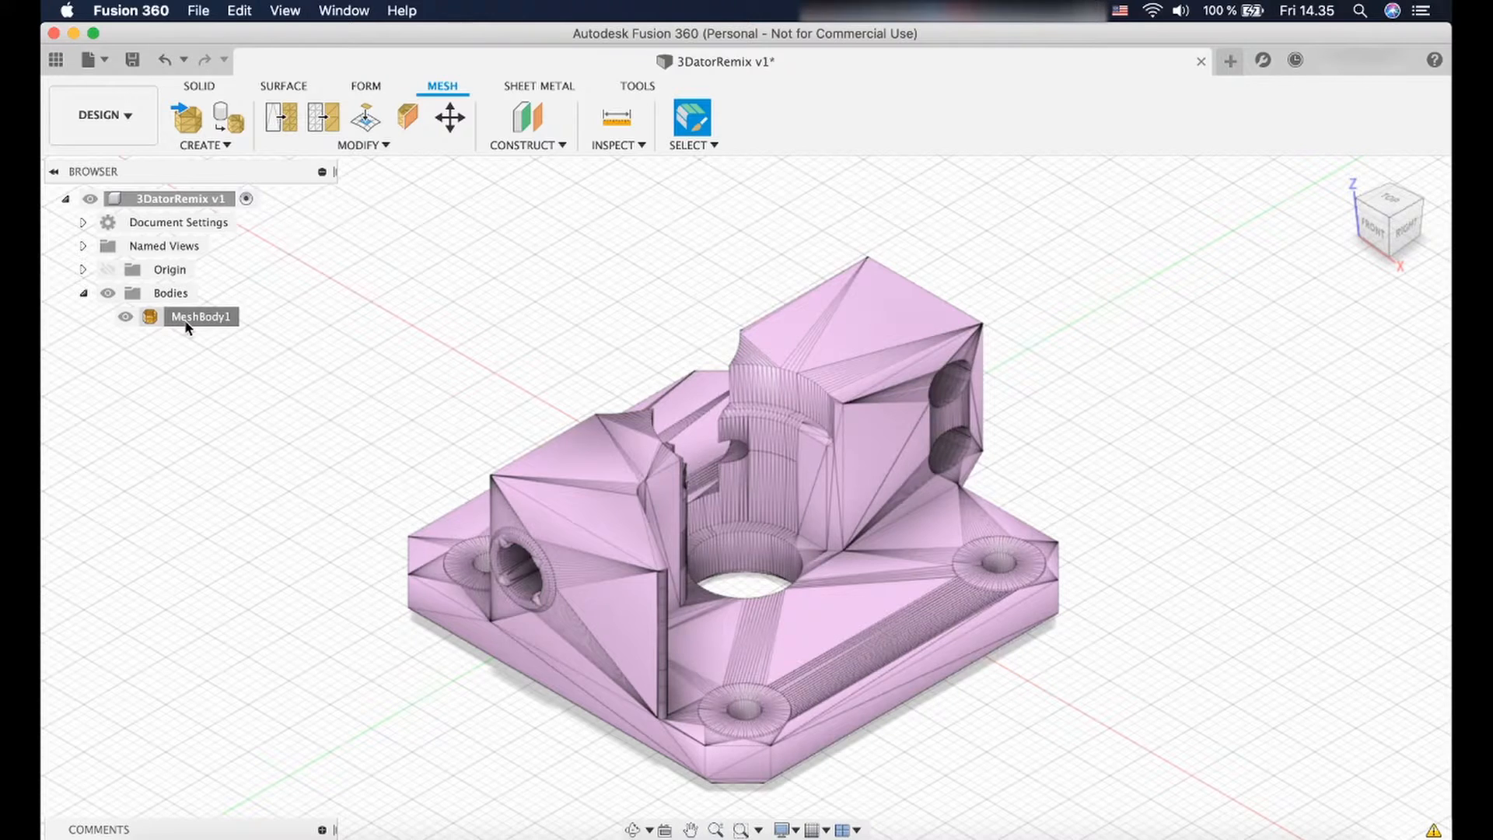
pyautogui.click(200, 316)
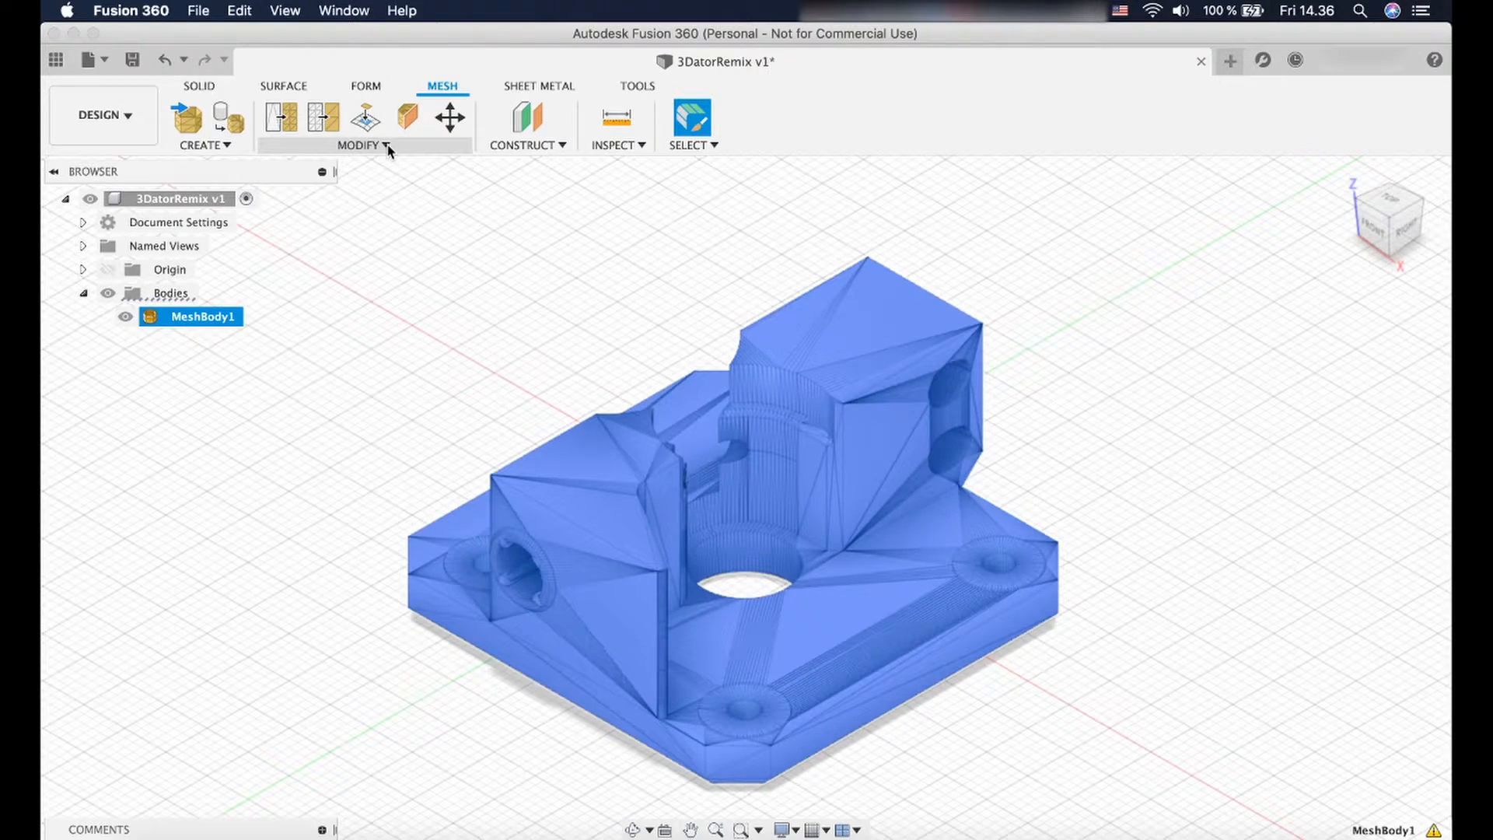
pyautogui.click(360, 145)
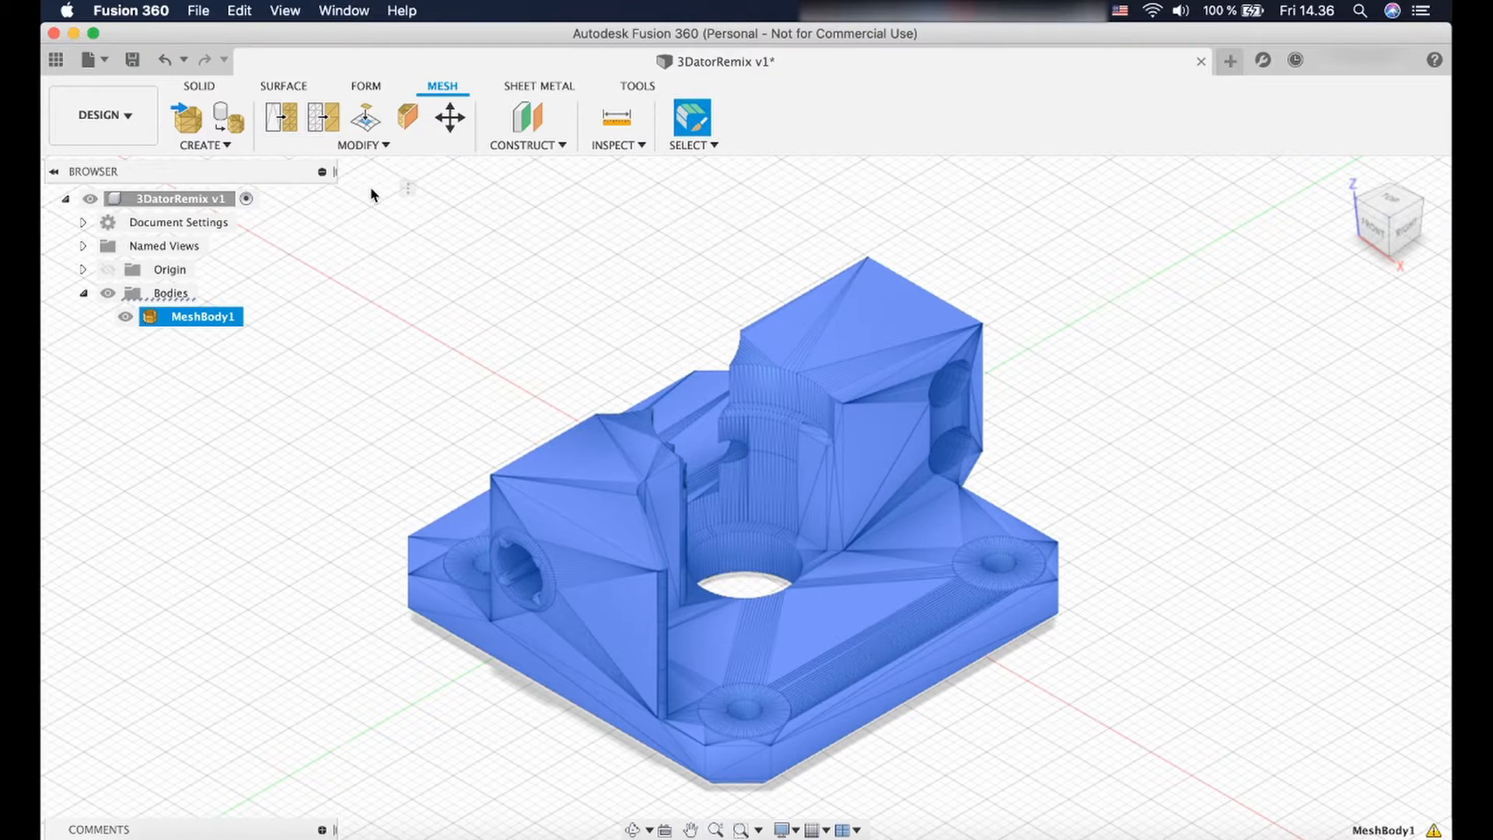
# Reduce MeshBody1 adaptively to 0.25 density, checking the preview before applying.
pyautogui.click(322, 116)
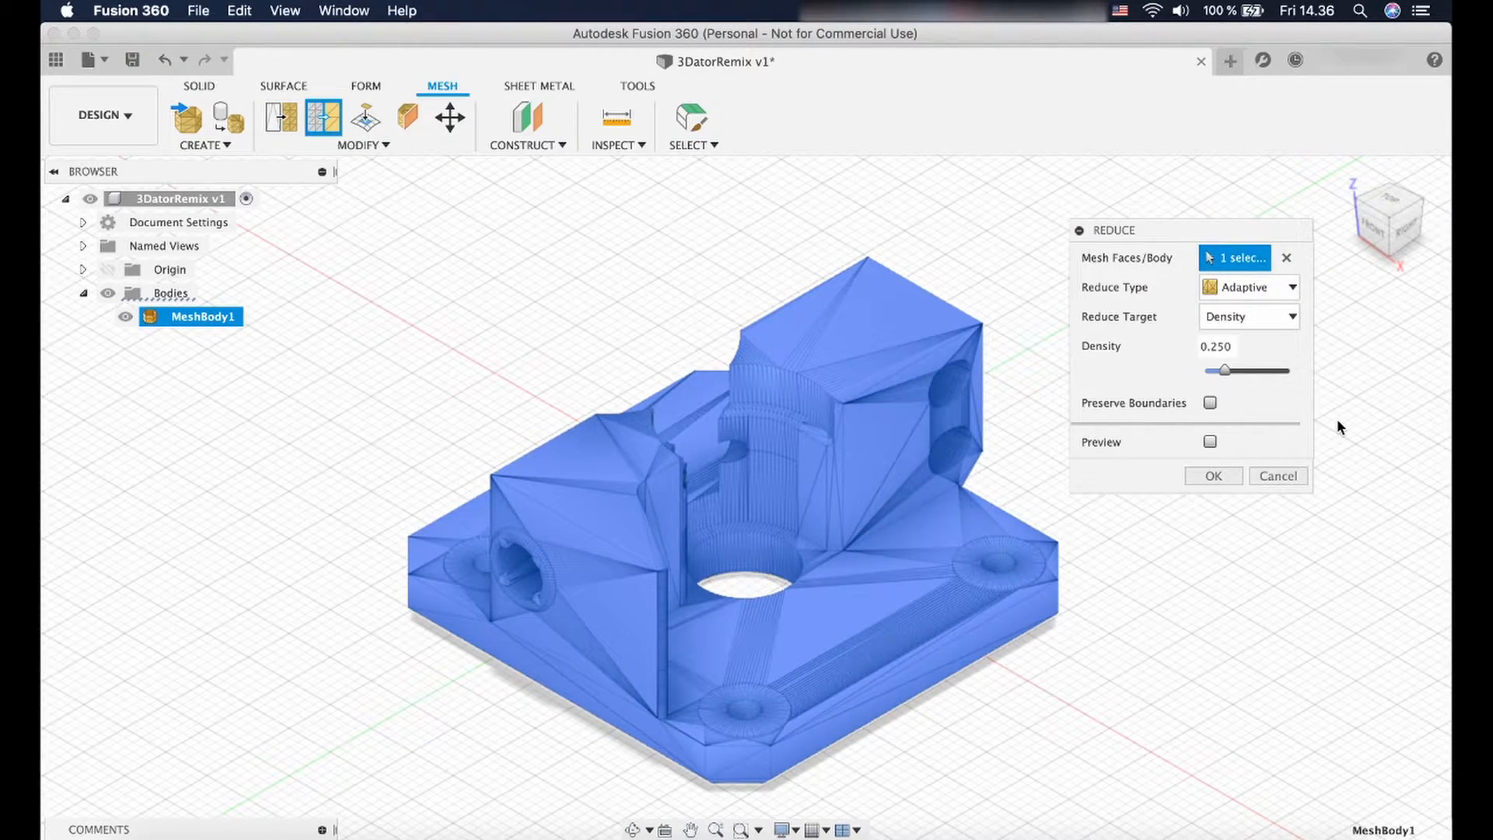
pyautogui.moveTo(1070, 284)
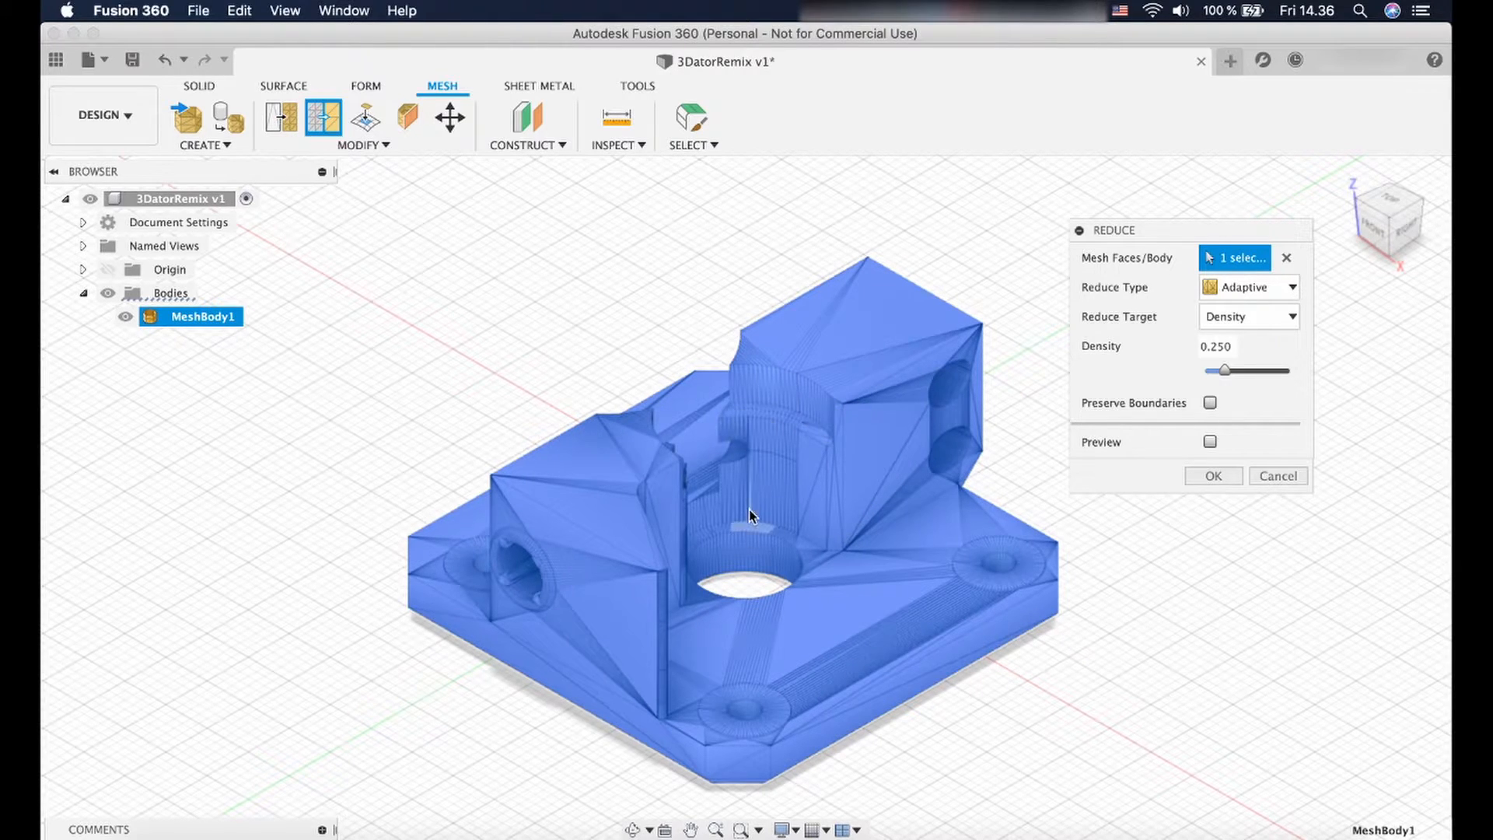
pyautogui.moveTo(751, 535)
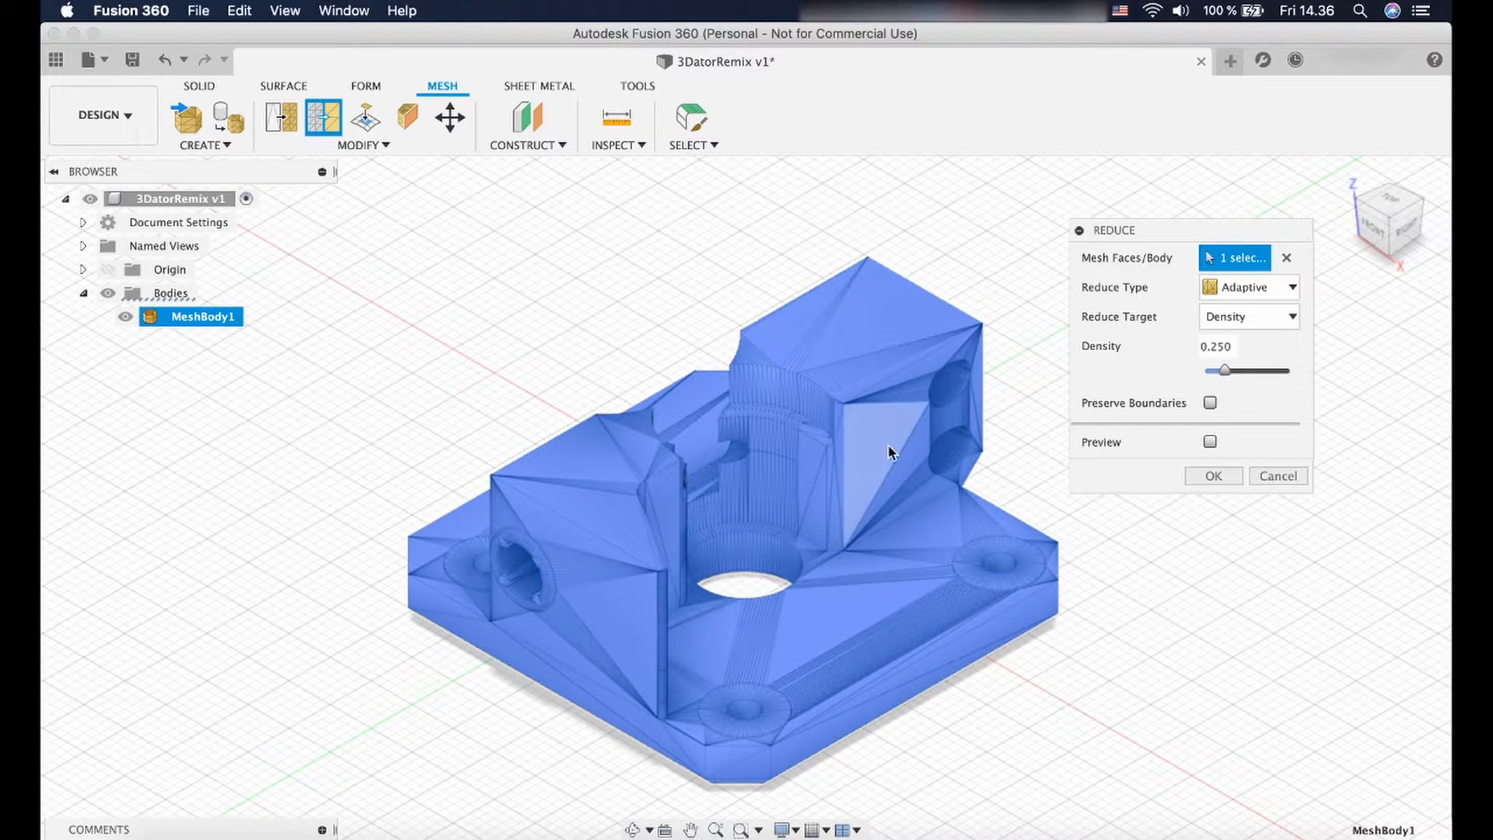
pyautogui.moveTo(1309, 347)
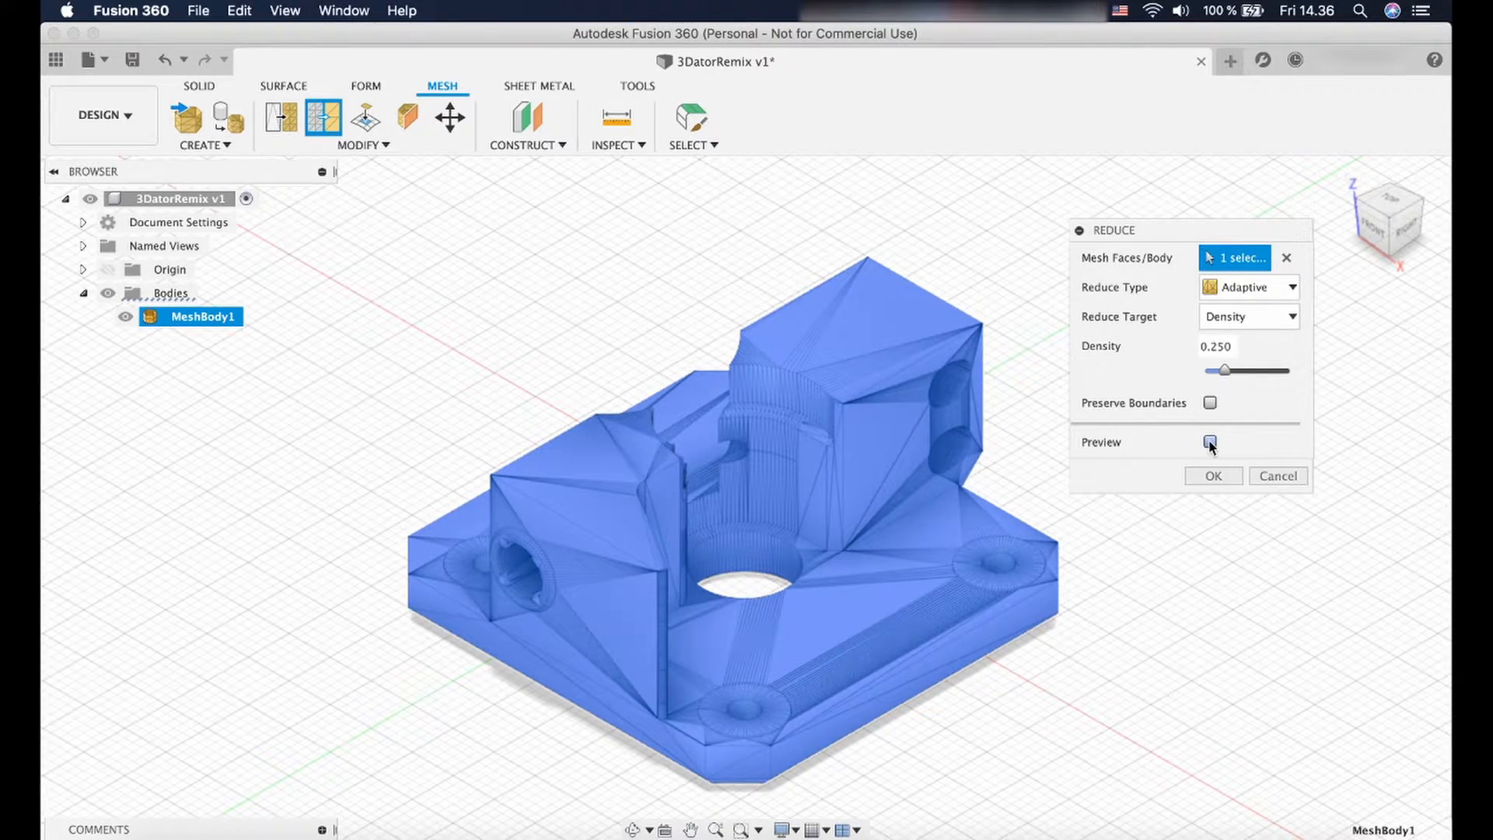
pyautogui.click(1210, 442)
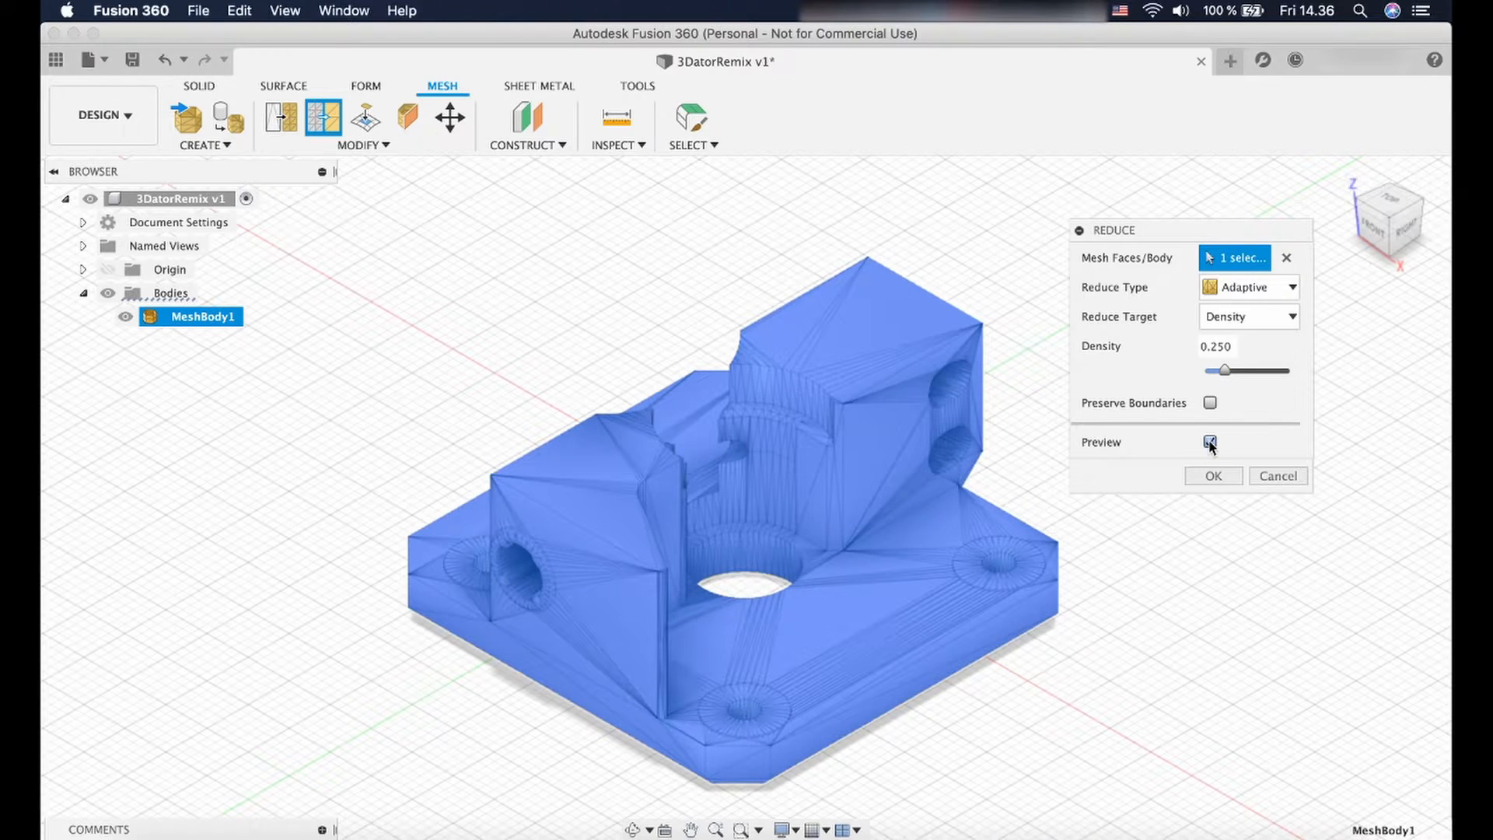
pyautogui.click(1210, 441)
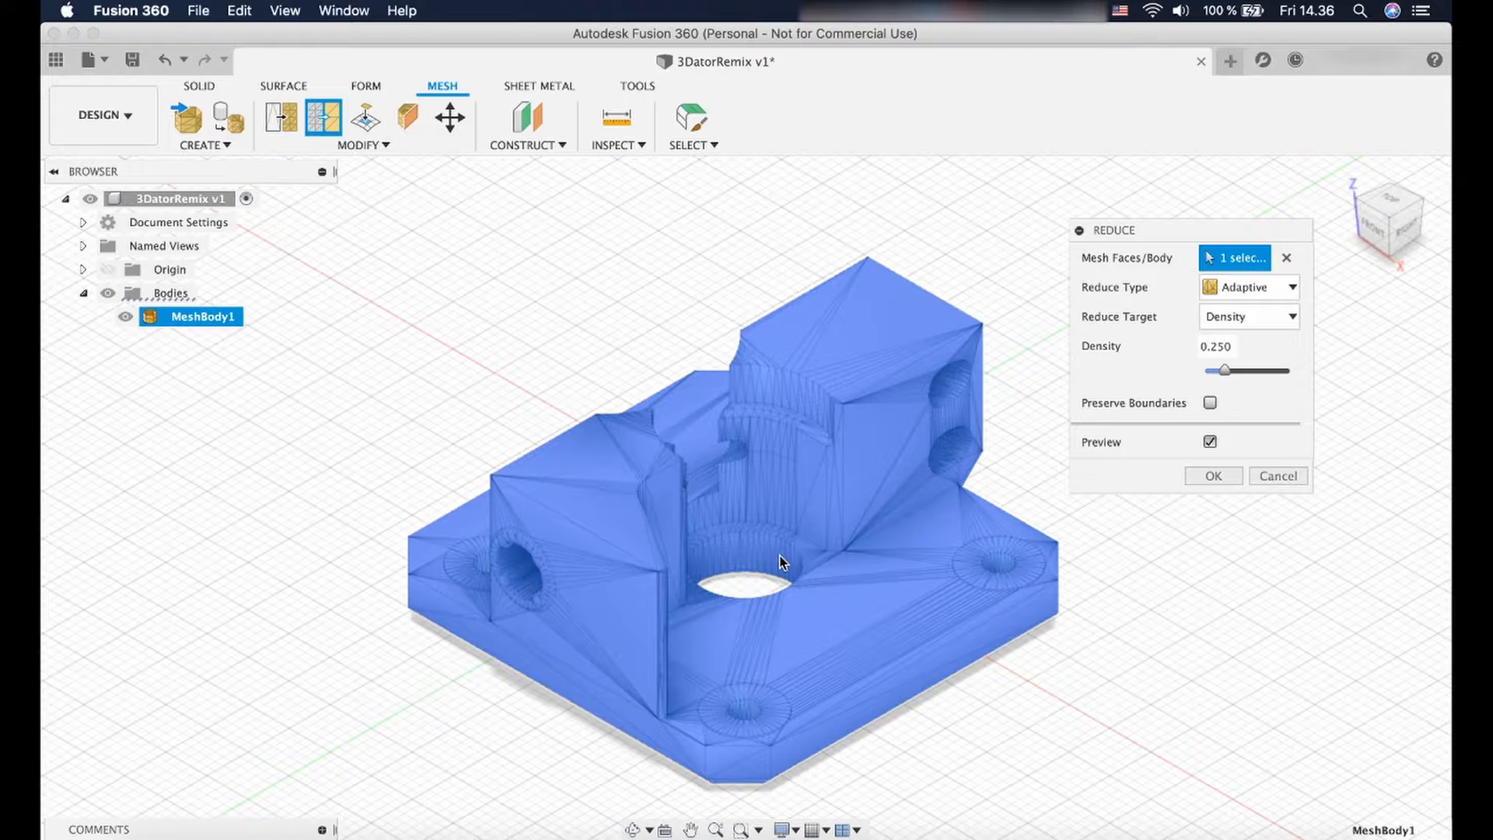
pyautogui.moveTo(724, 562)
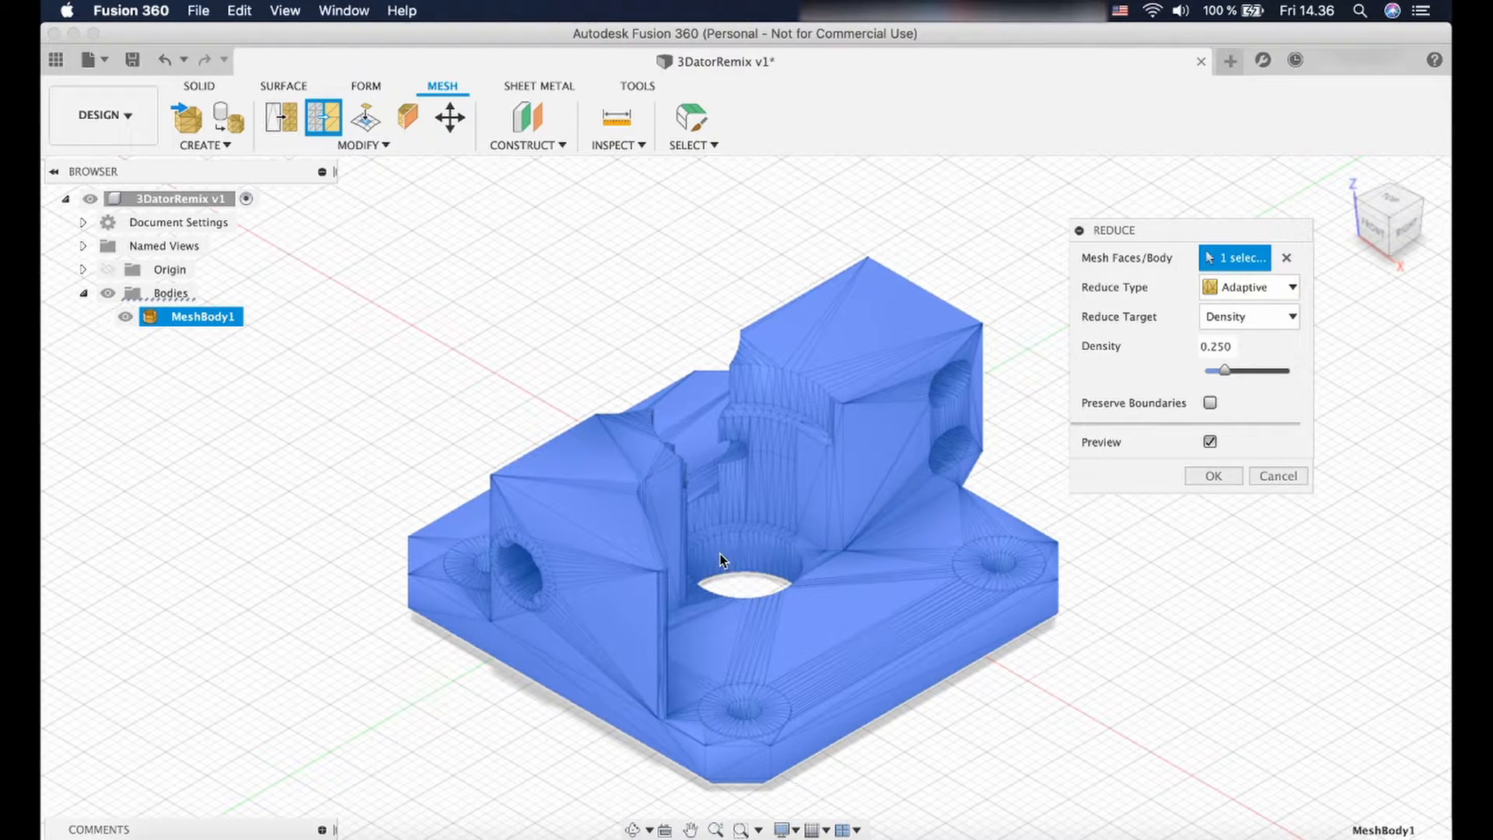
pyautogui.moveTo(1227, 372)
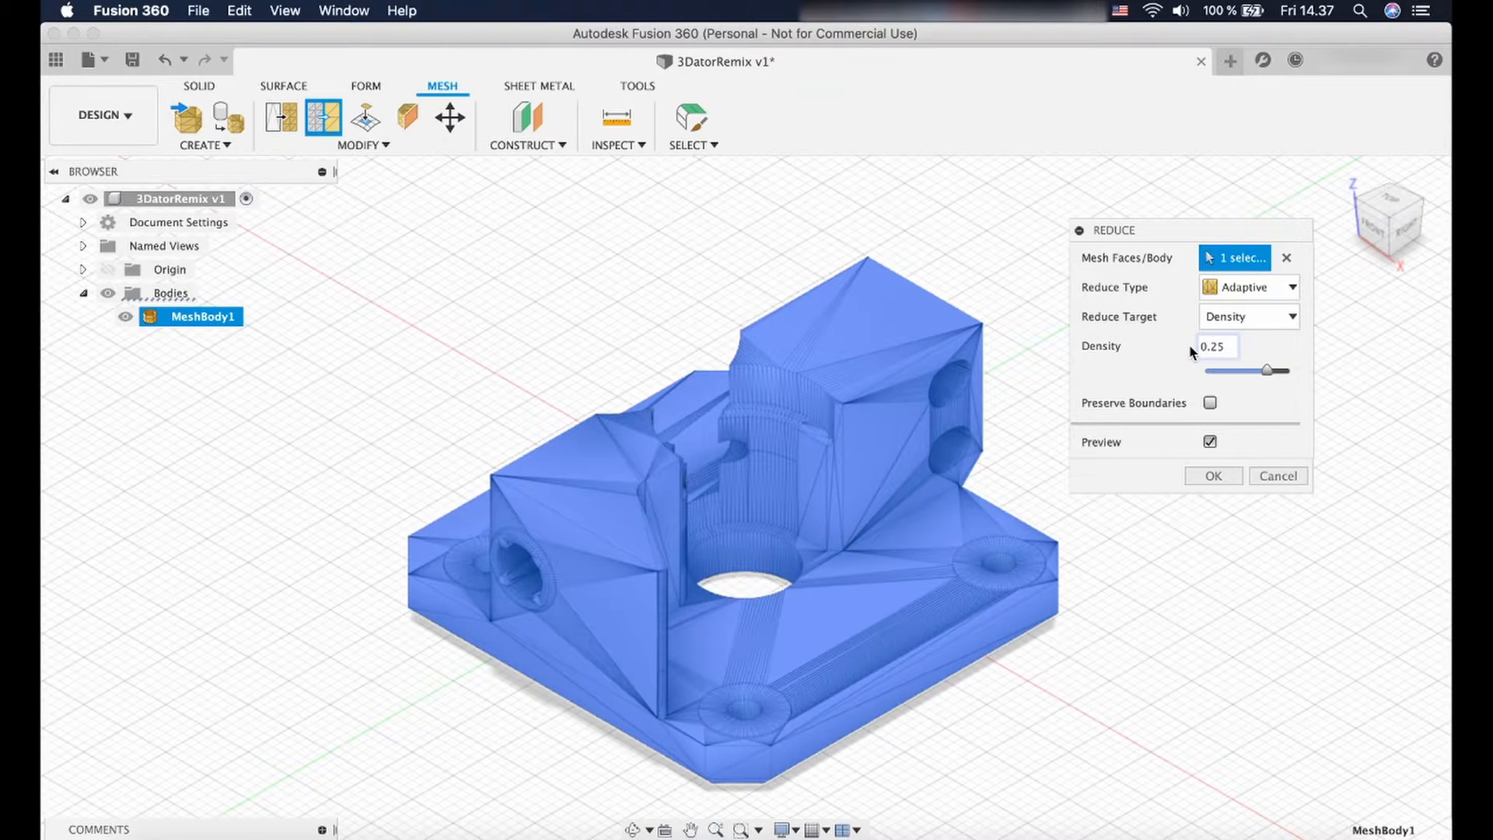
pyautogui.click(1213, 476)
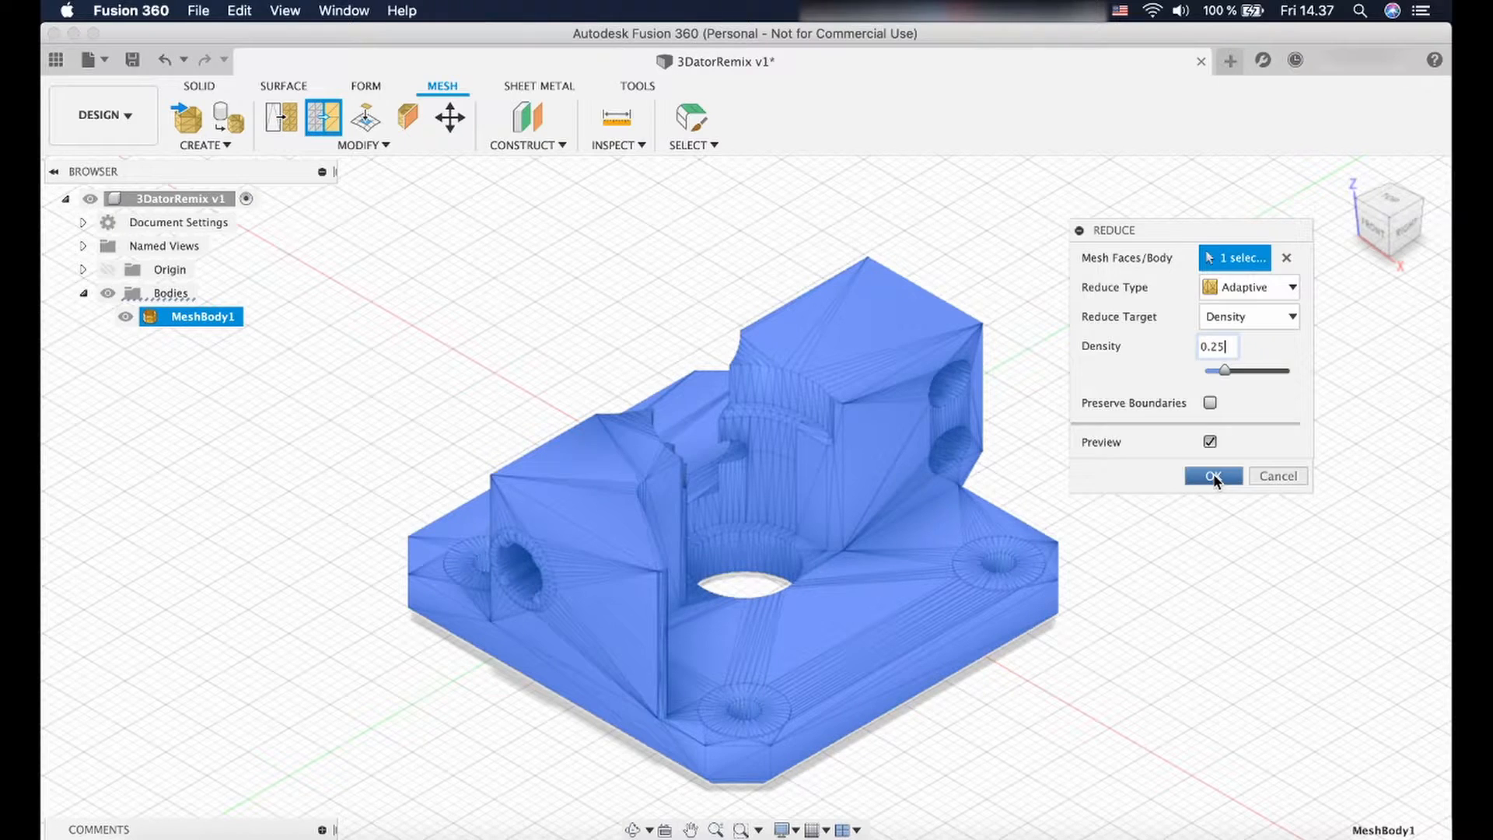
pyautogui.click(1213, 476)
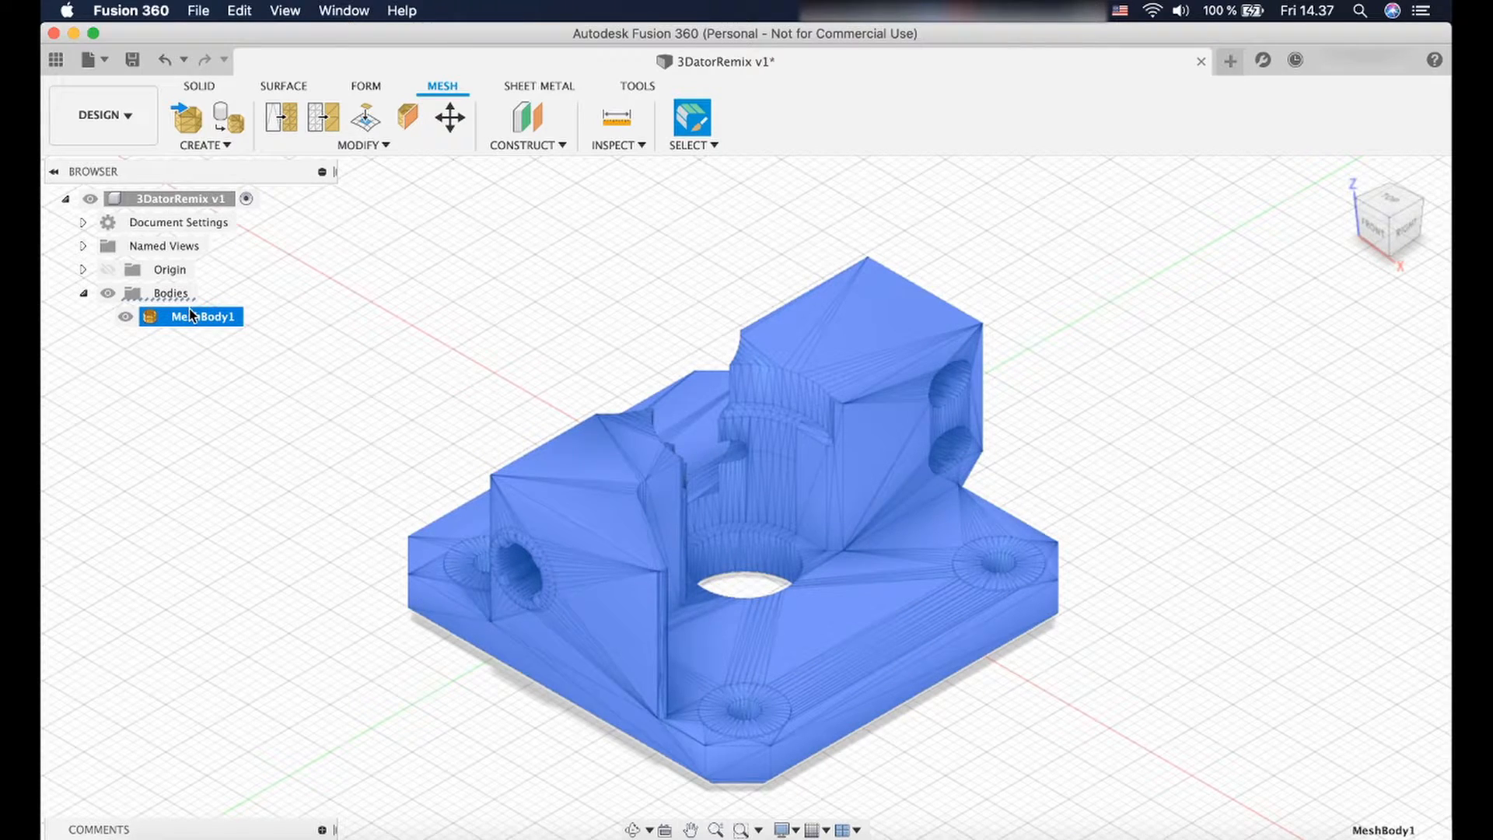
# Convert MeshBody1 to BRep as a new solid Body1 and select it.
pyautogui.rightClick(200, 317)
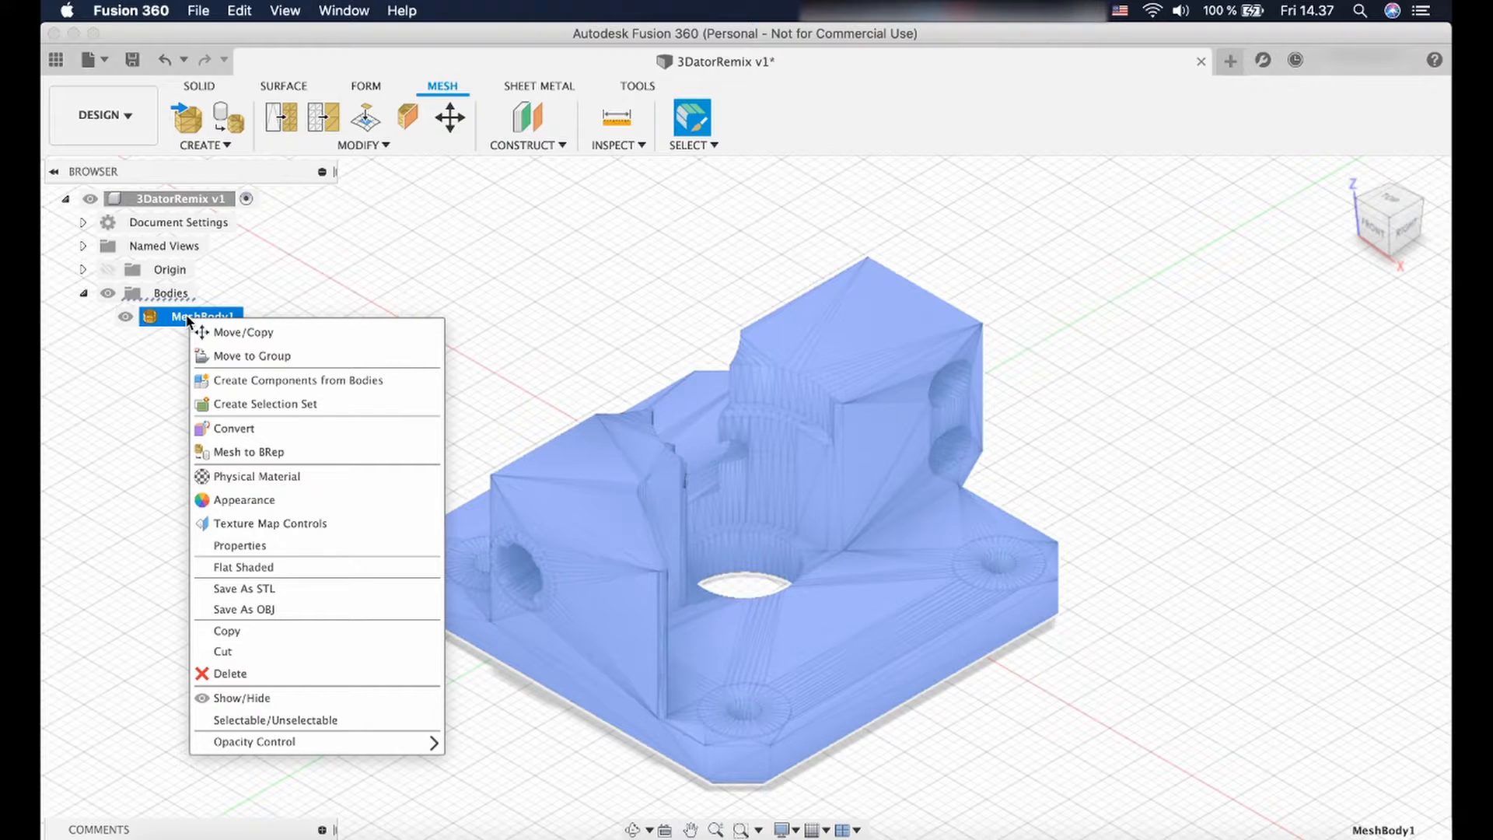
pyautogui.moveTo(224, 380)
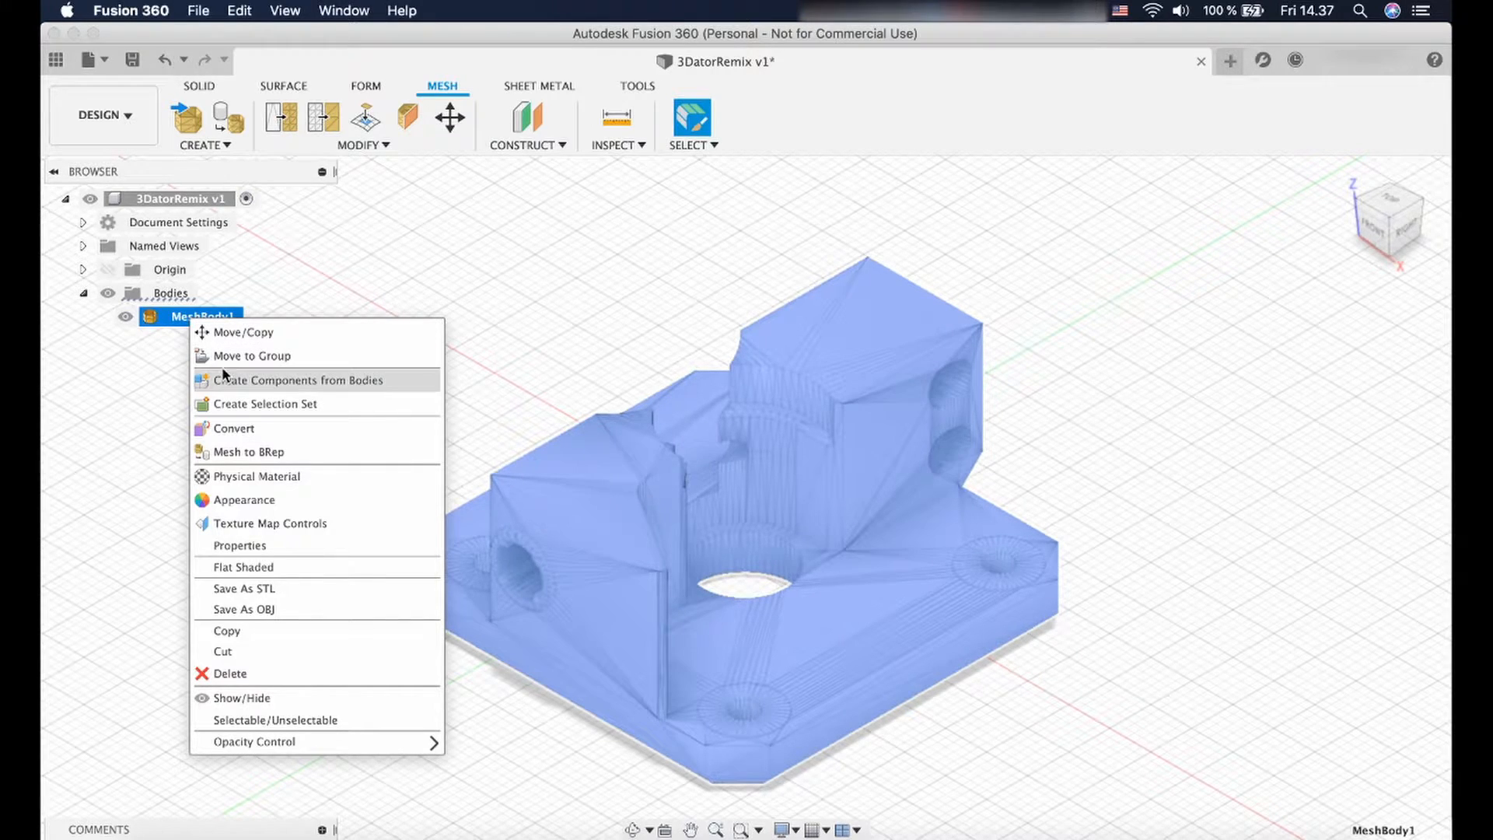
pyautogui.moveTo(262, 451)
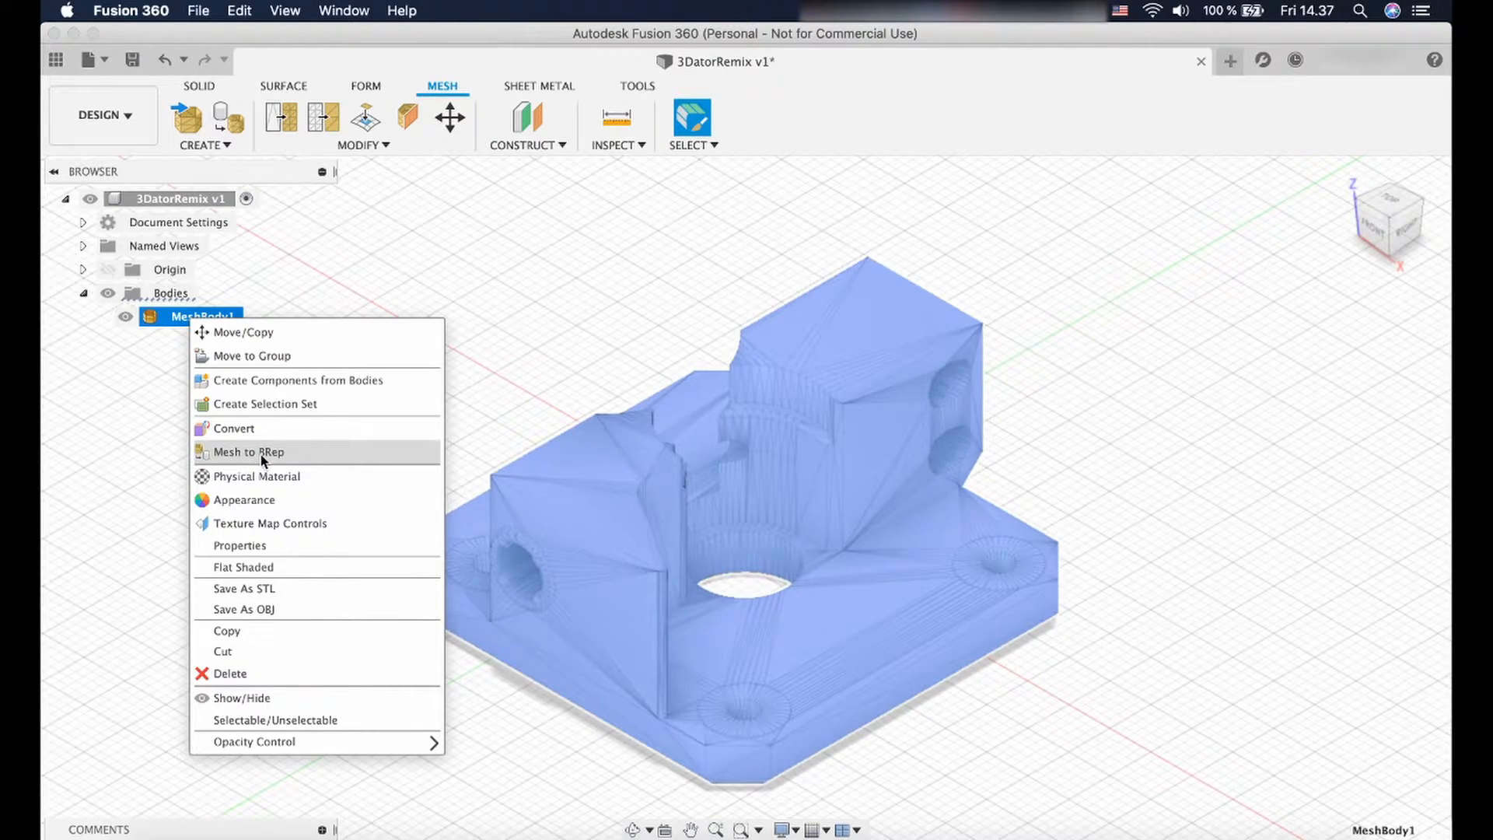
pyautogui.click(251, 451)
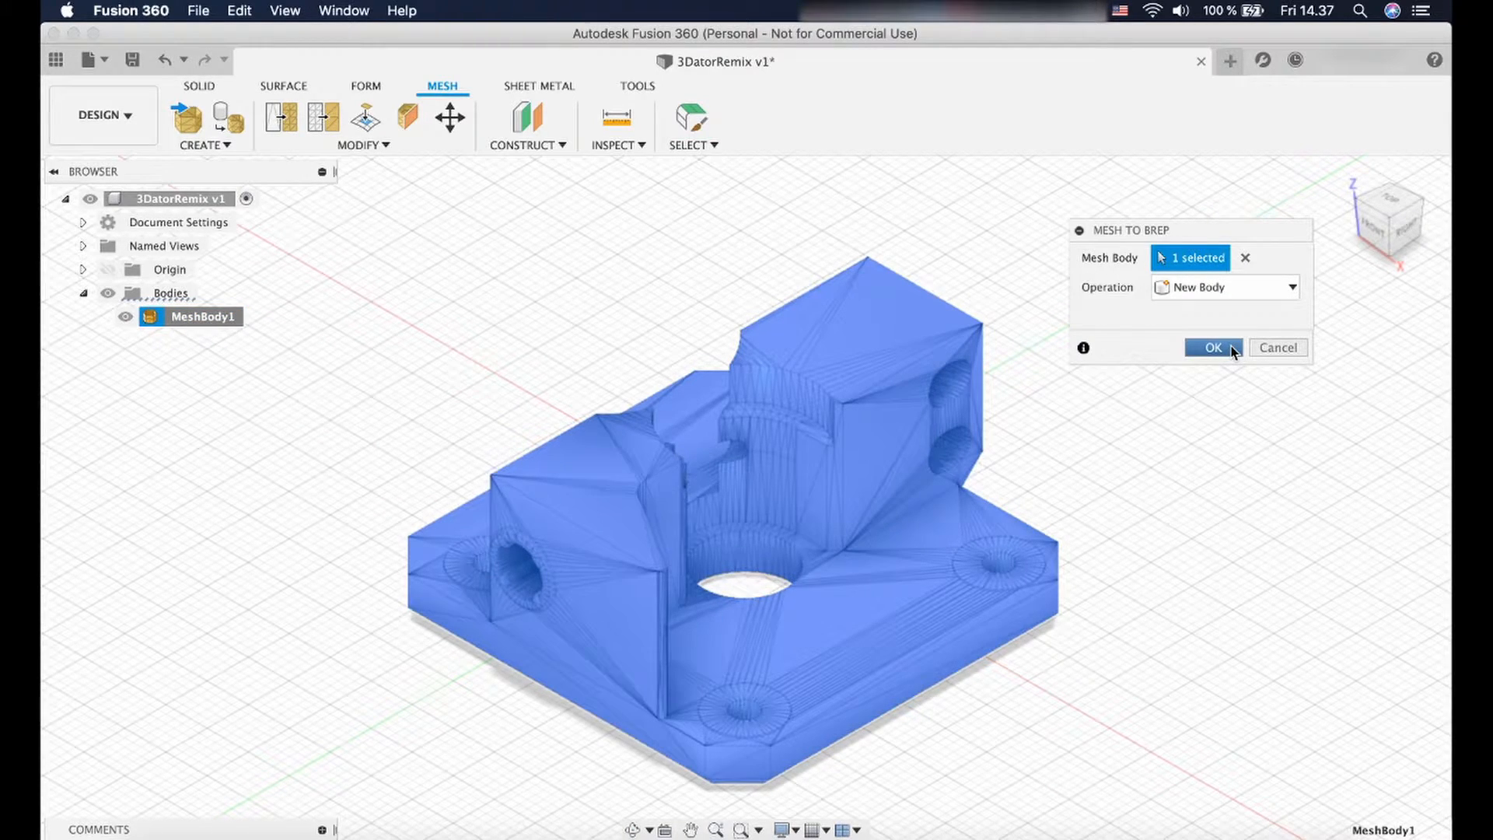
pyautogui.click(1212, 347)
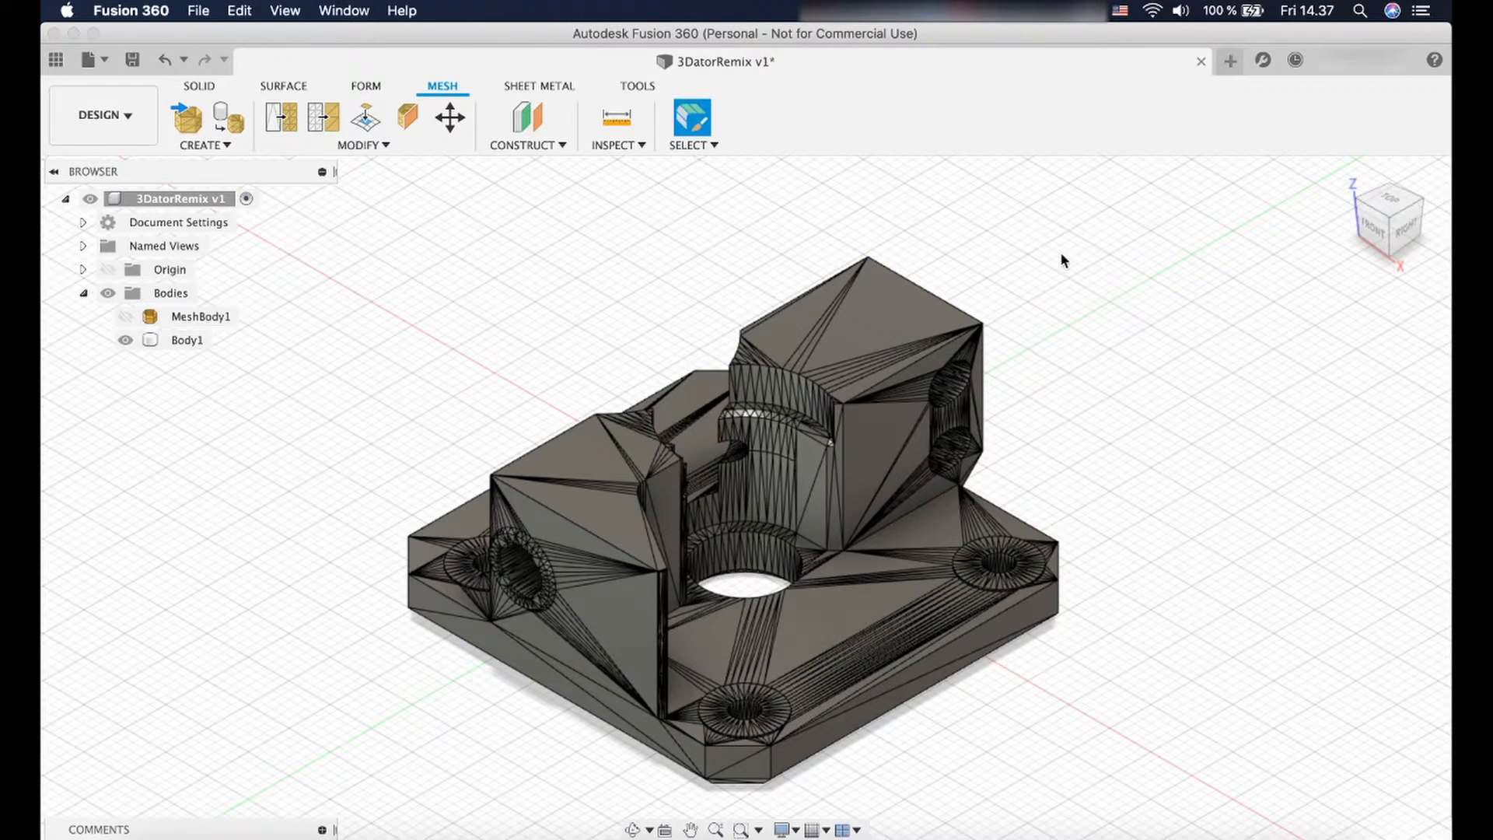
pyautogui.click(124, 316)
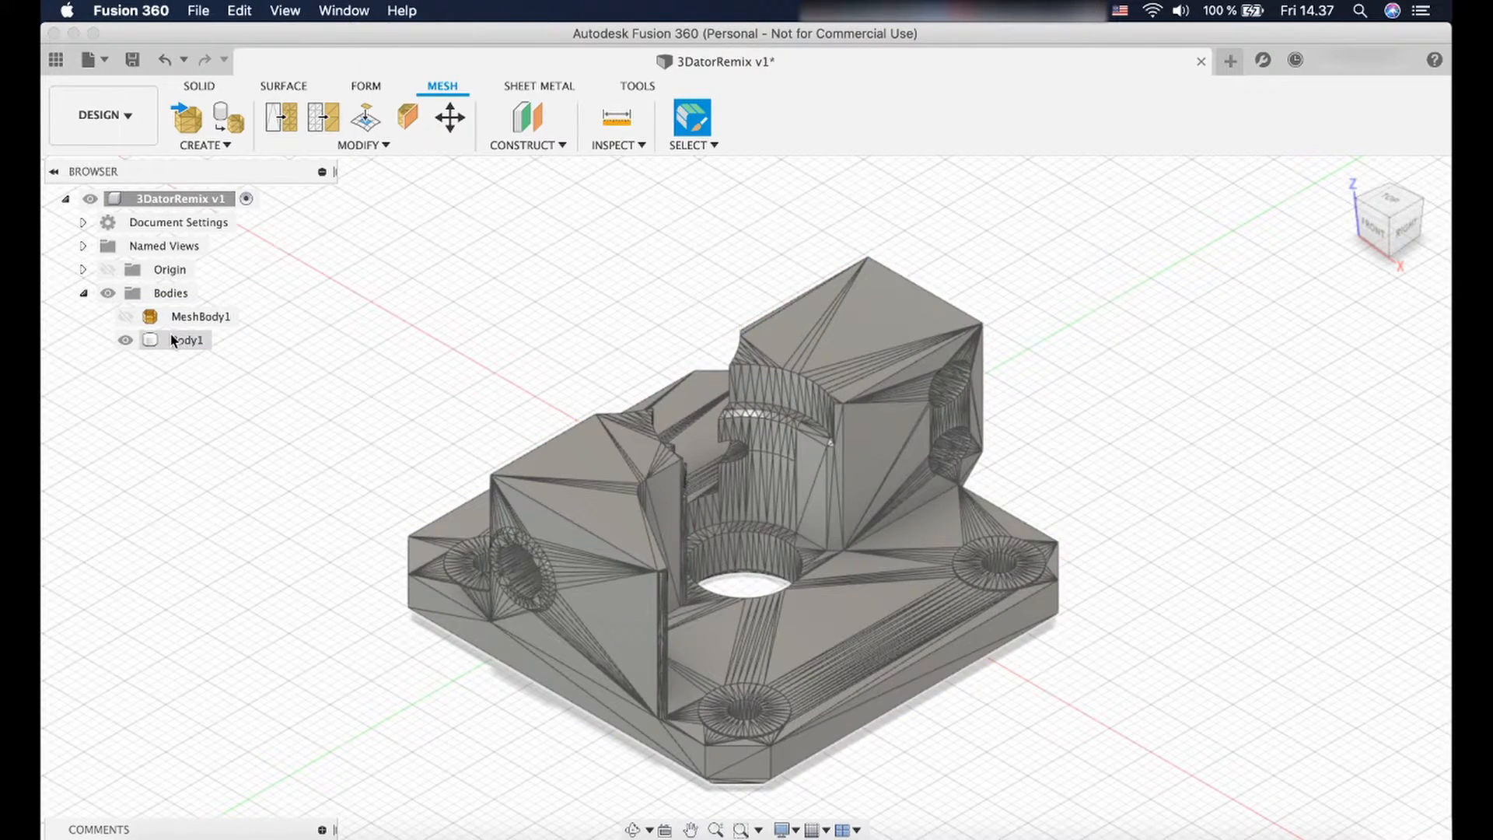
pyautogui.moveTo(177, 340)
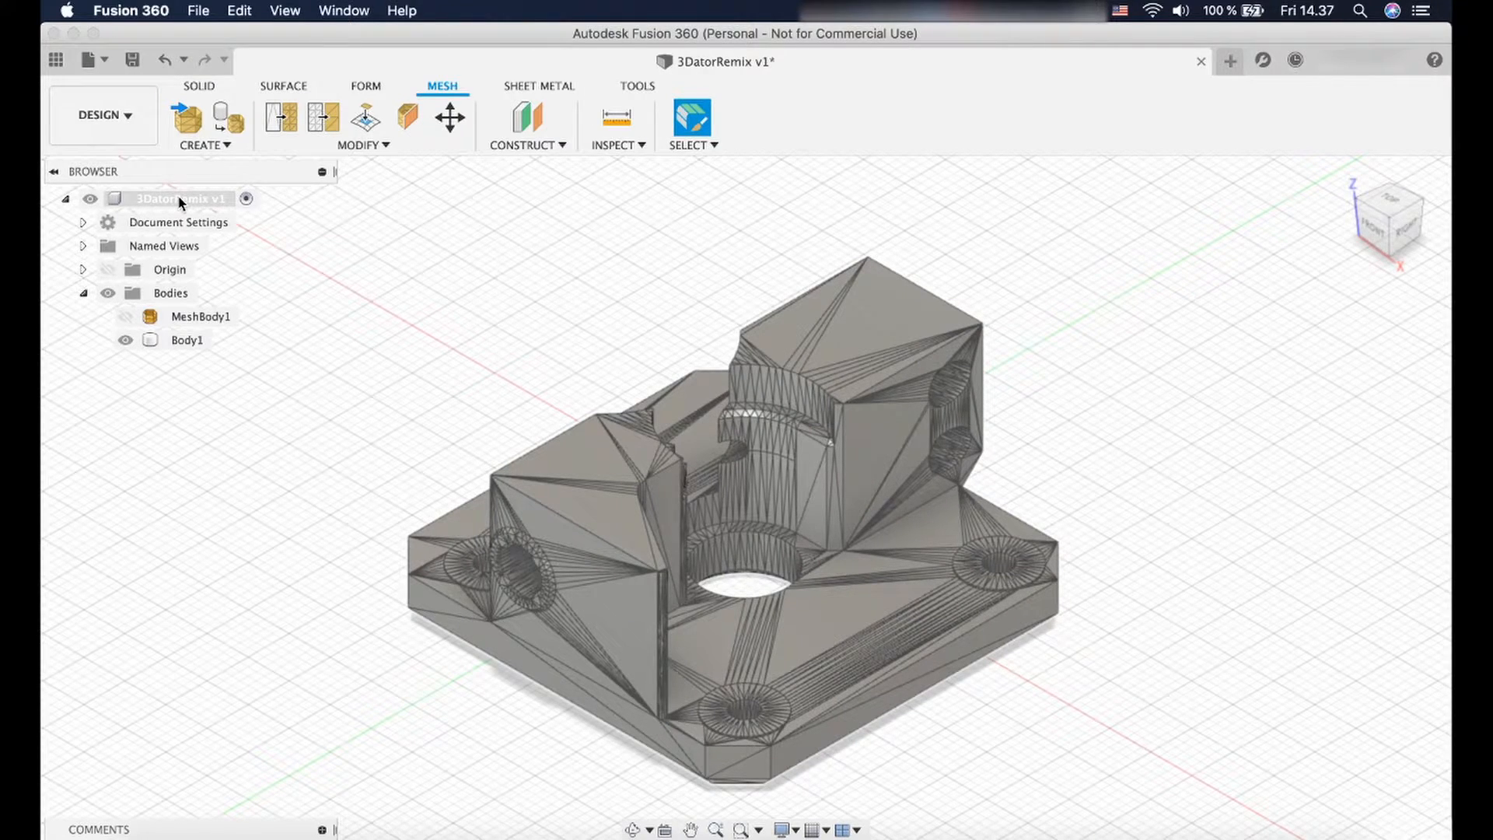
# Turn design history capture back on for the root component.
pyautogui.rightClick(181, 198)
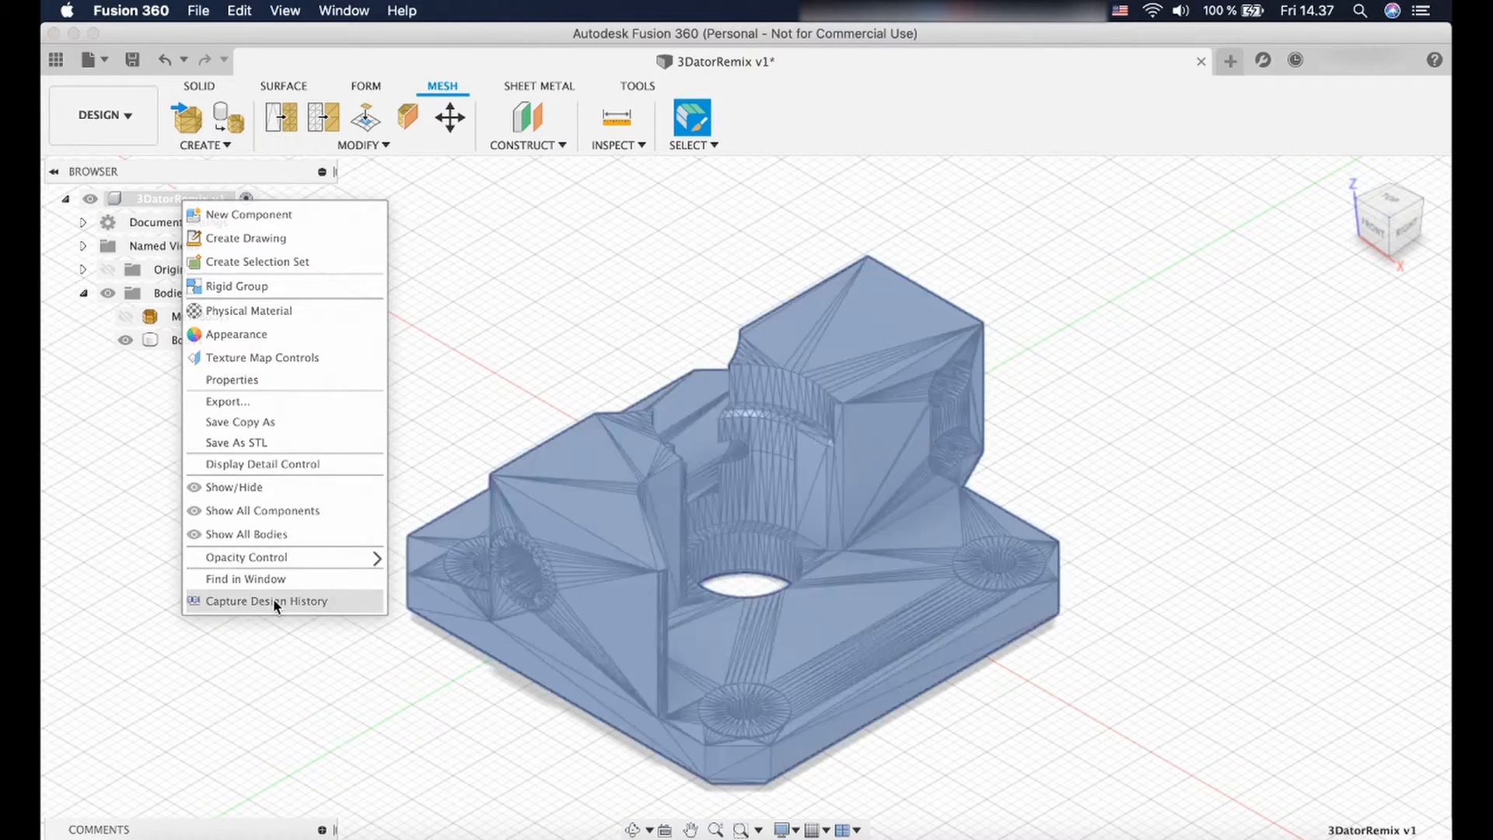
pyautogui.click(267, 601)
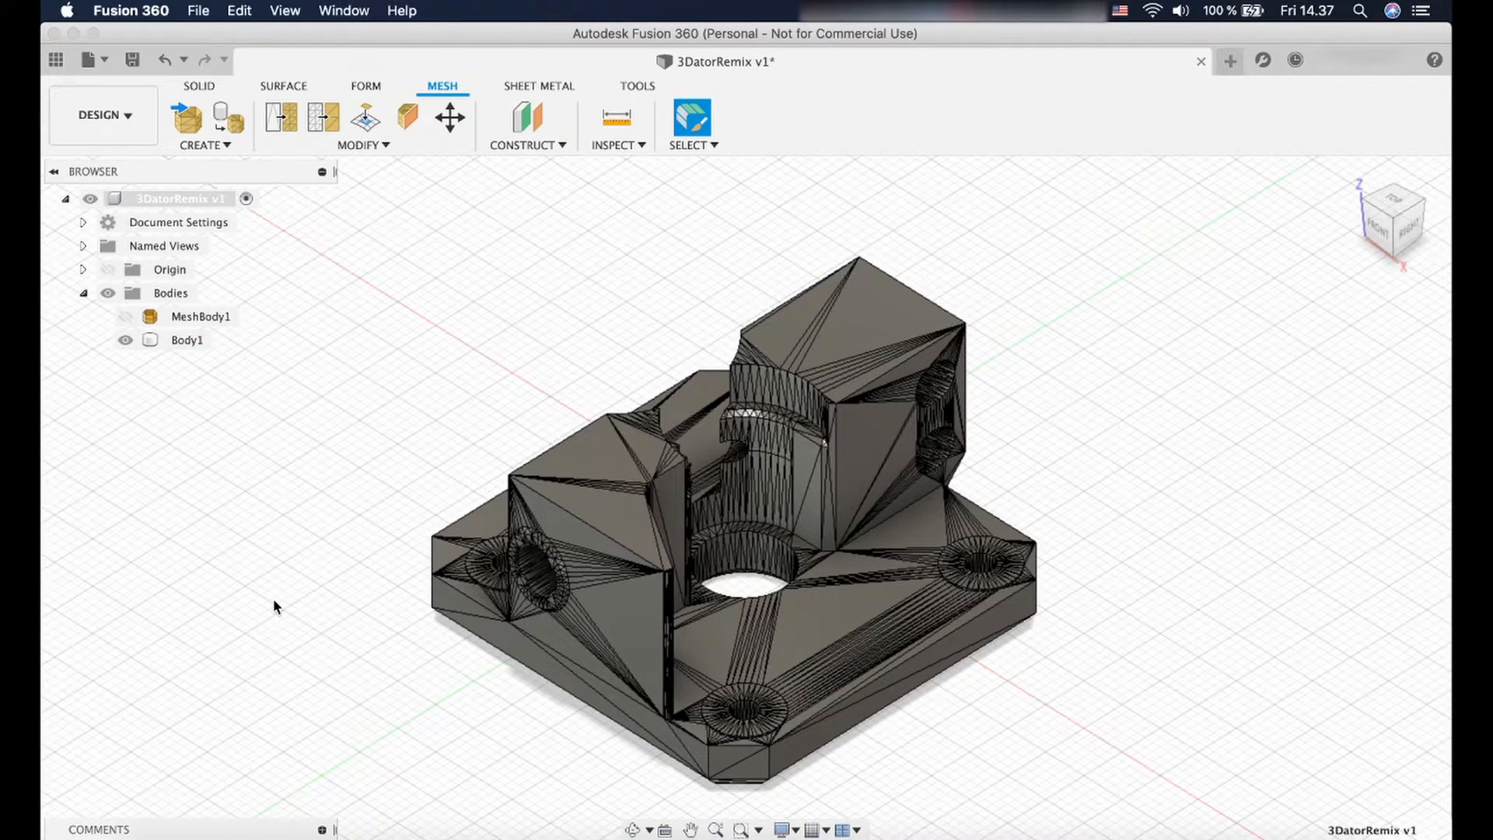
pyautogui.click(199, 85)
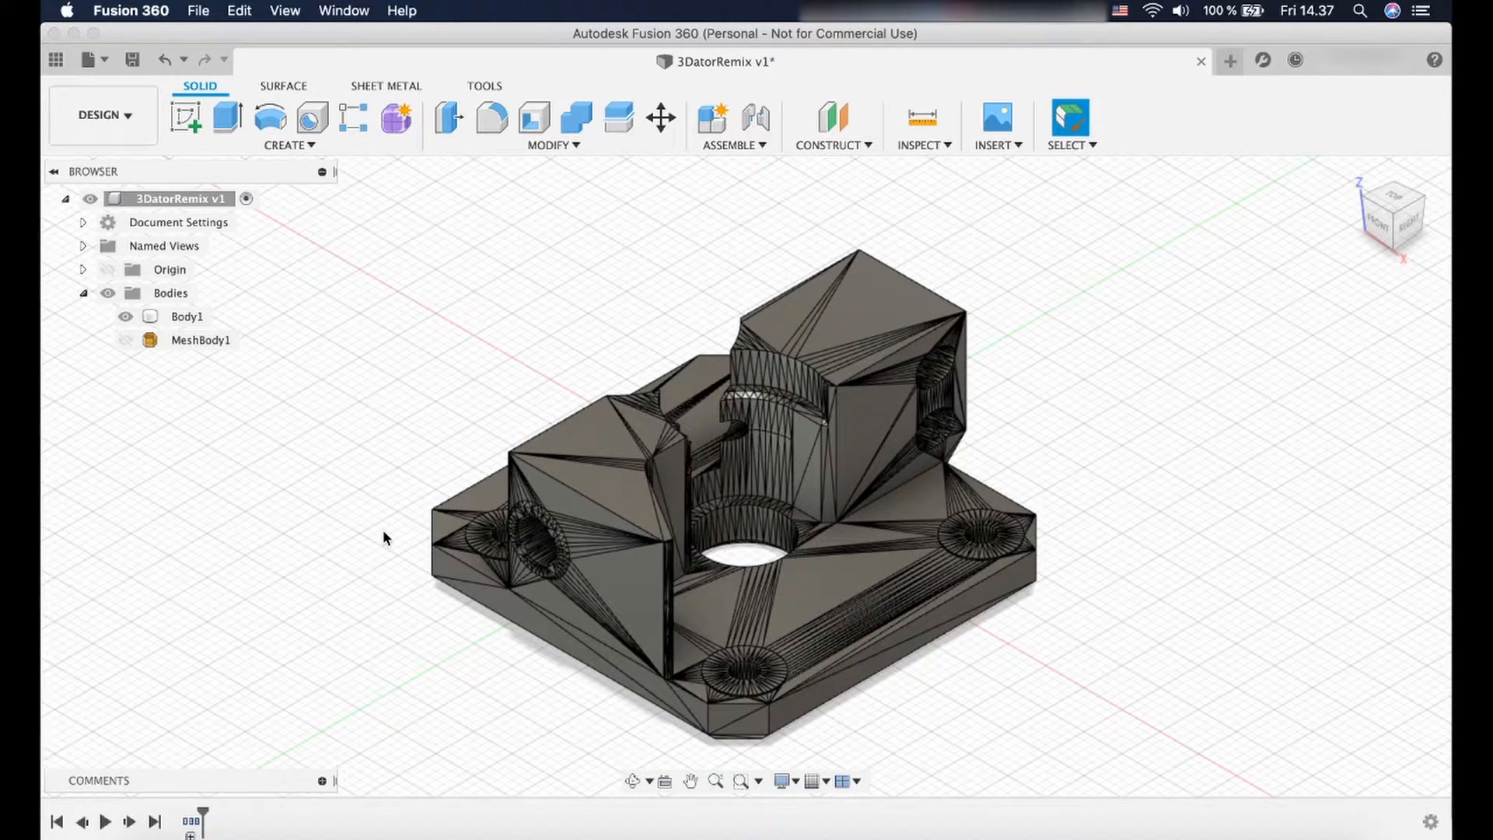
pyautogui.moveTo(614, 335)
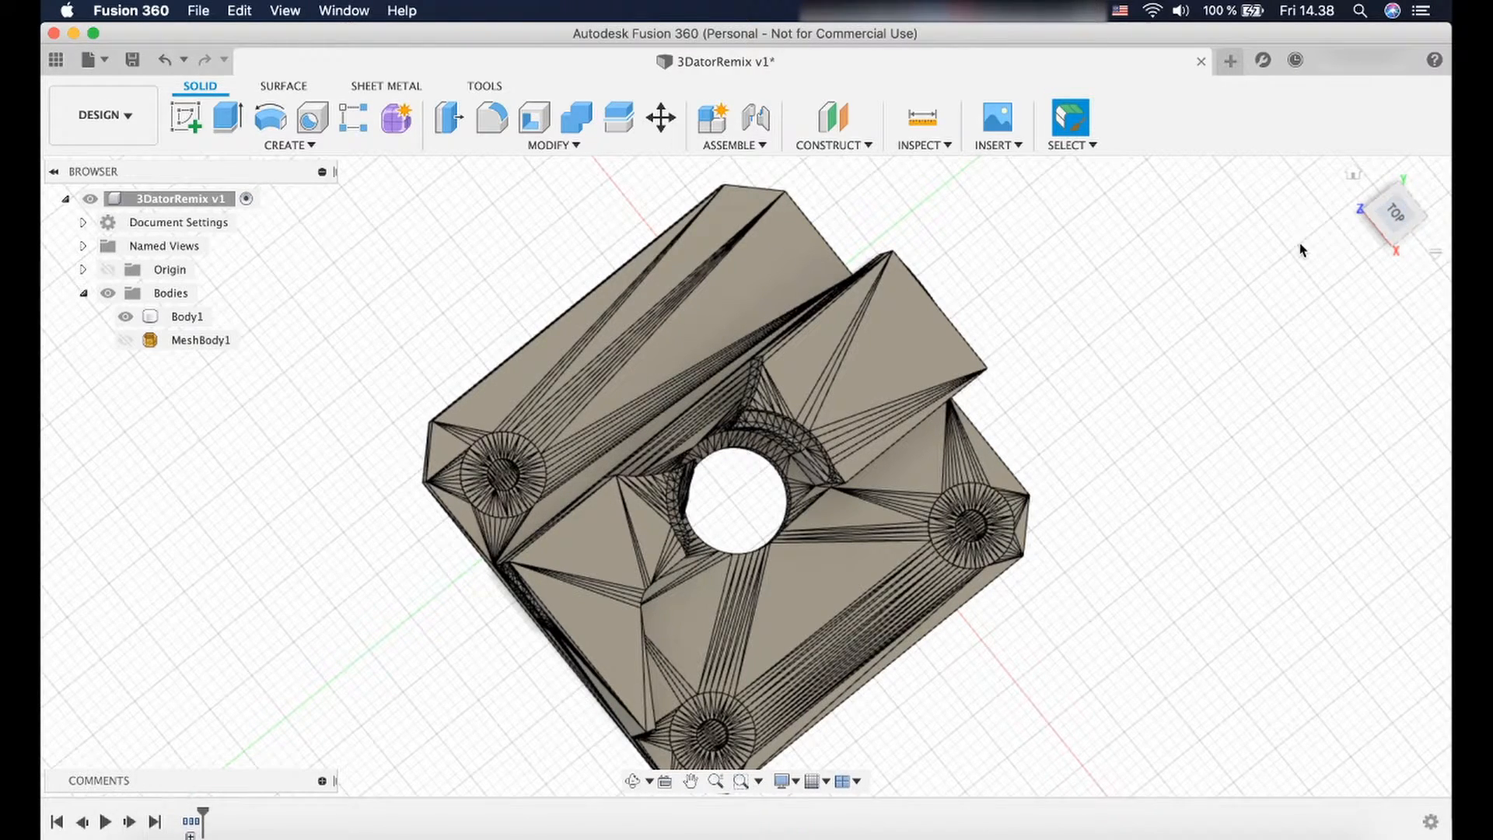
# From the top view, measure across Body1's small hole, reading 2.997 mm.
pyautogui.click(1393, 213)
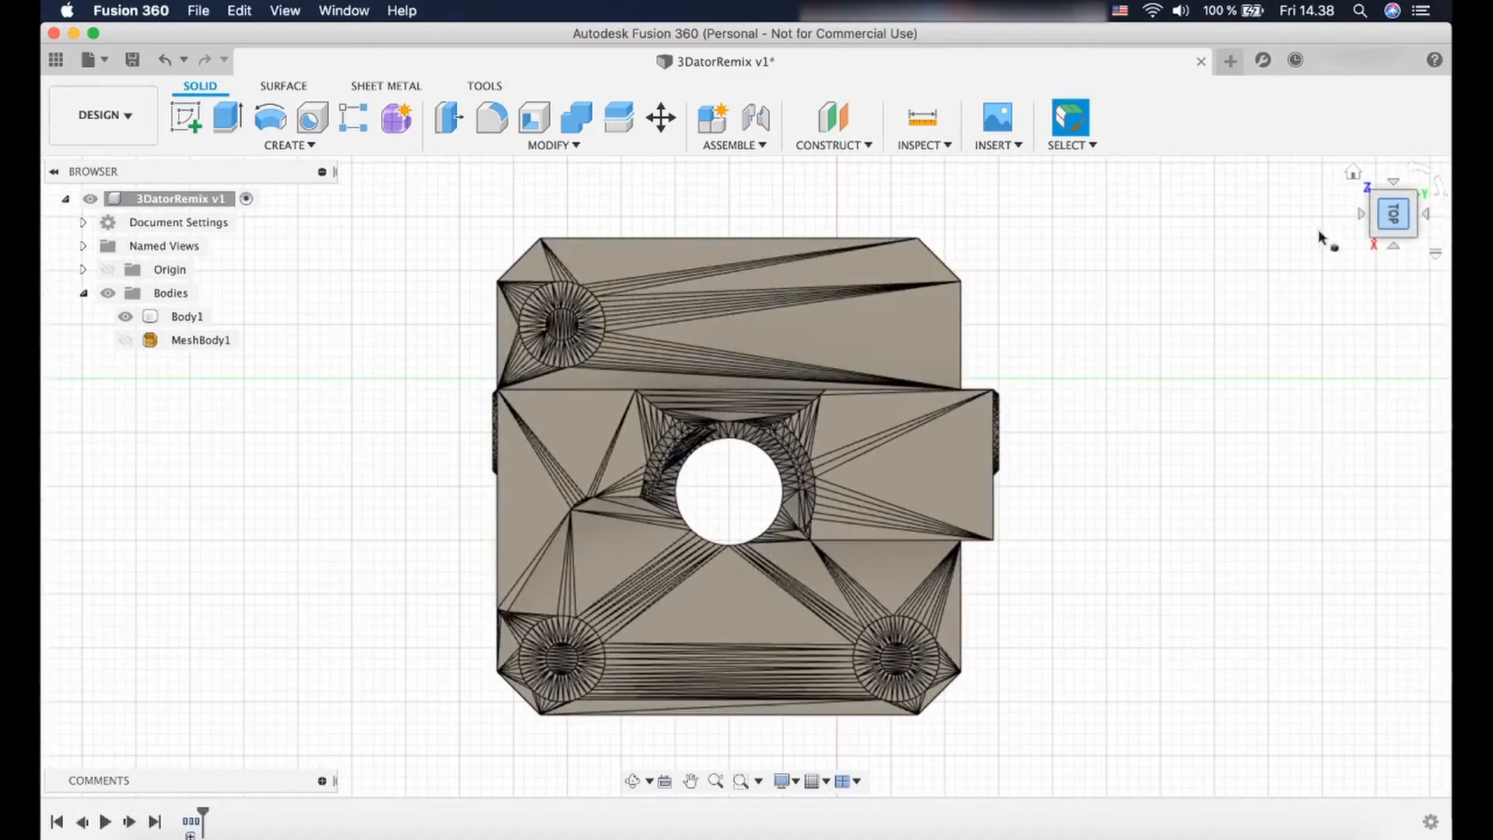
pyautogui.click(187, 314)
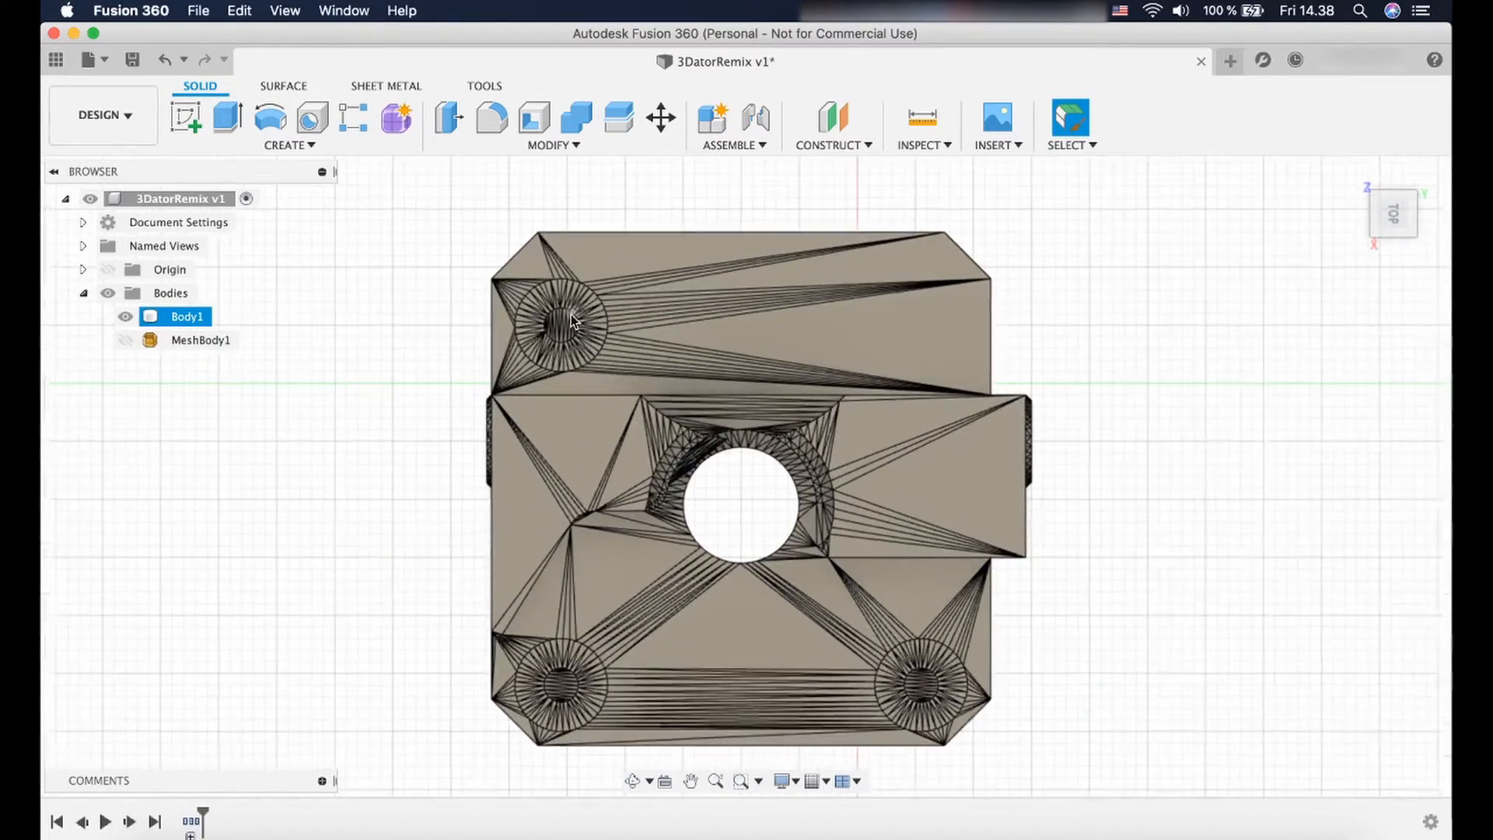
pyautogui.scroll(3)
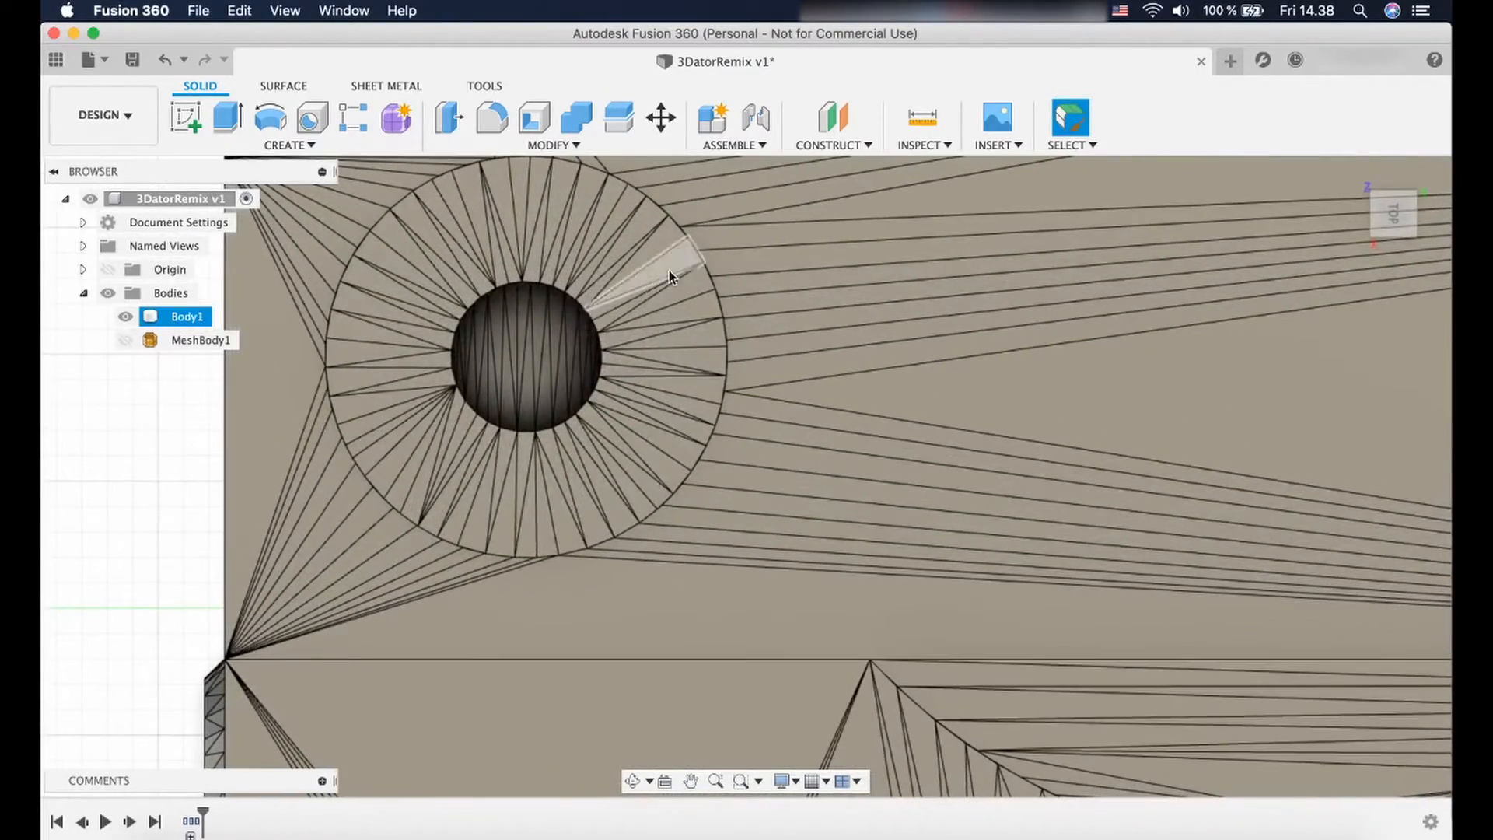
pyautogui.click(920, 144)
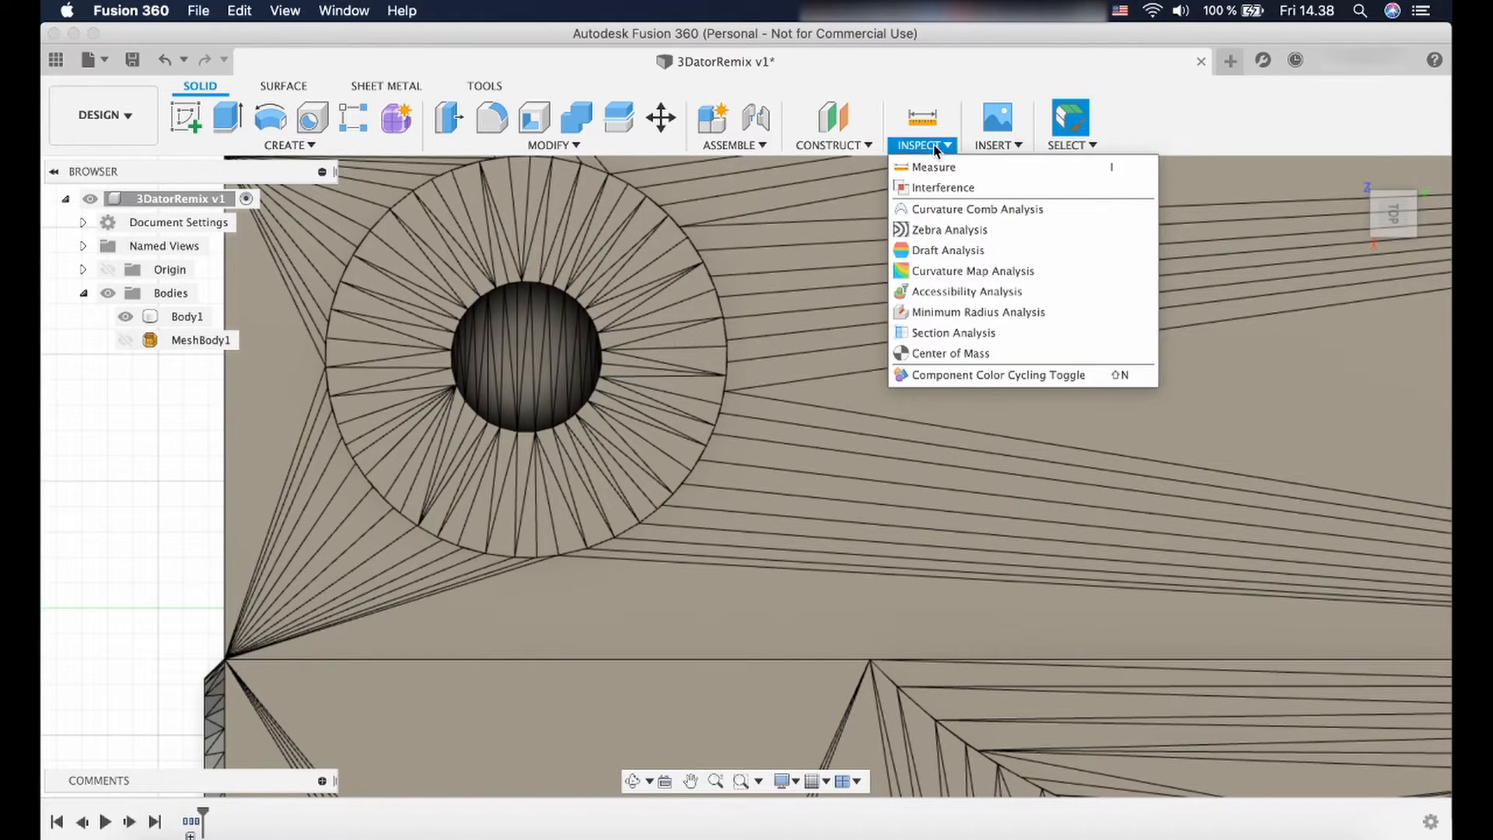
pyautogui.moveTo(930, 166)
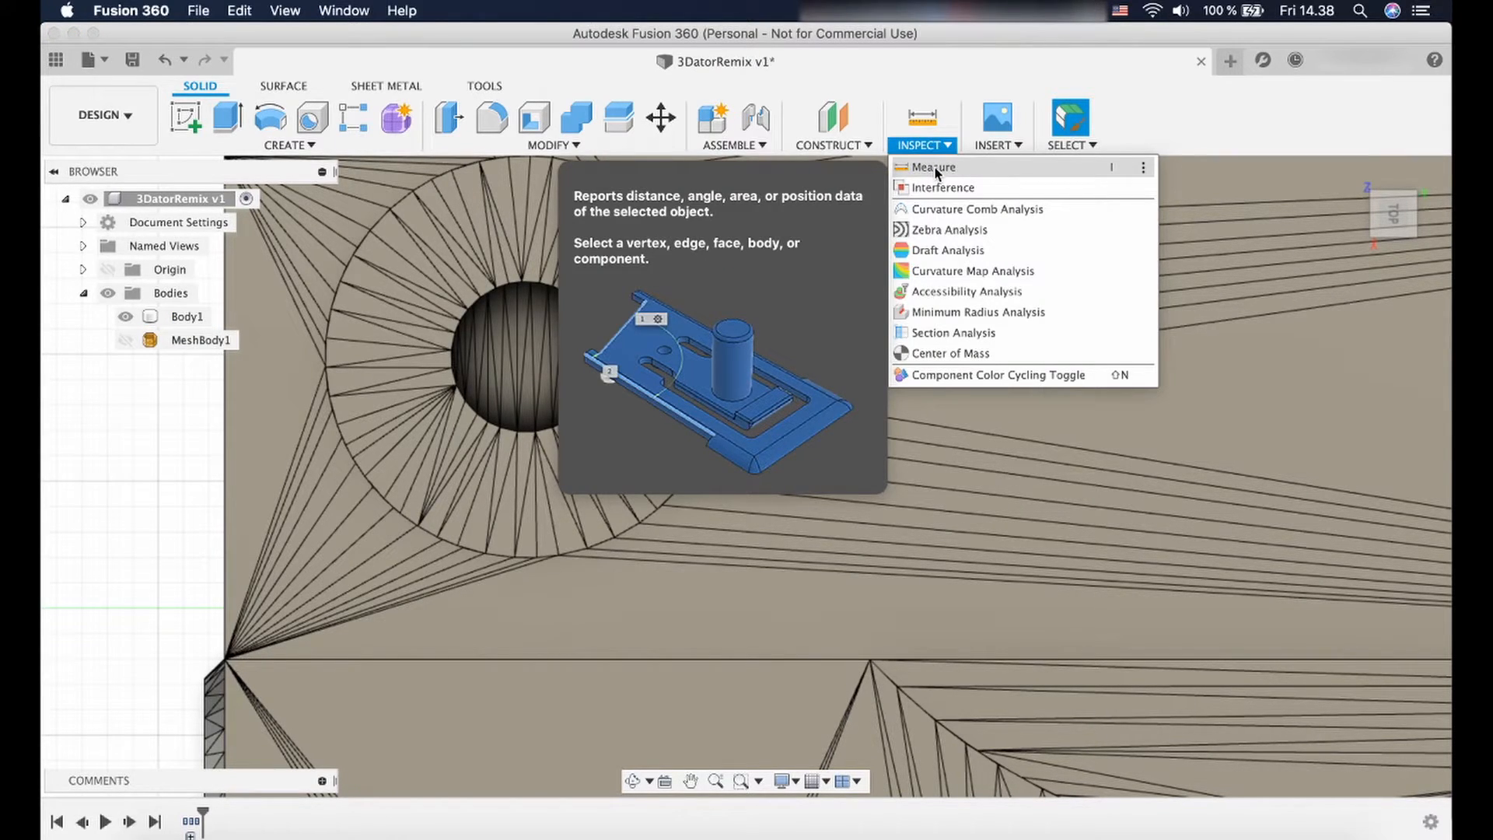
pyautogui.click(933, 167)
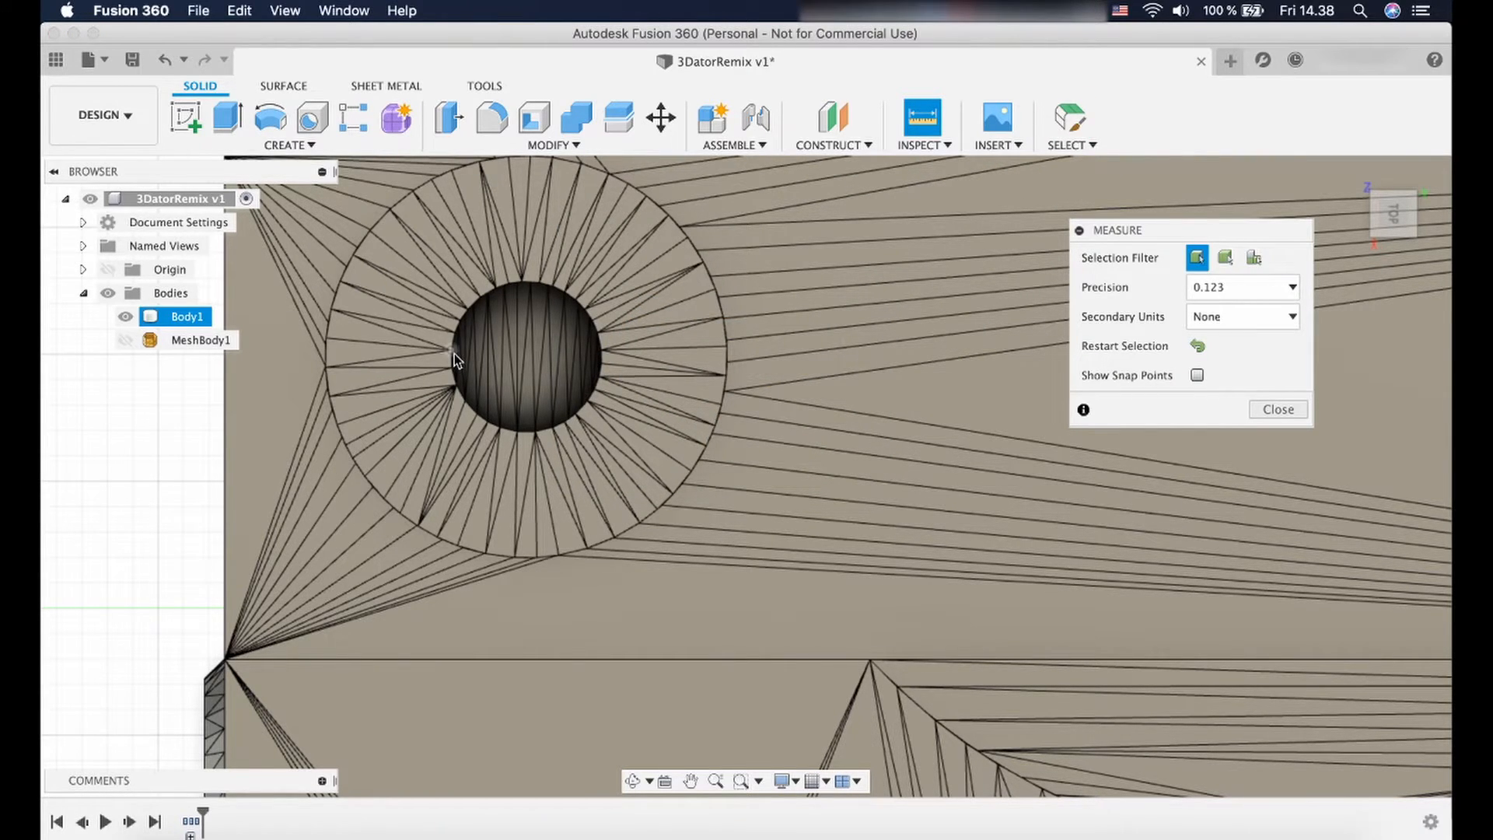
pyautogui.moveTo(454, 360)
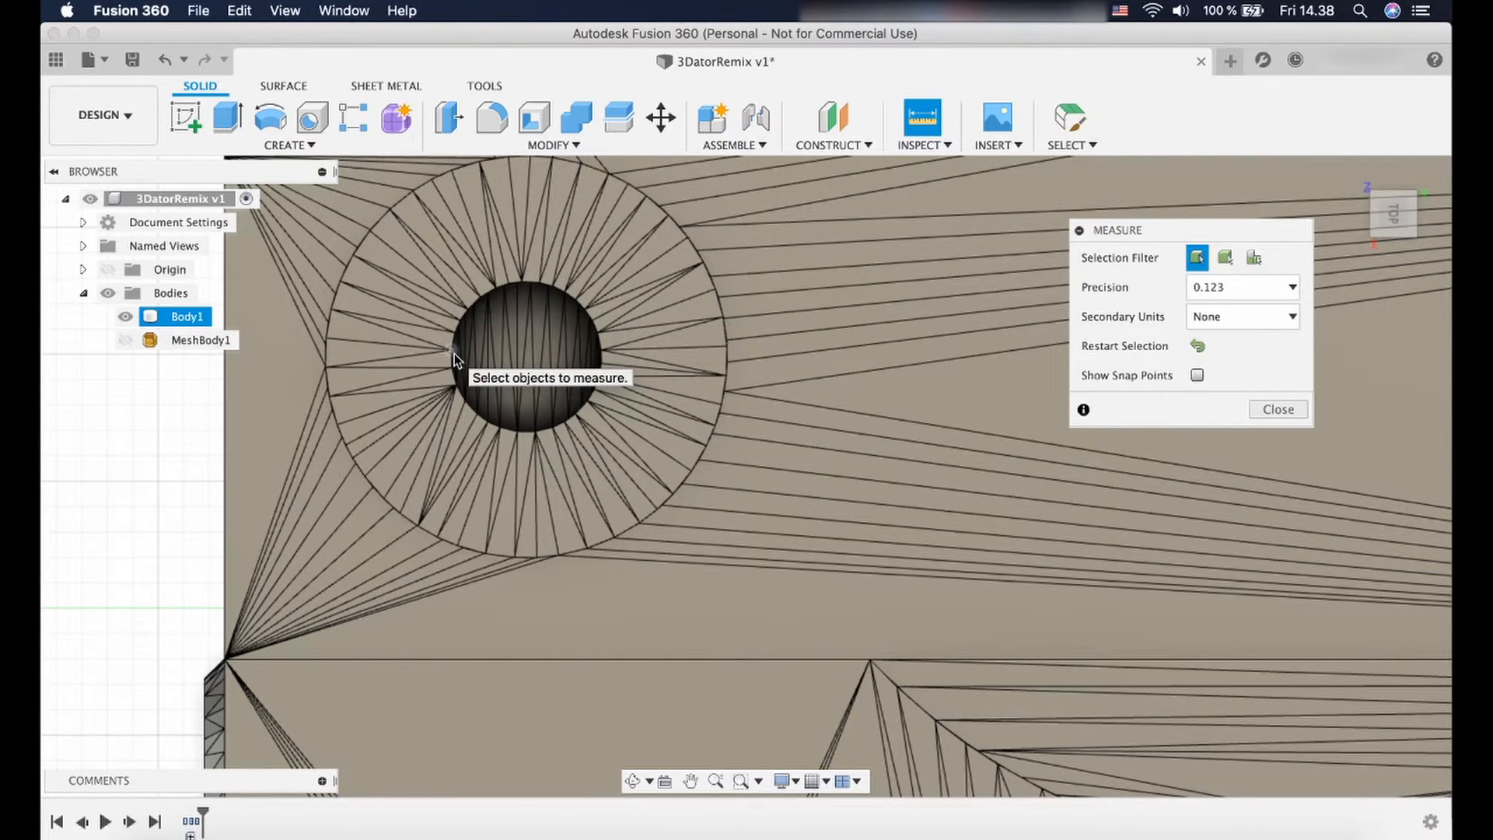
pyautogui.click(451, 353)
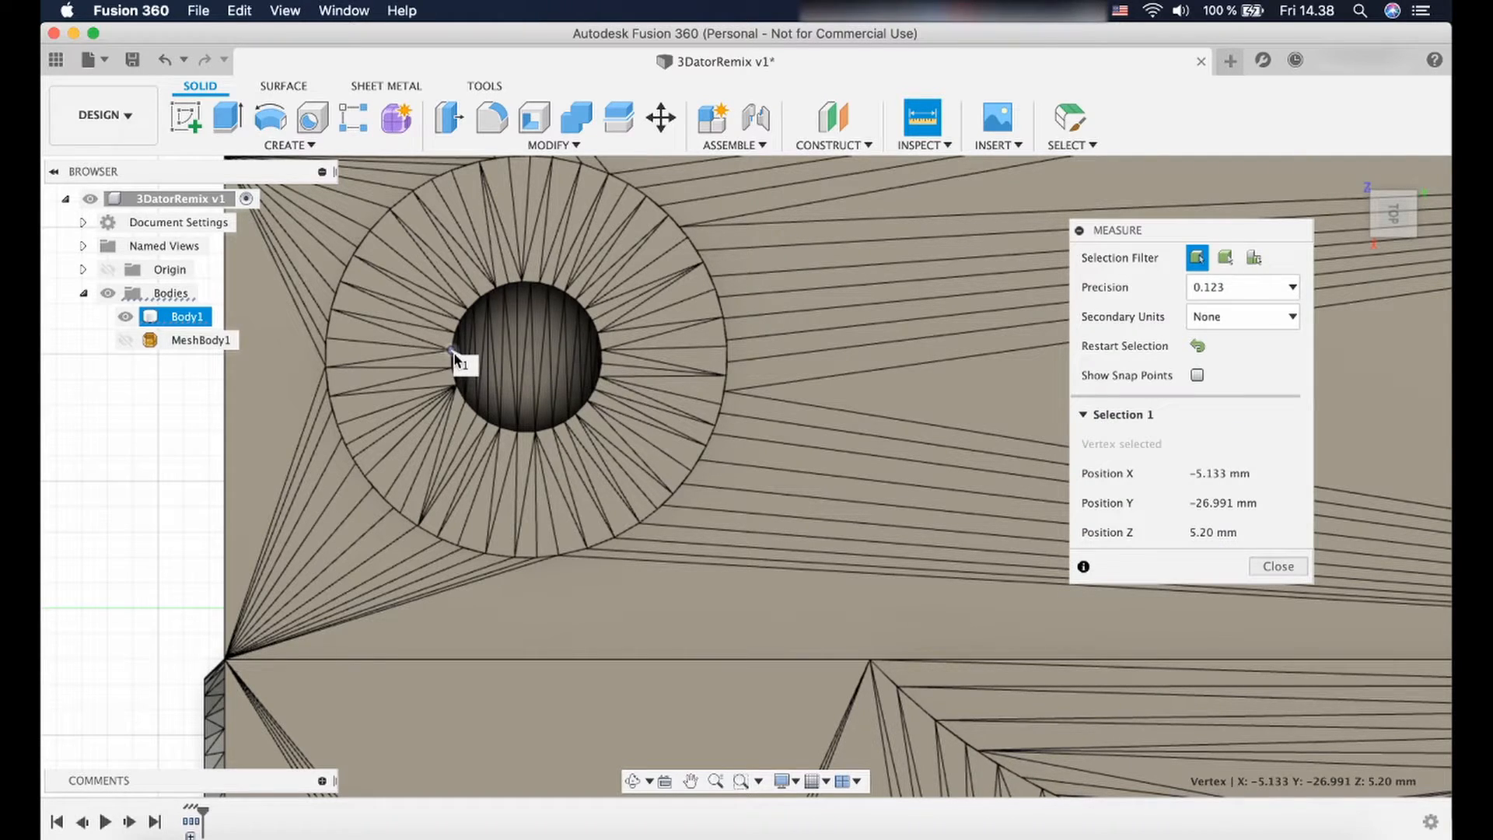
pyautogui.moveTo(602, 369)
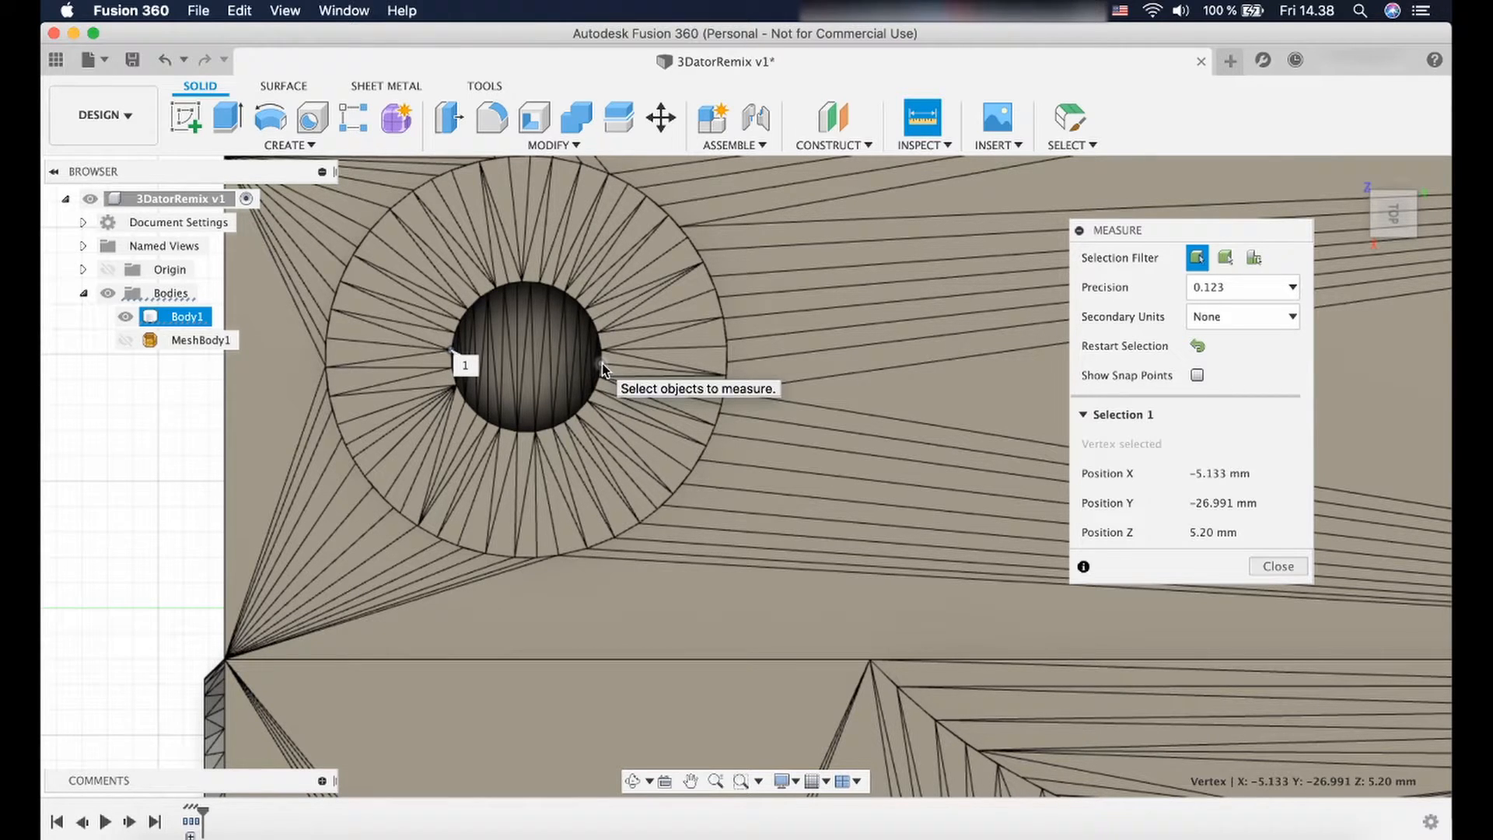
pyautogui.click(614, 378)
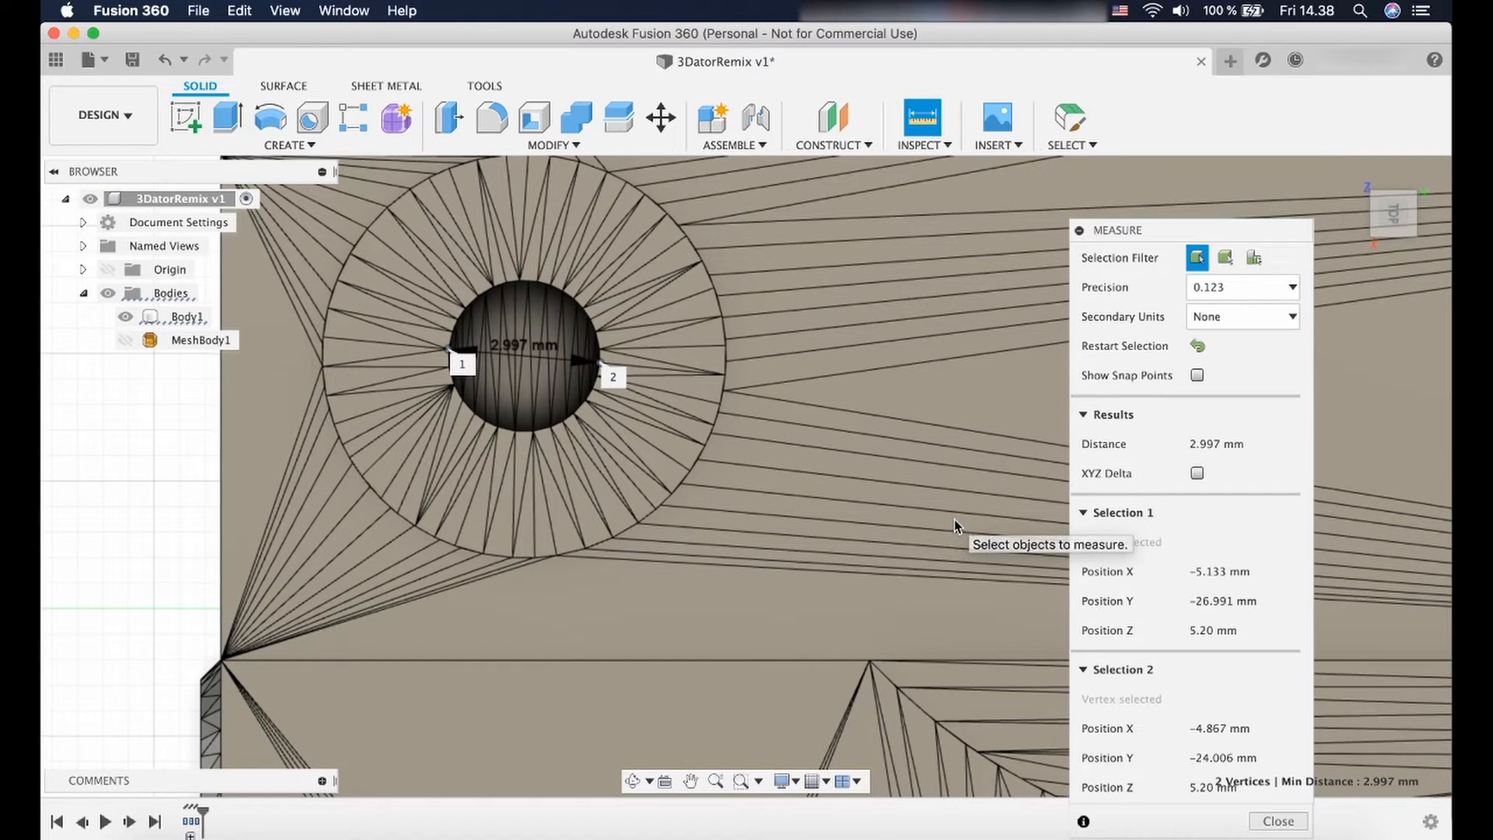
pyautogui.moveTo(1279, 822)
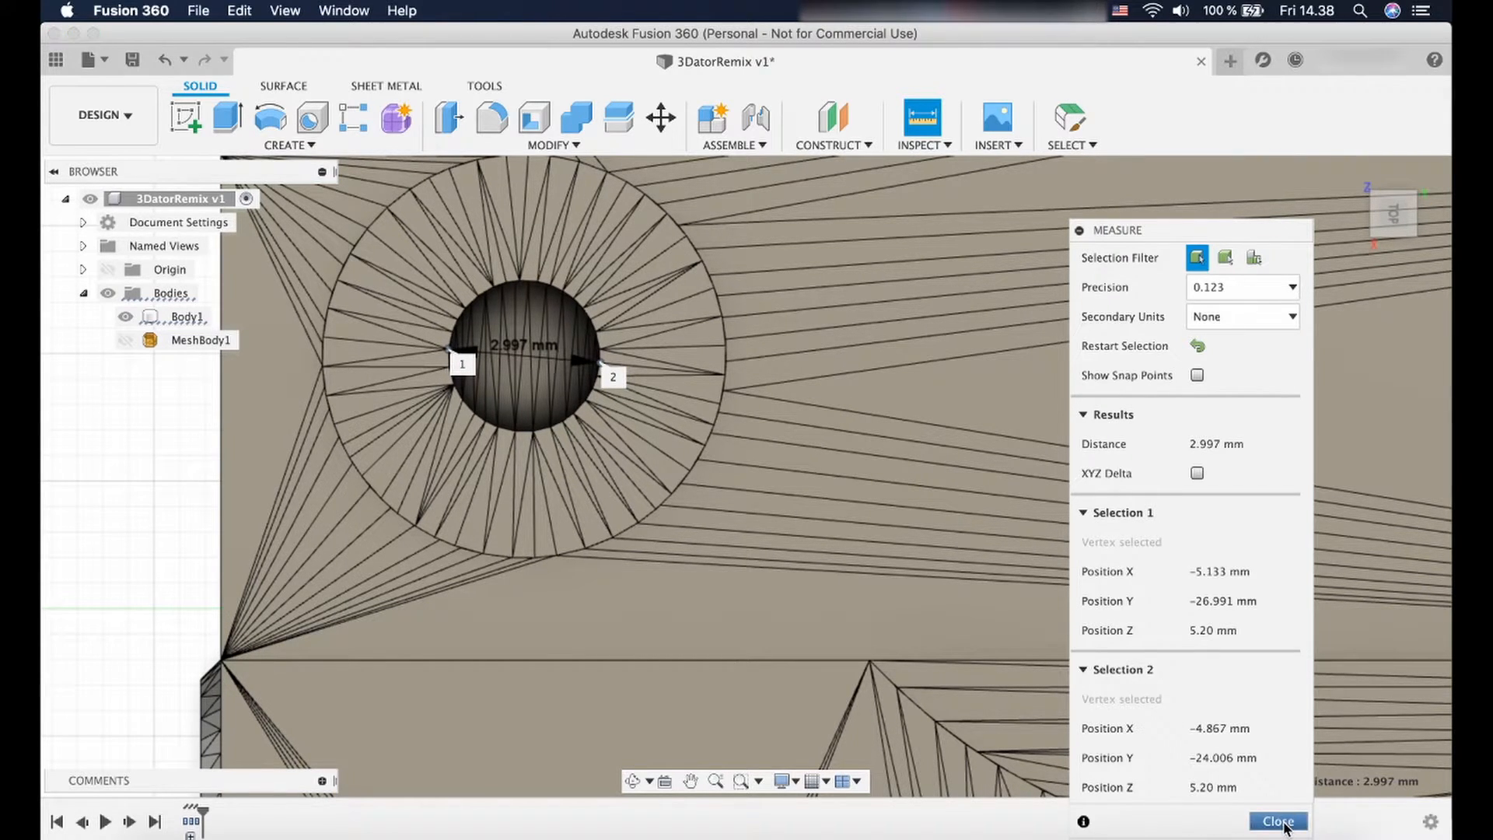
# Close the measurement, clear the selection, and show the construction plane and axis options.
pyautogui.click(1277, 821)
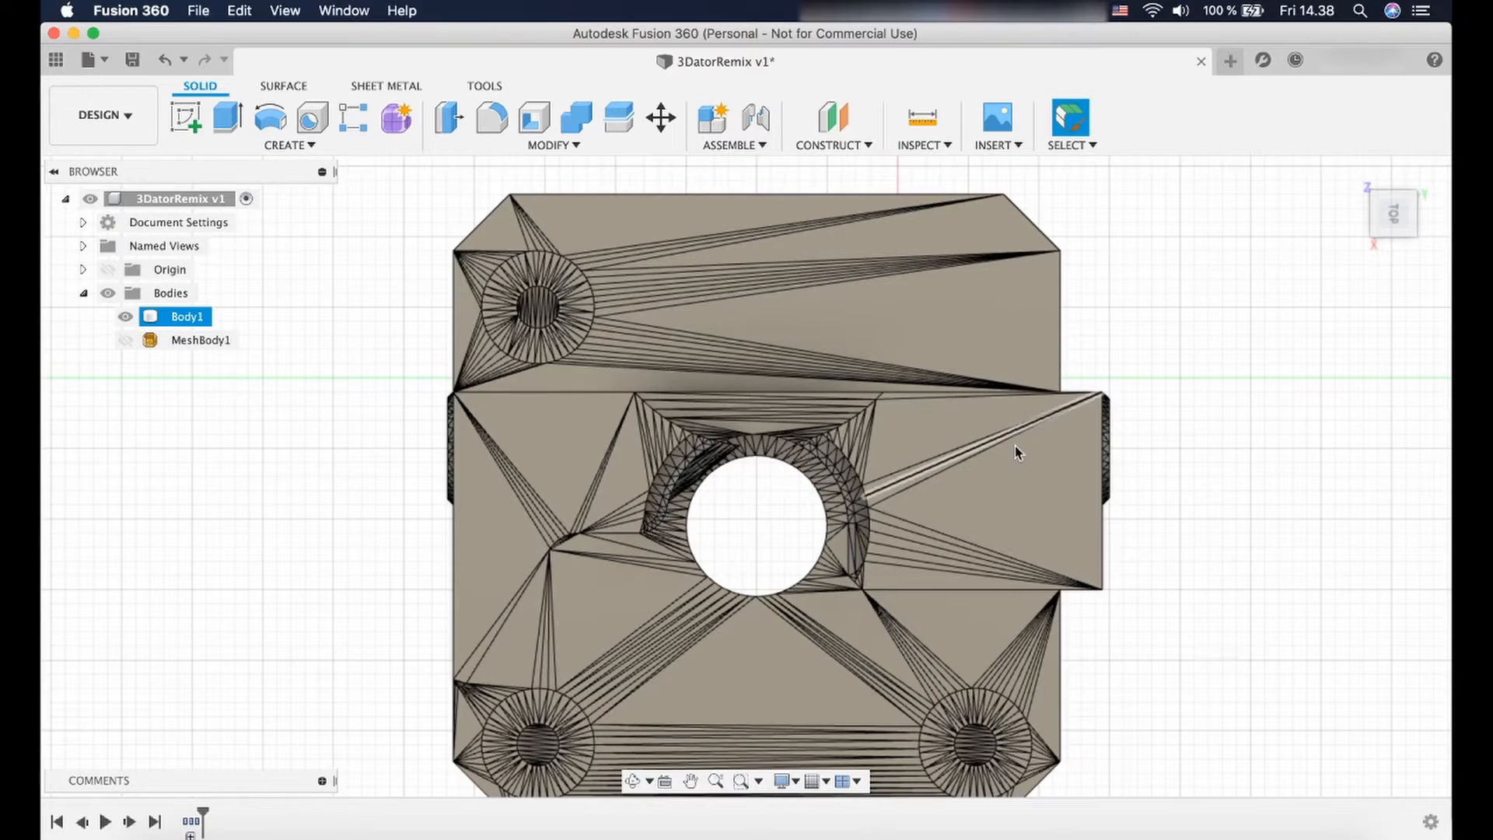
pyautogui.moveTo(631, 781)
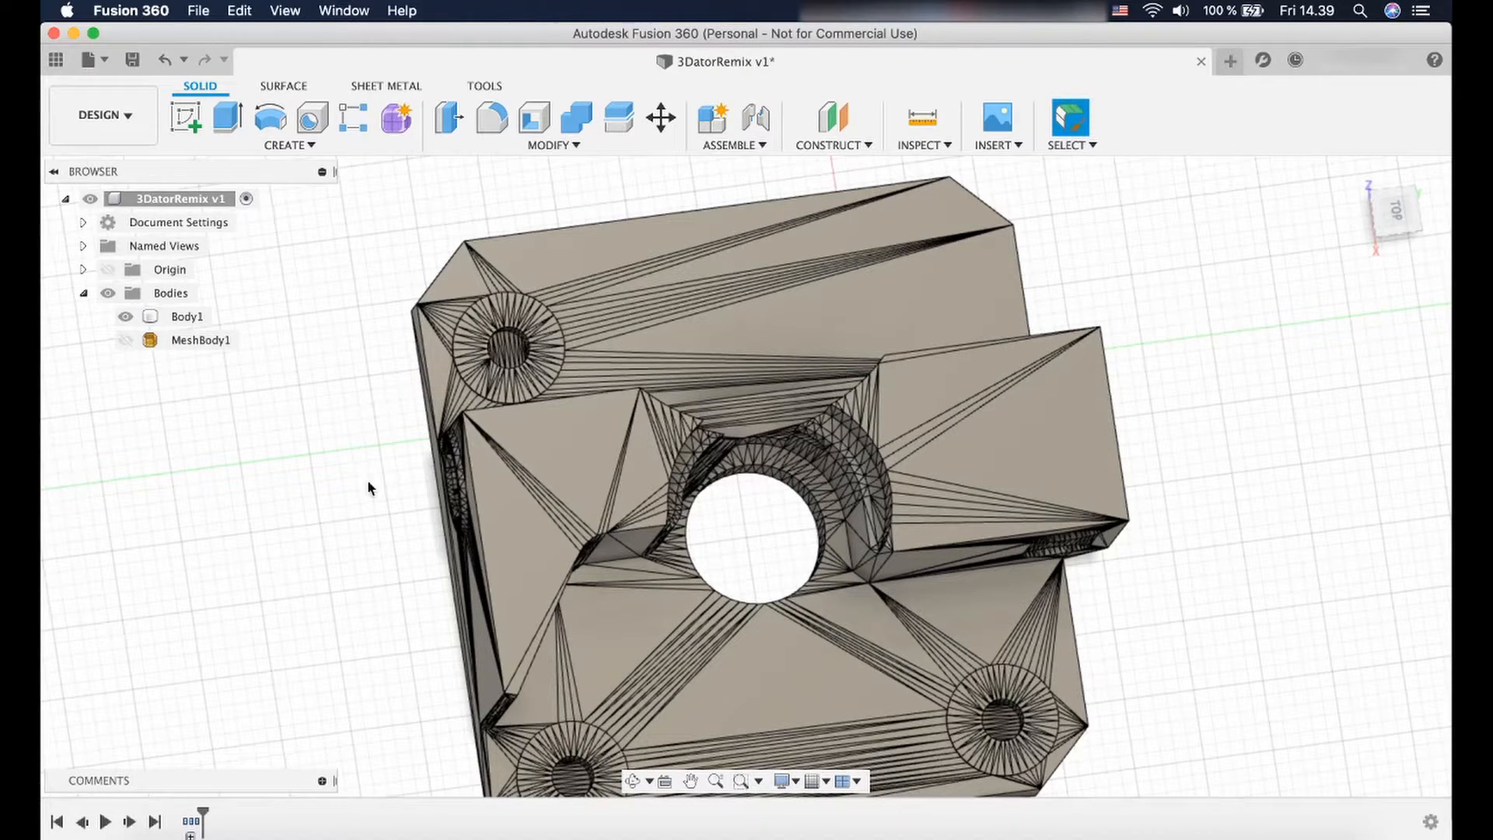
pyautogui.click(186, 316)
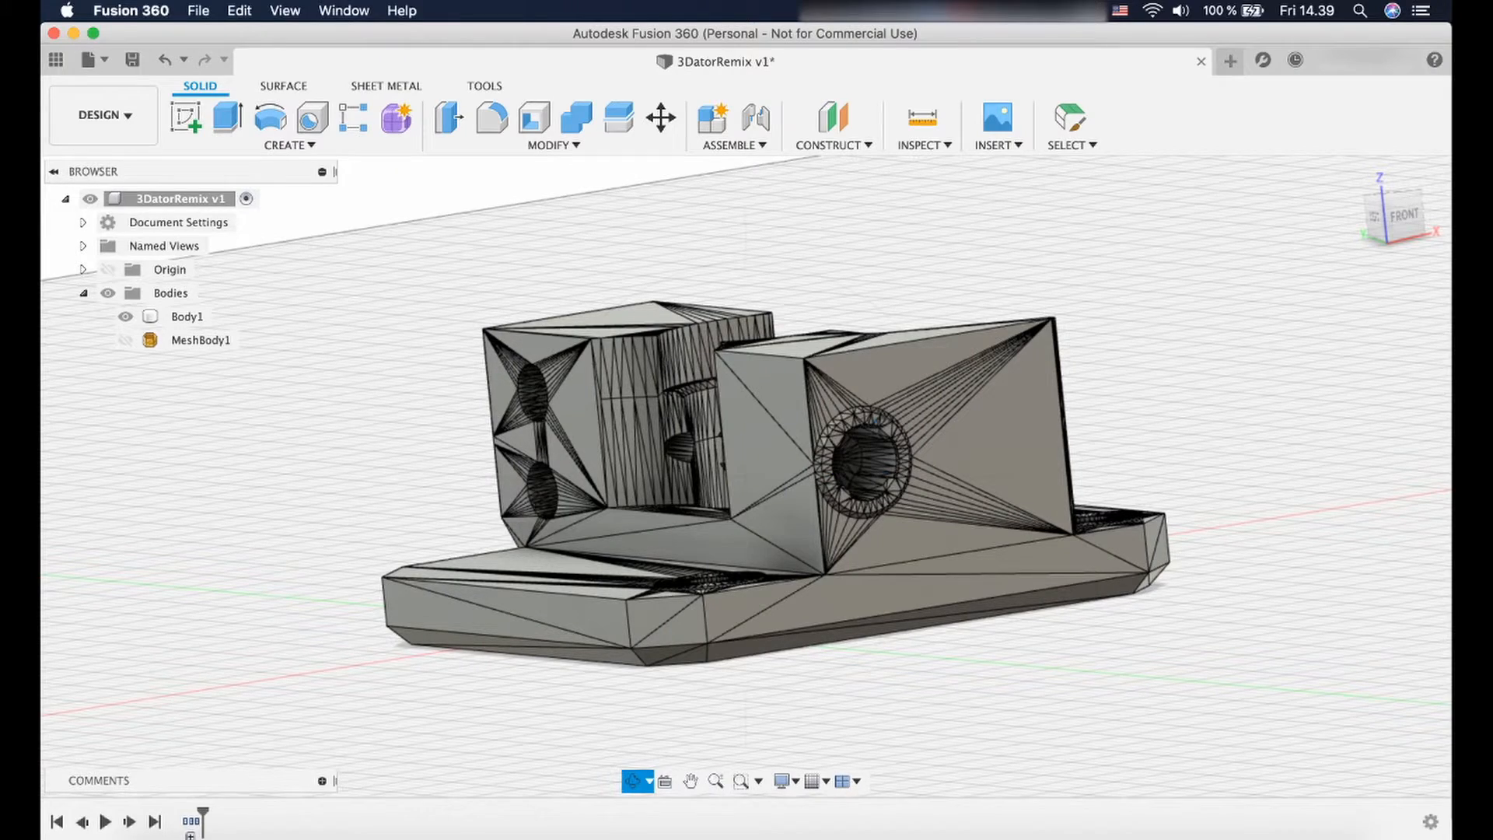
pyautogui.moveTo(817, 612)
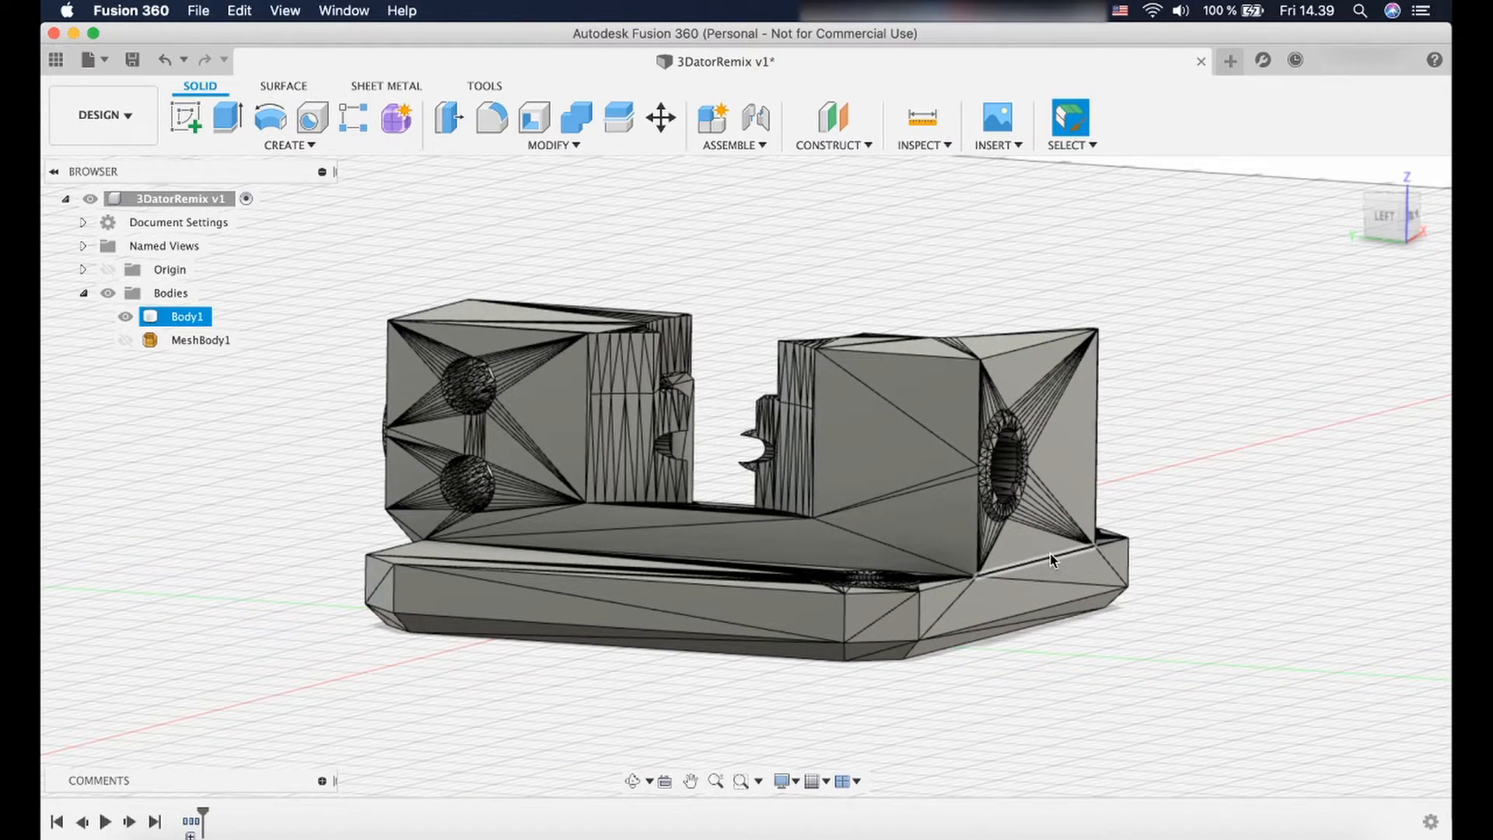
pyautogui.click(1055, 231)
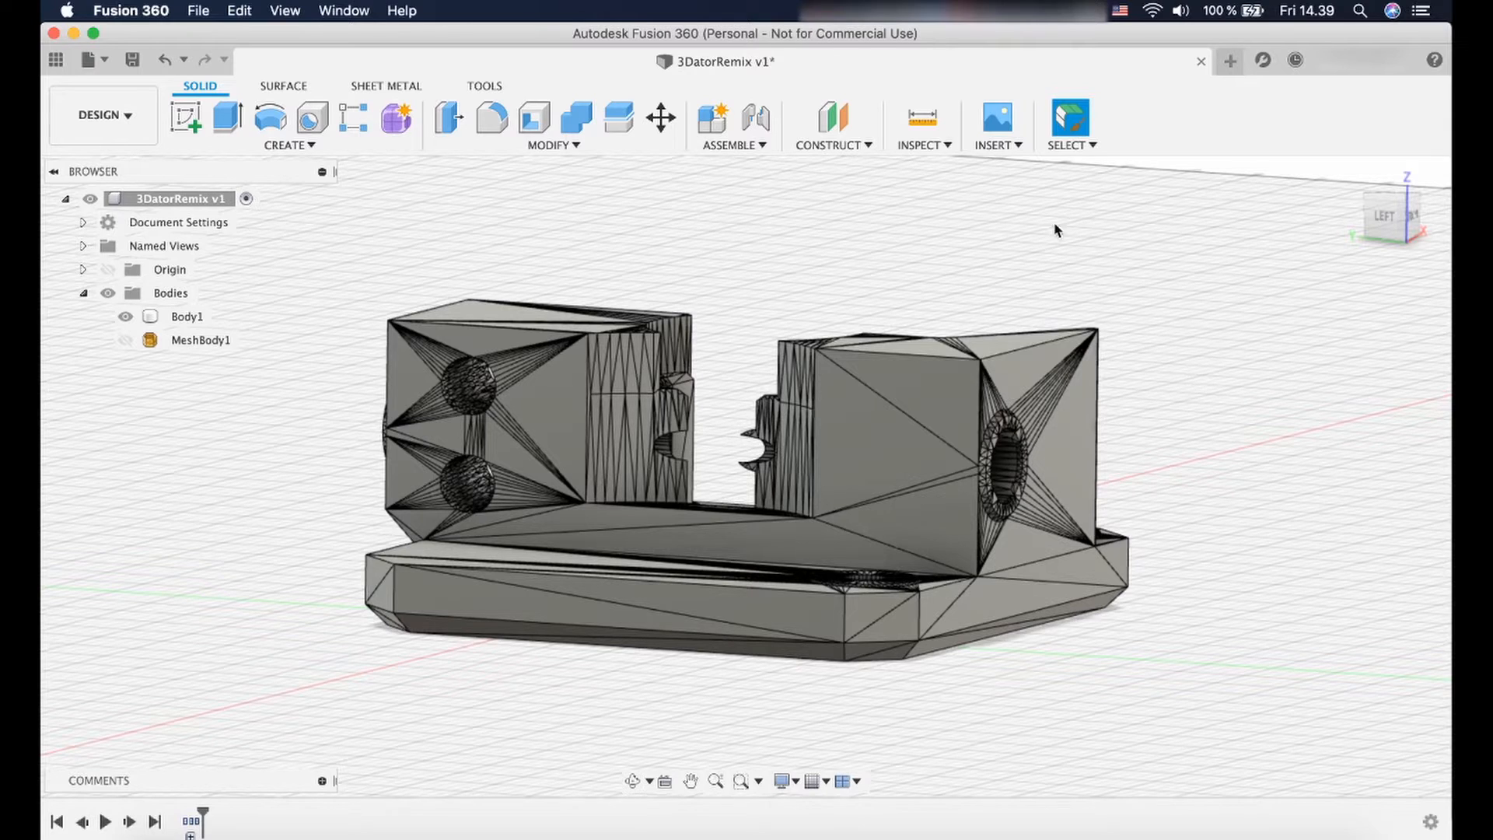
pyautogui.click(831, 145)
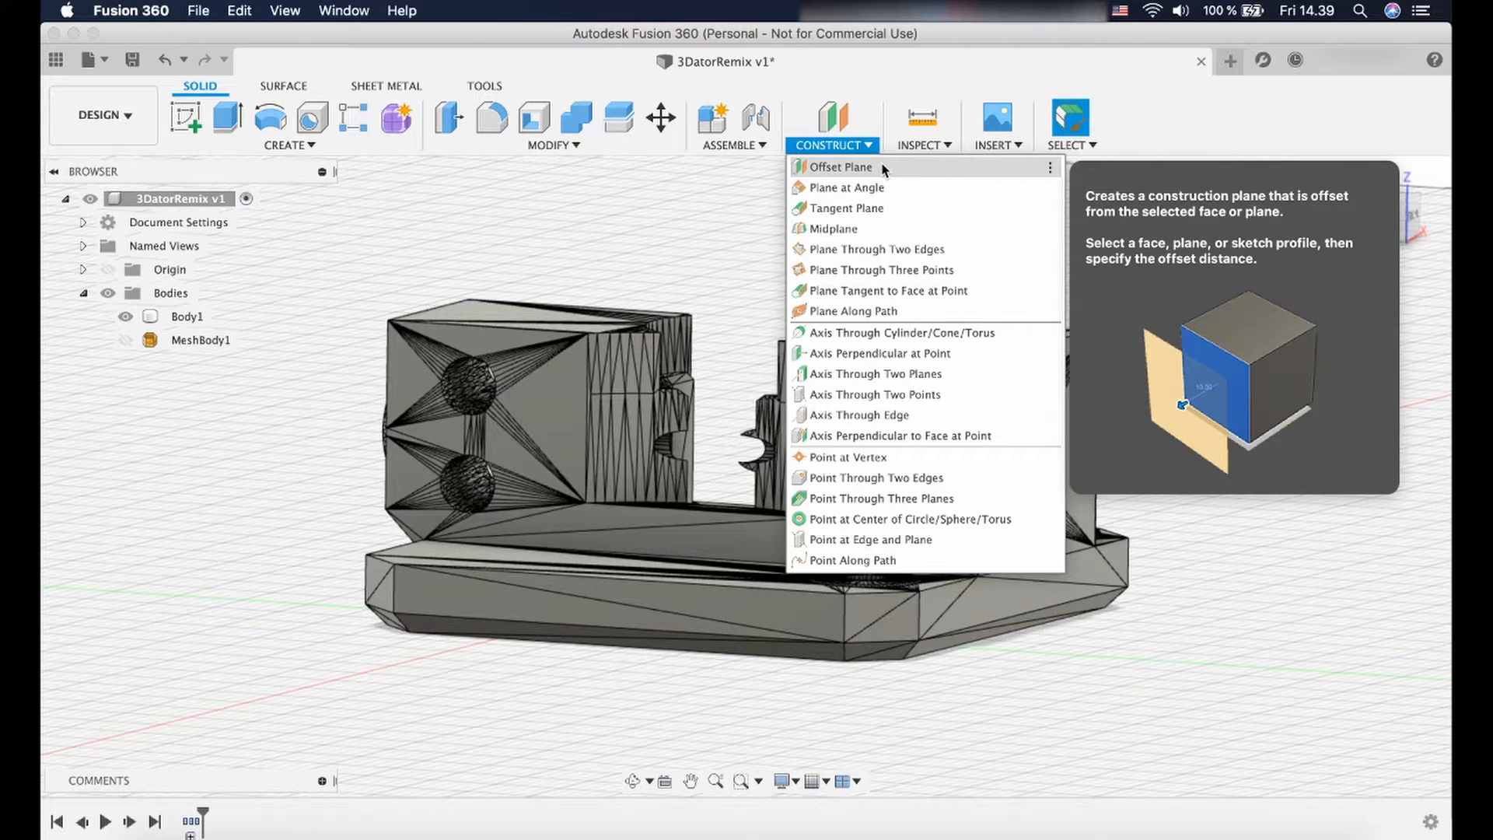
# Create a 0 mm offset plane on the connector block's end face.
pyautogui.click(831, 146)
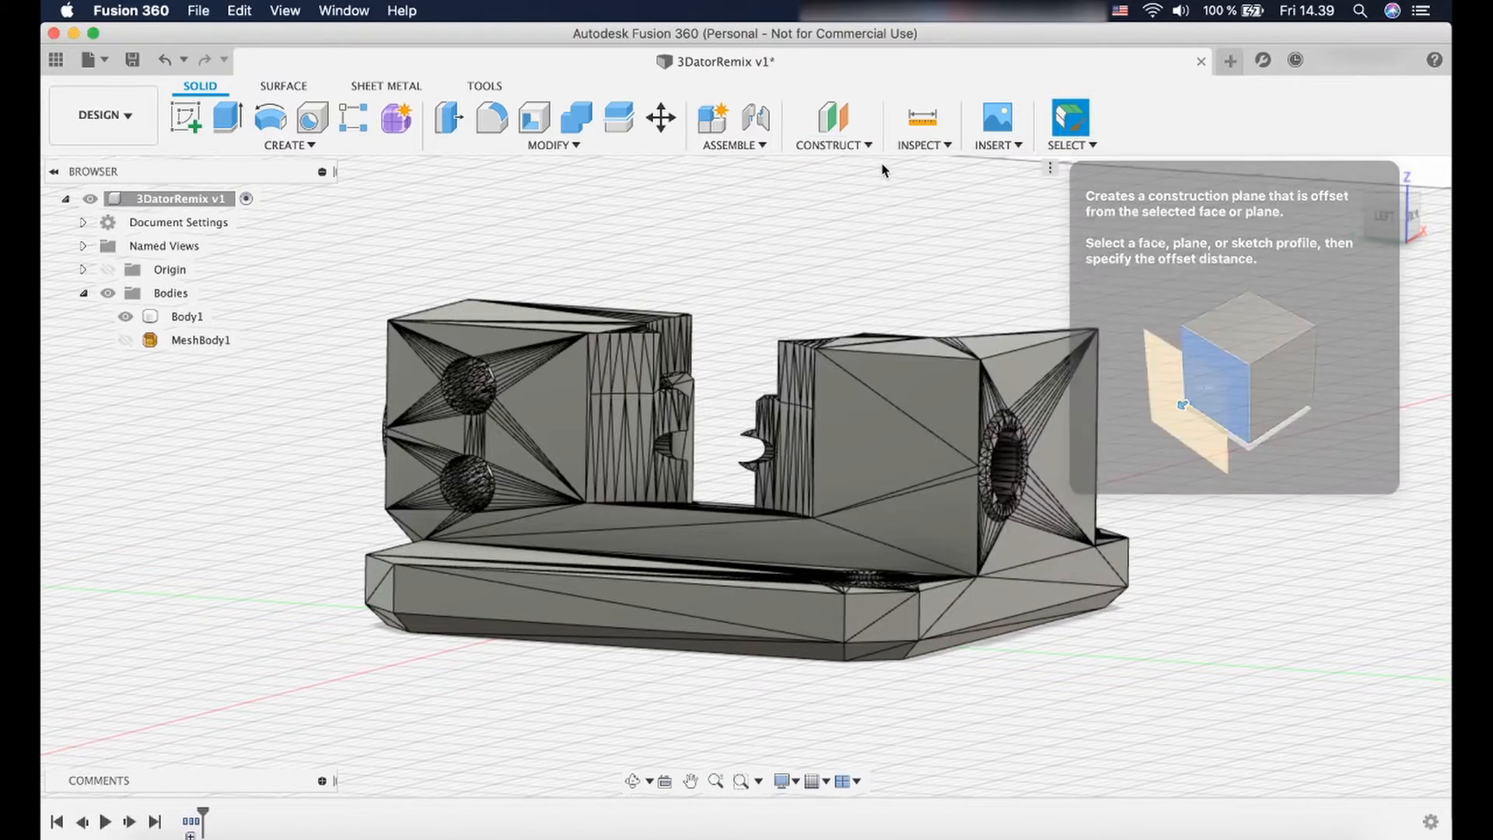
pyautogui.click(829, 119)
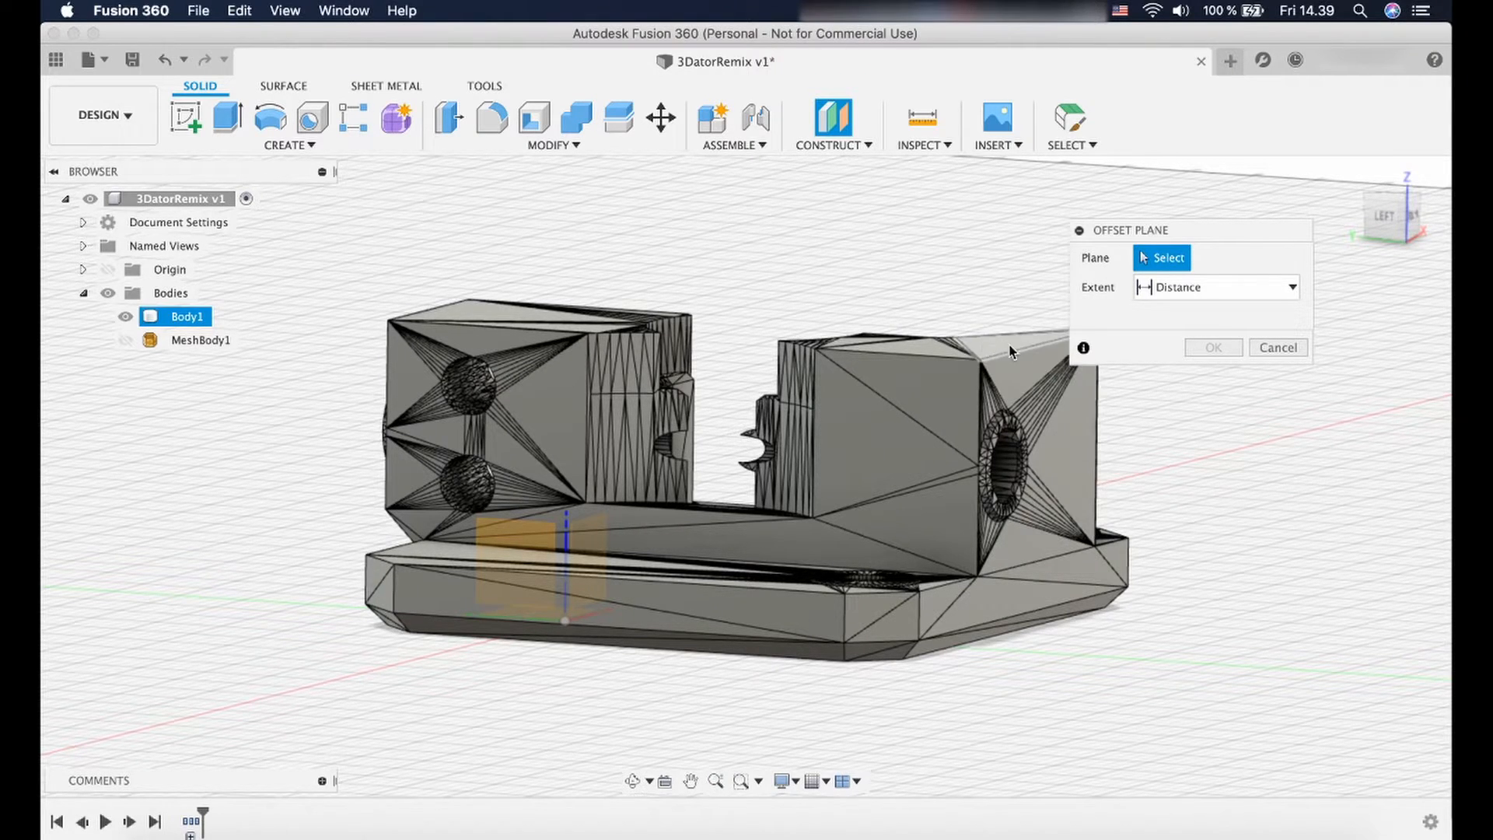
pyautogui.moveTo(1074, 458)
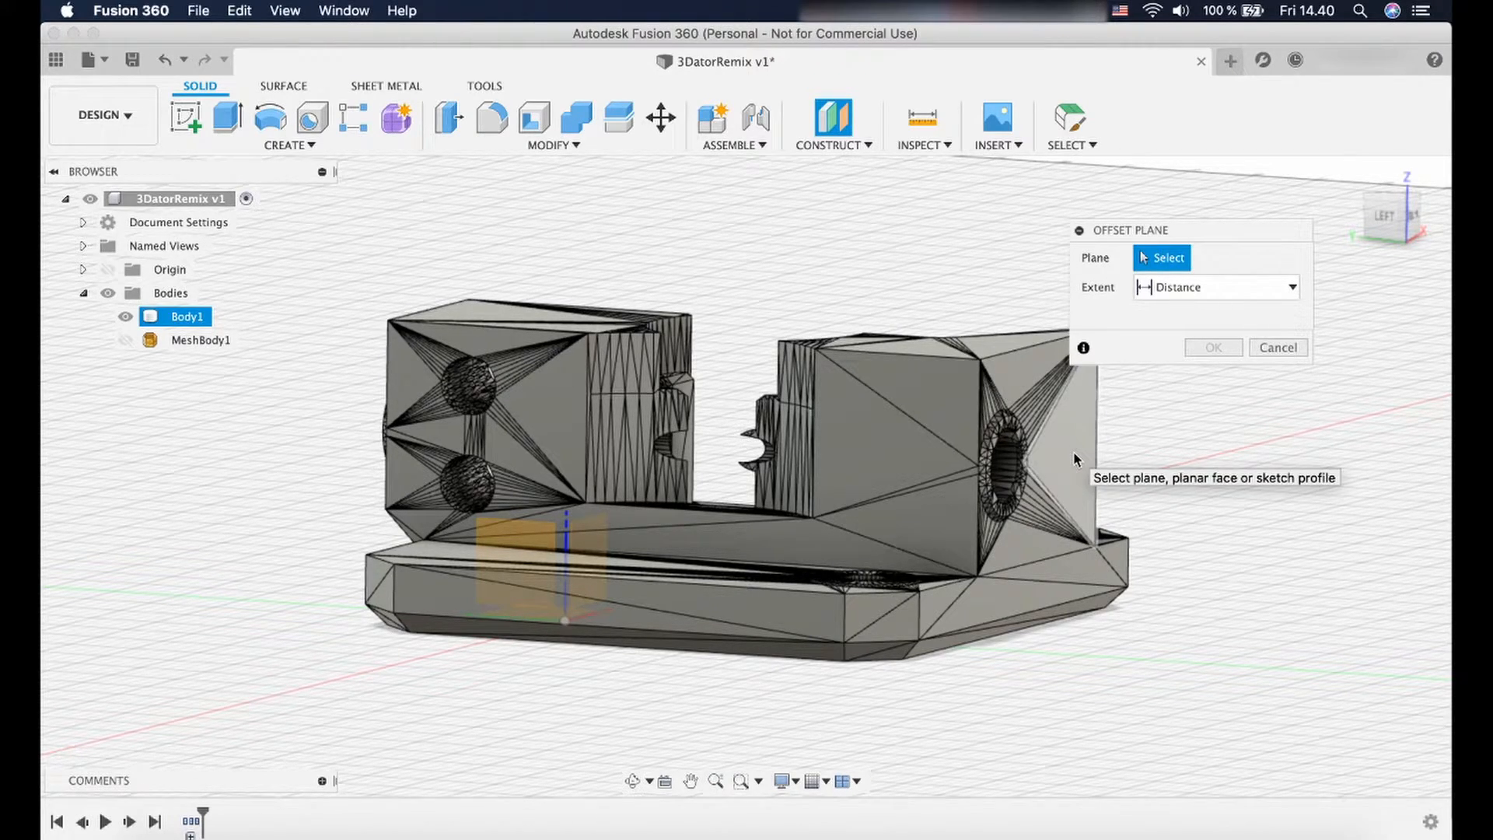
pyautogui.click(1048, 447)
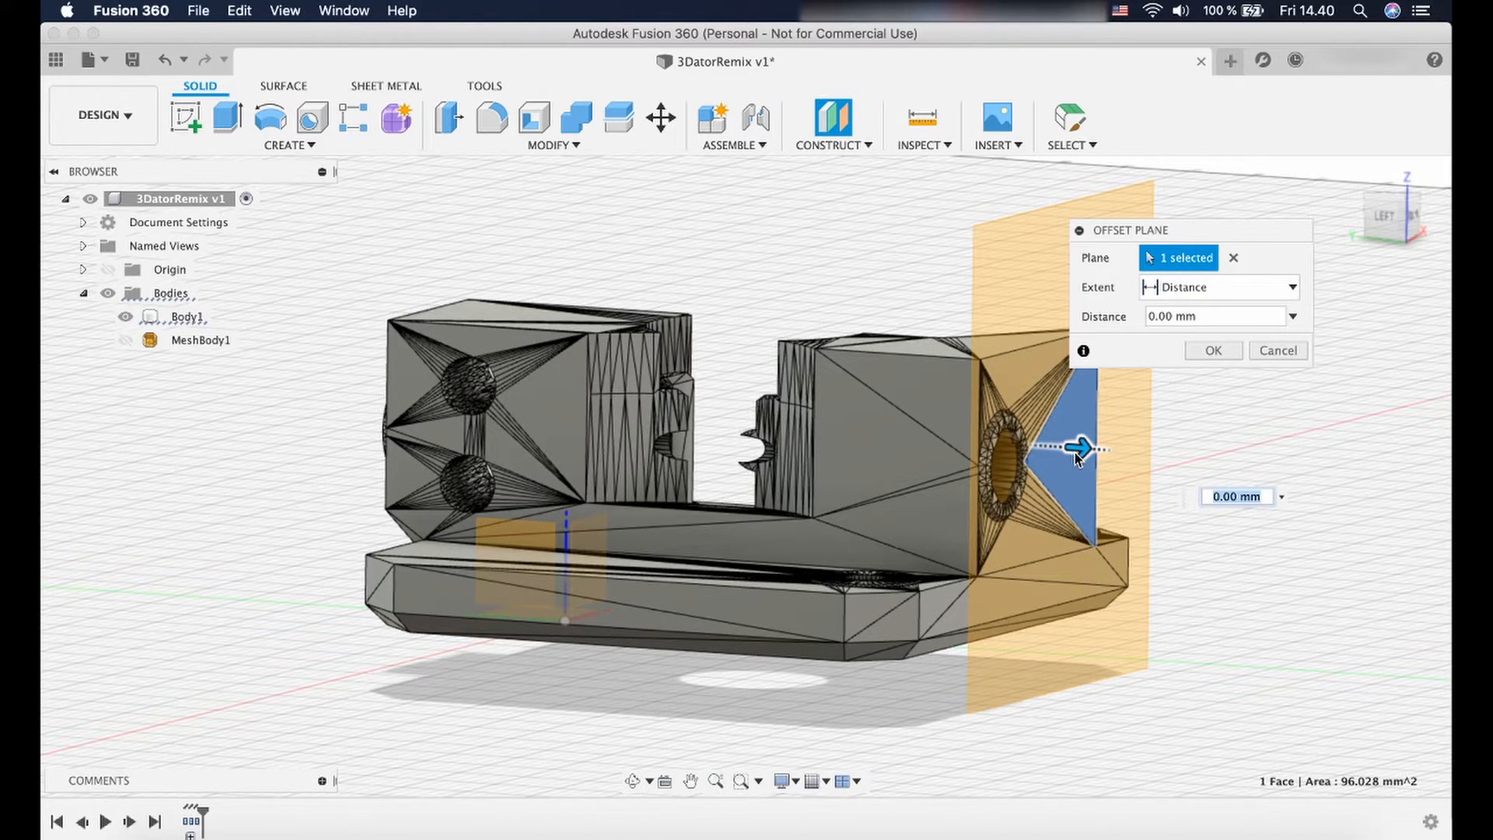
pyautogui.moveTo(1171, 370)
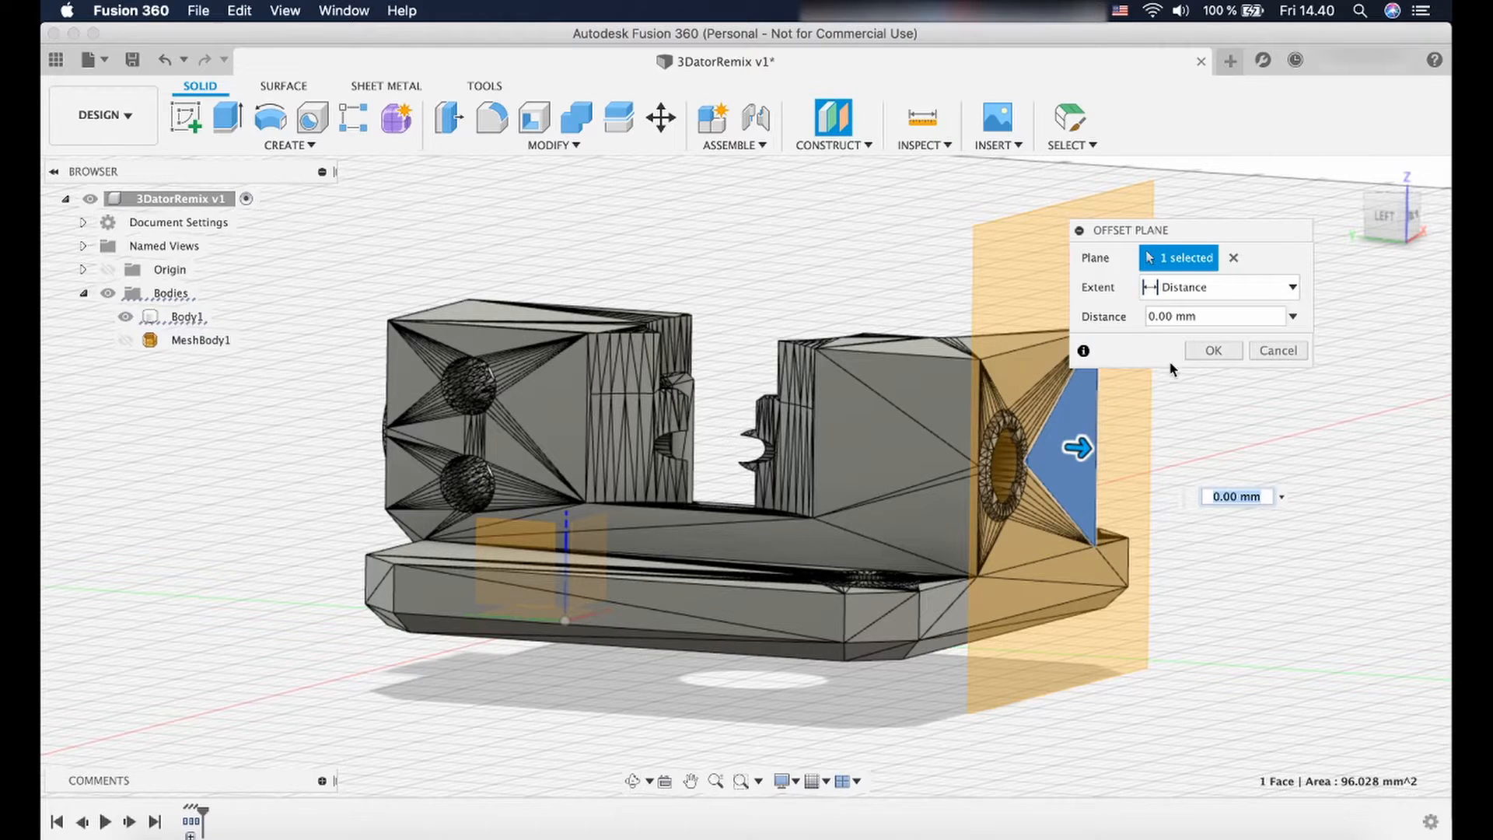
pyautogui.click(1212, 349)
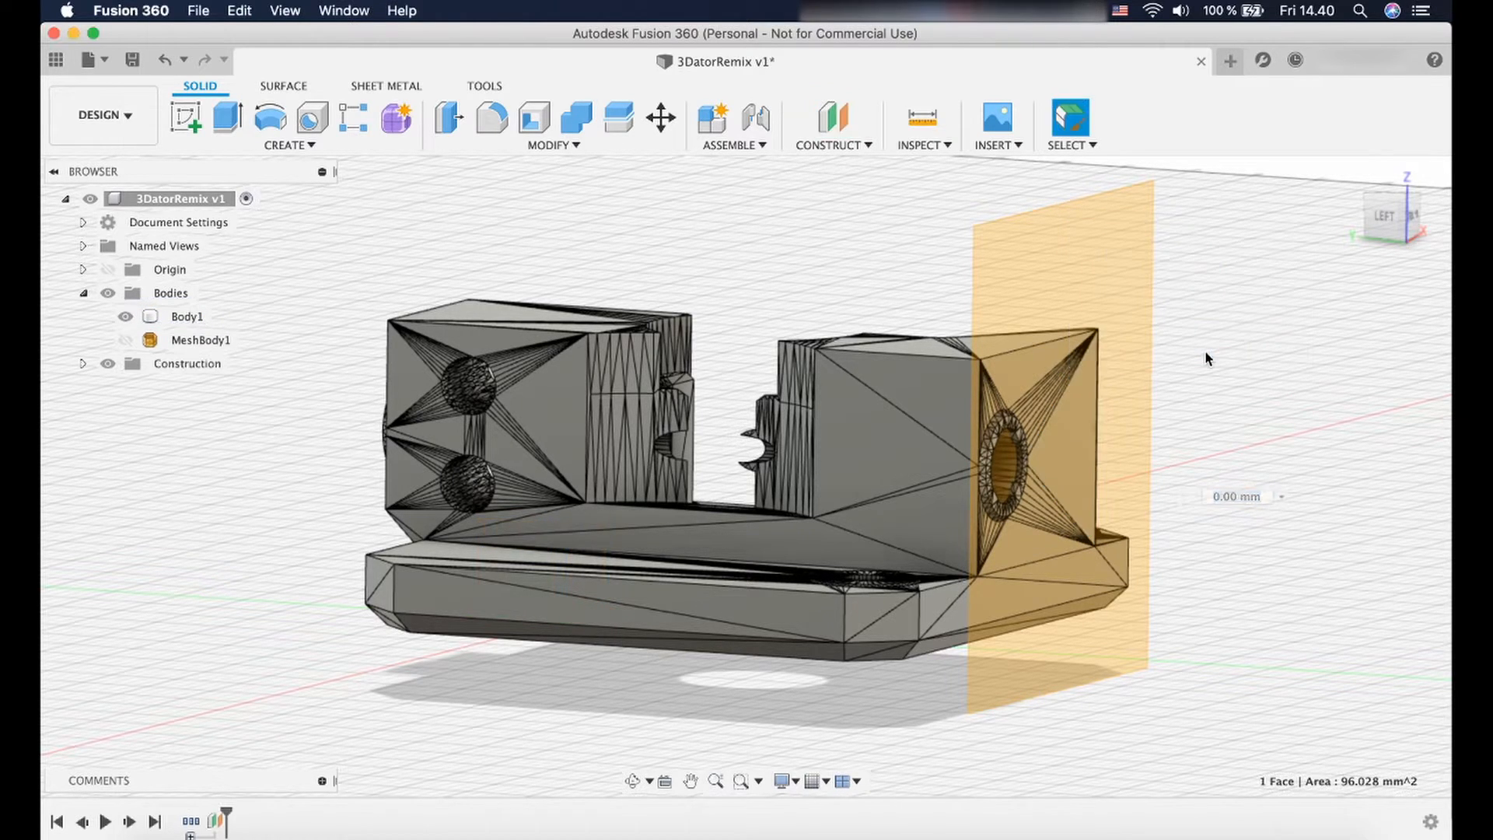
pyautogui.moveTo(633, 780)
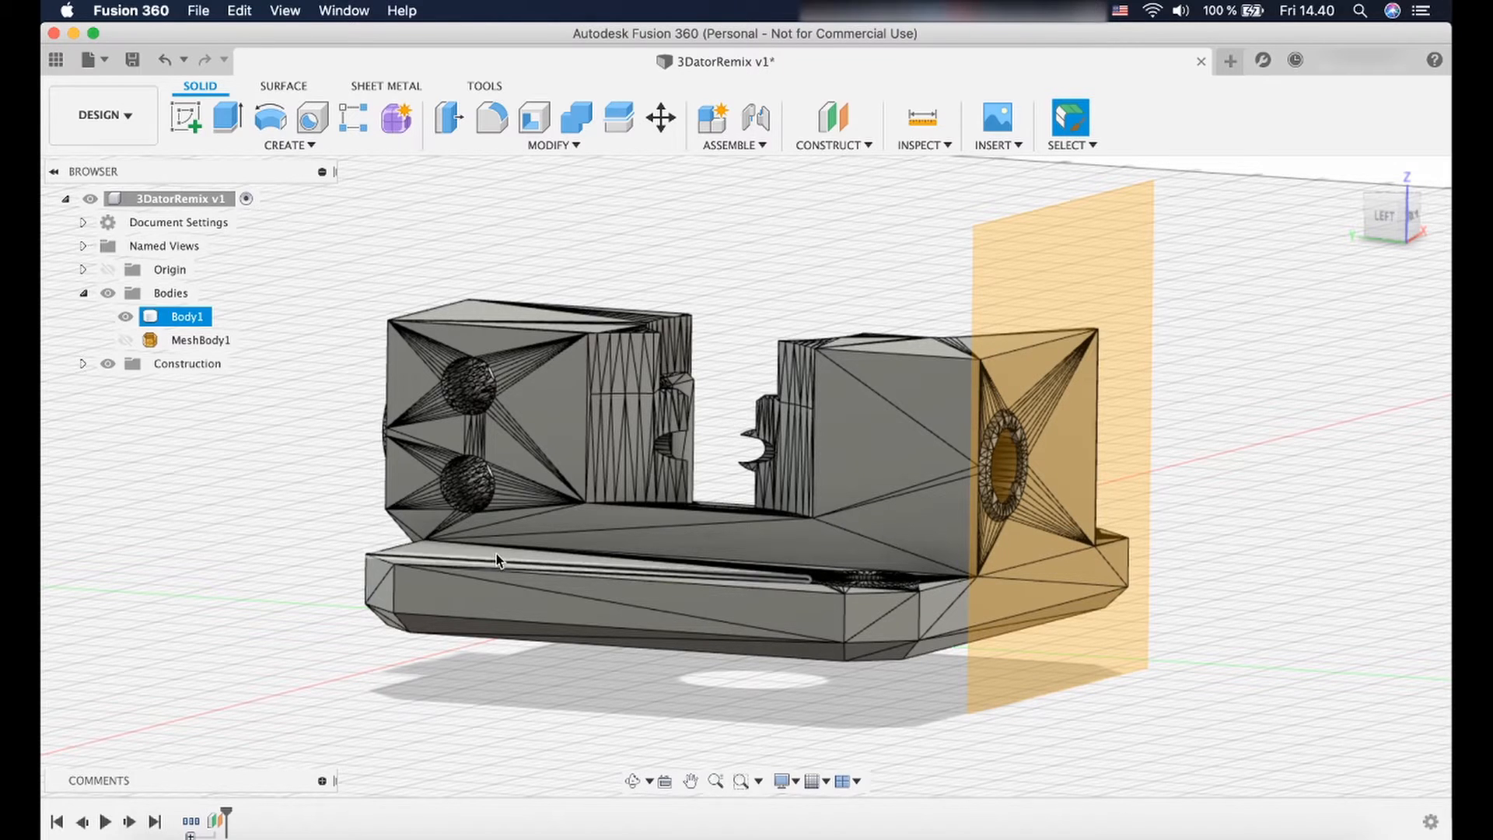
pyautogui.click(201, 340)
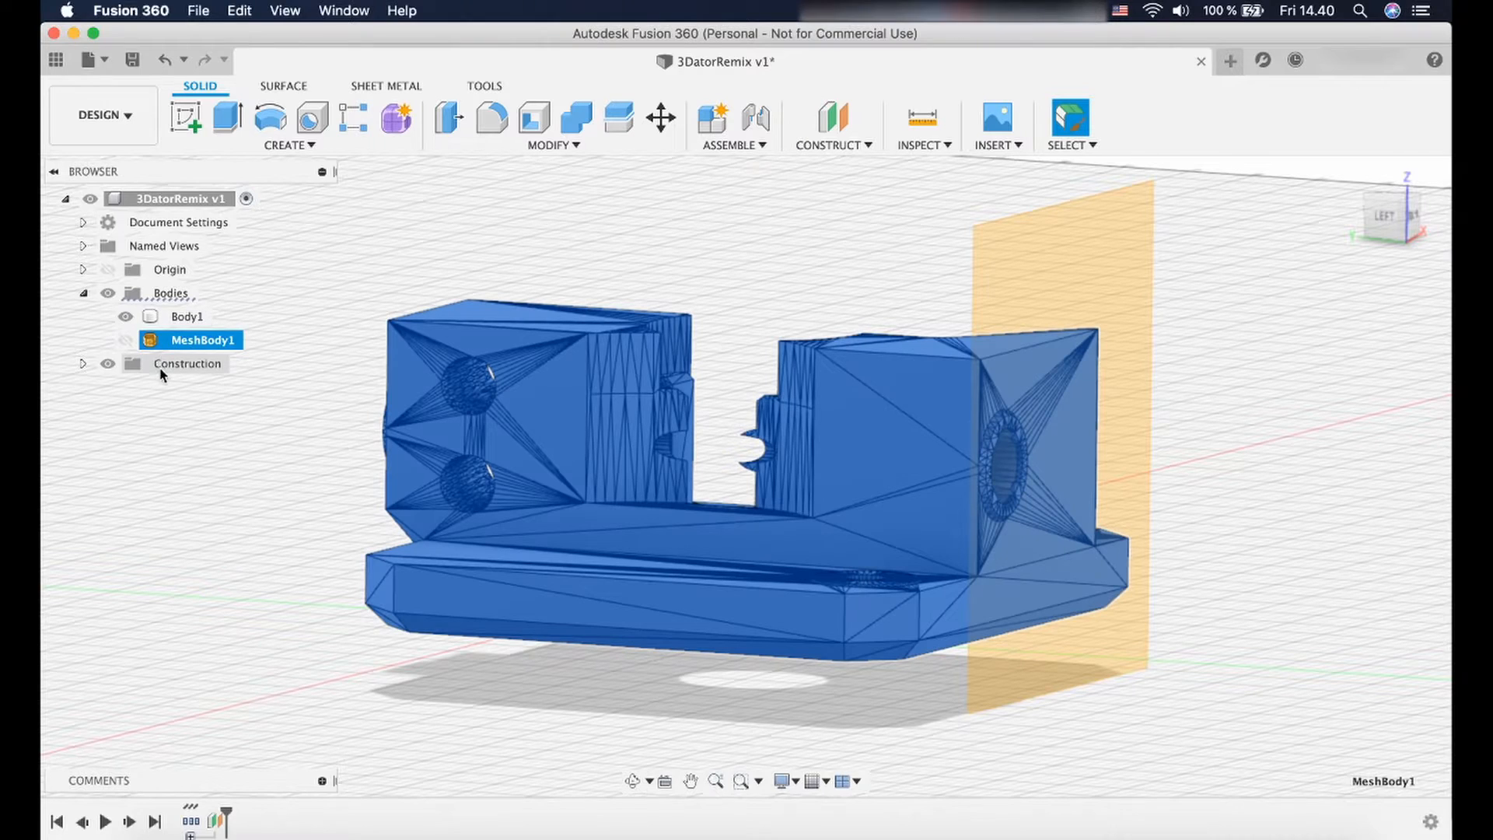
pyautogui.click(187, 317)
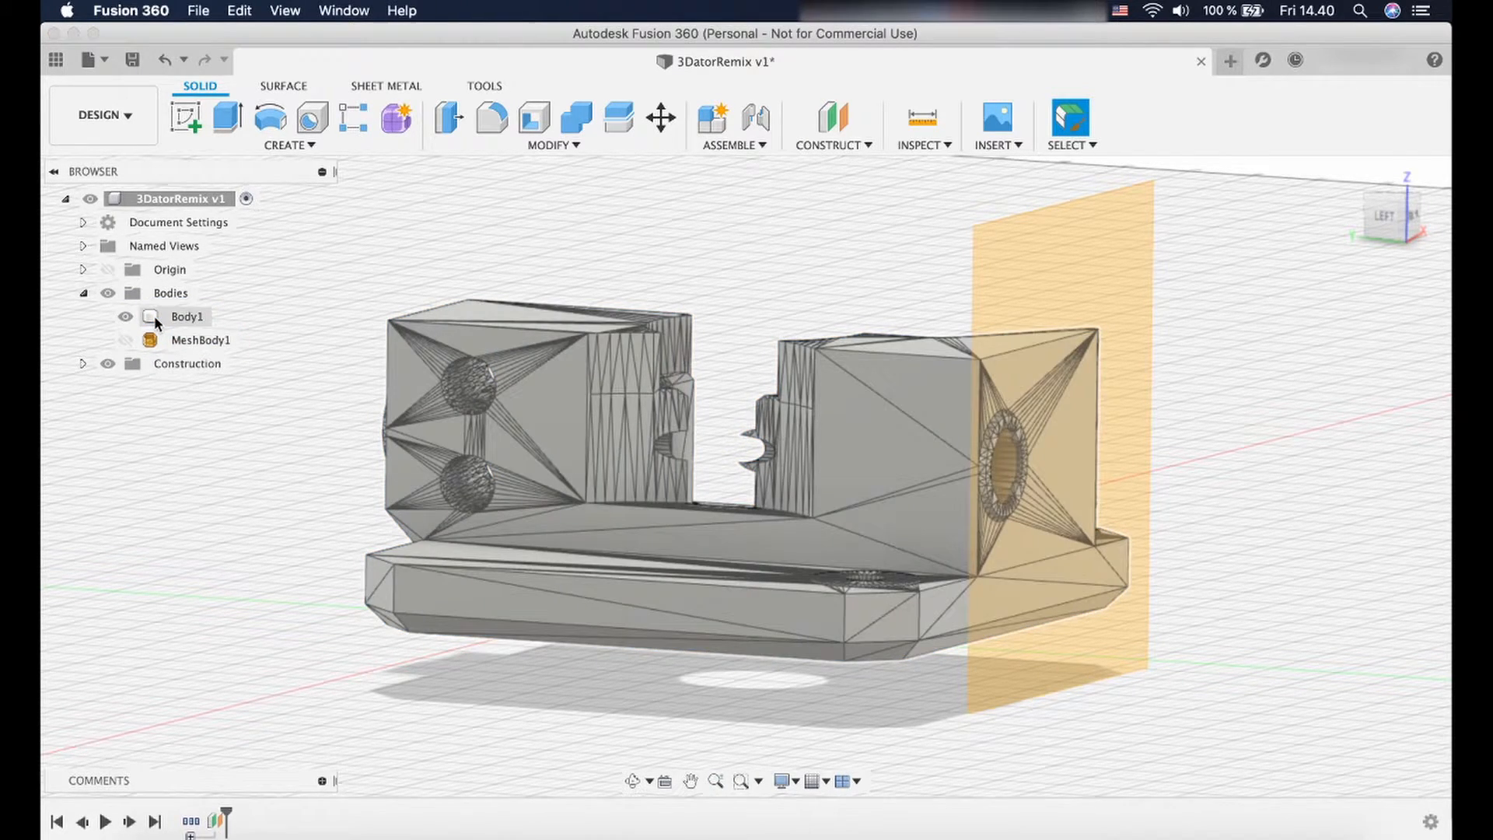
# Split Body1 using the offset construction plane as the splitting tool.
pyautogui.click(187, 317)
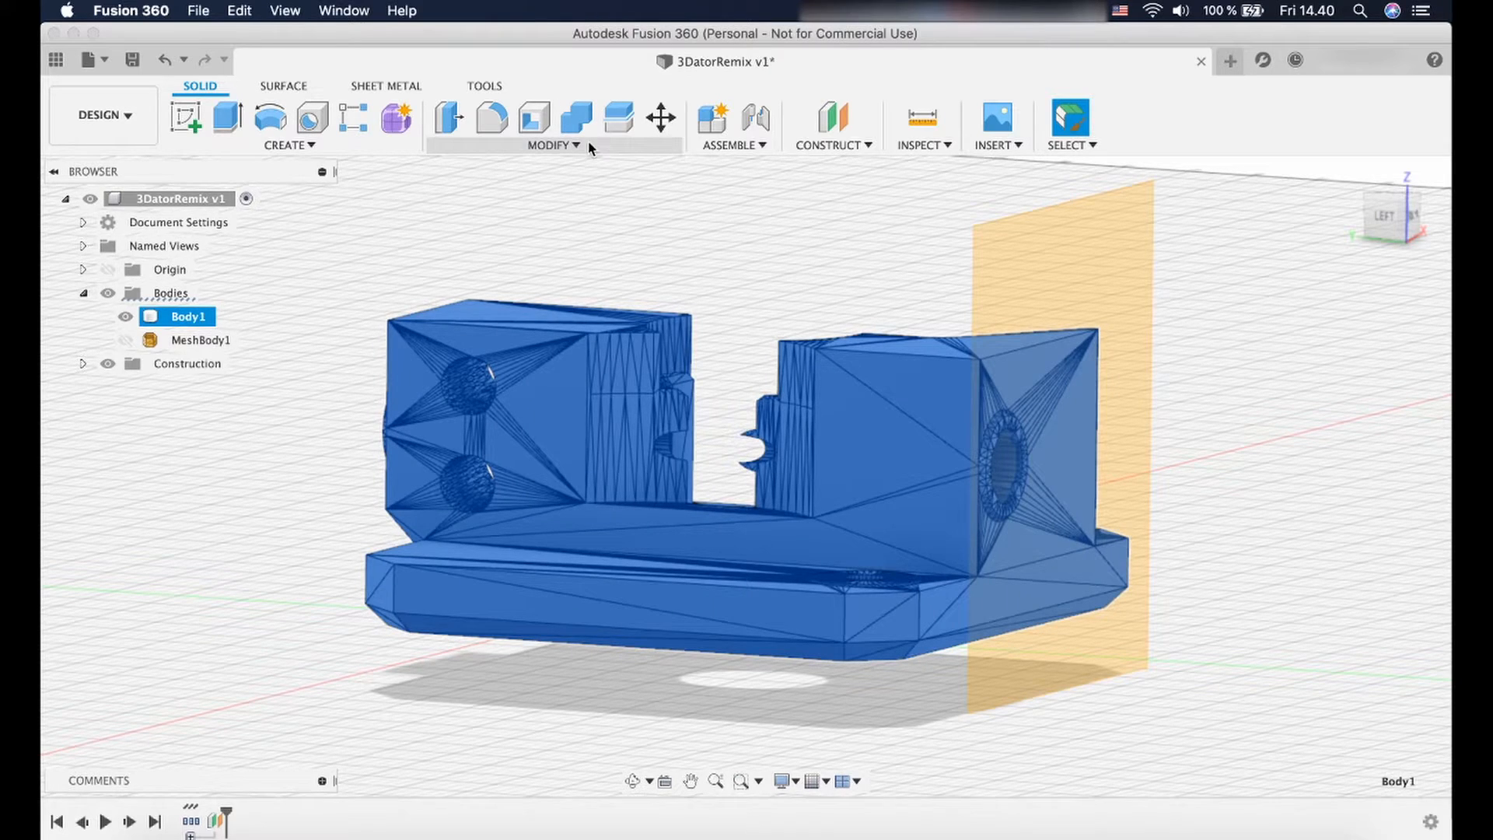
pyautogui.click(552, 146)
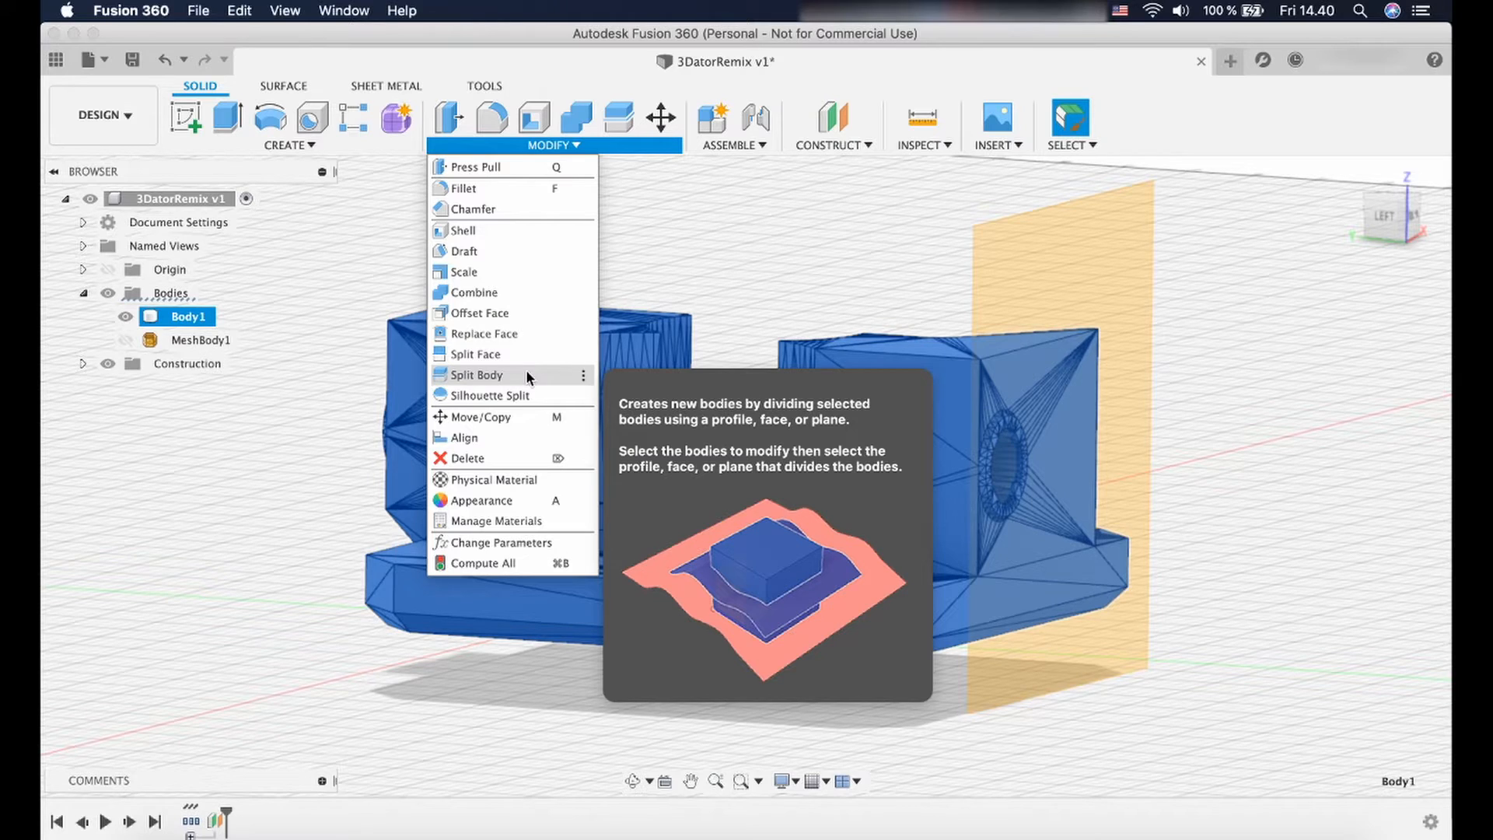
pyautogui.click(479, 374)
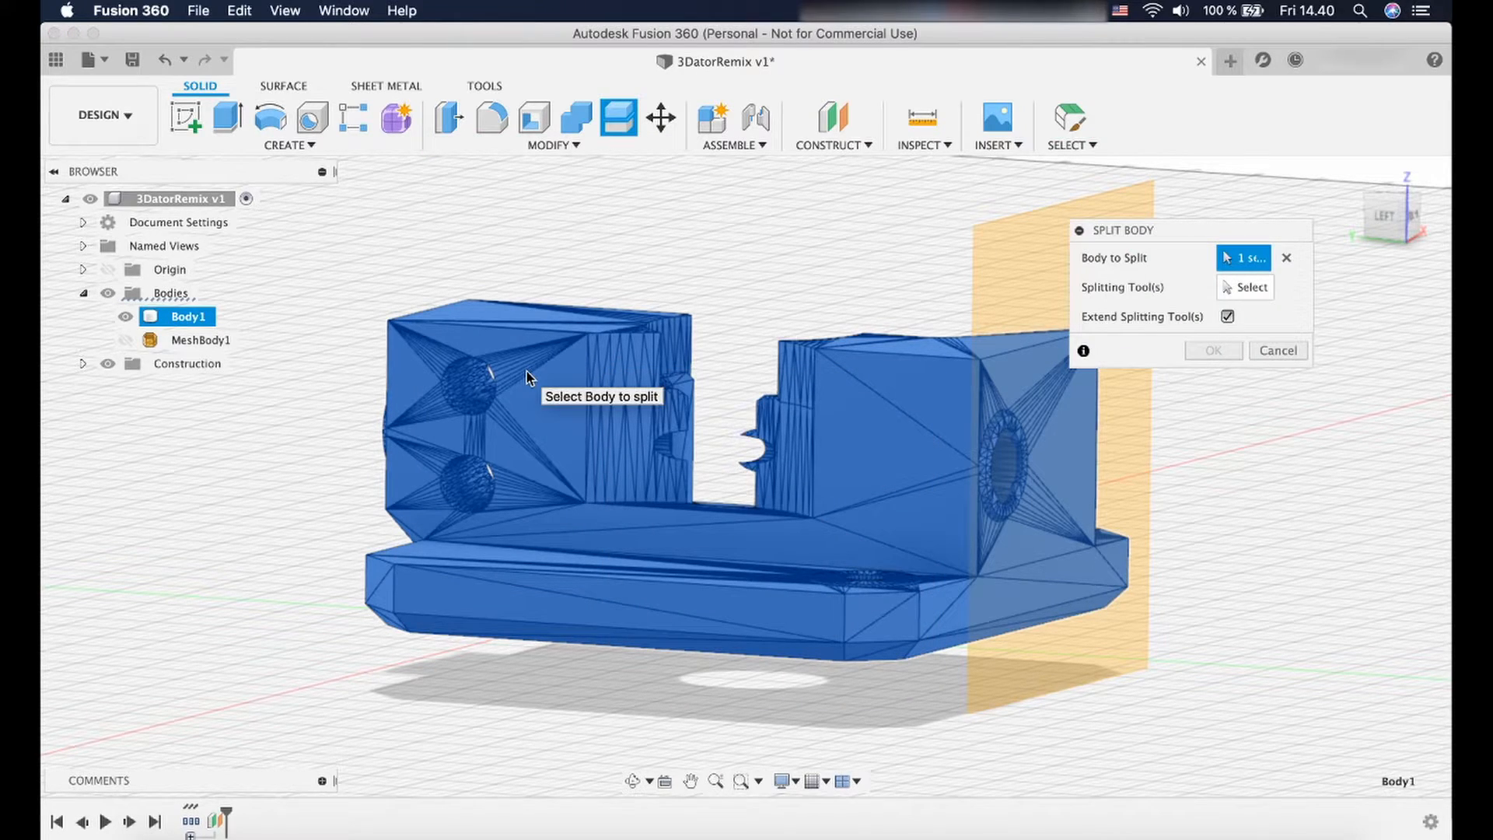
pyautogui.moveTo(1251, 257)
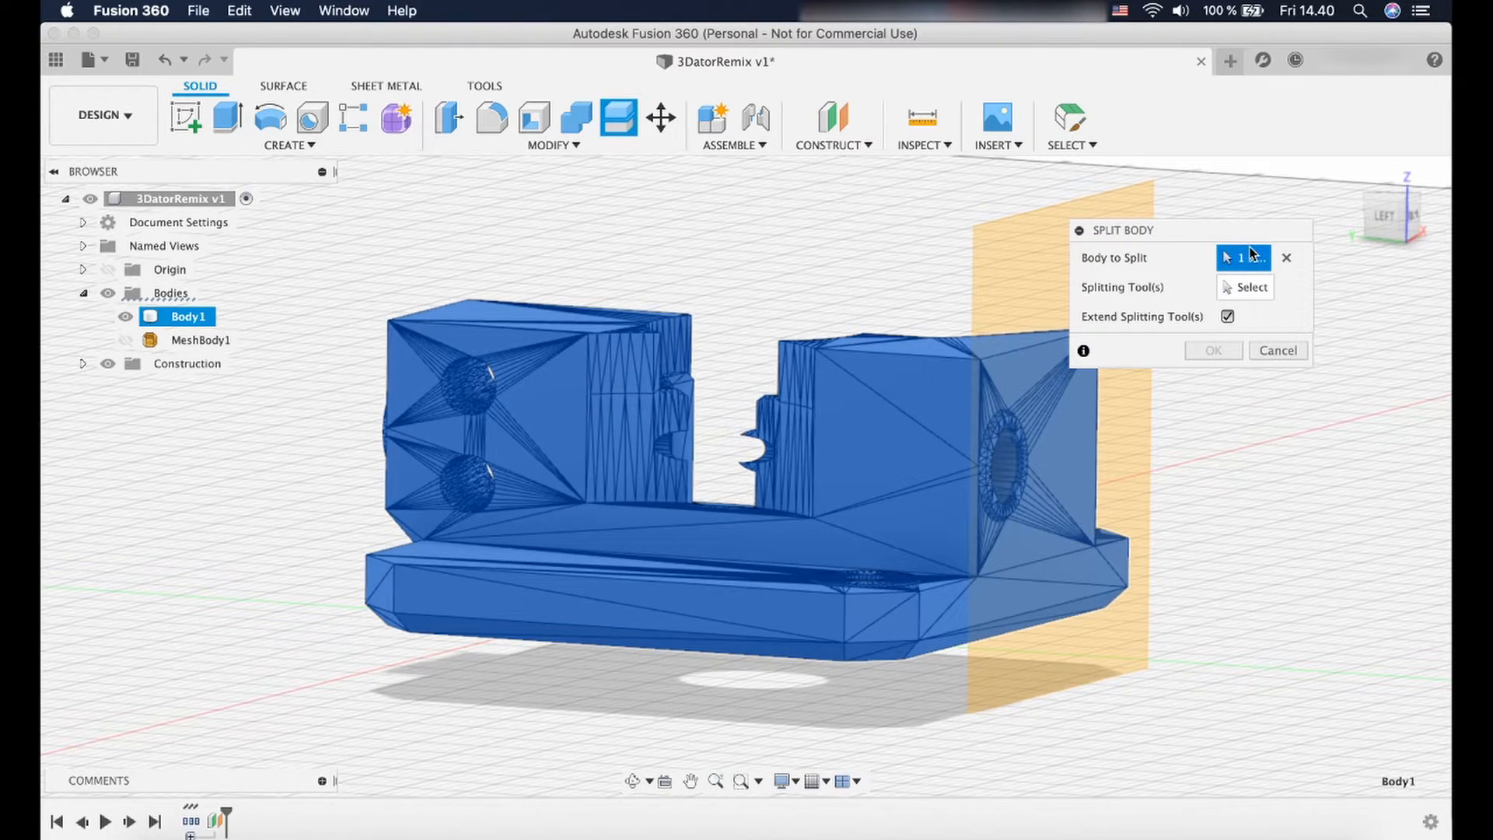
pyautogui.click(1244, 287)
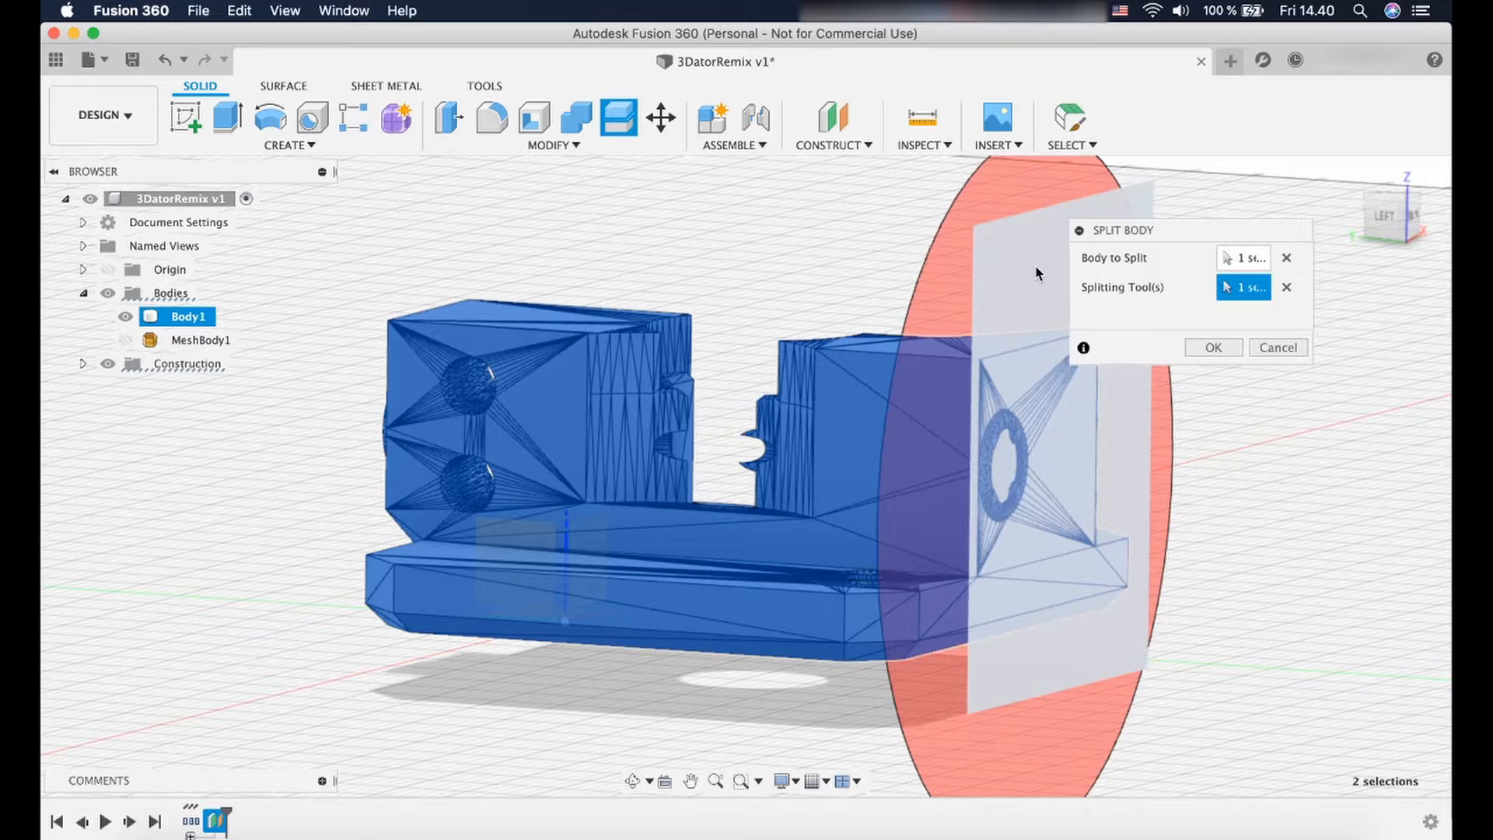
pyautogui.moveTo(980, 374)
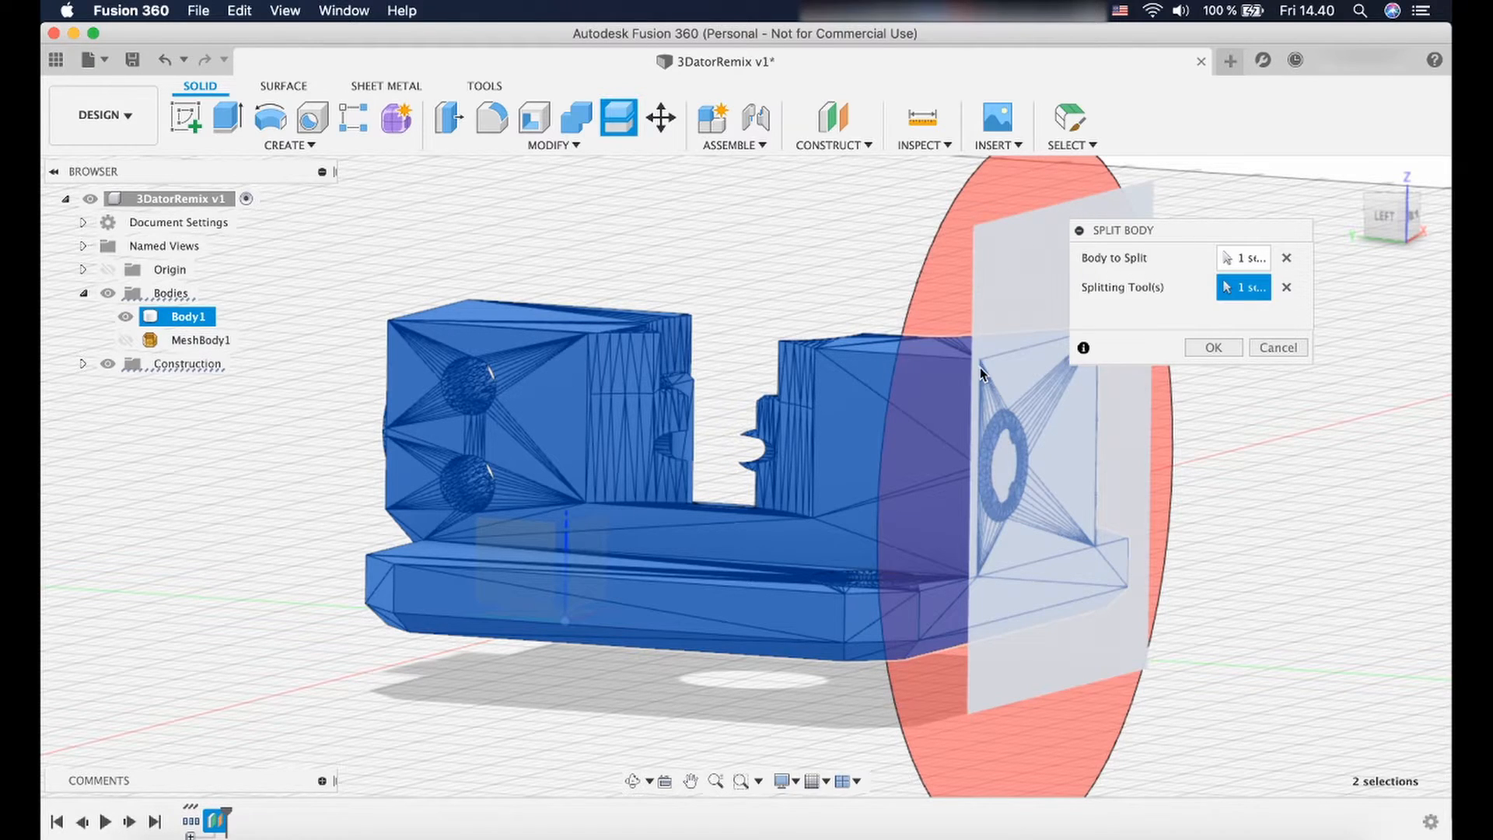
pyautogui.moveTo(1213, 348)
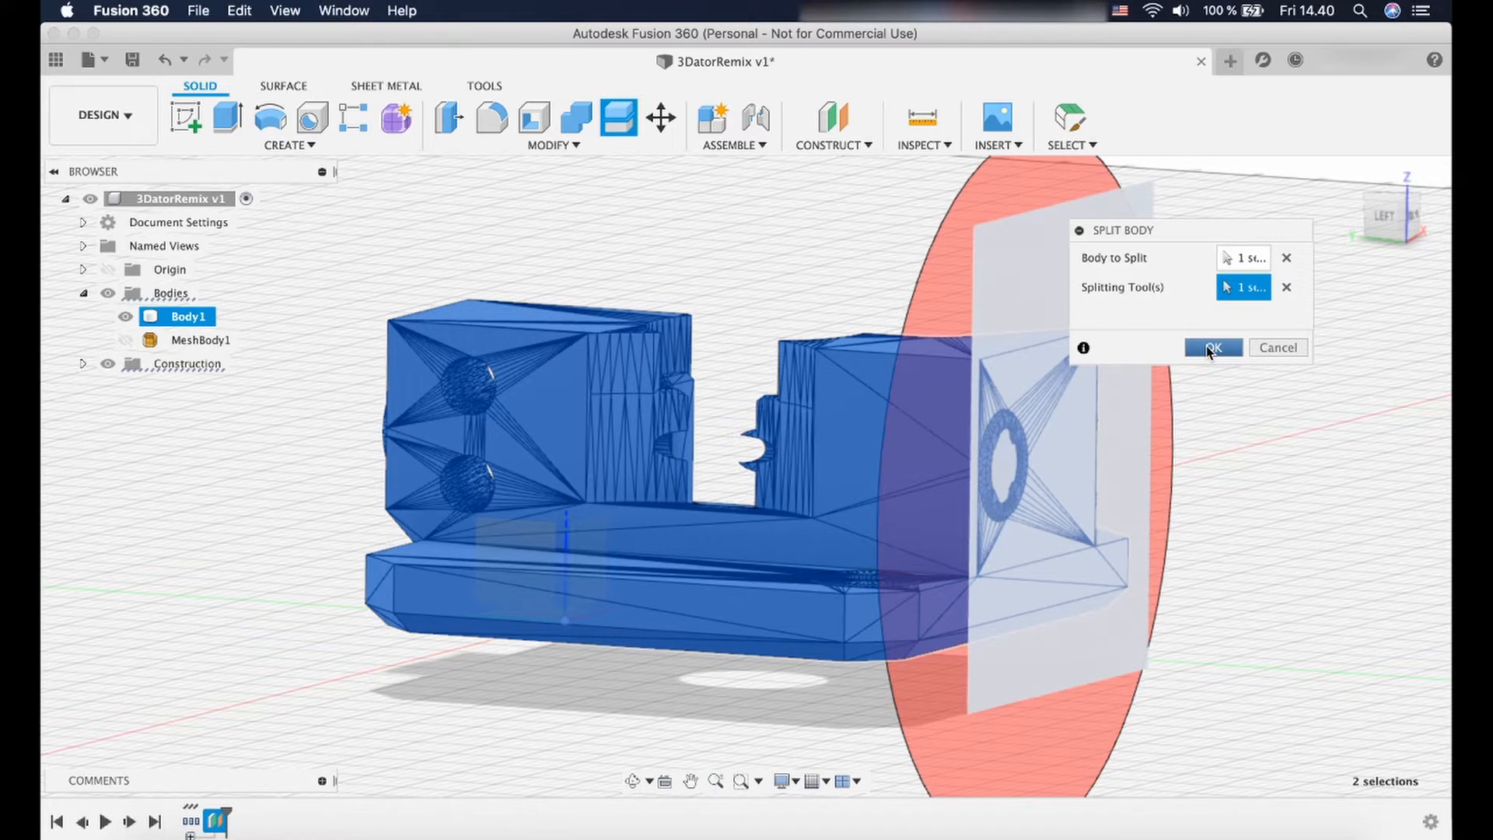
pyautogui.click(1212, 347)
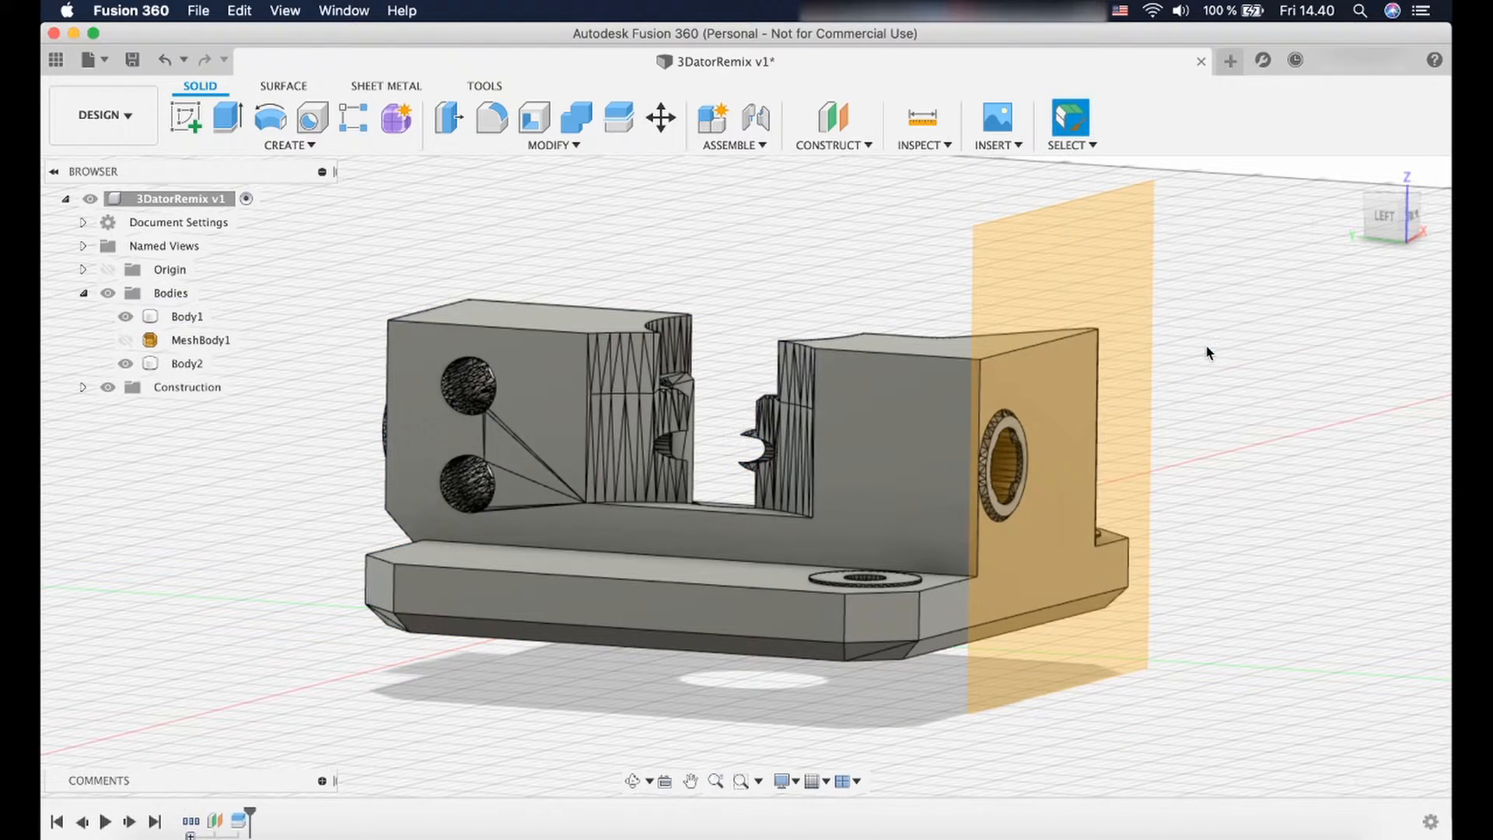
# Hide the new Body2 and the construction plane.
pyautogui.click(186, 363)
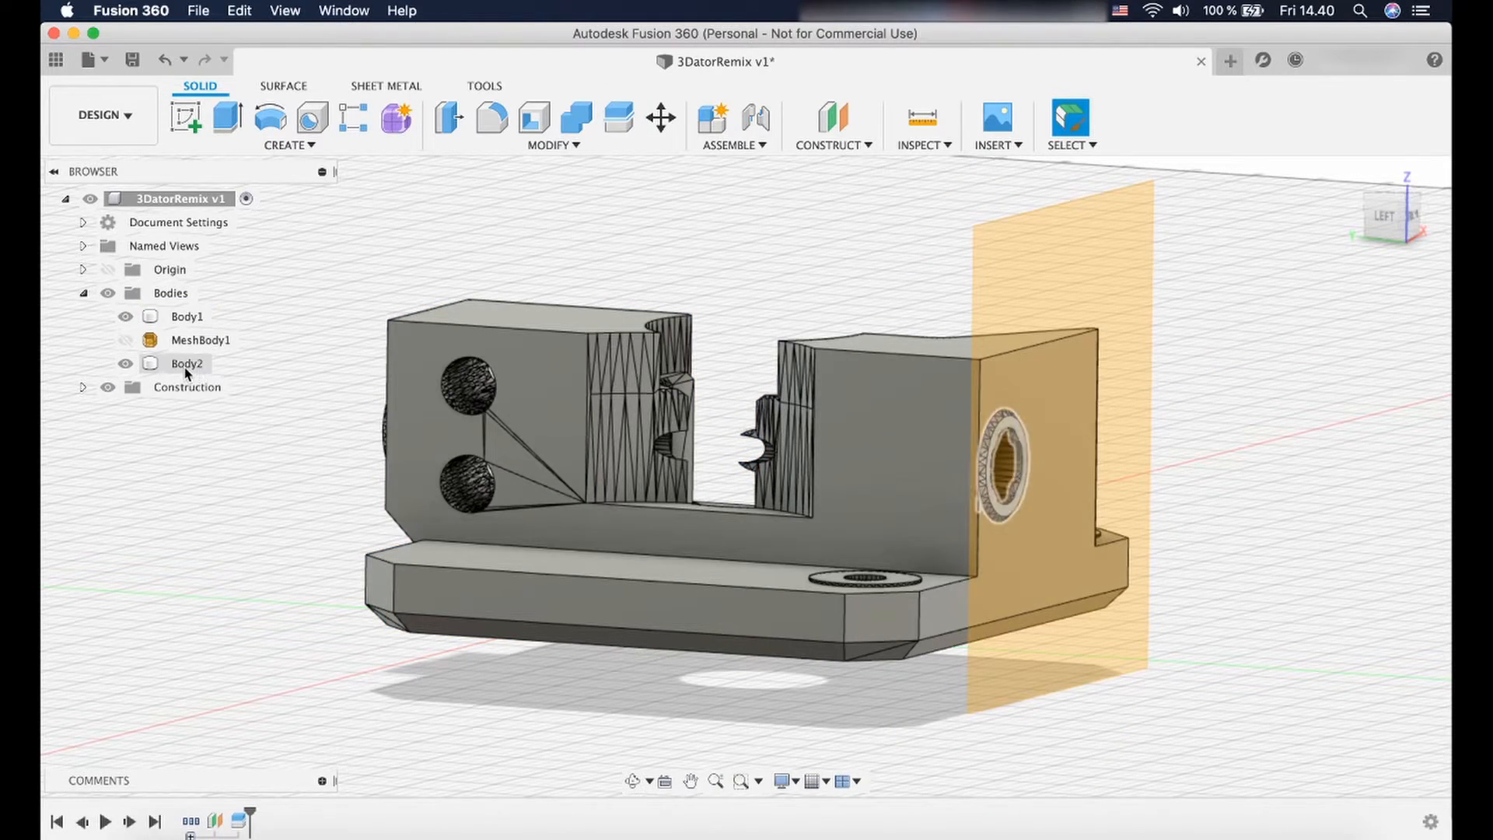
pyautogui.click(186, 364)
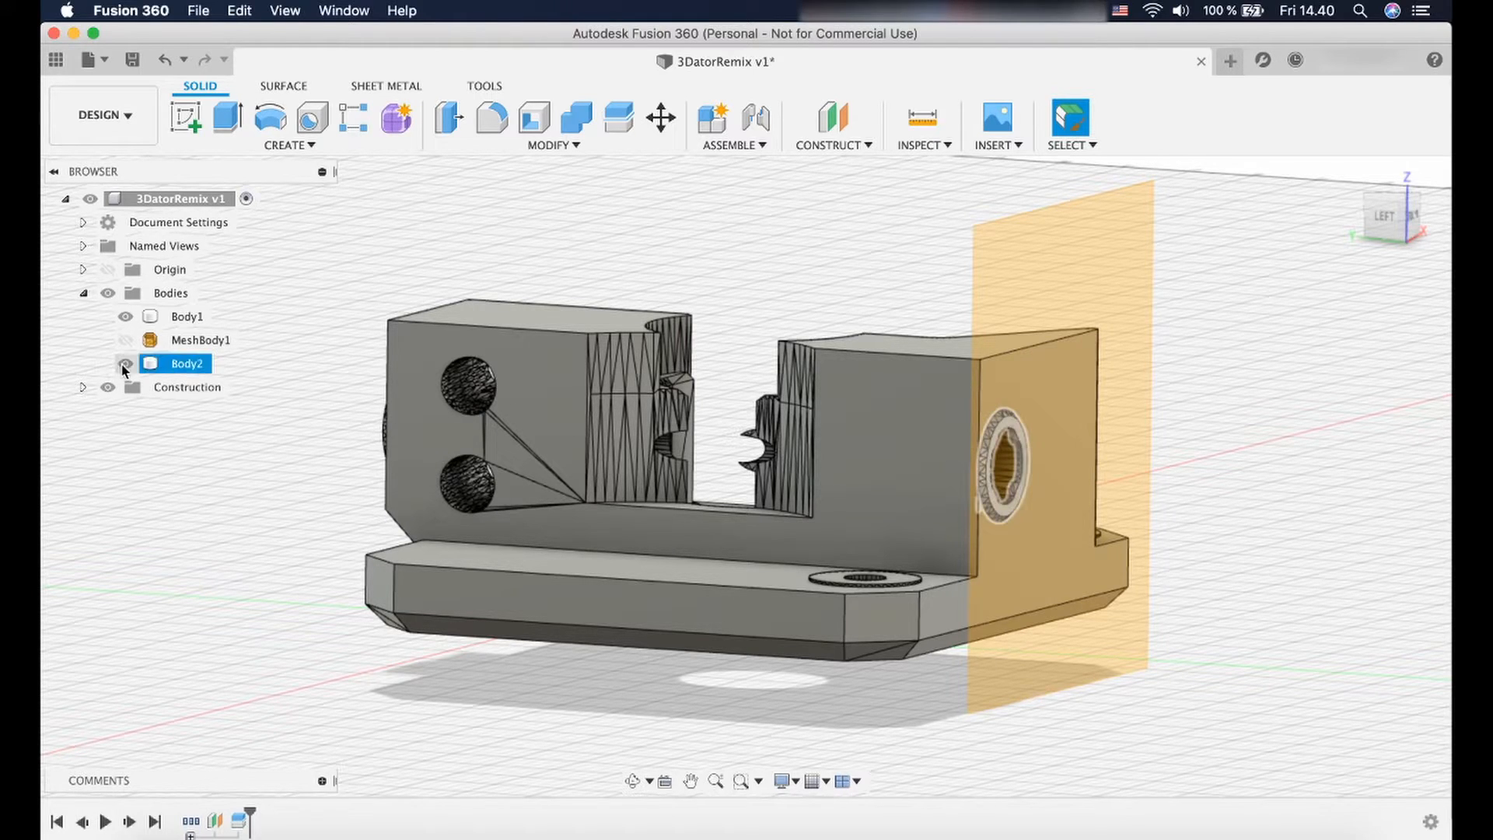
pyautogui.click(125, 364)
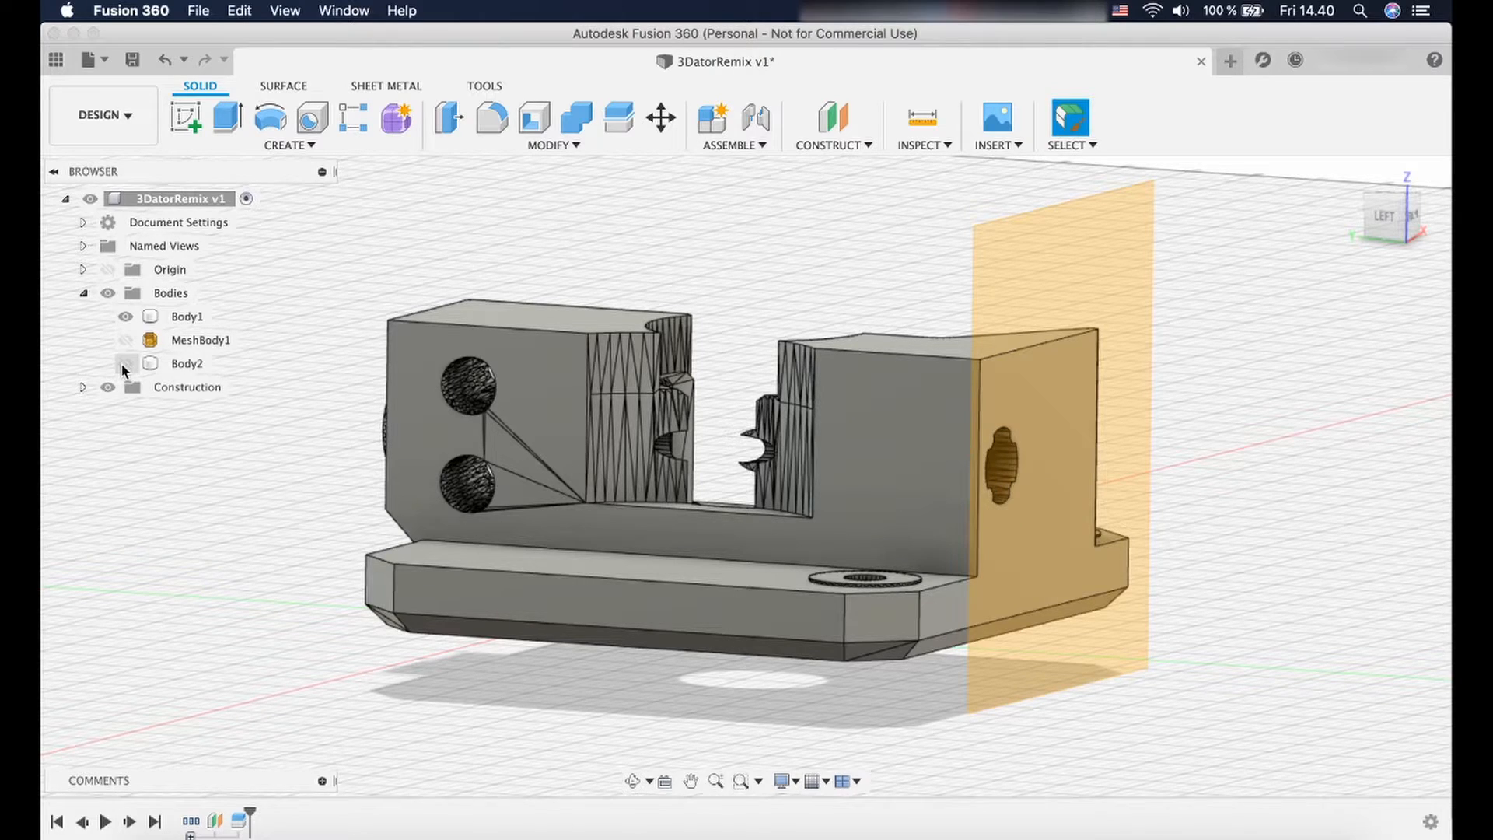
pyautogui.click(125, 369)
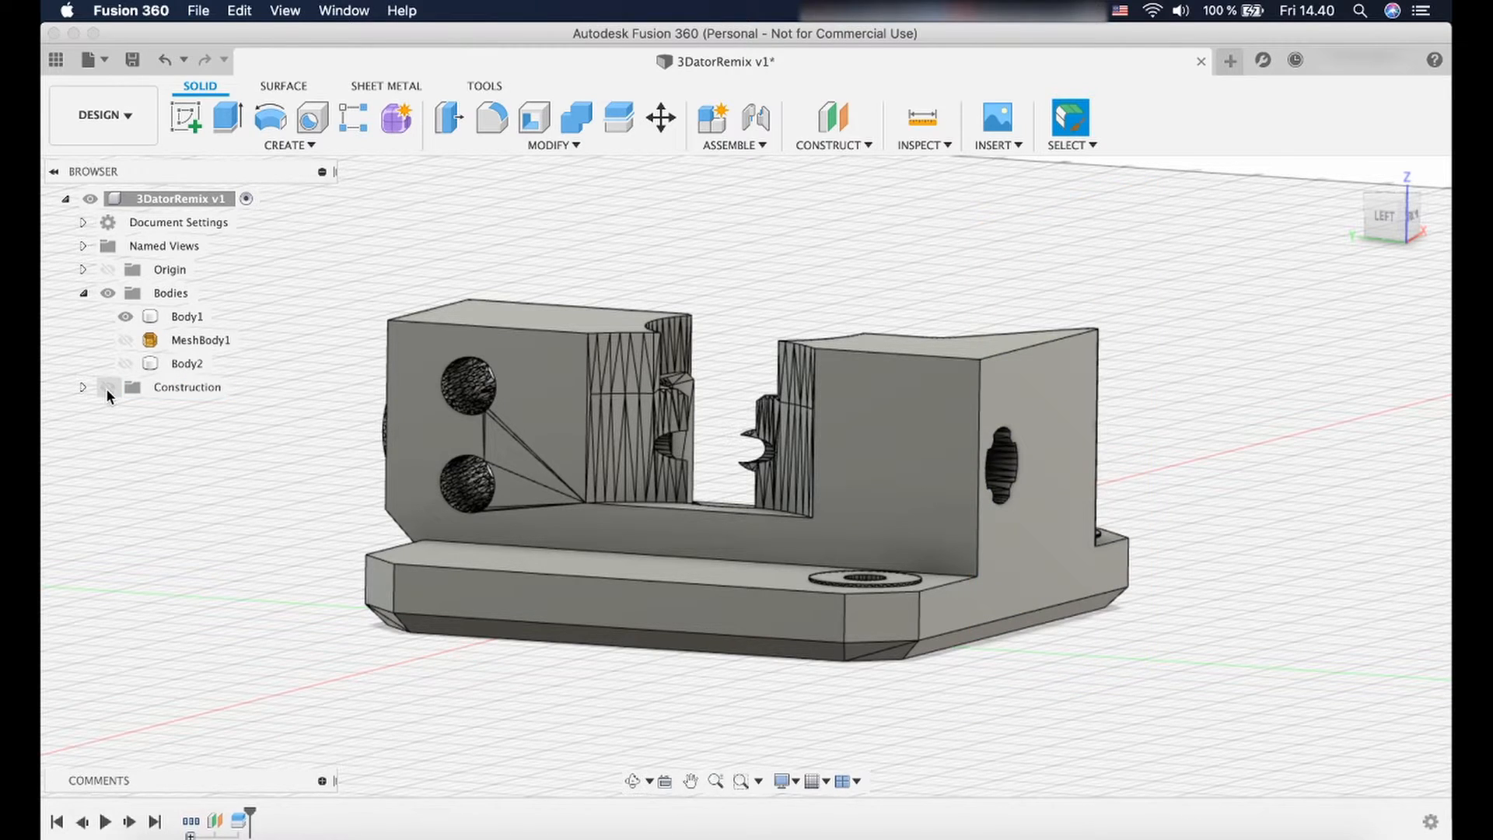
# From the FRONT view, sketch a 2 mm centre-diameter circle on the front face.
pyautogui.click(187, 316)
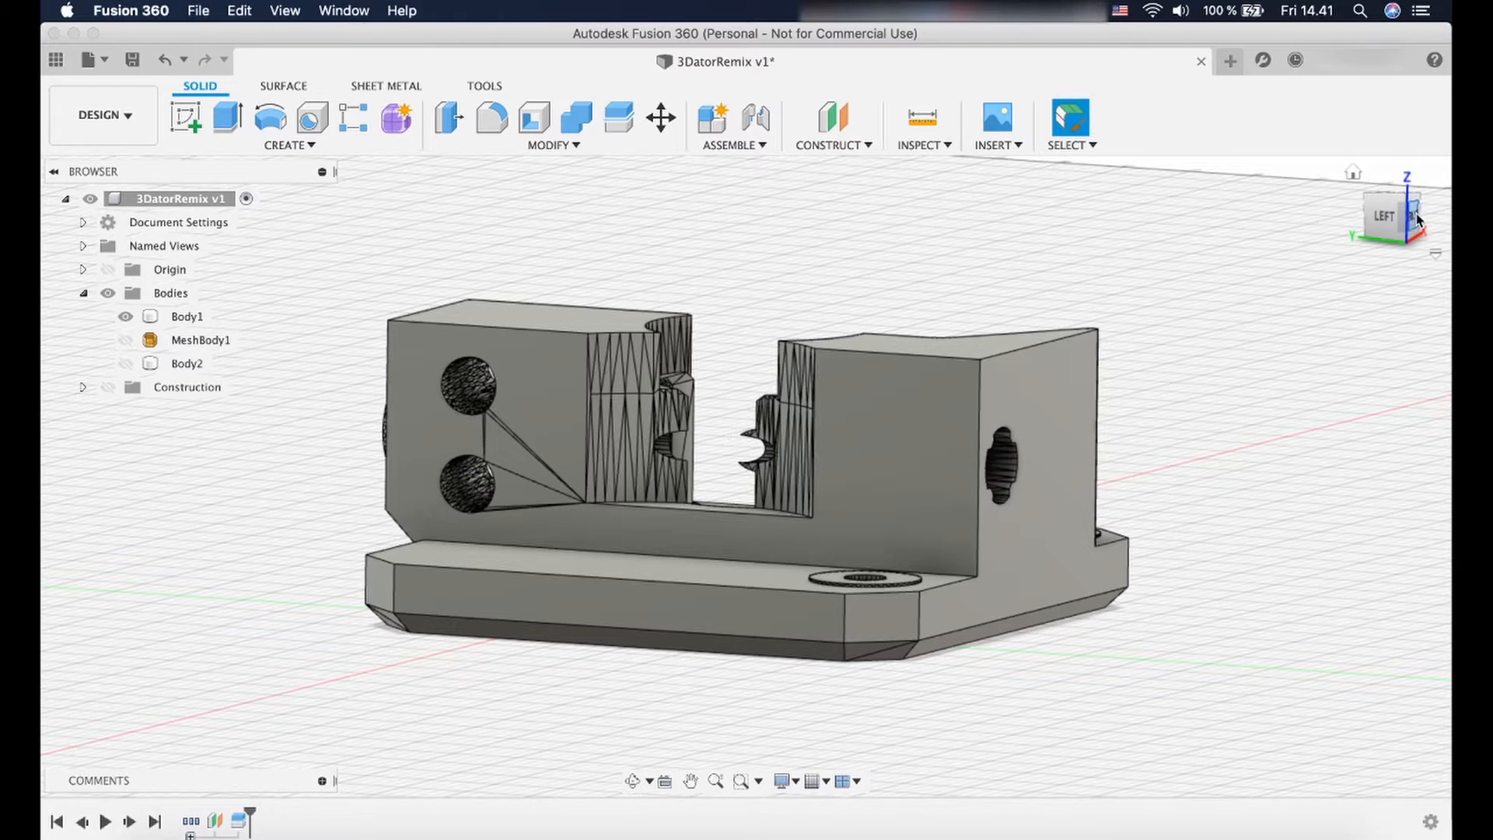
pyautogui.click(1391, 213)
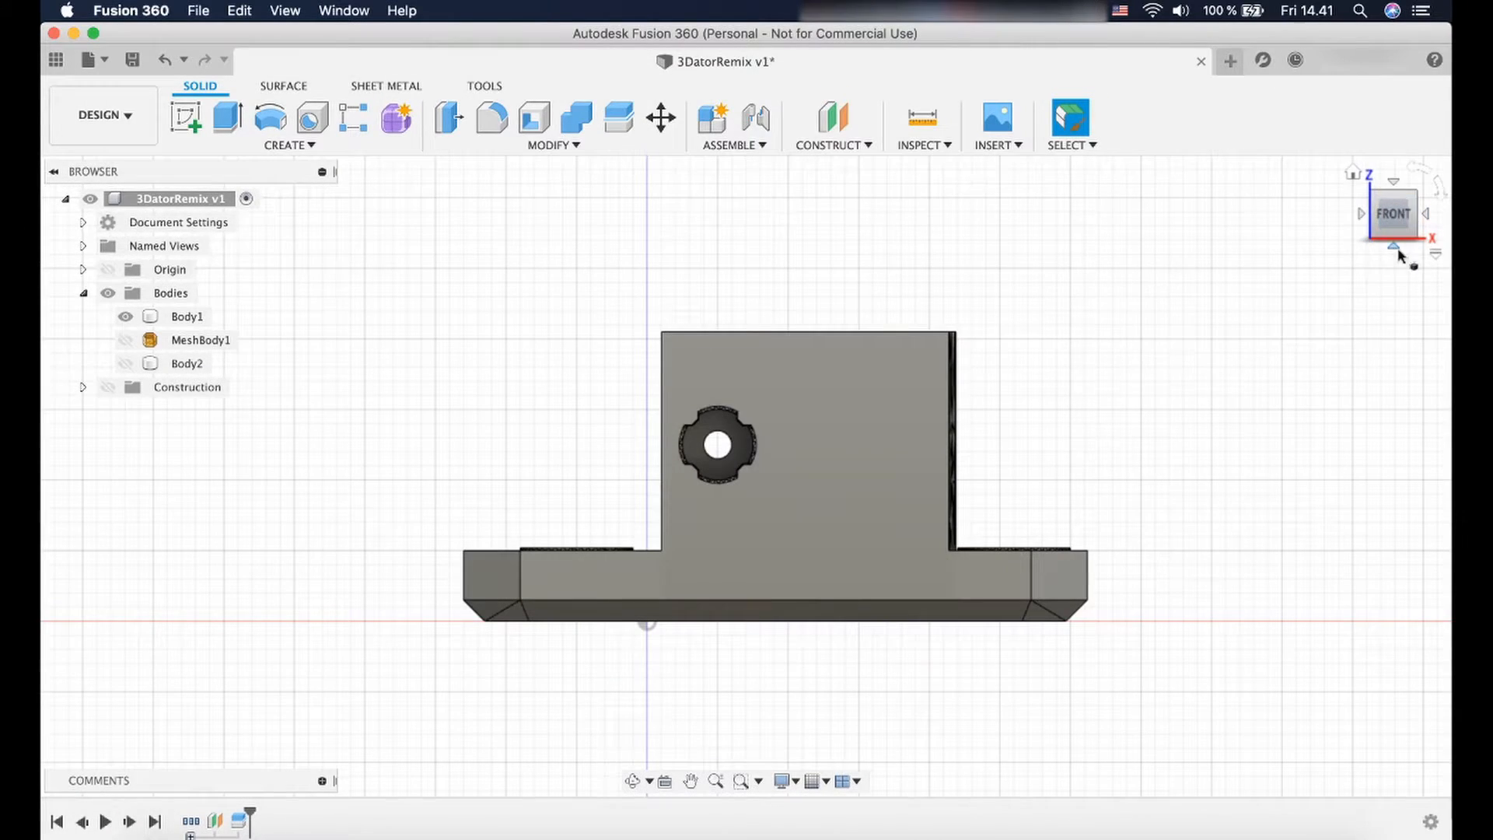
pyautogui.click(187, 317)
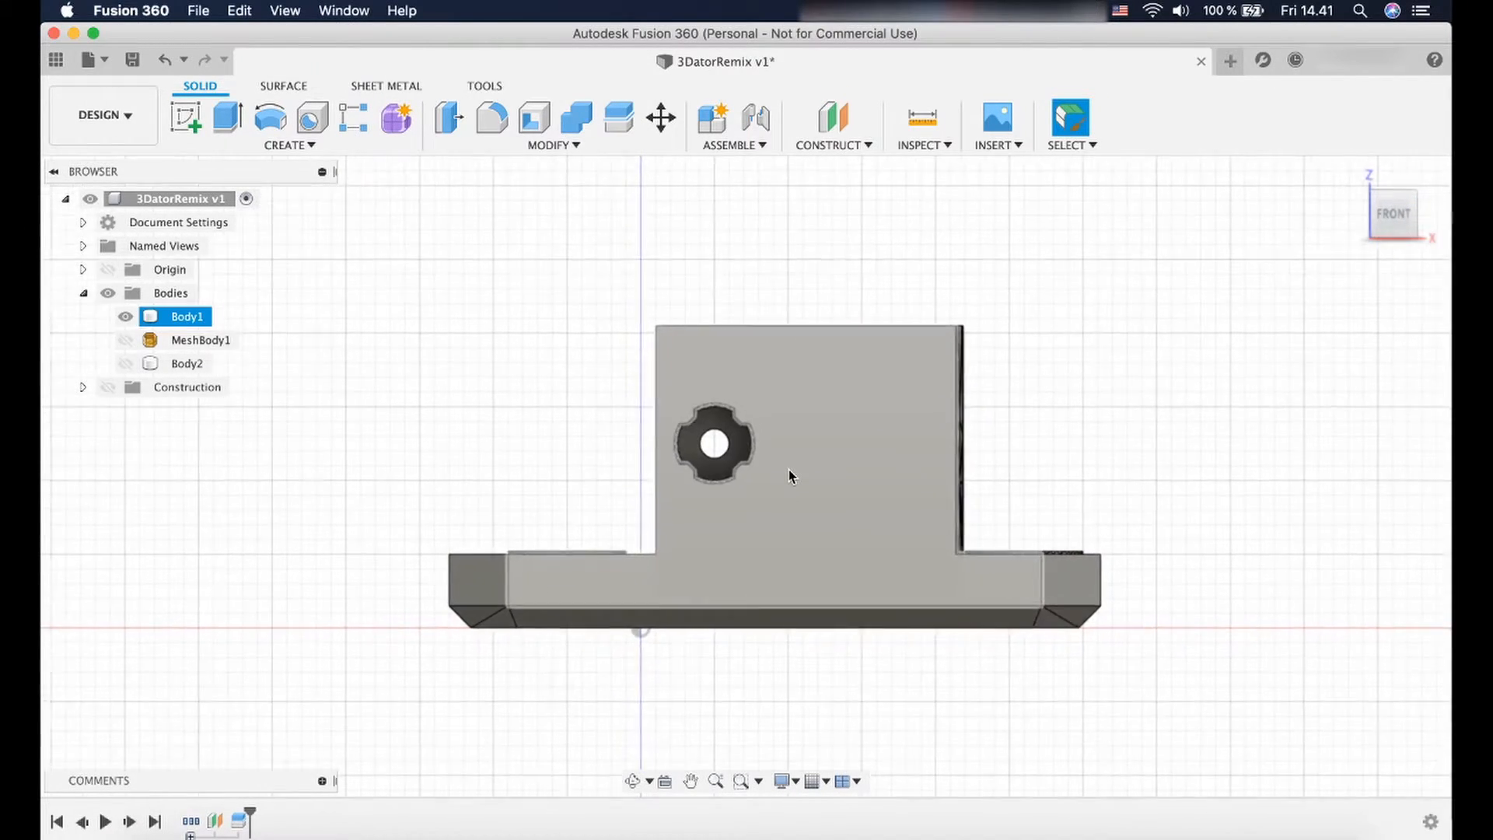
pyautogui.scroll(3)
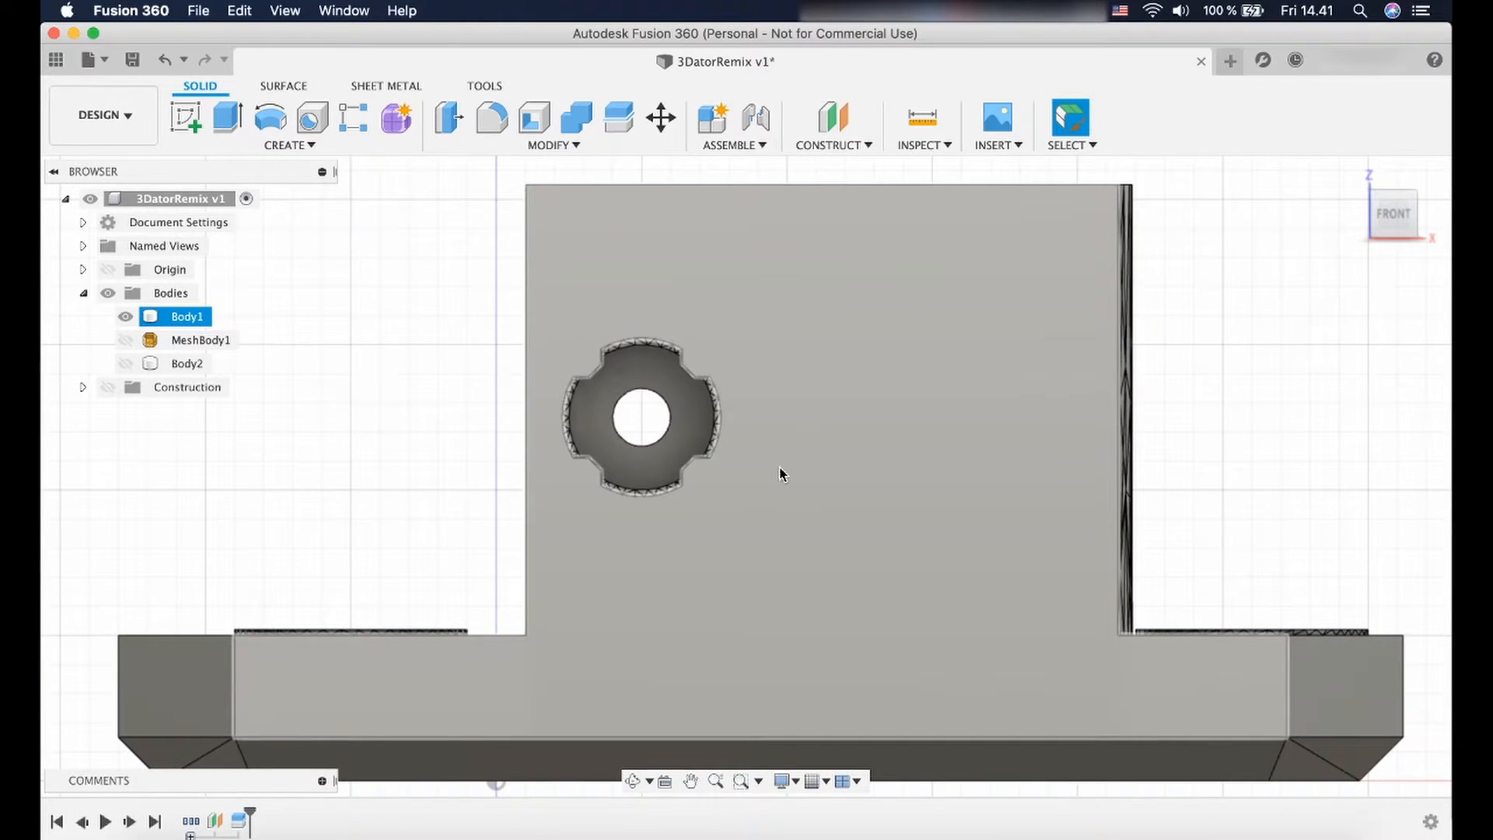
pyautogui.moveTo(186, 117)
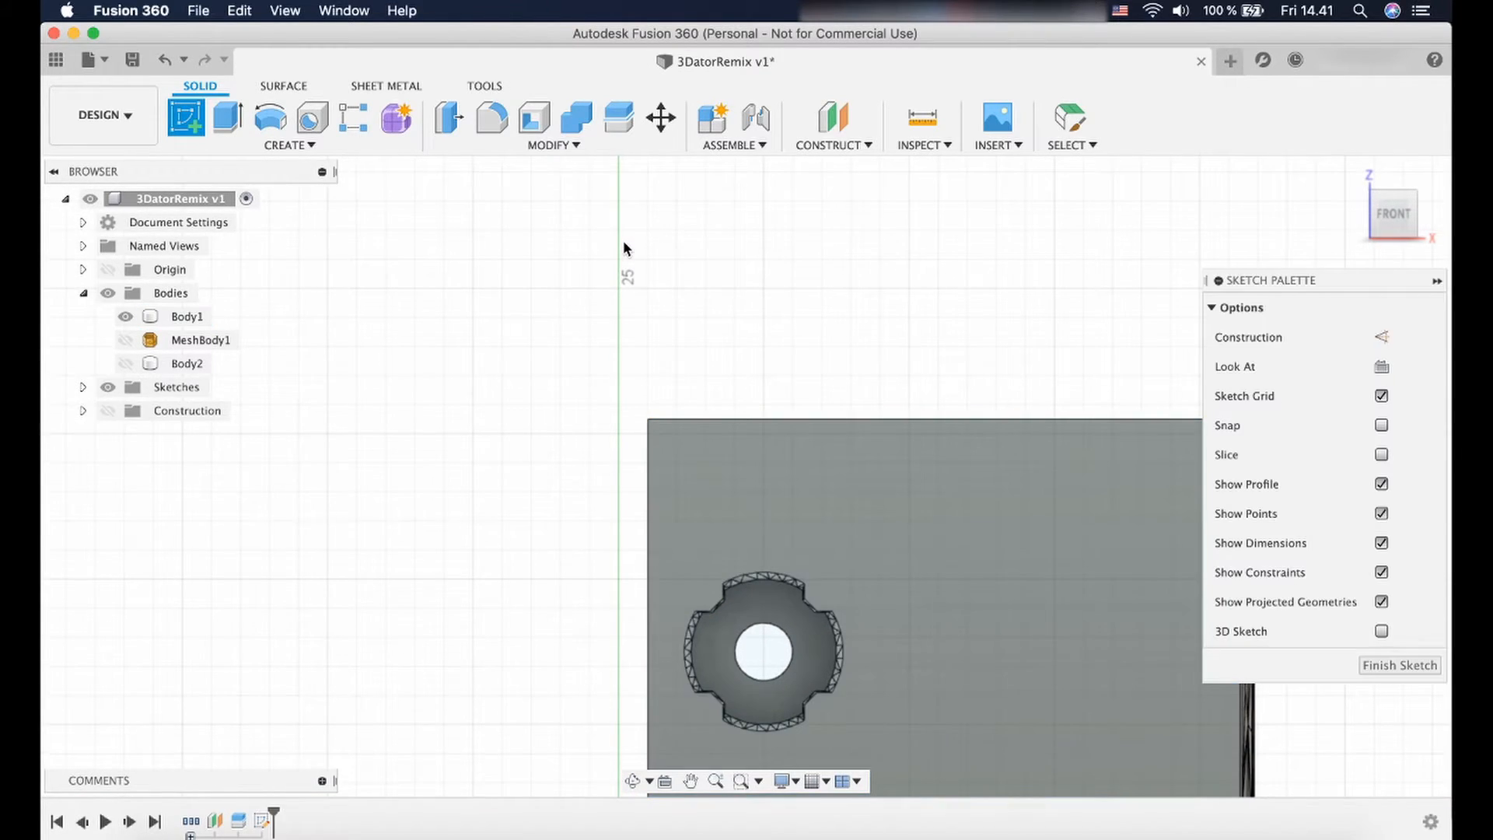
pyautogui.click(569, 85)
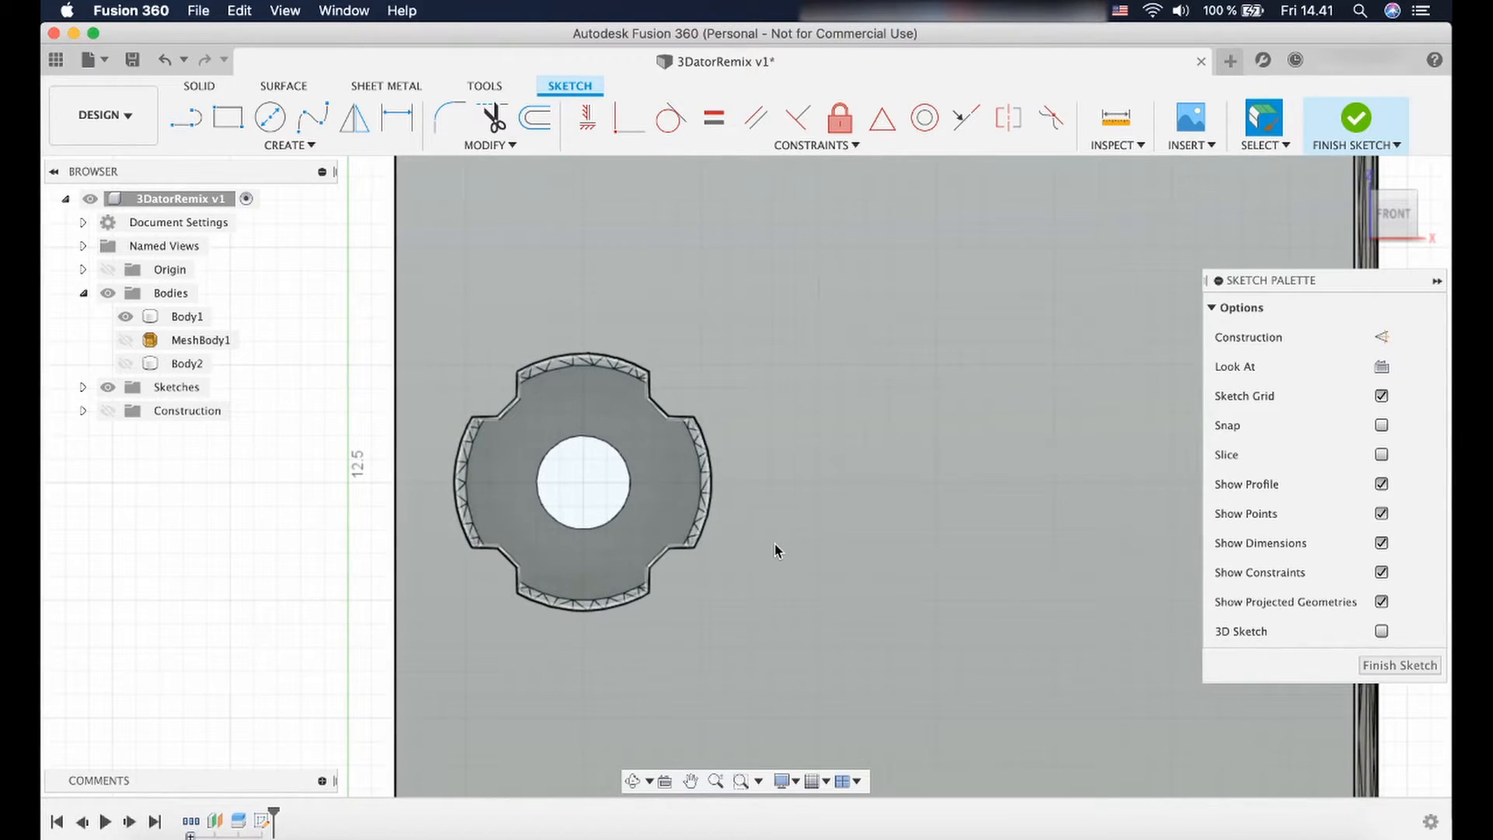
pyautogui.moveTo(270, 117)
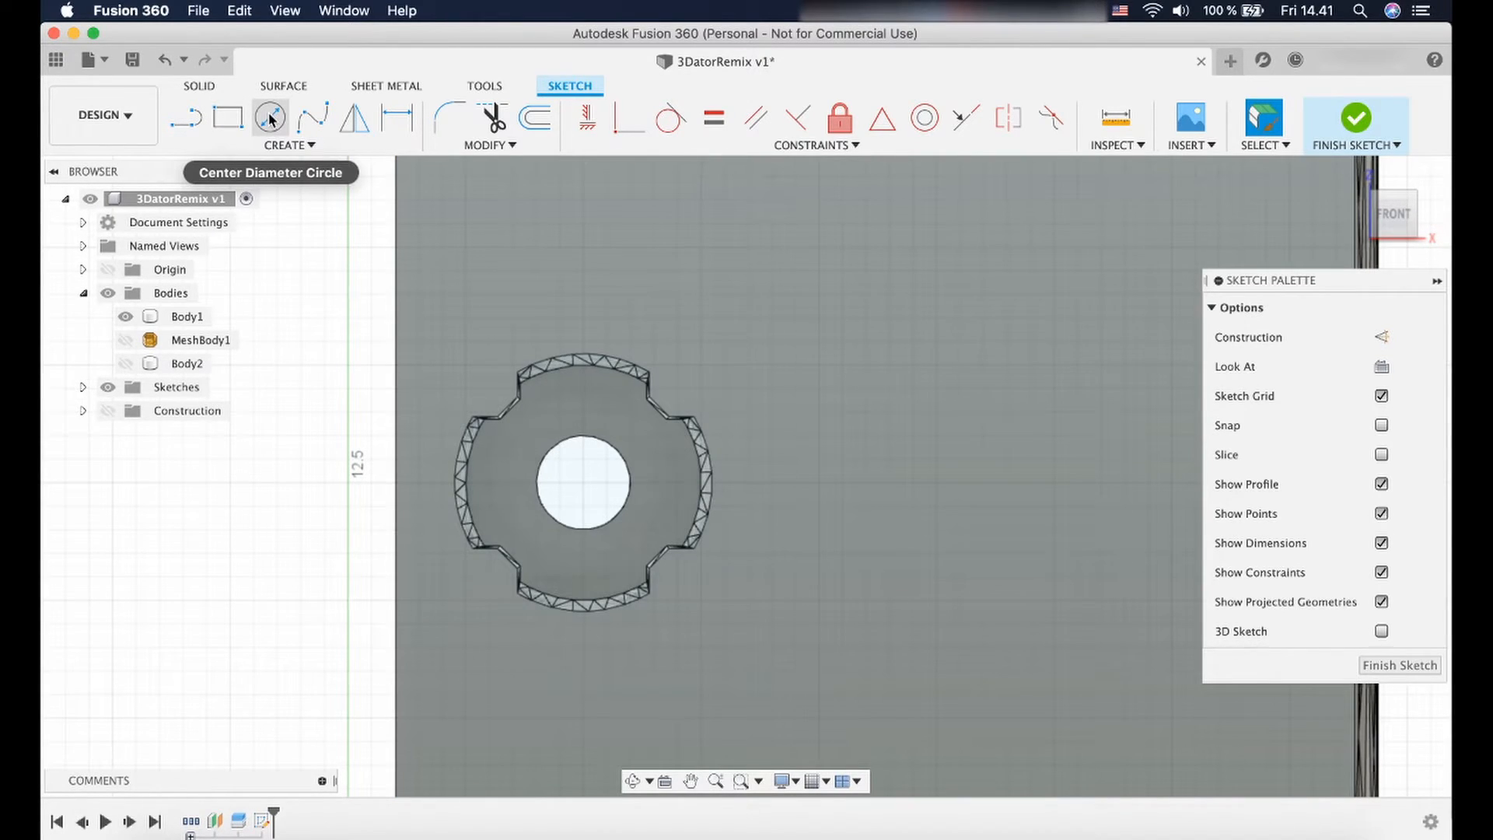
pyautogui.click(269, 118)
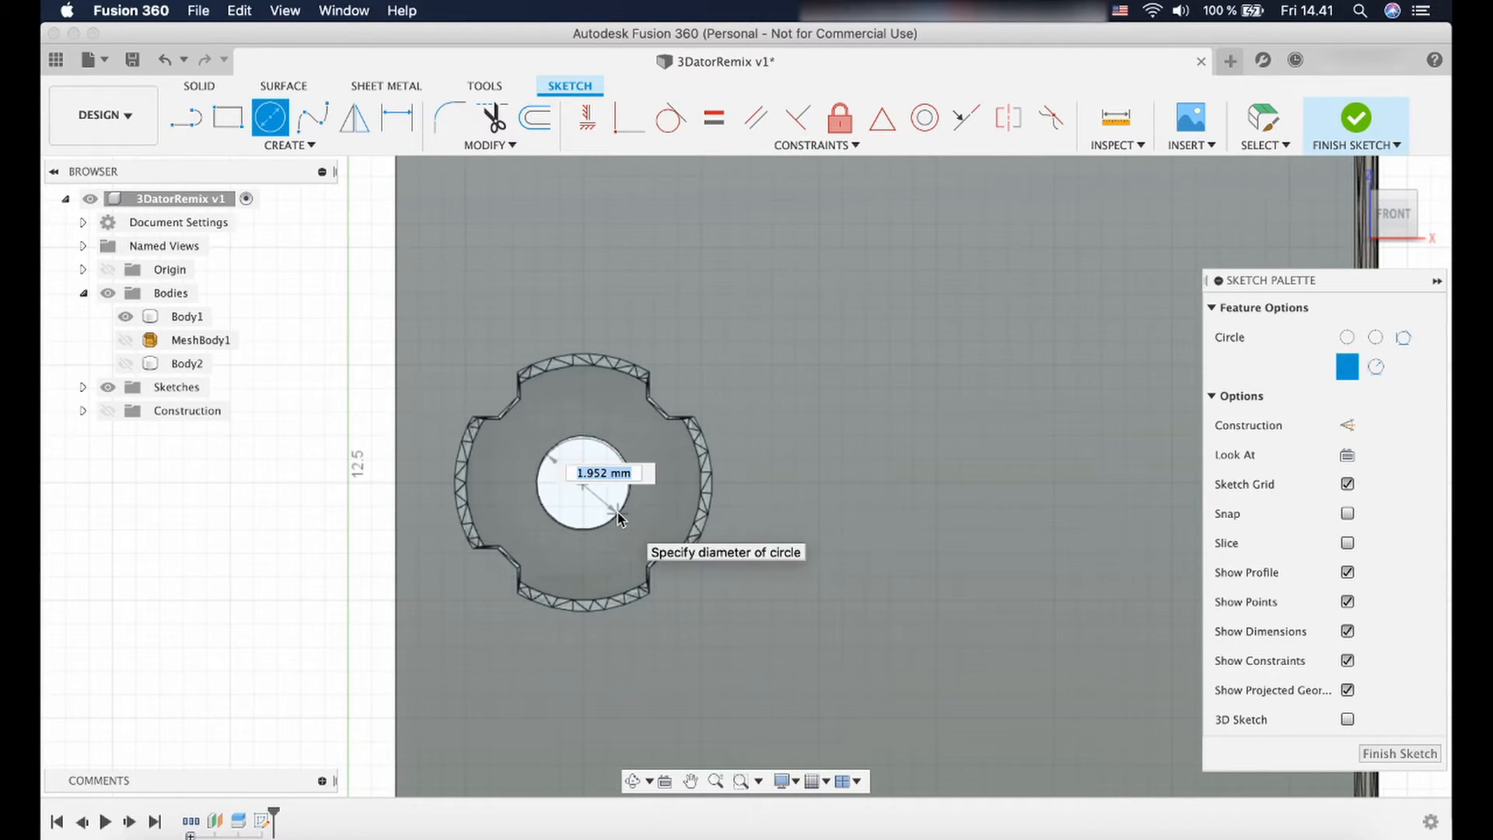
pyautogui.write('2')
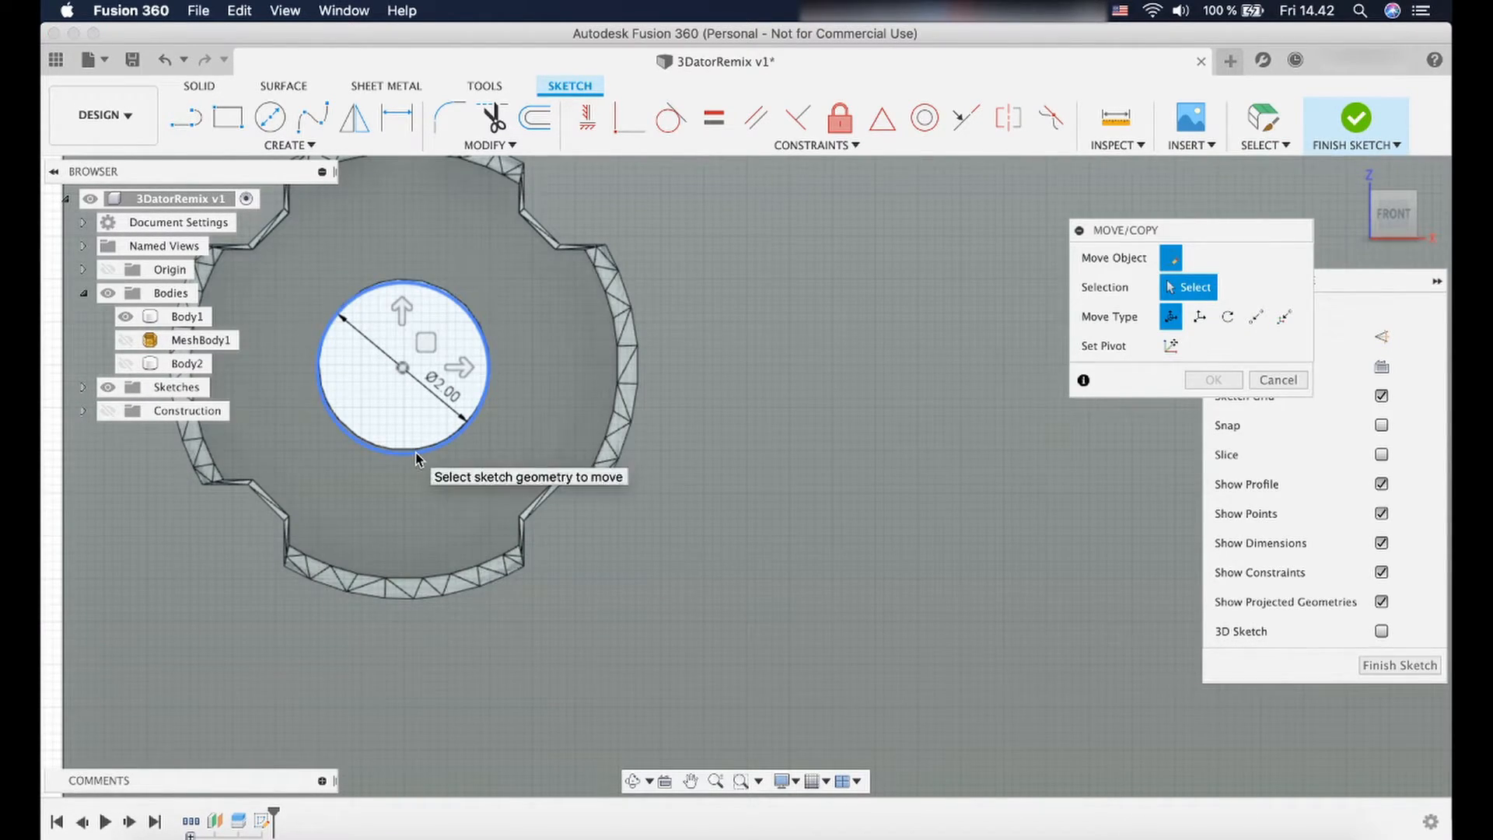
# Move the 2 mm circle a tiny amount to centre it on the hole.
pyautogui.click(402, 367)
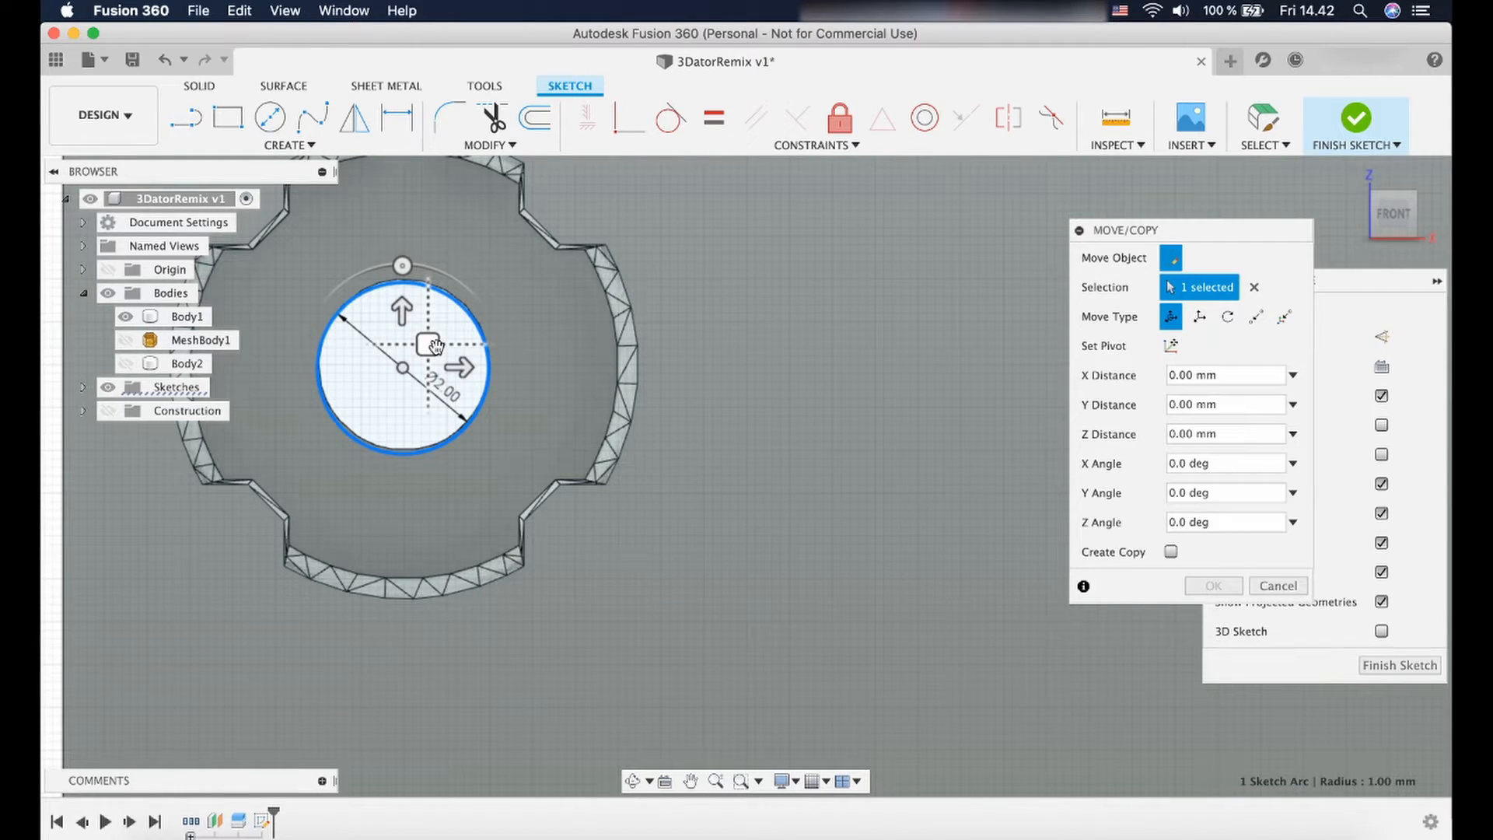
pyautogui.moveTo(432, 343); pyautogui.dragTo(429, 341)
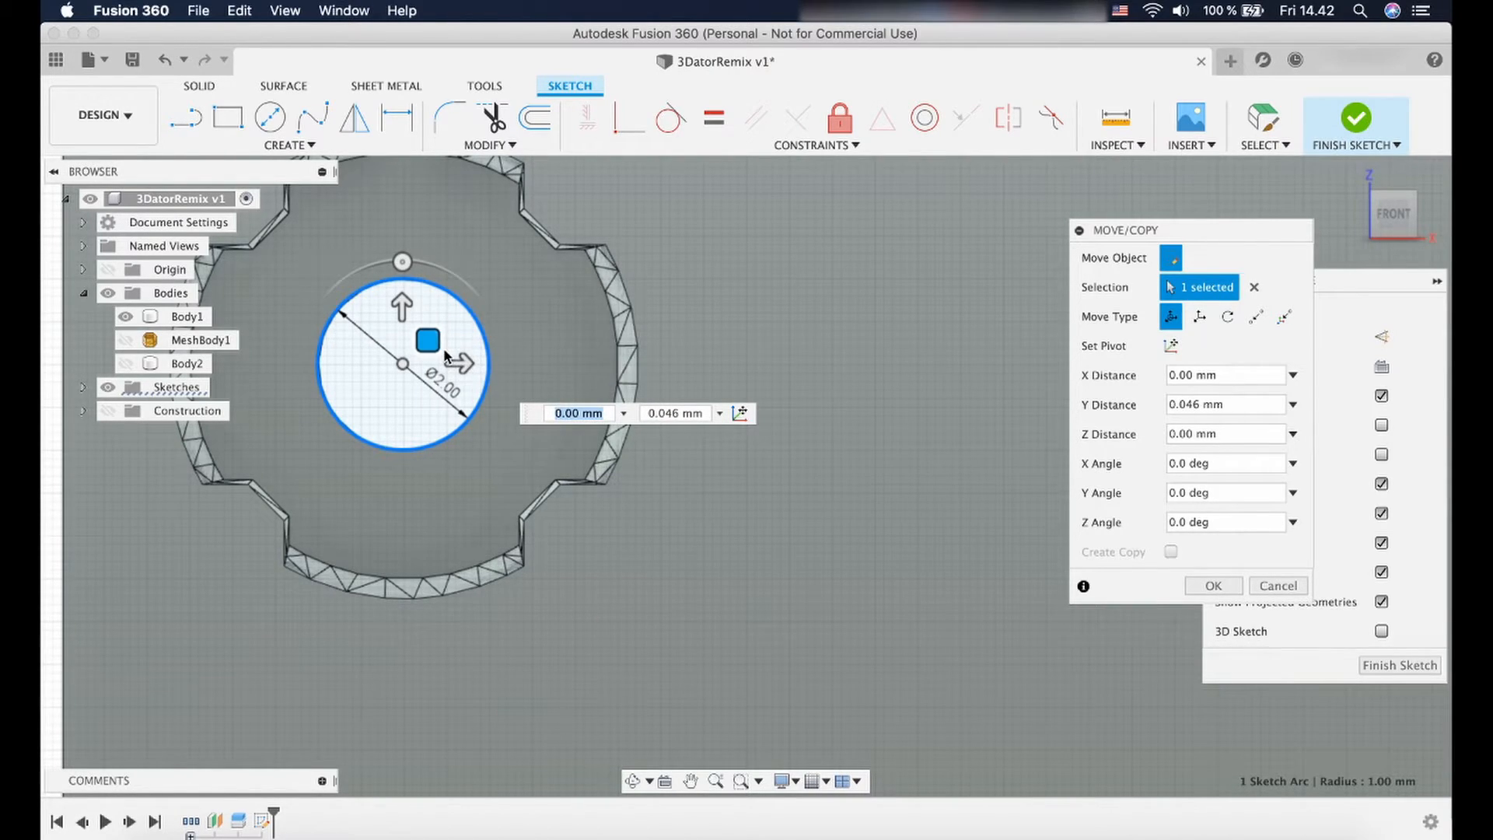
pyautogui.moveTo(444, 357)
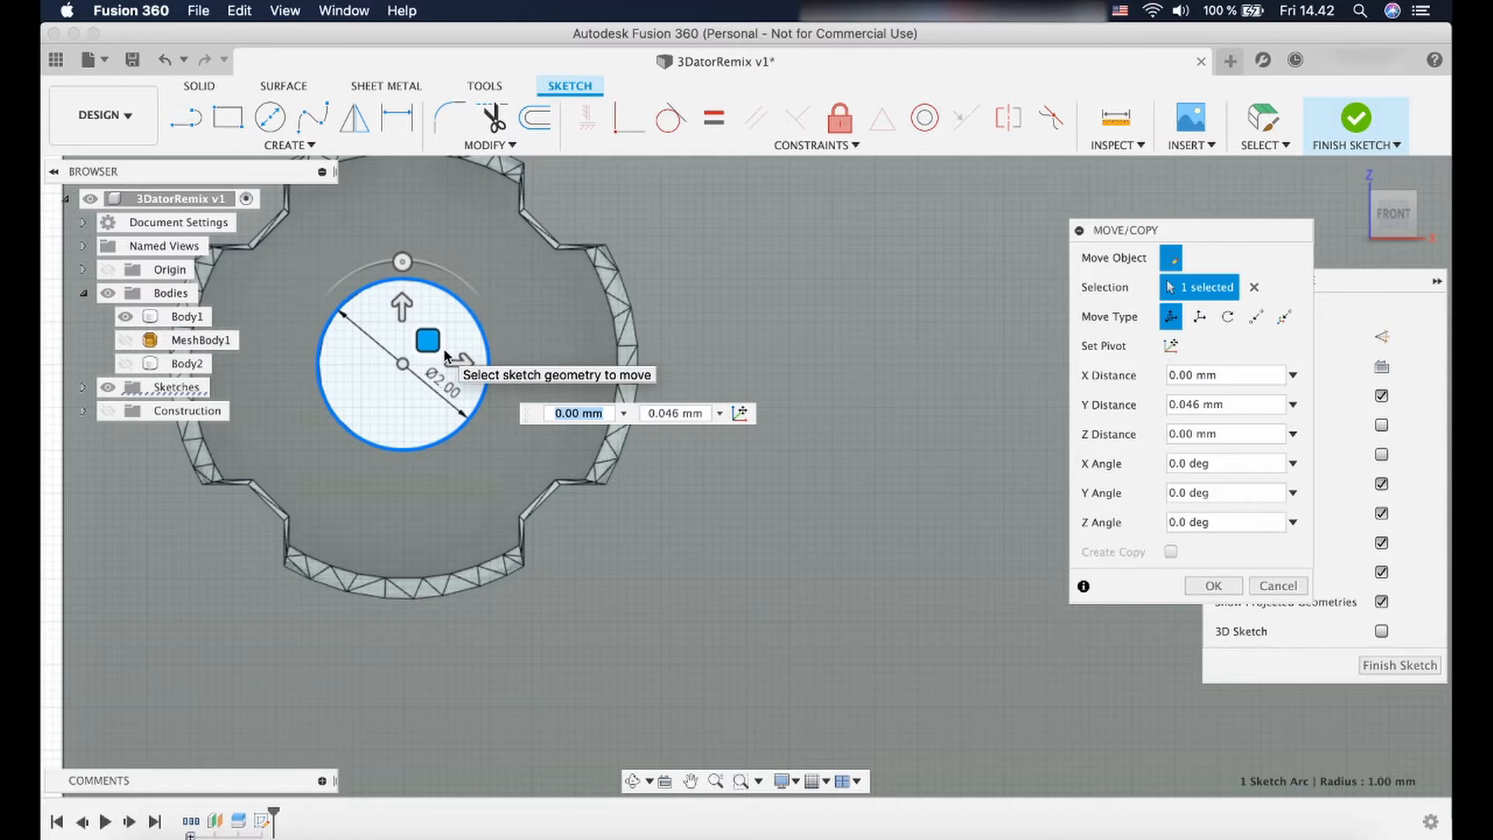
pyautogui.moveTo(1172, 611)
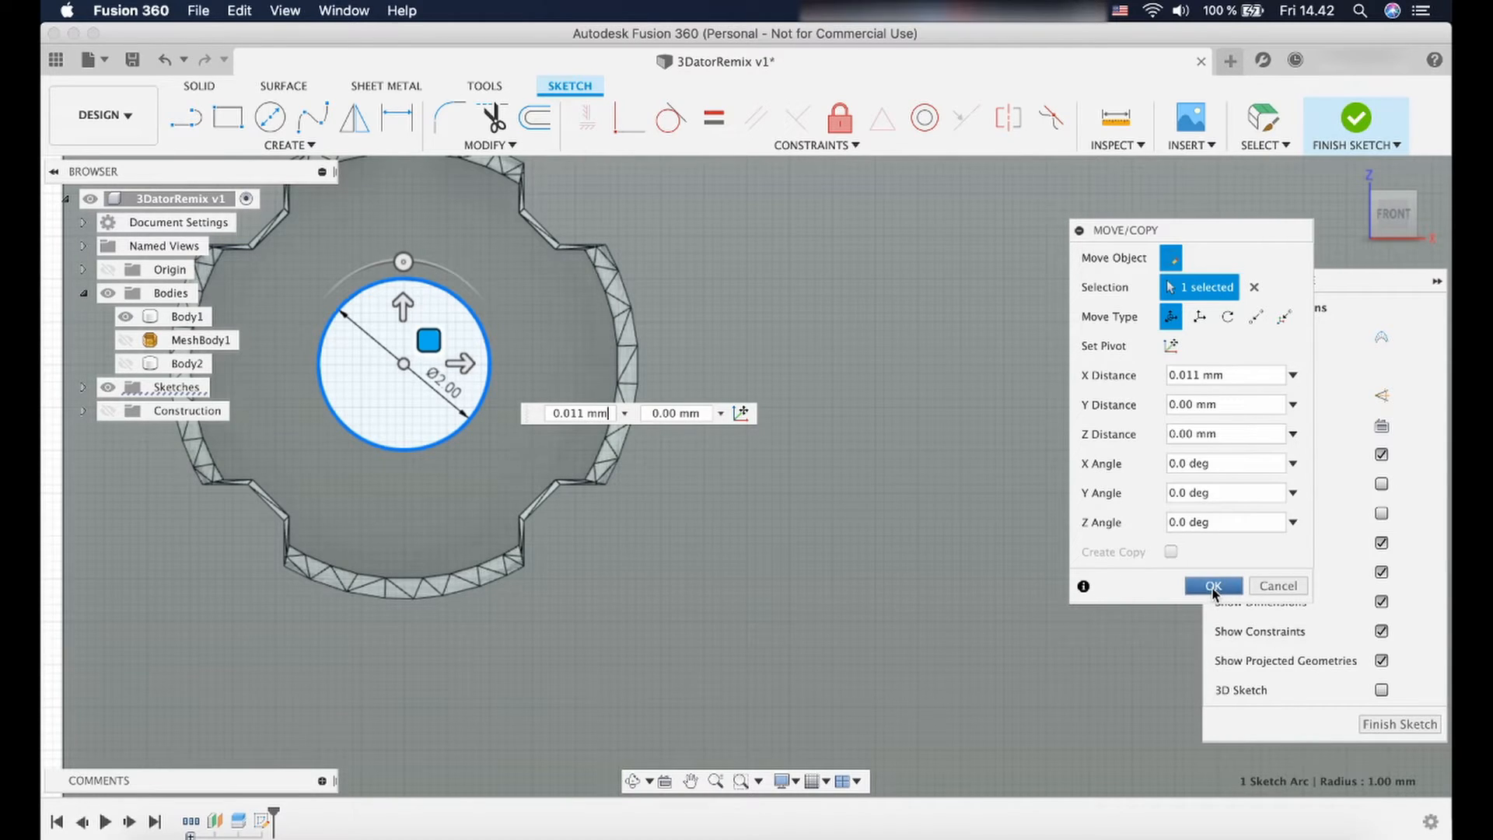
pyautogui.click(1213, 585)
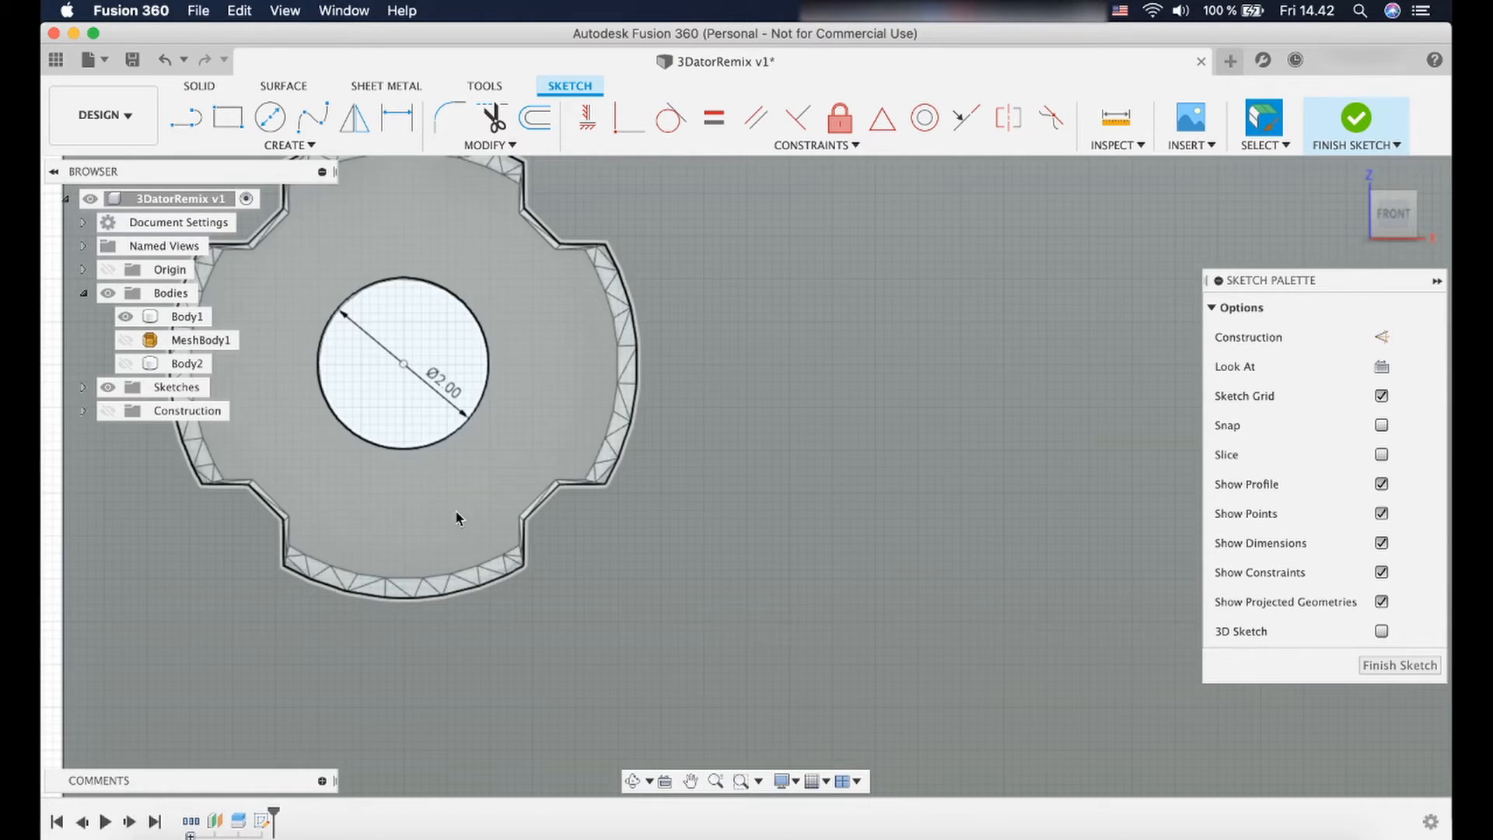
# Hide the bodies and draw a 9 mm circle concentric with the 2 mm circle.
pyautogui.click(109, 296)
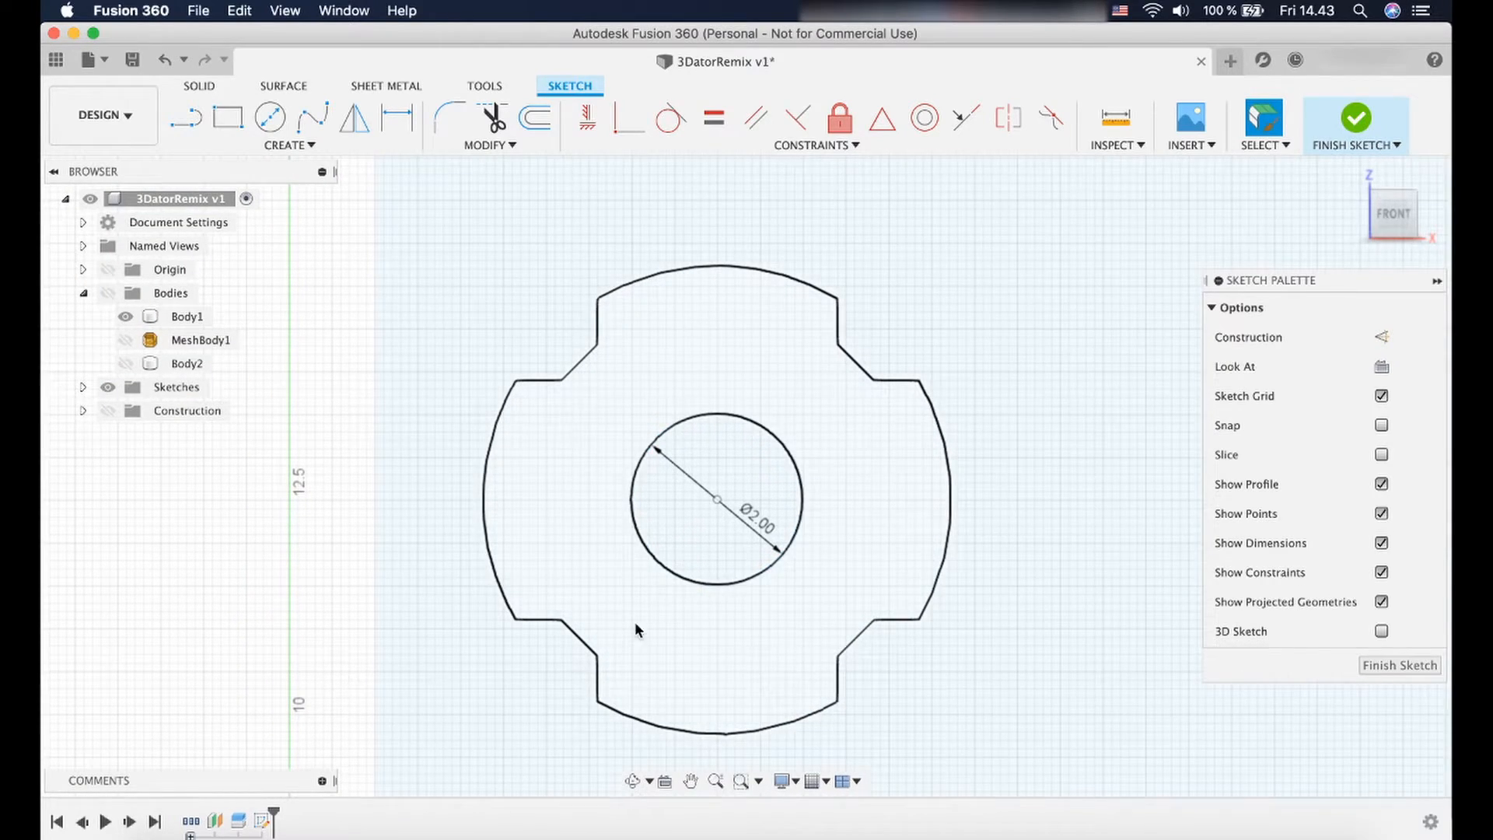
pyautogui.click(108, 316)
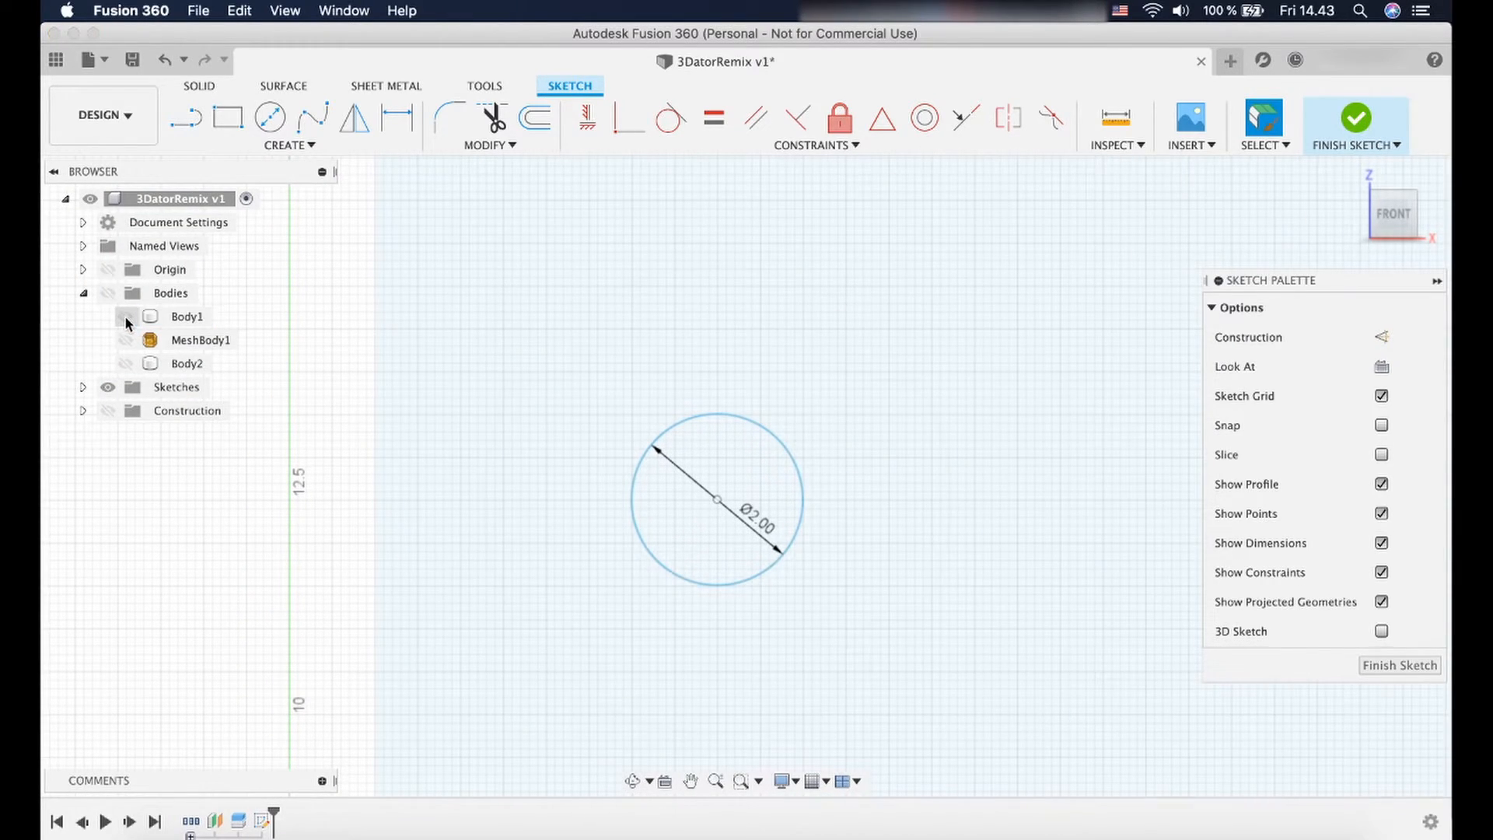
pyautogui.click(126, 317)
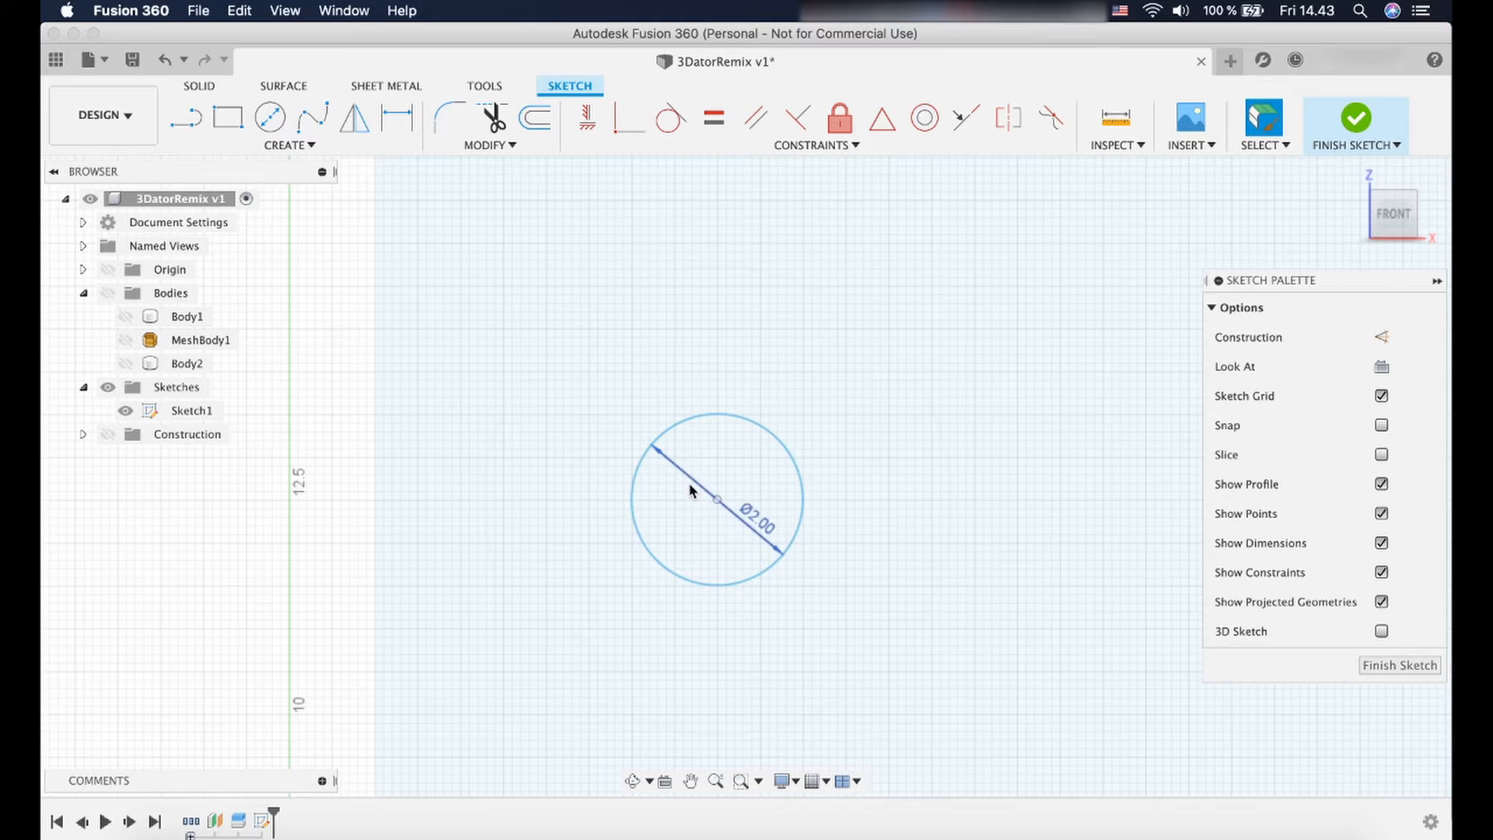
pyautogui.click(716, 420)
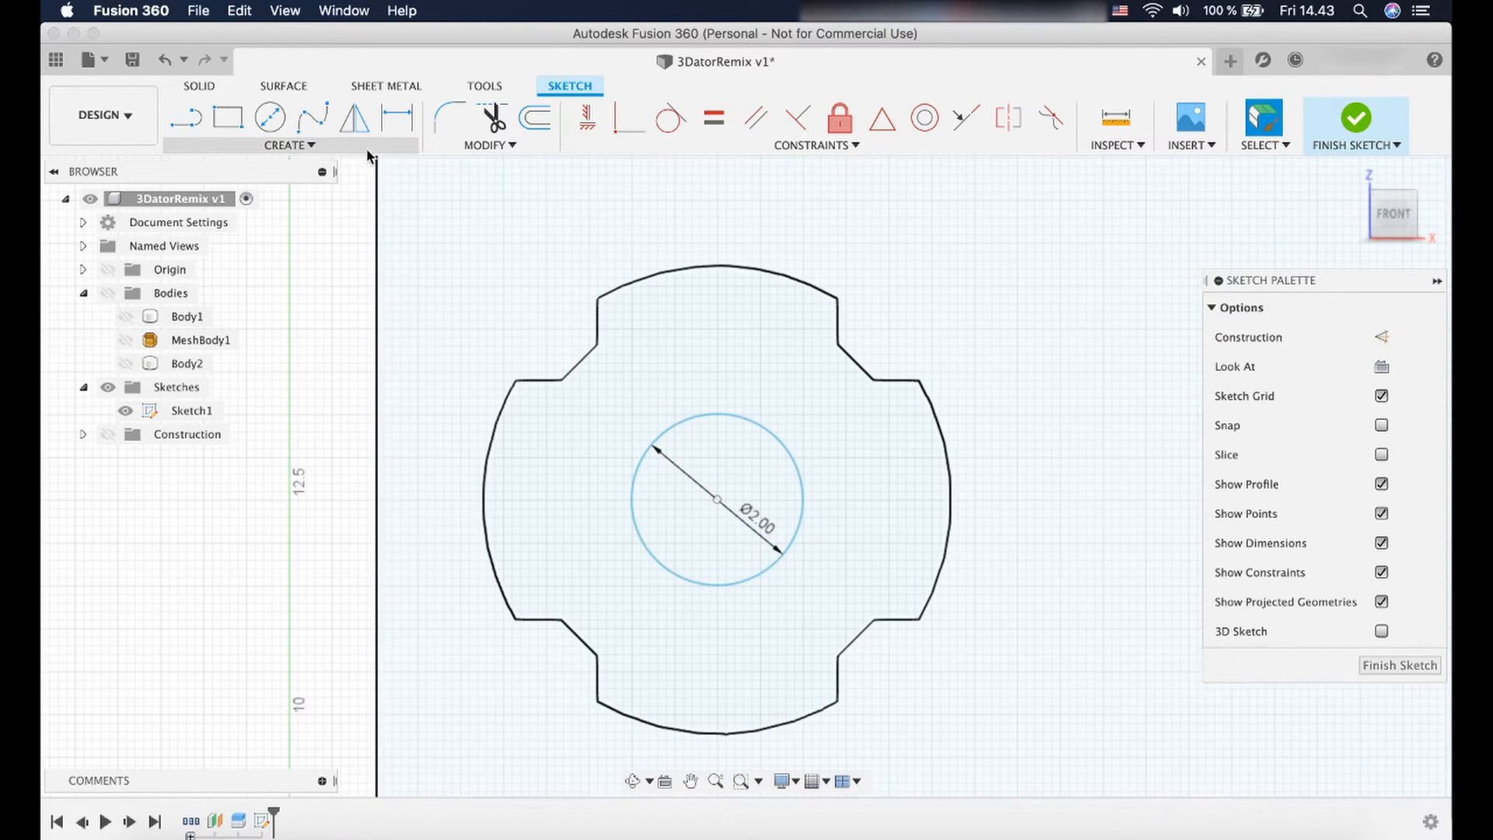
pyautogui.click(269, 118)
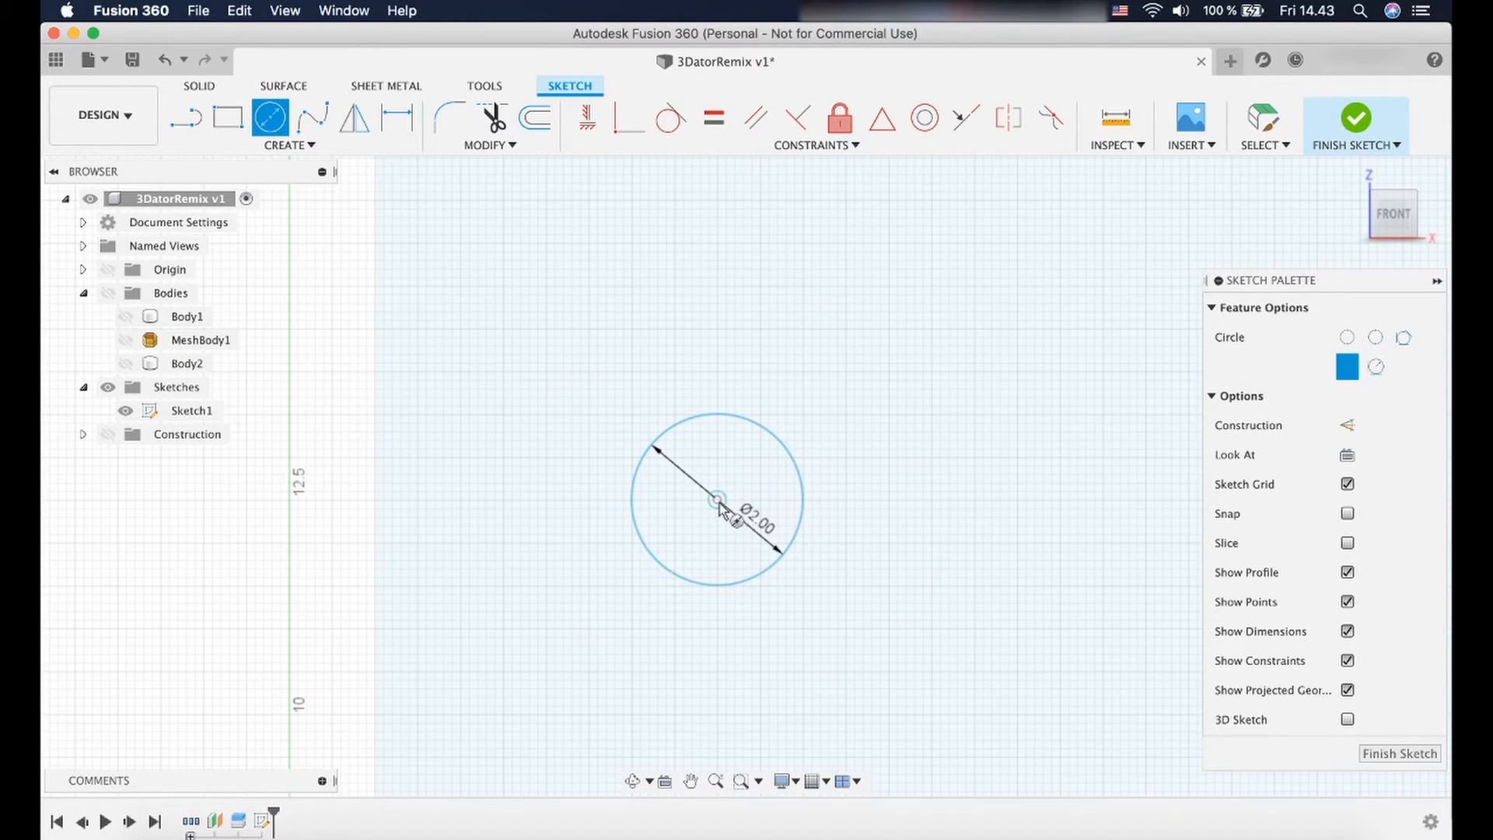
pyautogui.moveTo(716, 502)
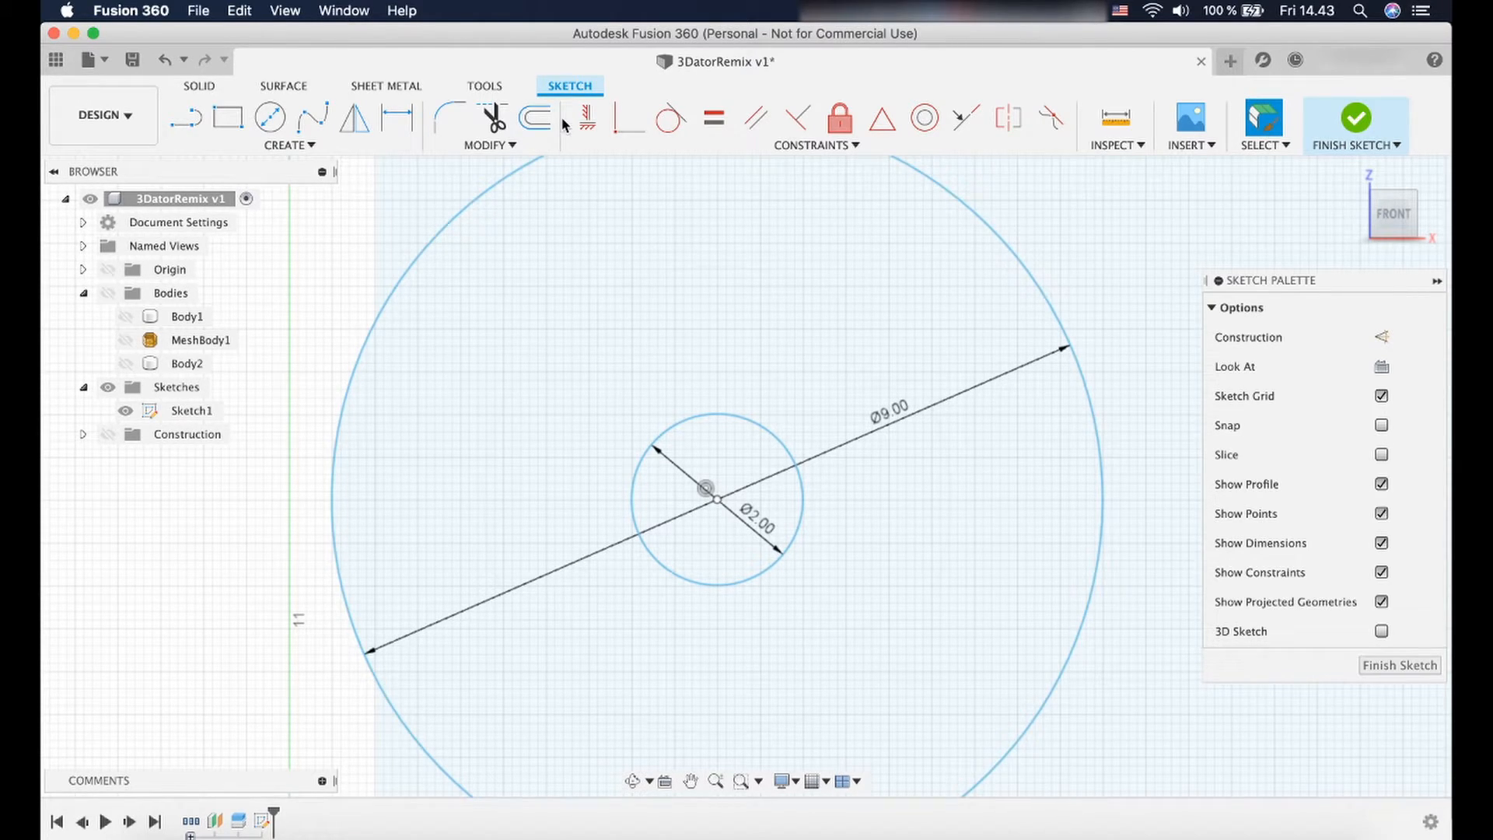
pyautogui.click(536, 118)
pyautogui.write('2')
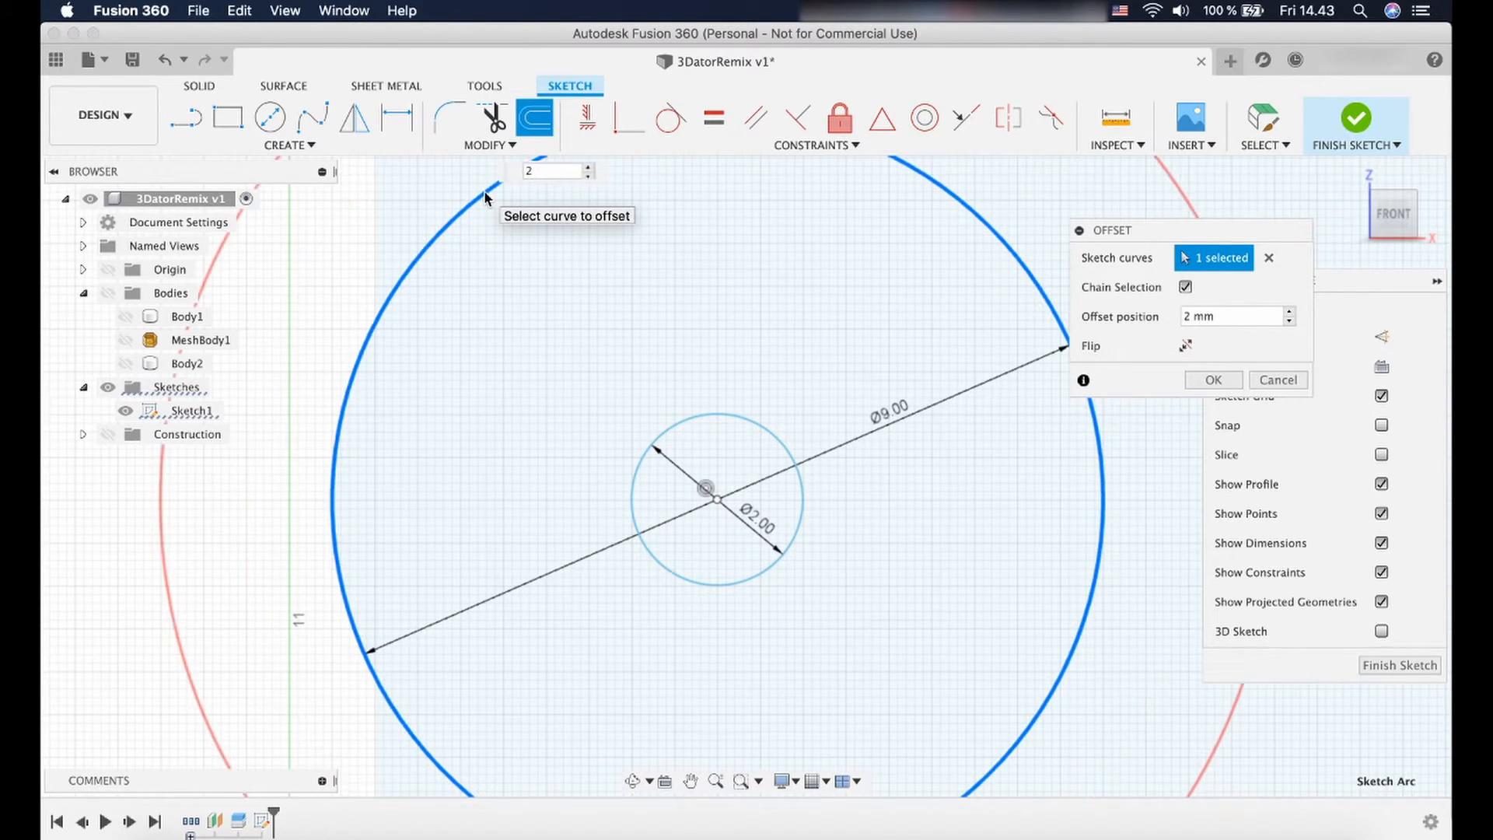
# Offset the 9 mm circle 2 mm outward, then choose Finish Sketch.
pyautogui.click(1213, 378)
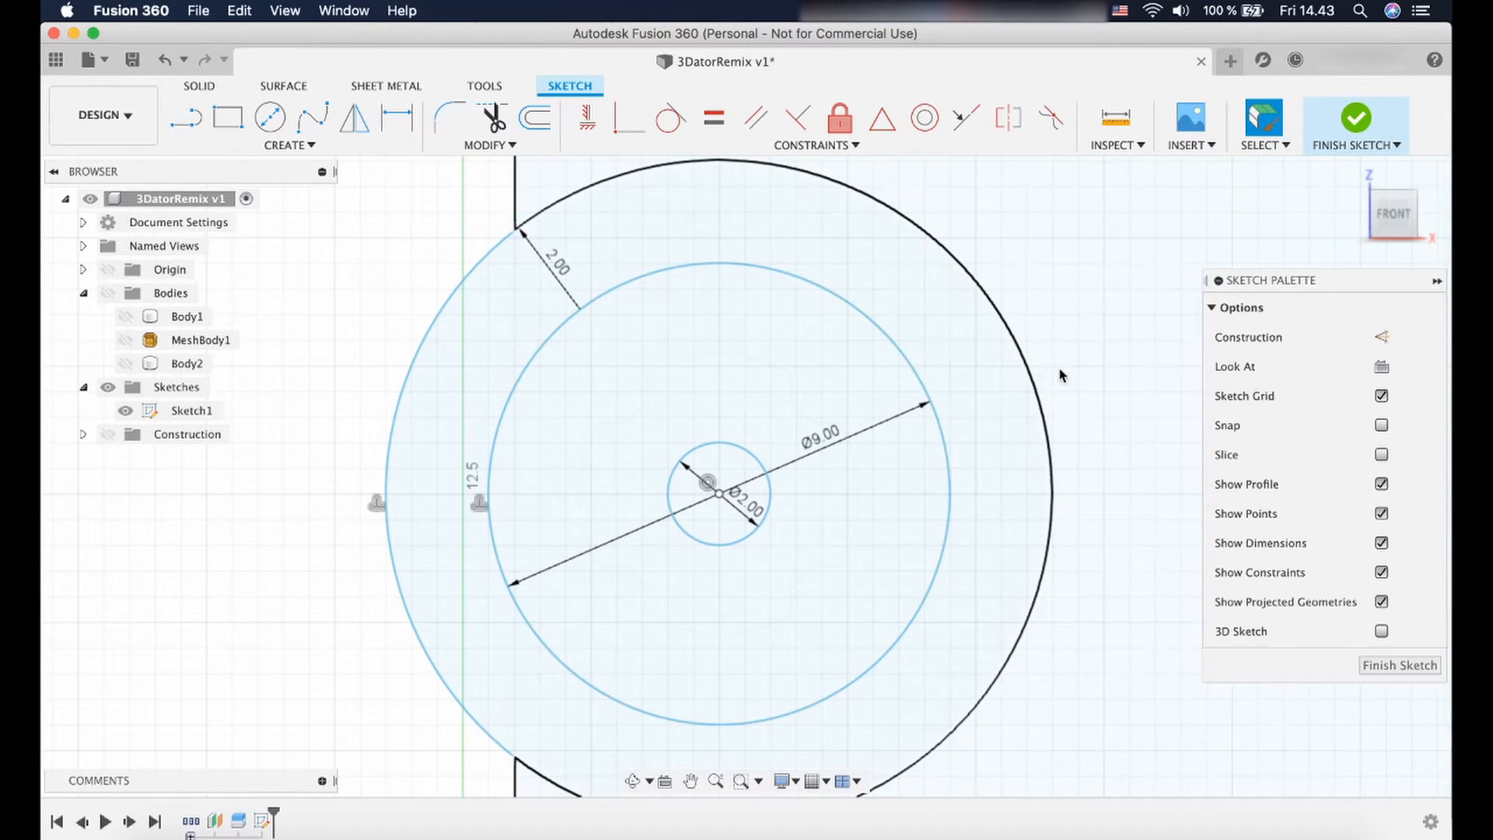
pyautogui.click(627, 716)
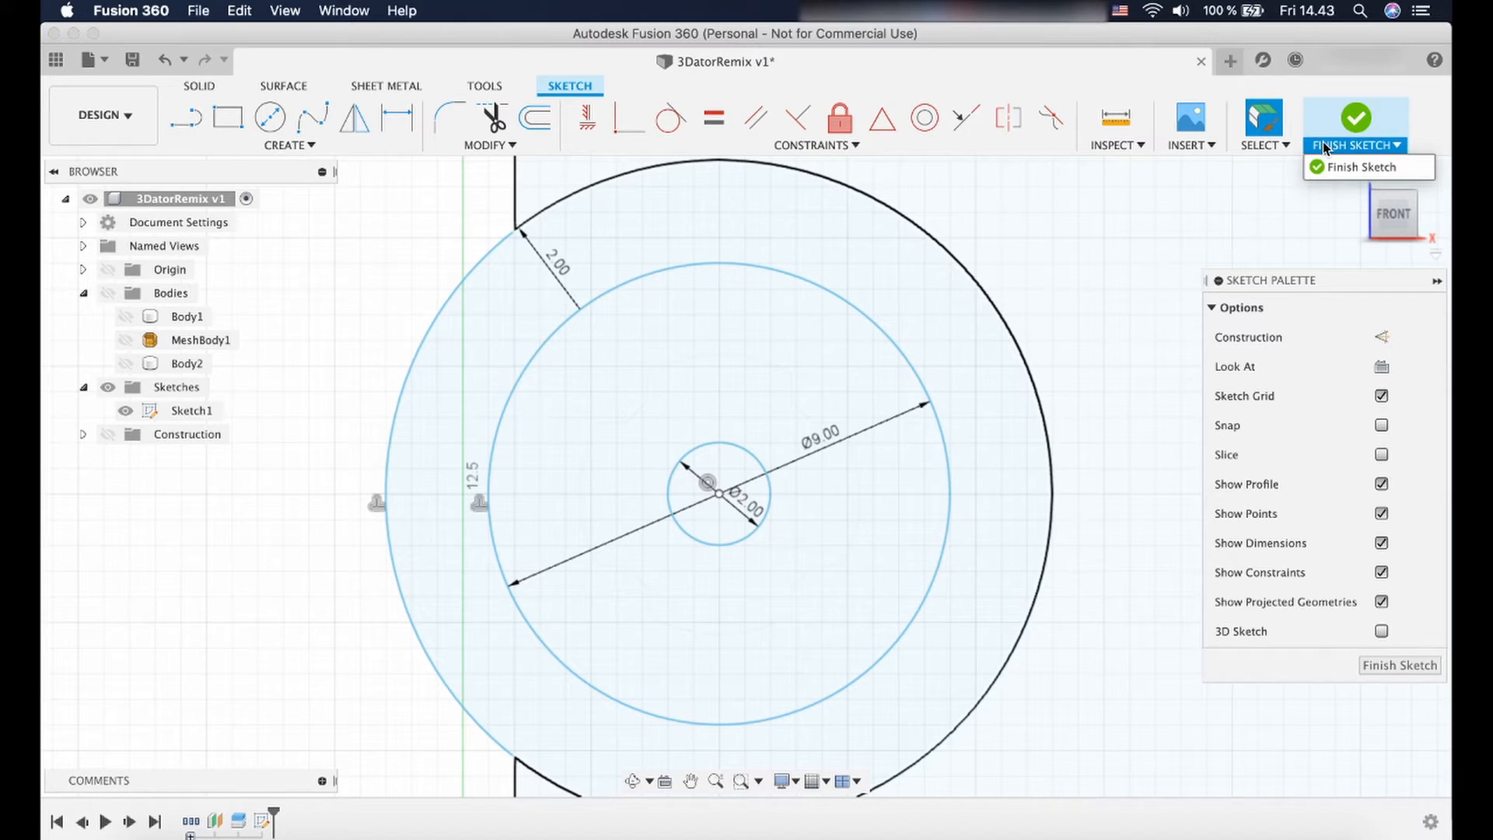
pyautogui.moveTo(1362, 166)
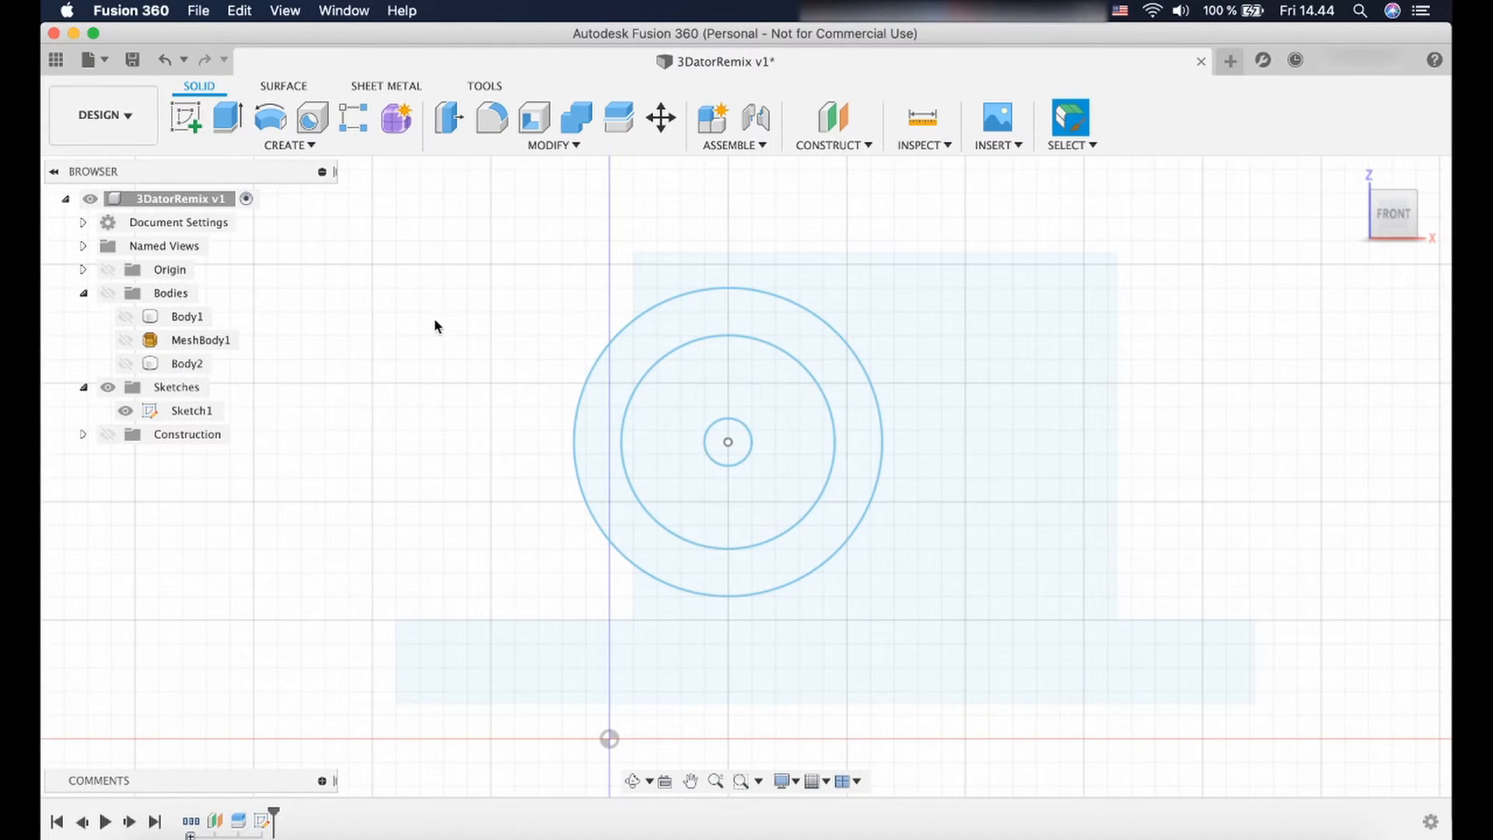
pyautogui.click(170, 292)
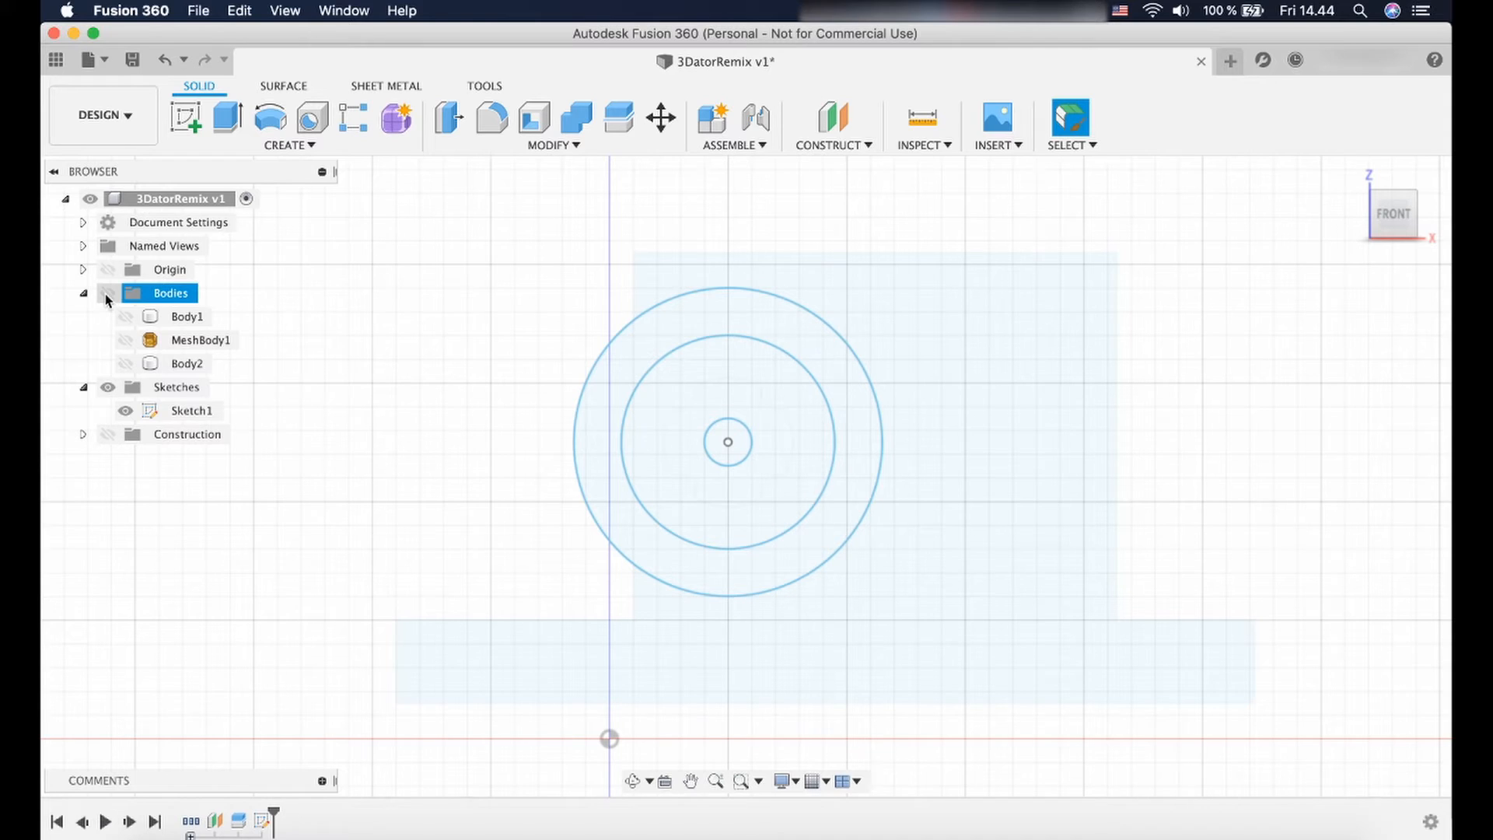
pyautogui.click(187, 316)
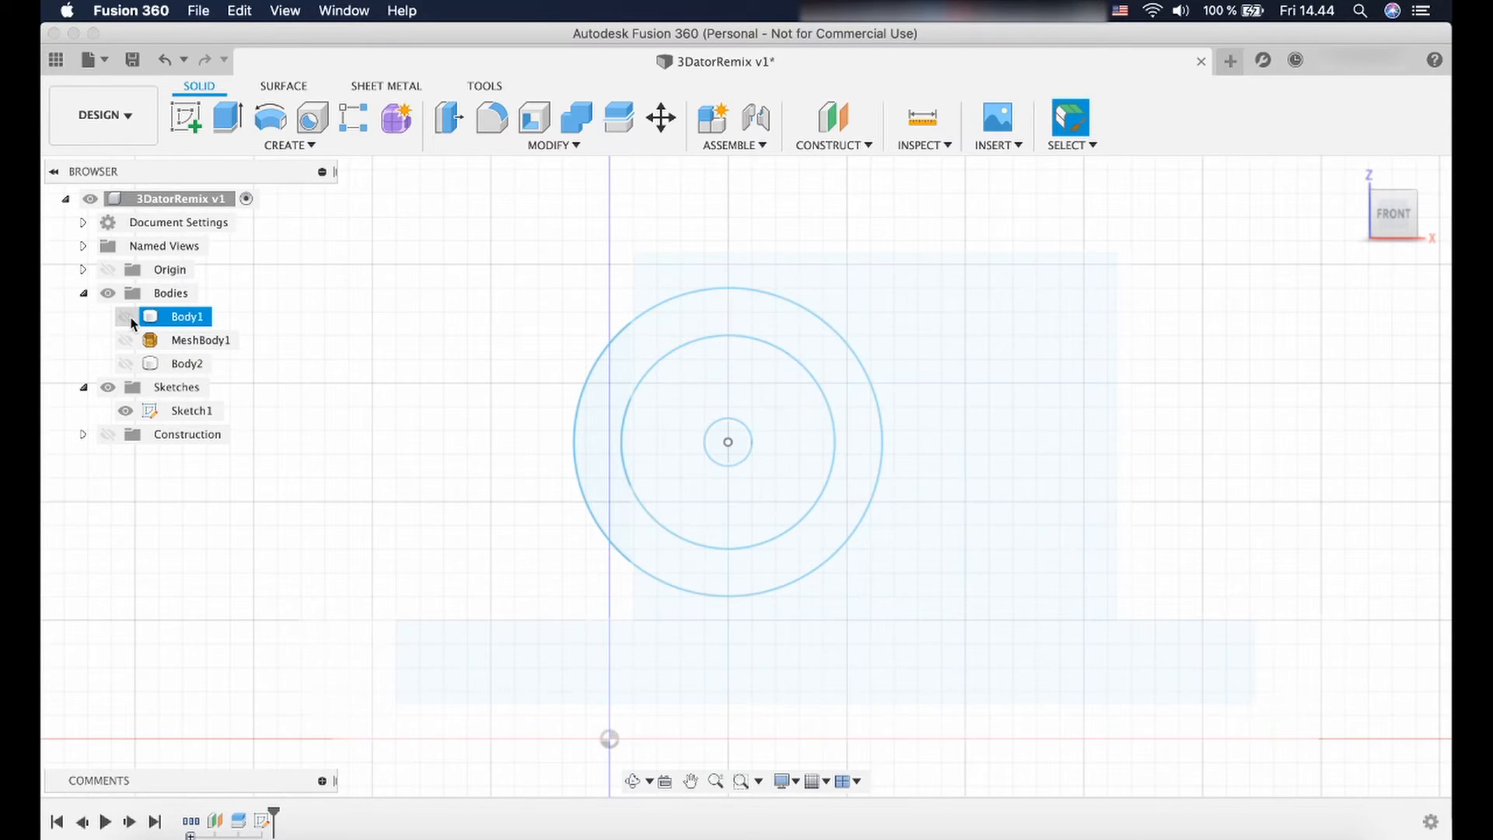
pyautogui.click(124, 317)
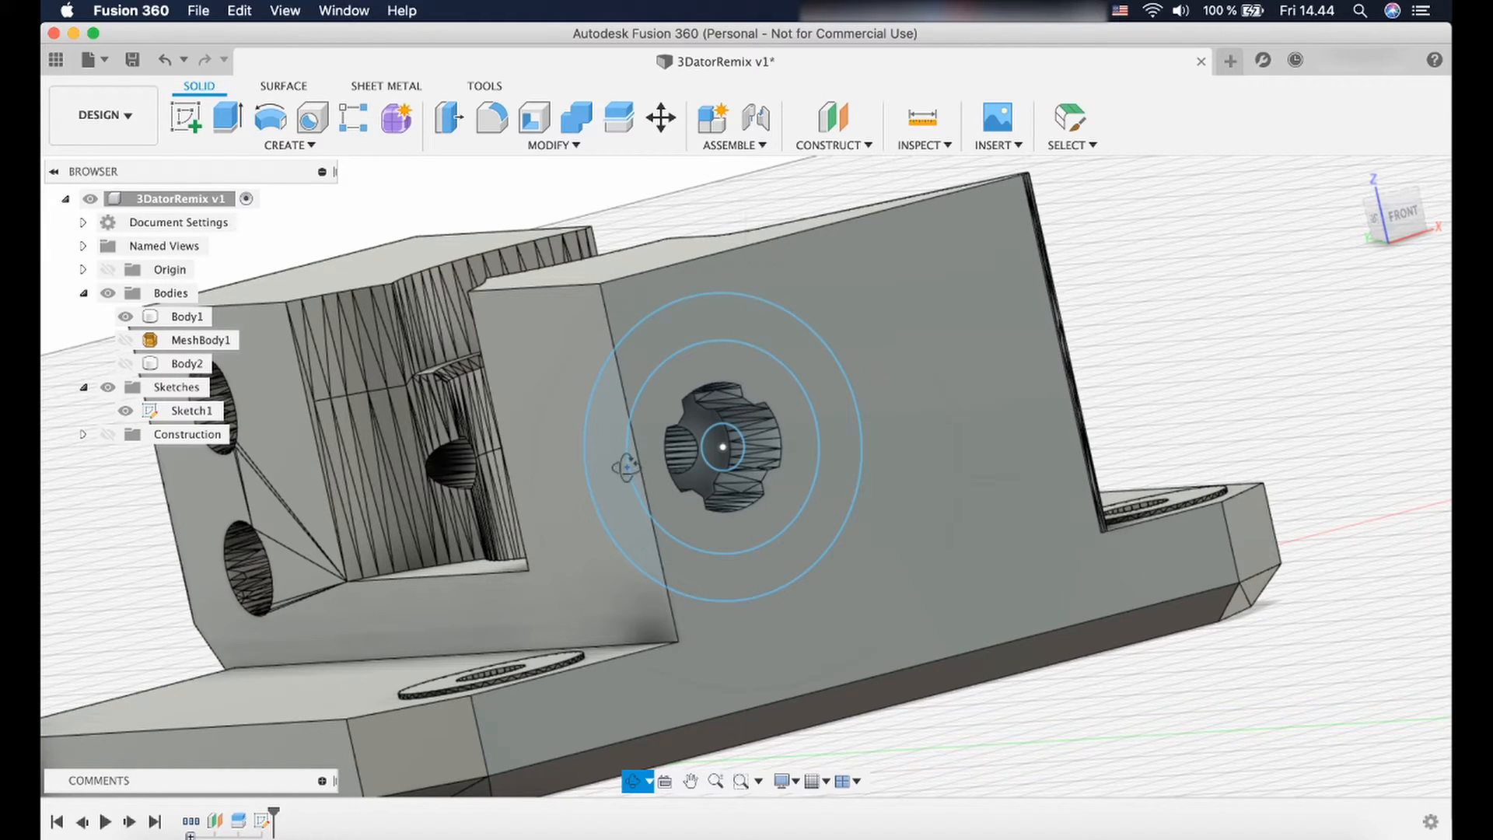
pyautogui.moveTo(553, 453)
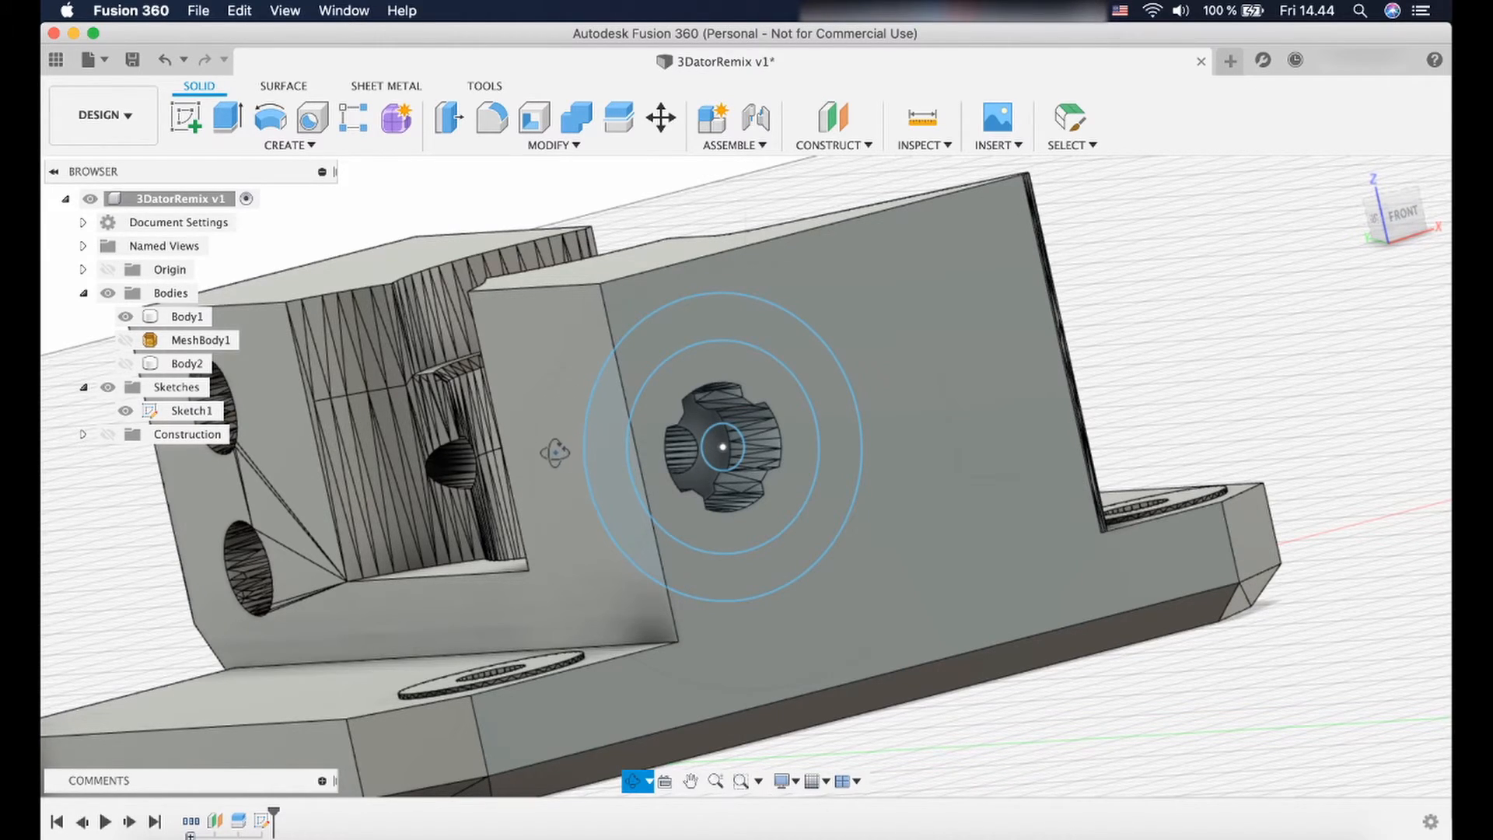
pyautogui.moveTo(561, 519)
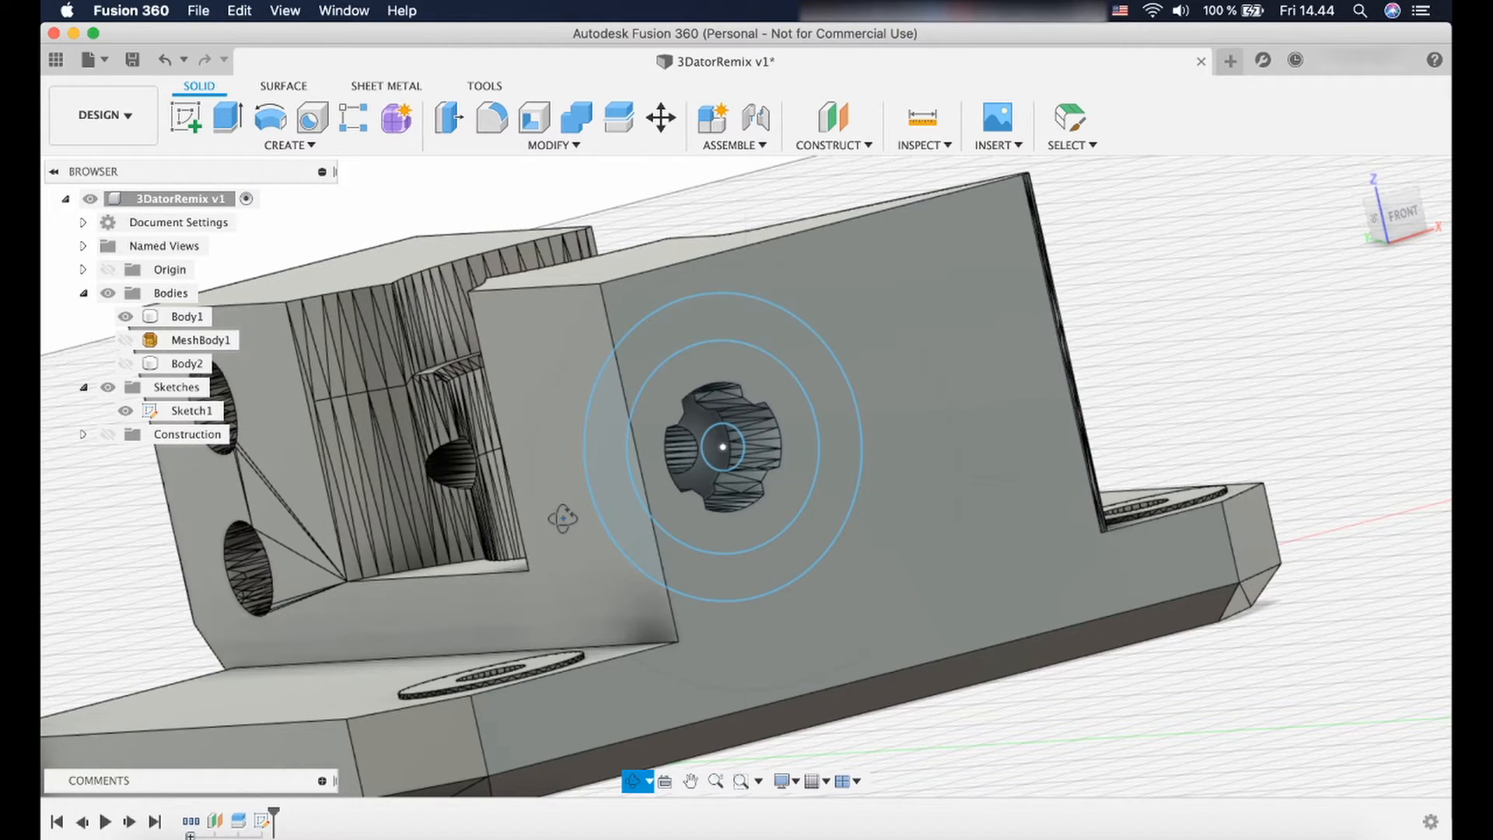
pyautogui.click(188, 317)
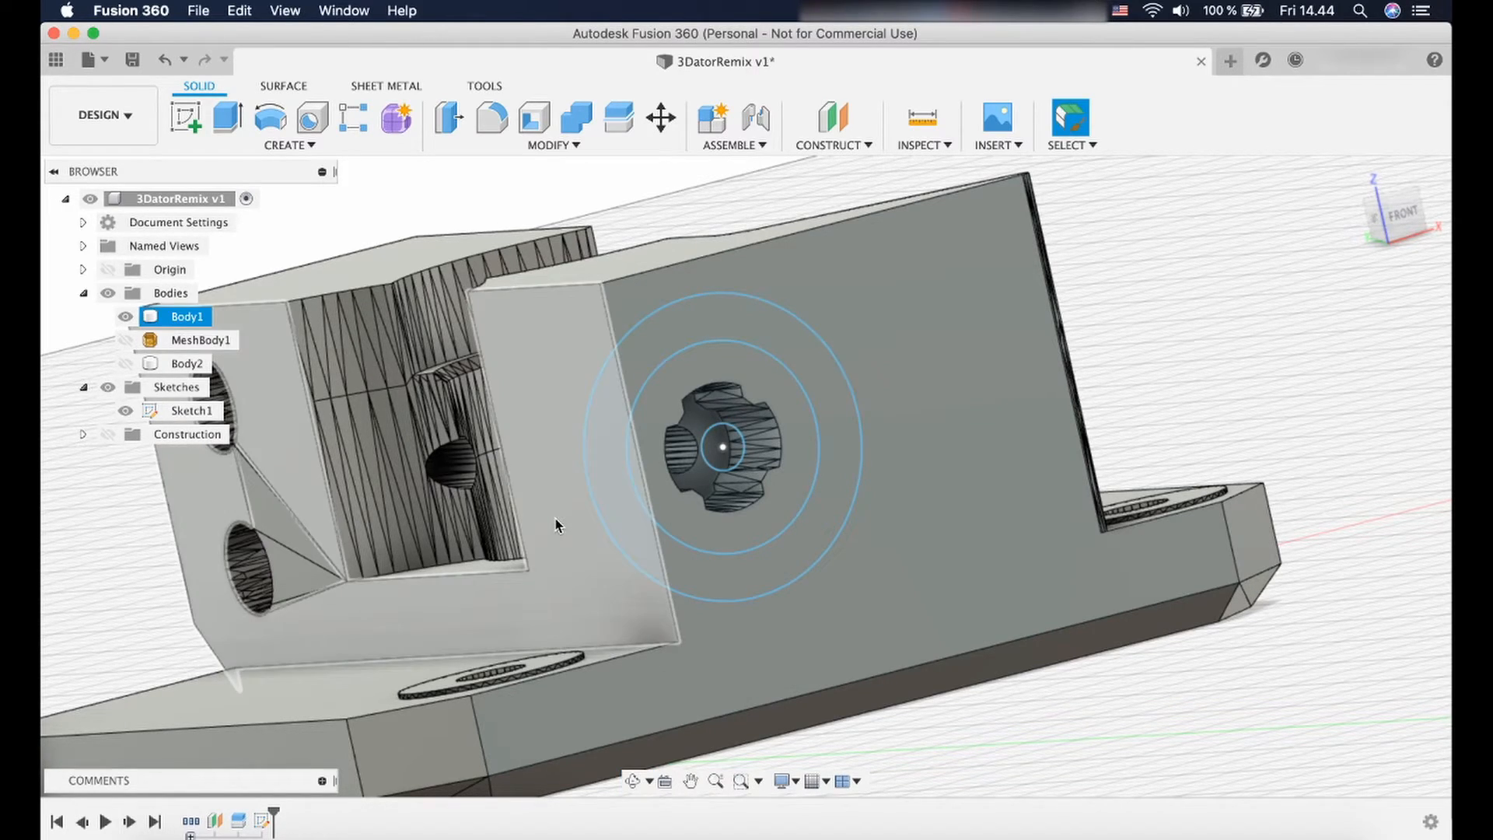
pyautogui.click(636, 529)
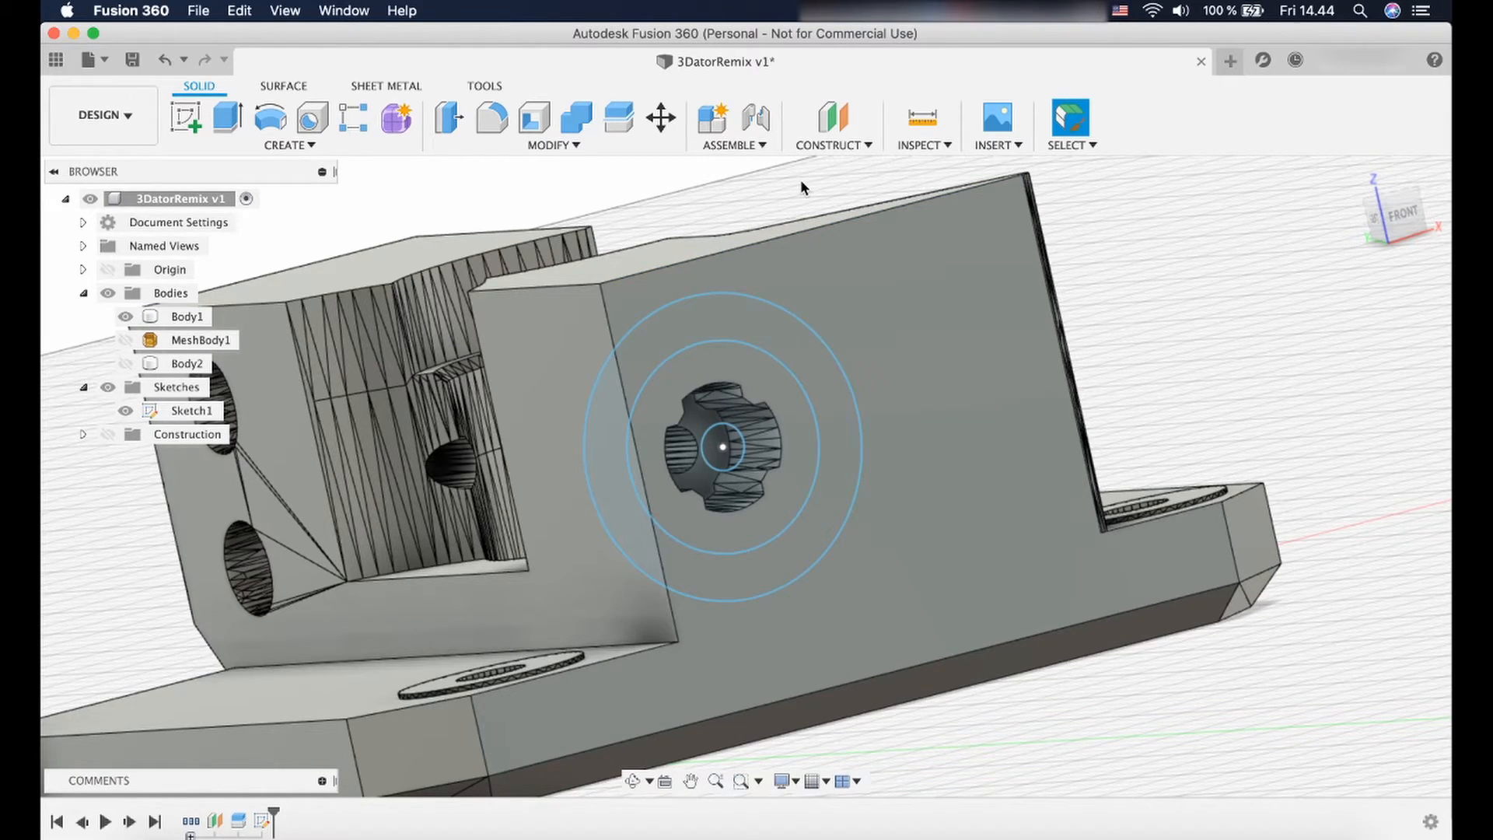
# Extrude the crescent profile -2 mm from the hole face, joined to Body1.
pyautogui.click(224, 118)
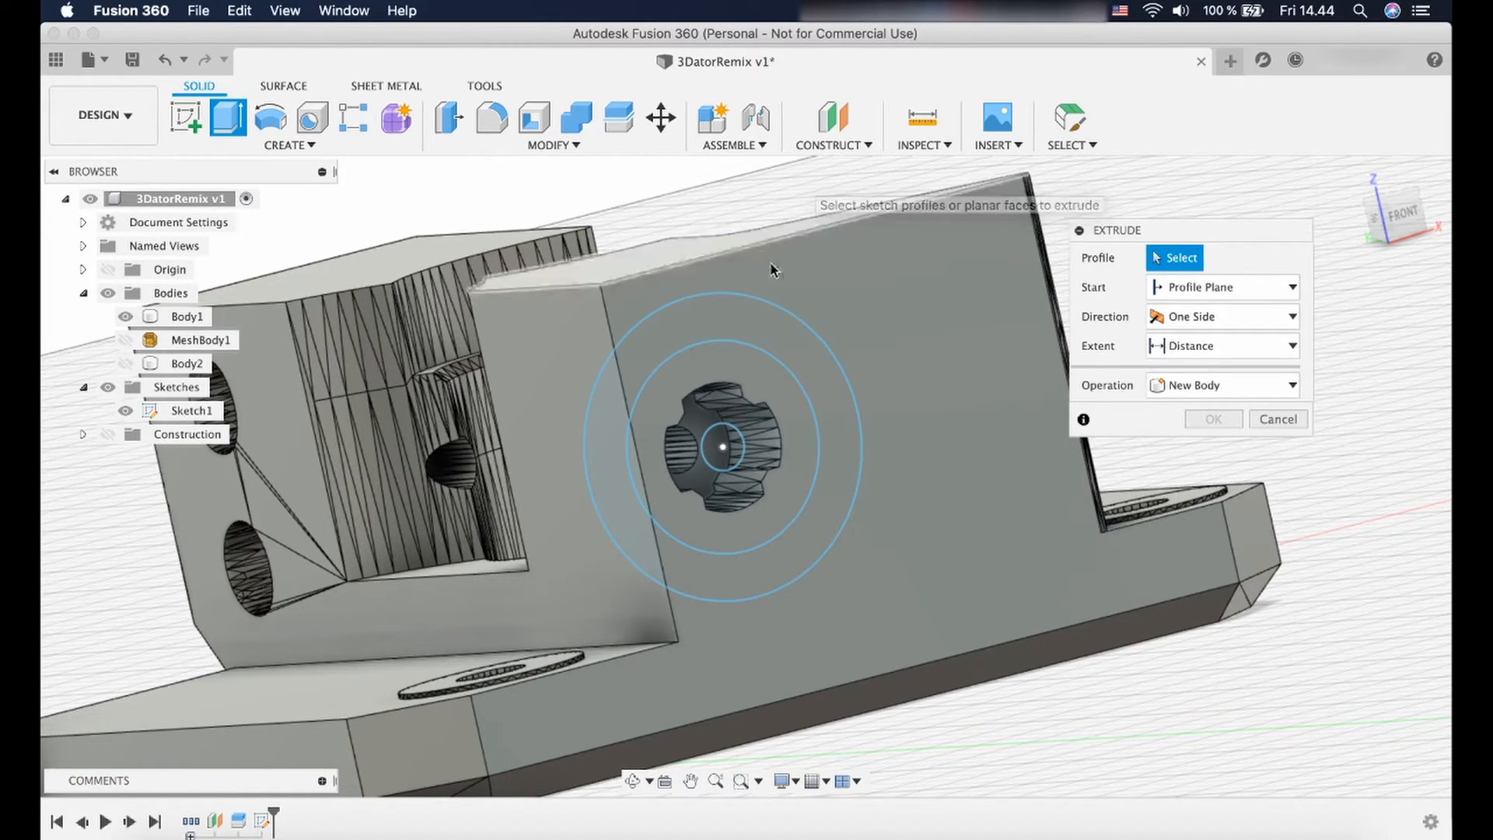
pyautogui.moveTo(636, 481)
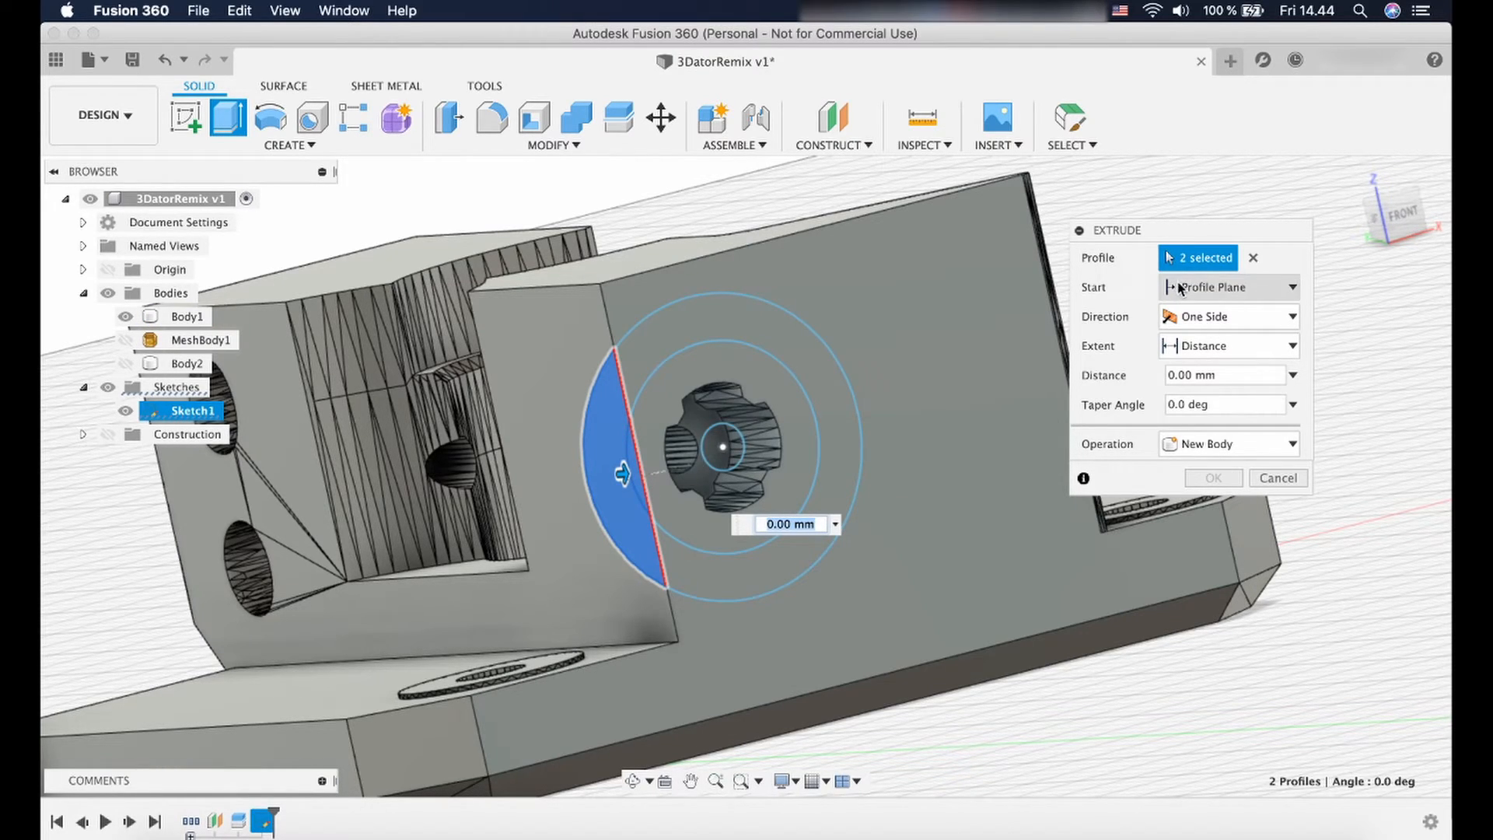
pyautogui.click(1292, 287)
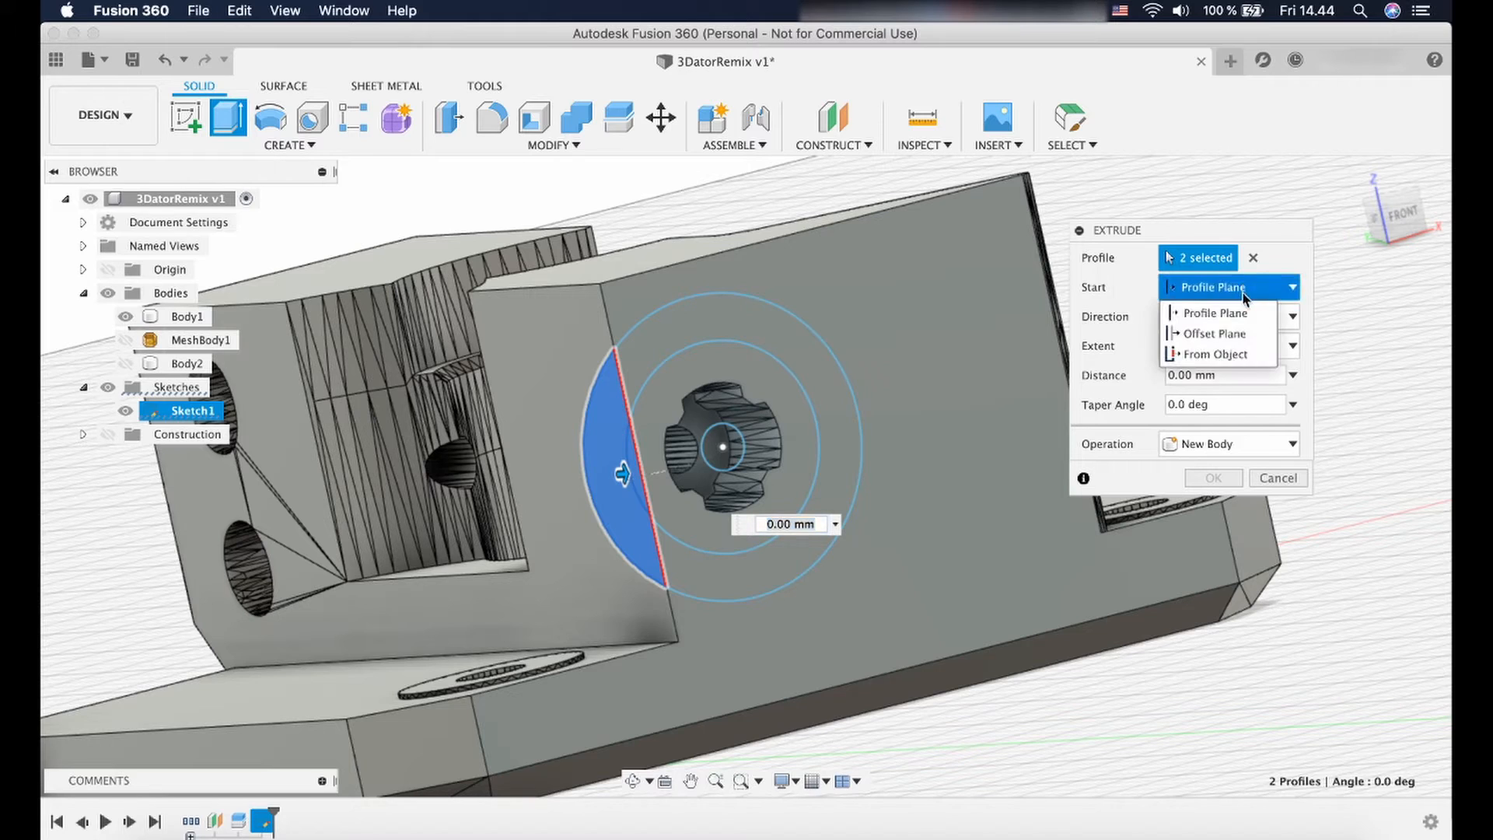
pyautogui.click(1217, 353)
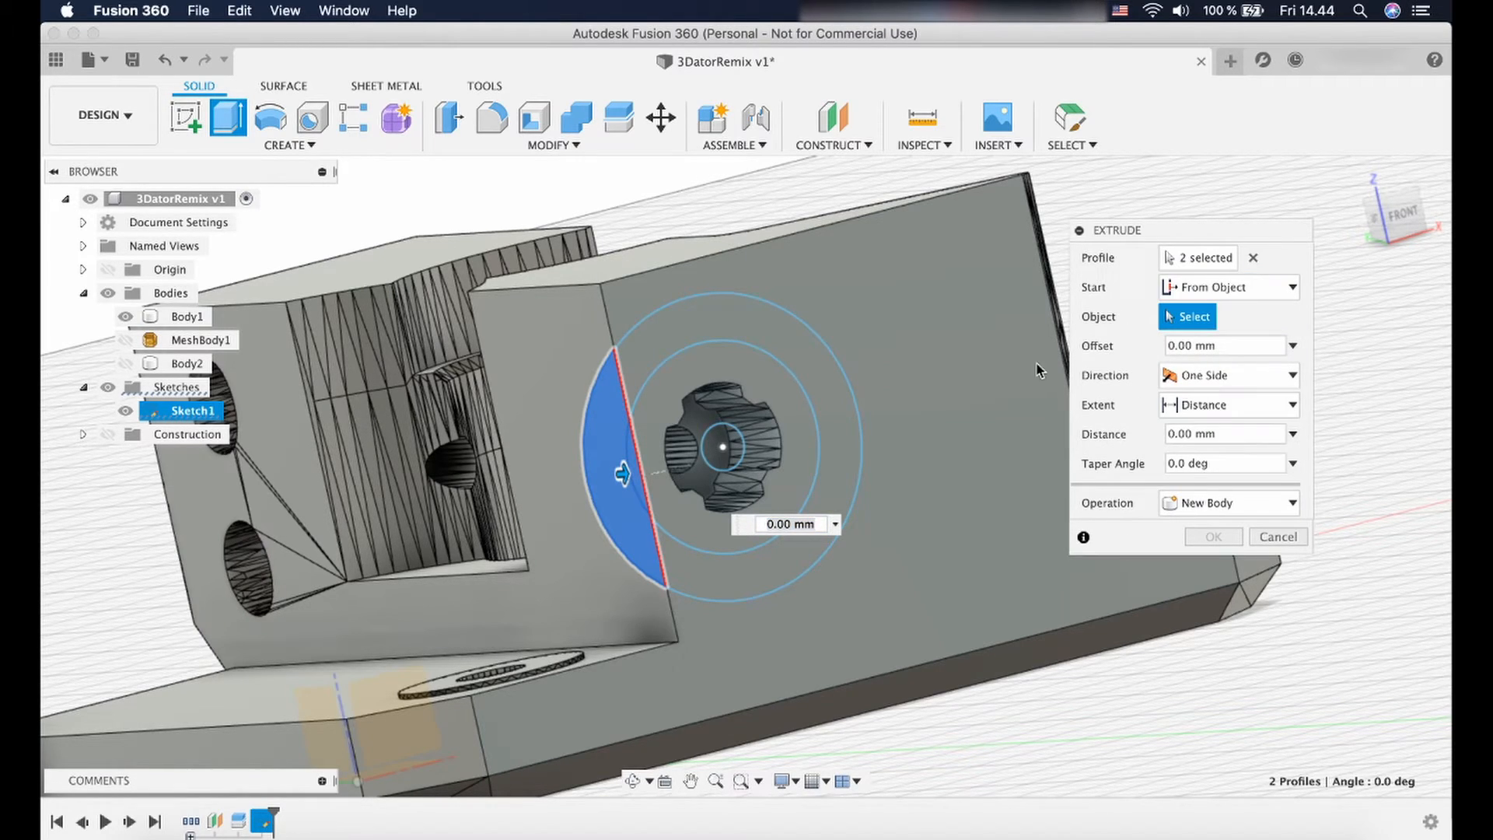
pyautogui.moveTo(695, 425)
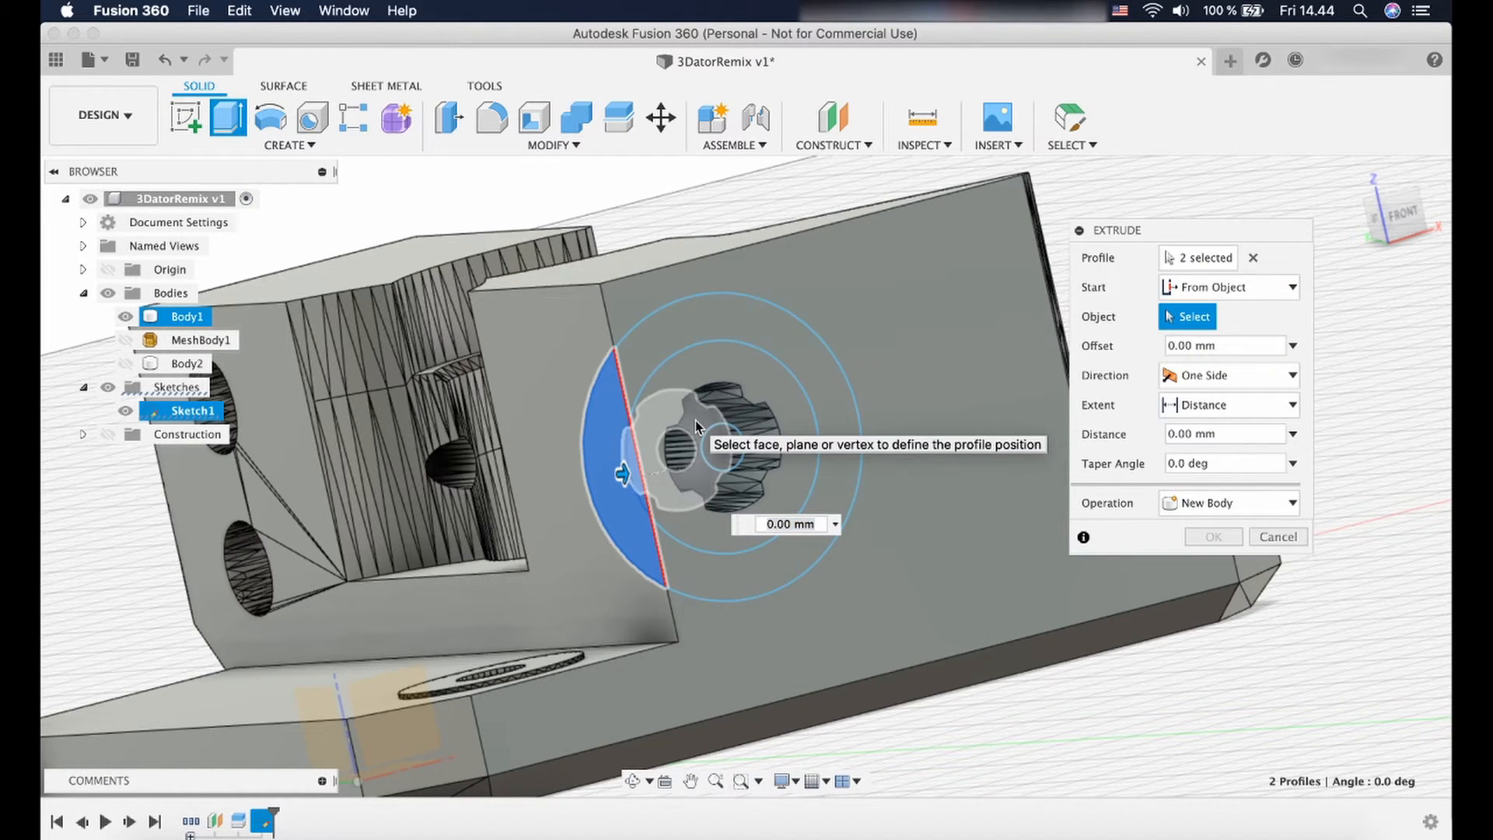
pyautogui.click(686, 437)
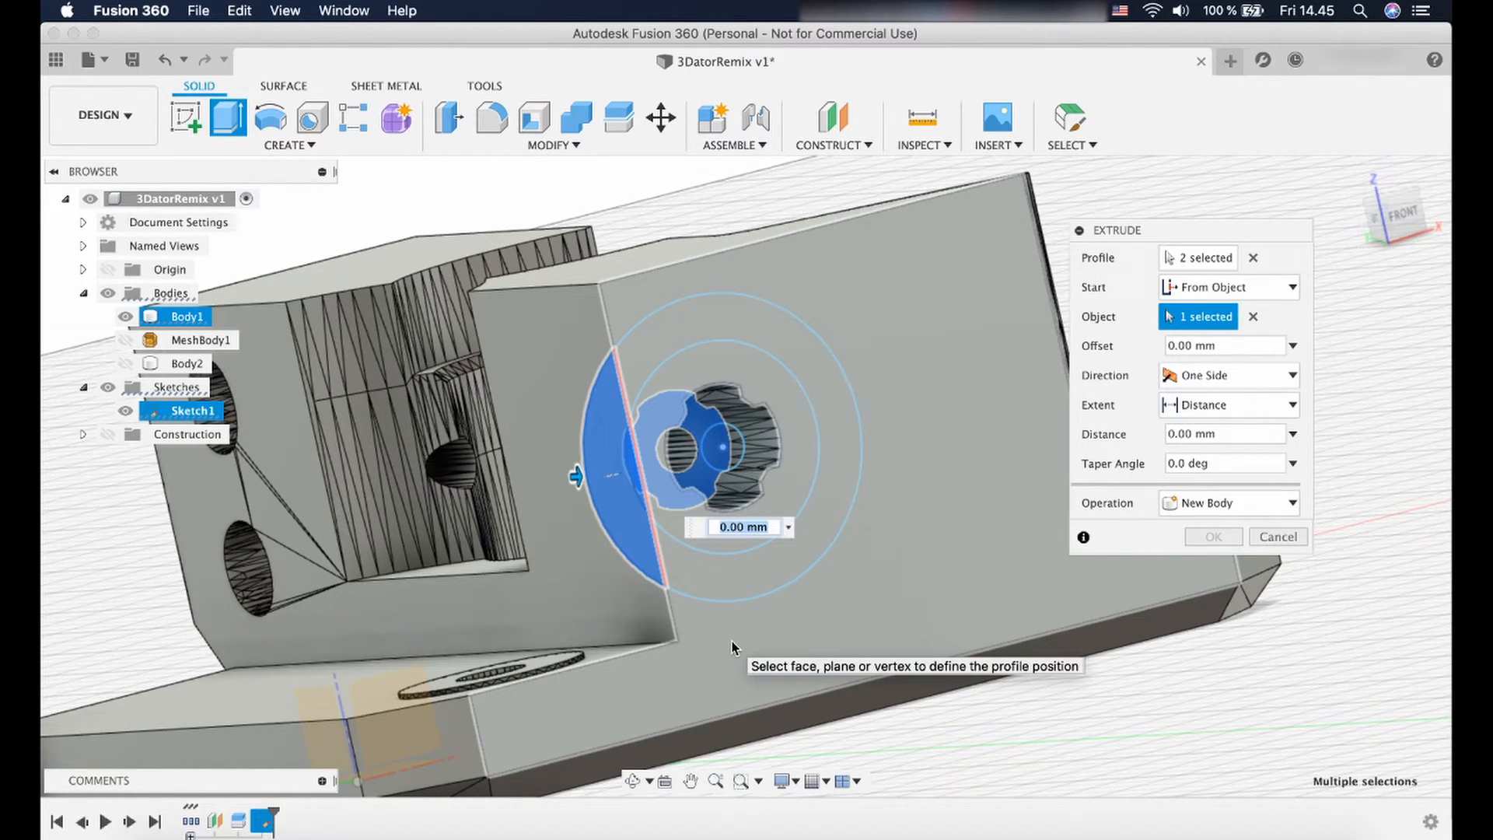
pyautogui.write('-2')
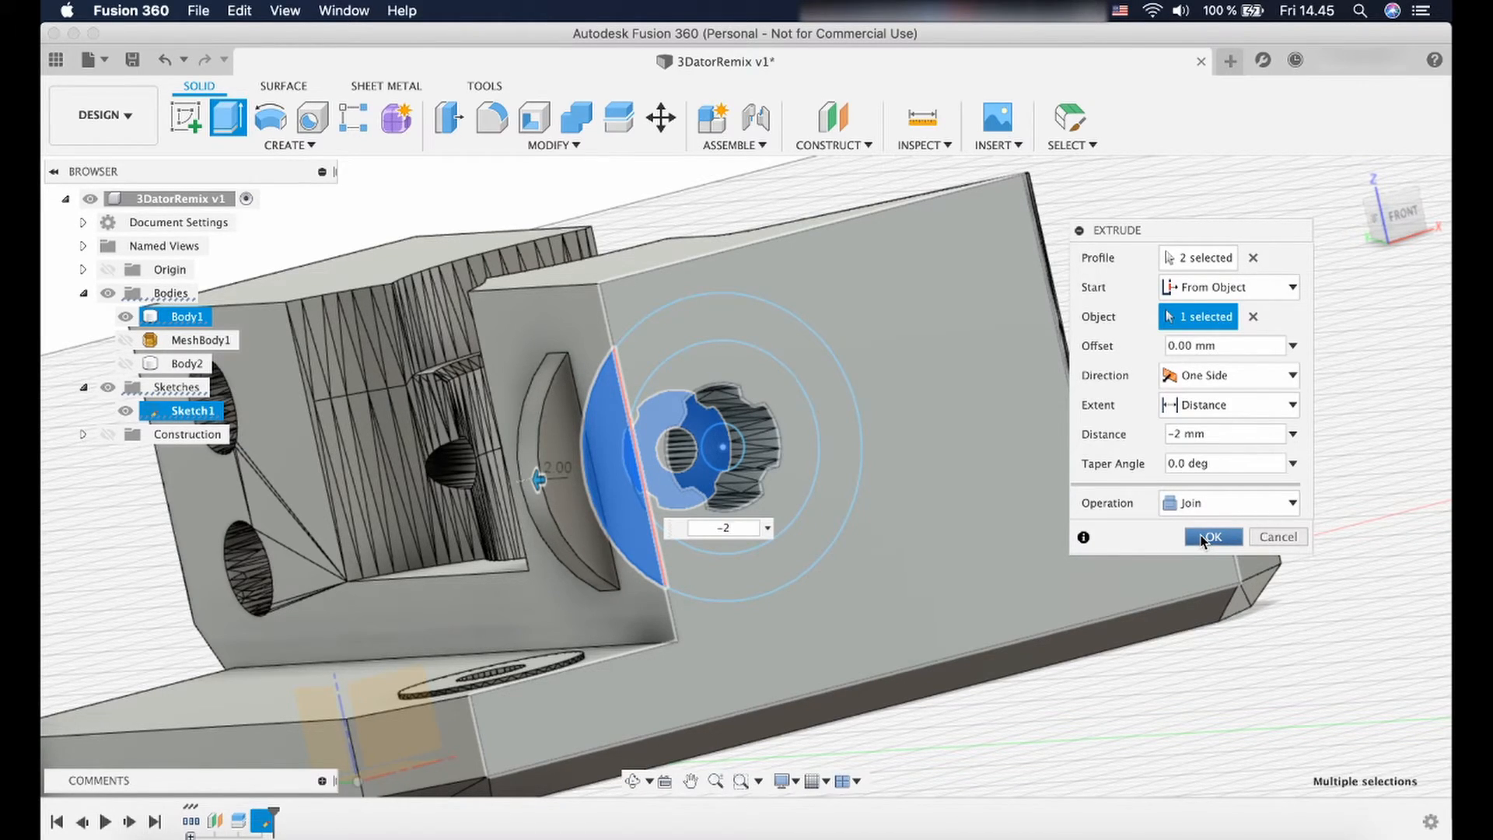
pyautogui.click(1212, 536)
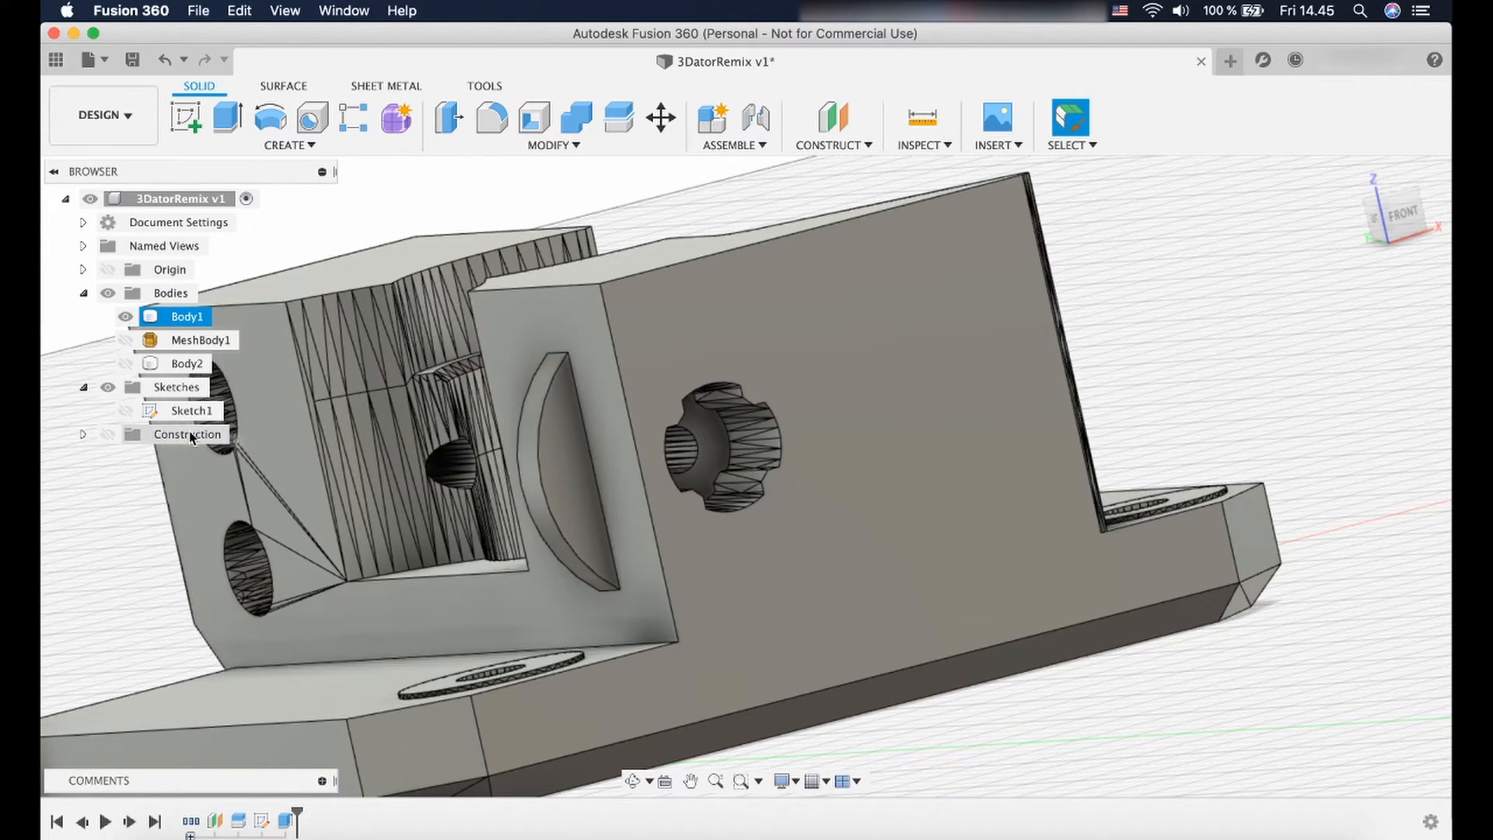
pyautogui.click(192, 411)
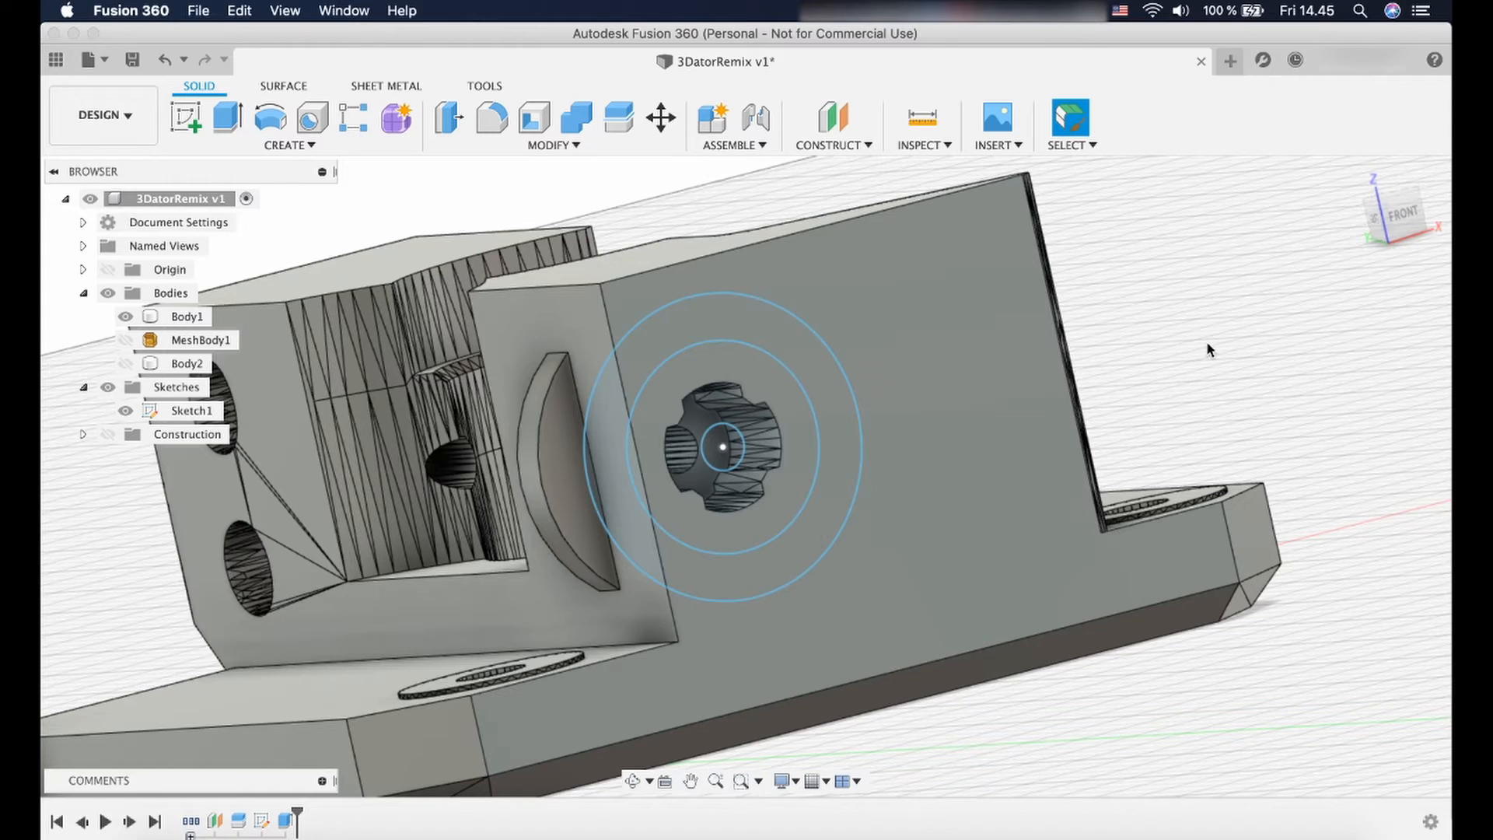
# Cut the ring profiles from the front face up to an inner face as a counterbore.
pyautogui.click(225, 120)
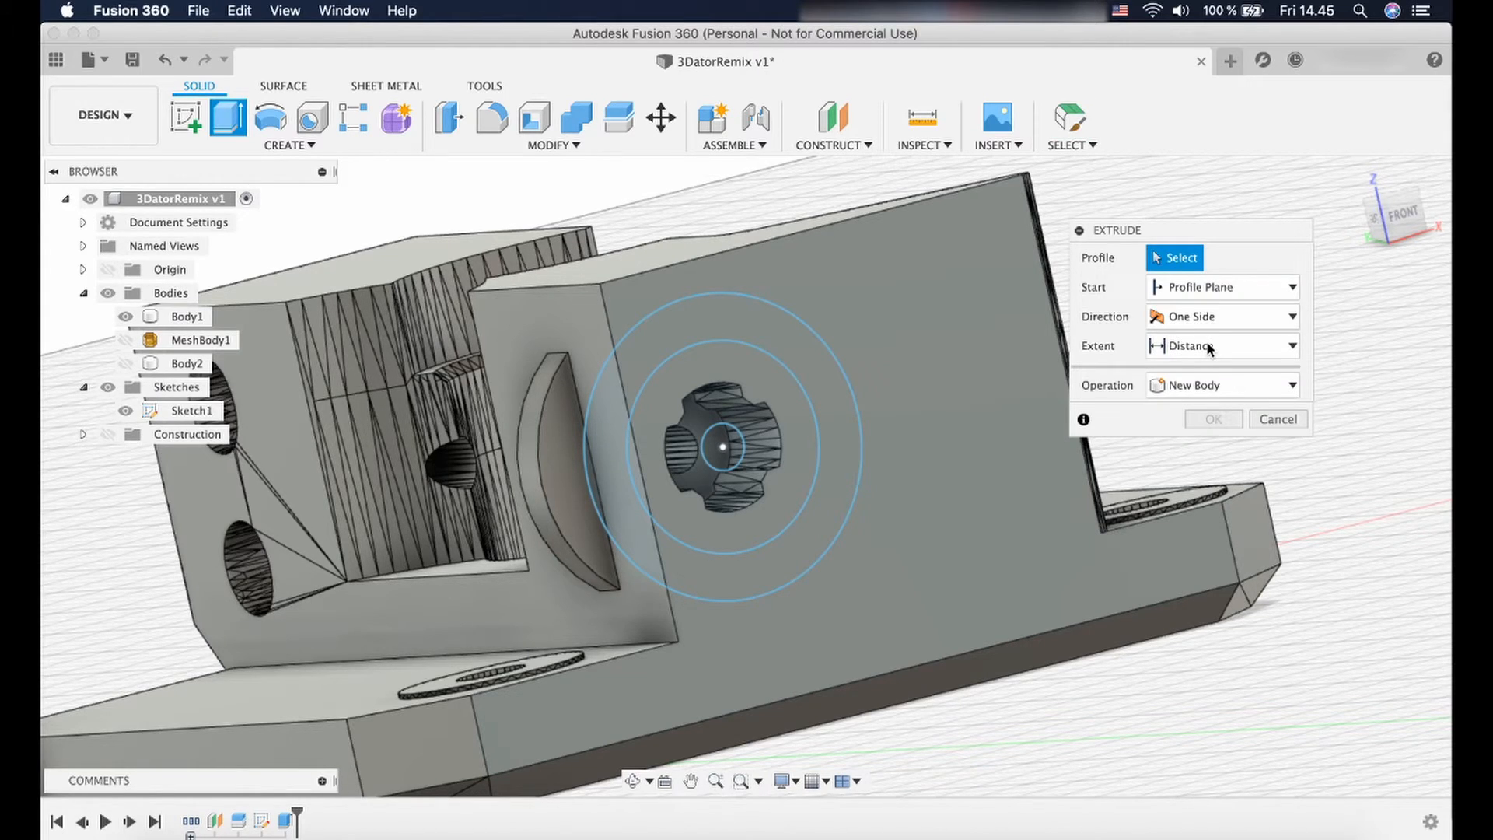
pyautogui.moveTo(767, 383)
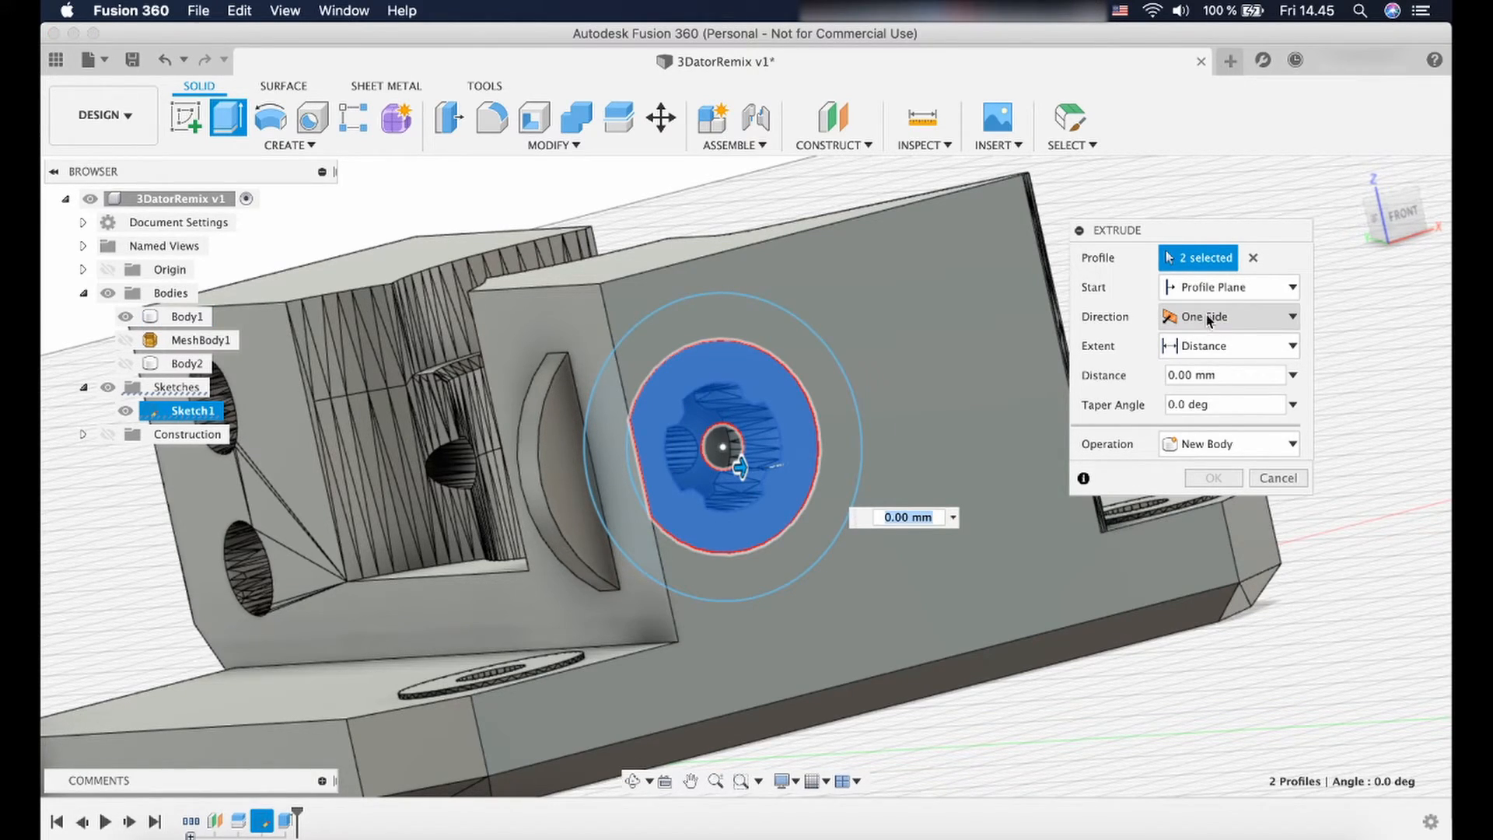
pyautogui.click(1227, 287)
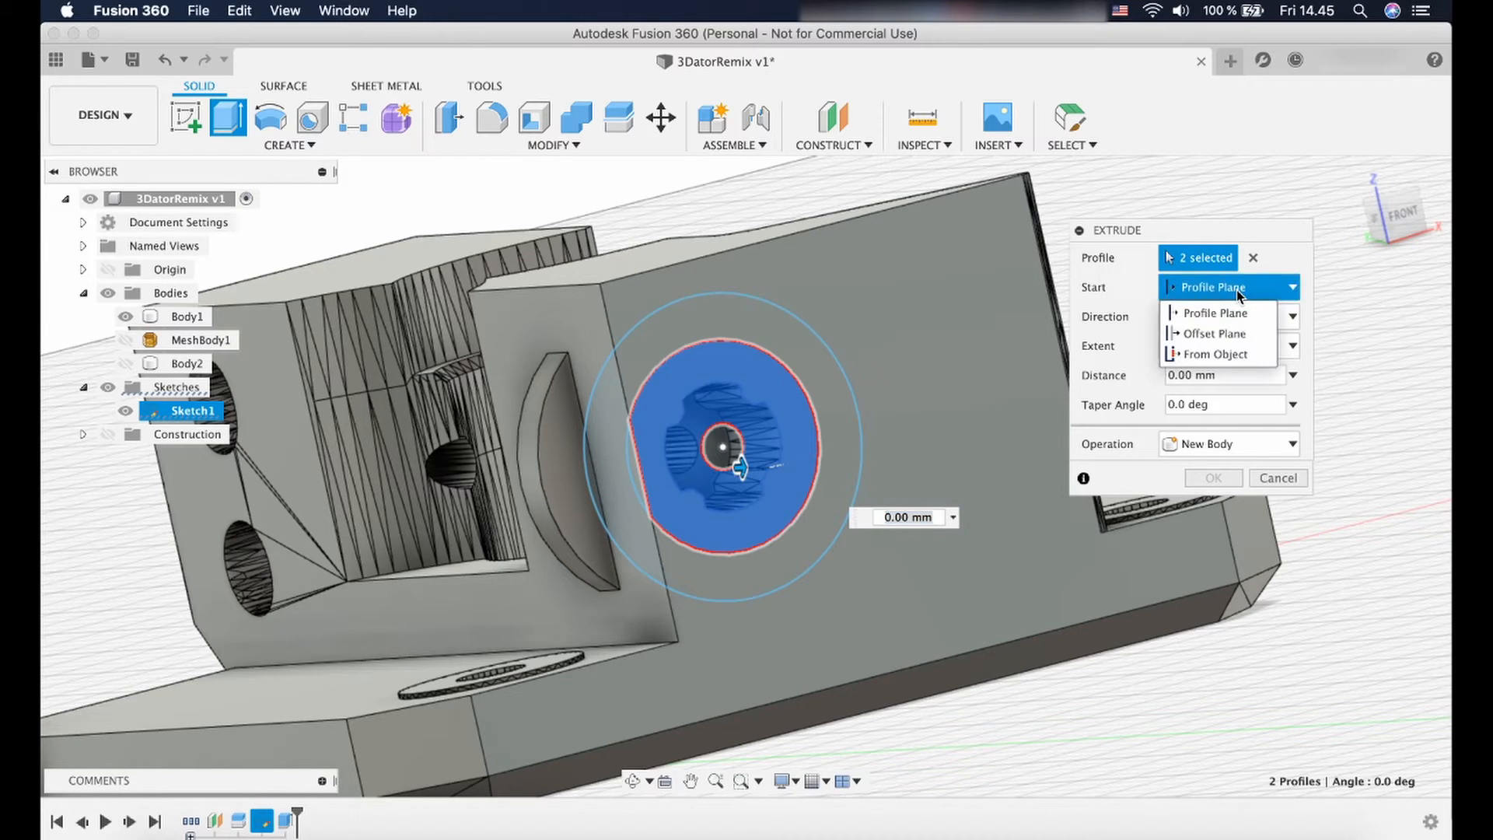
pyautogui.click(1210, 313)
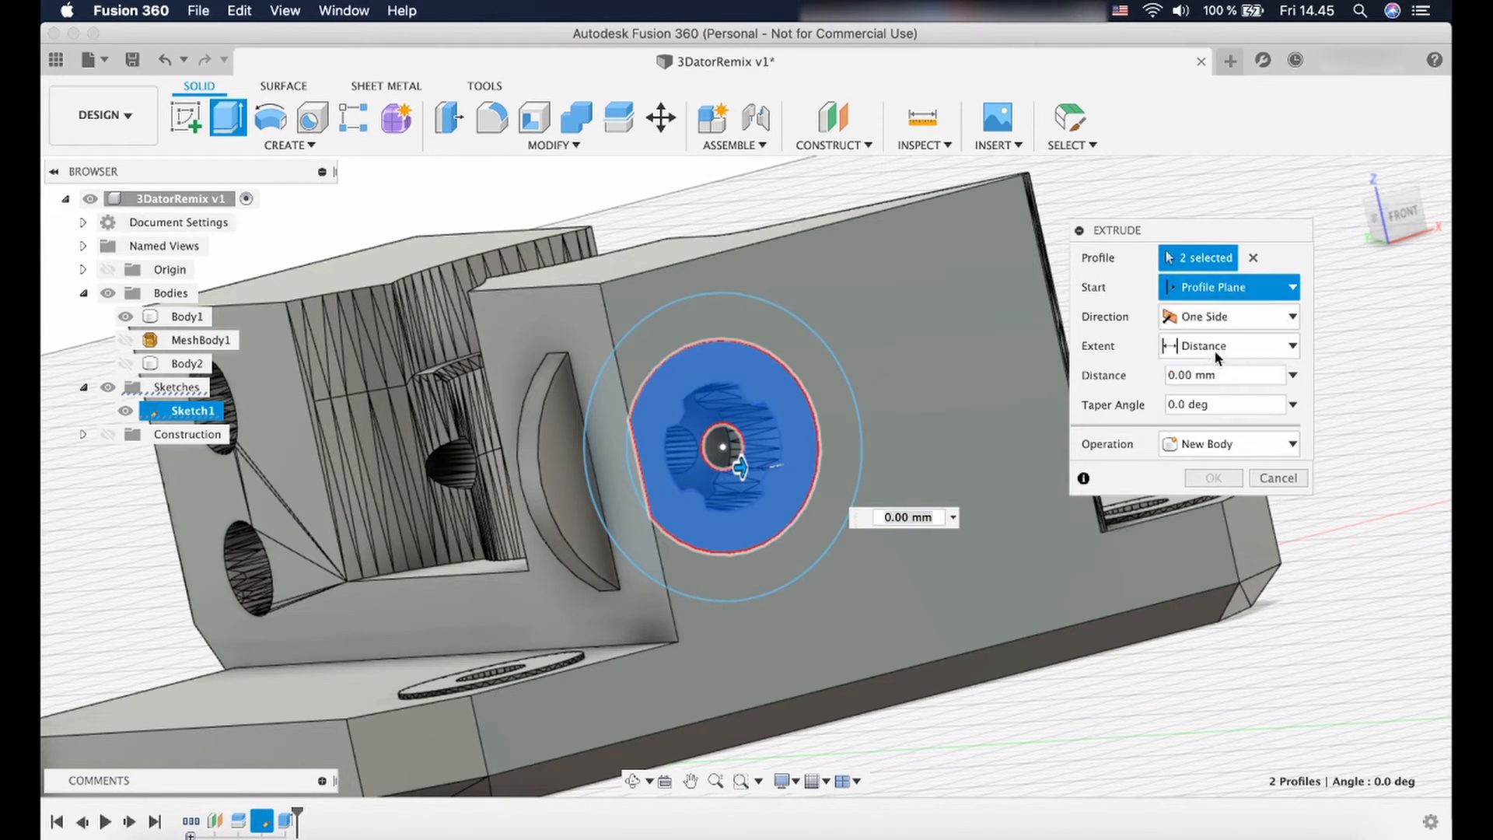
pyautogui.click(1227, 287)
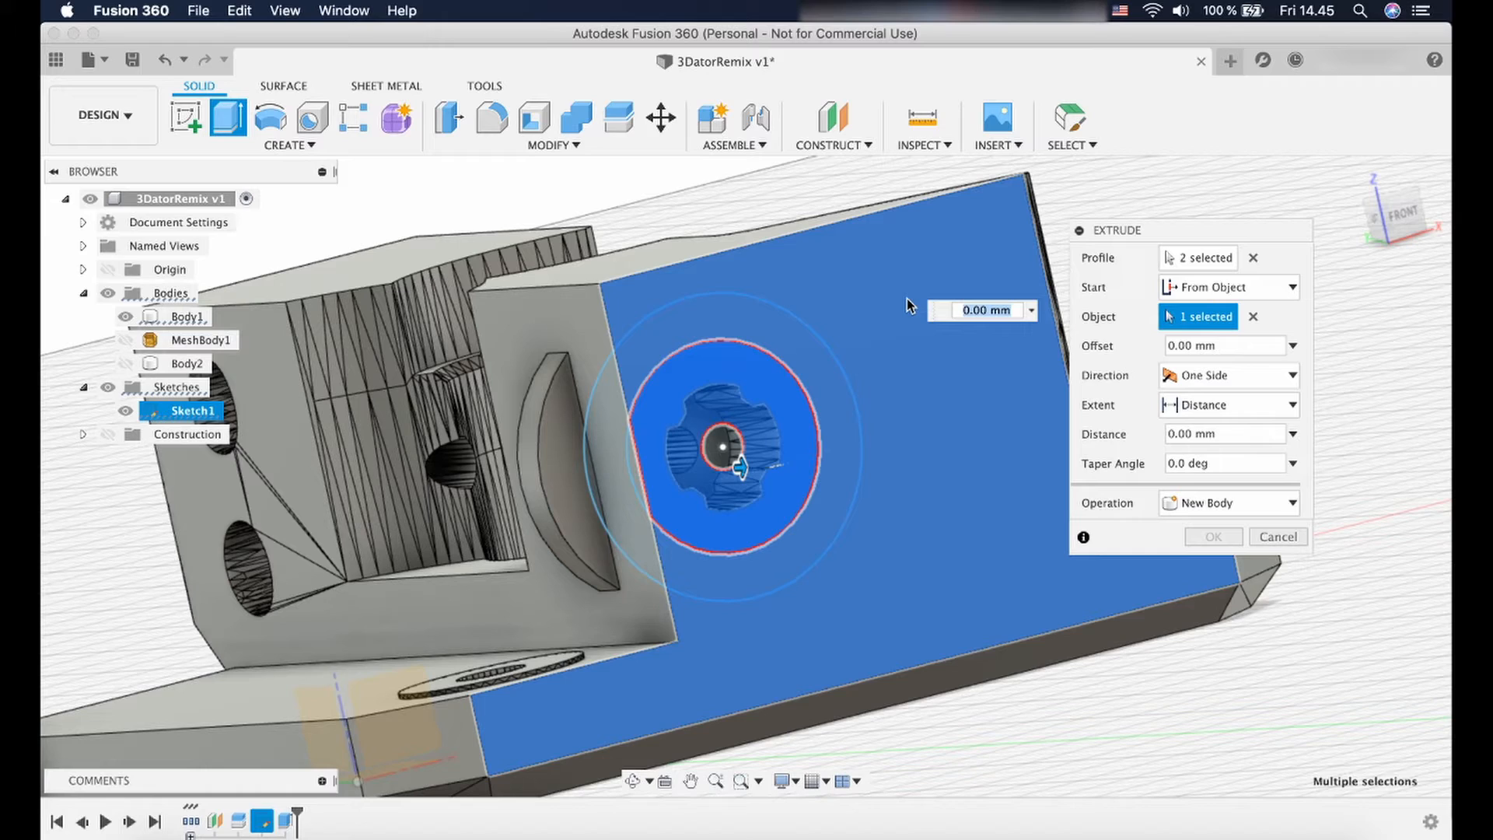
pyautogui.moveTo(943, 425)
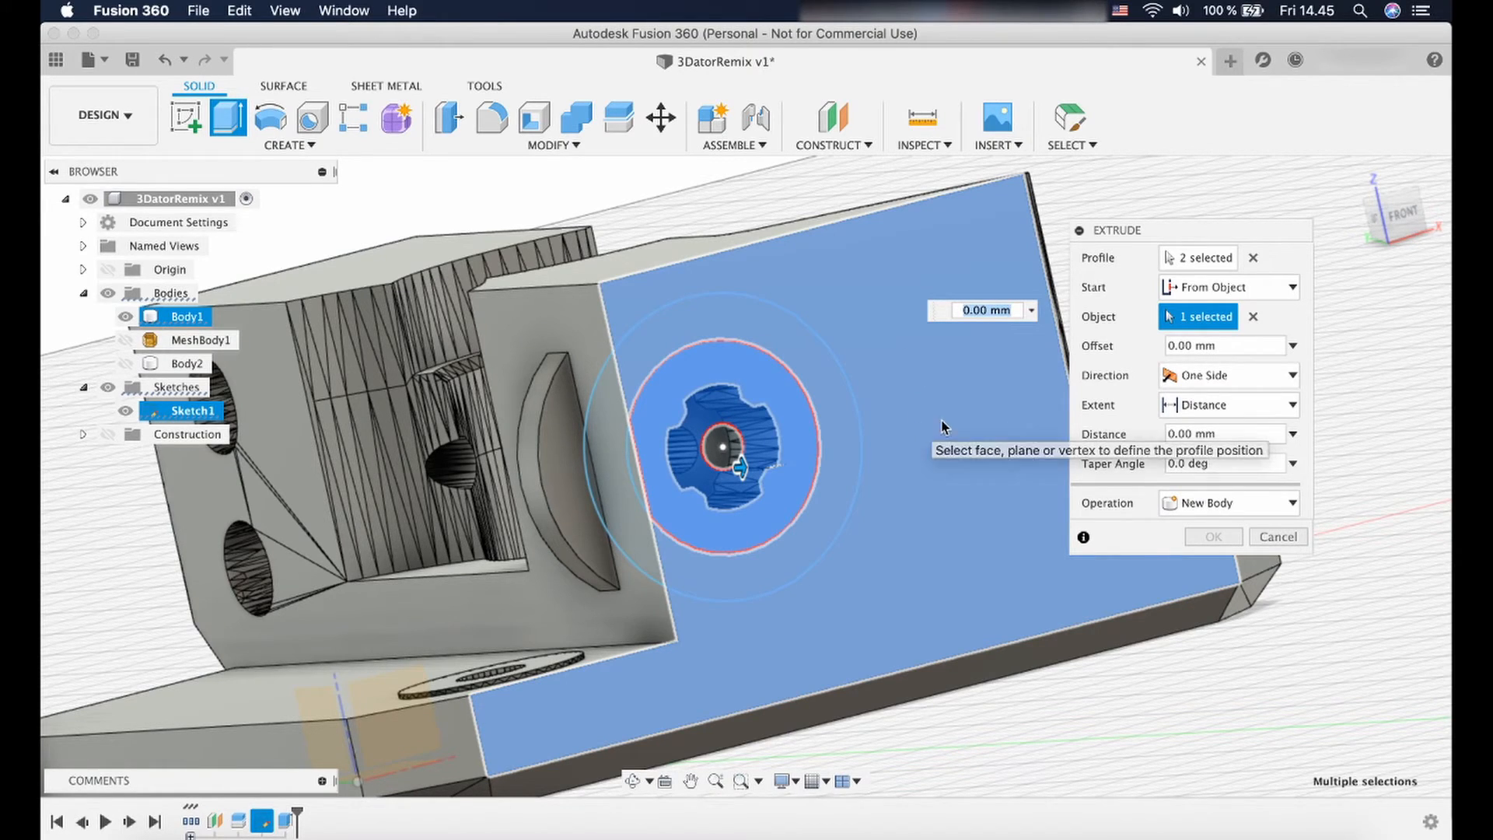
pyautogui.moveTo(1200, 410)
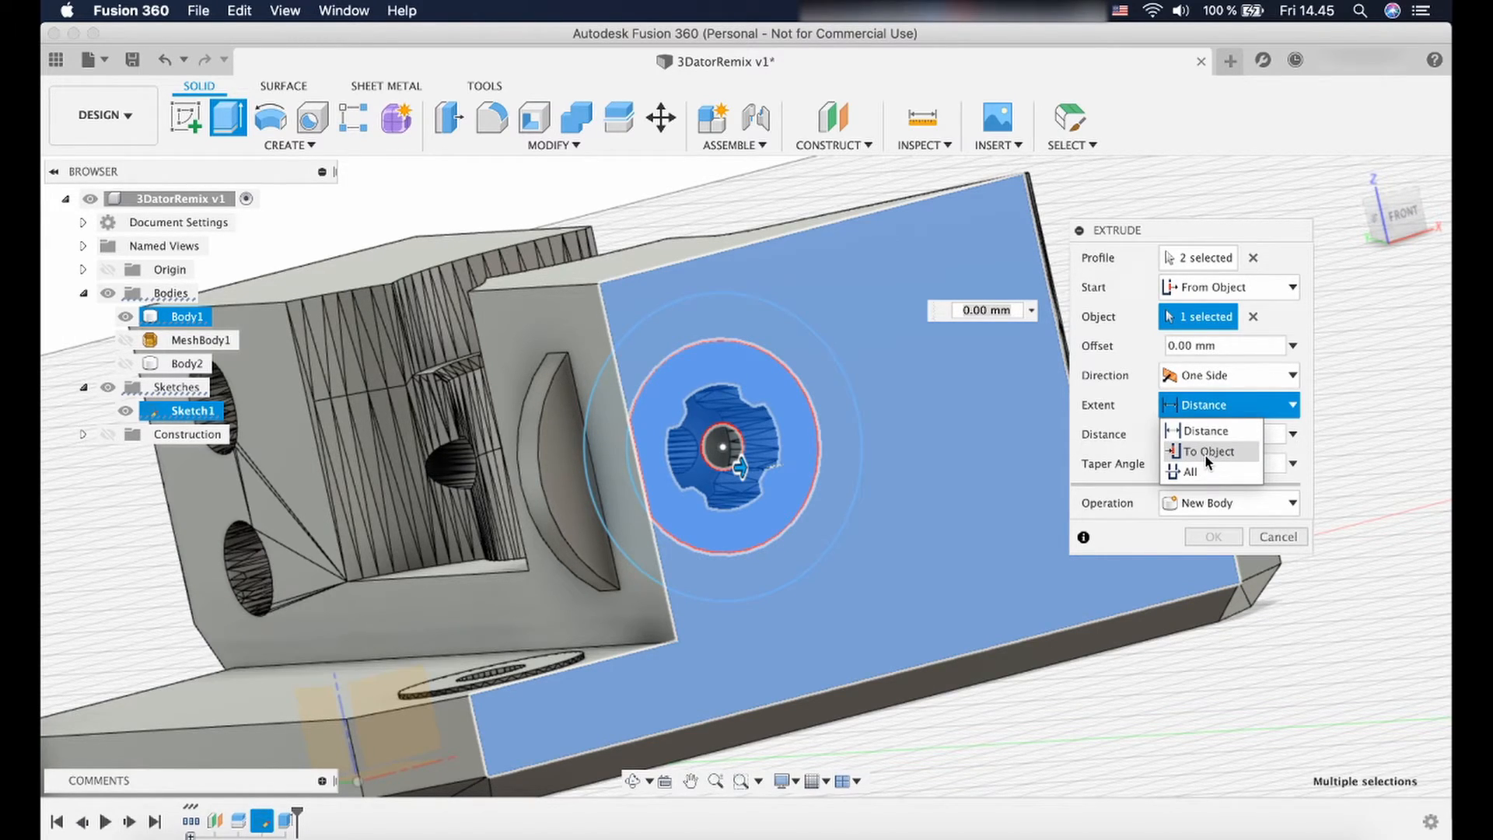
pyautogui.click(1212, 451)
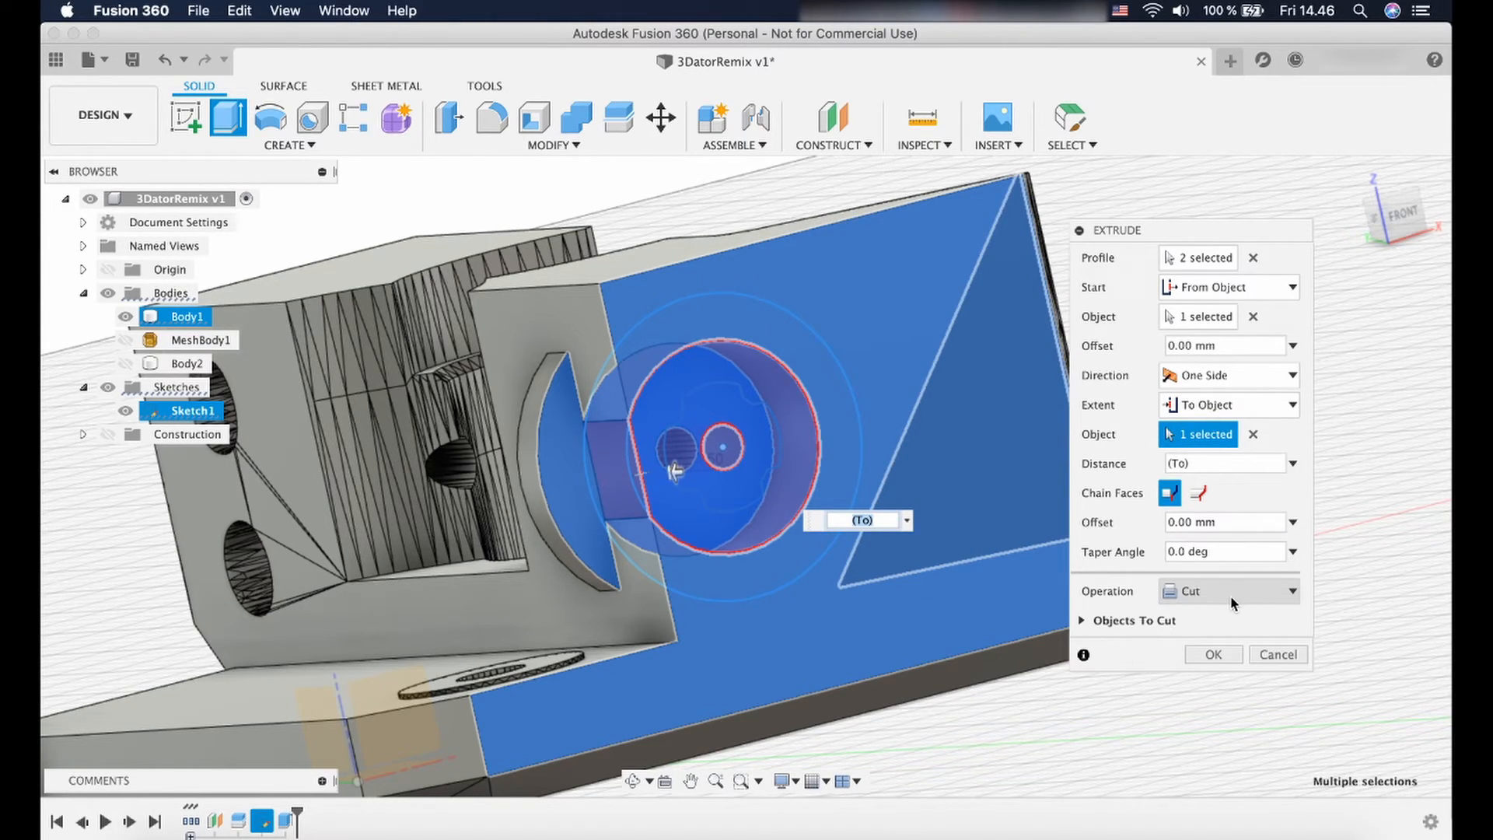
pyautogui.moveTo(1213, 654)
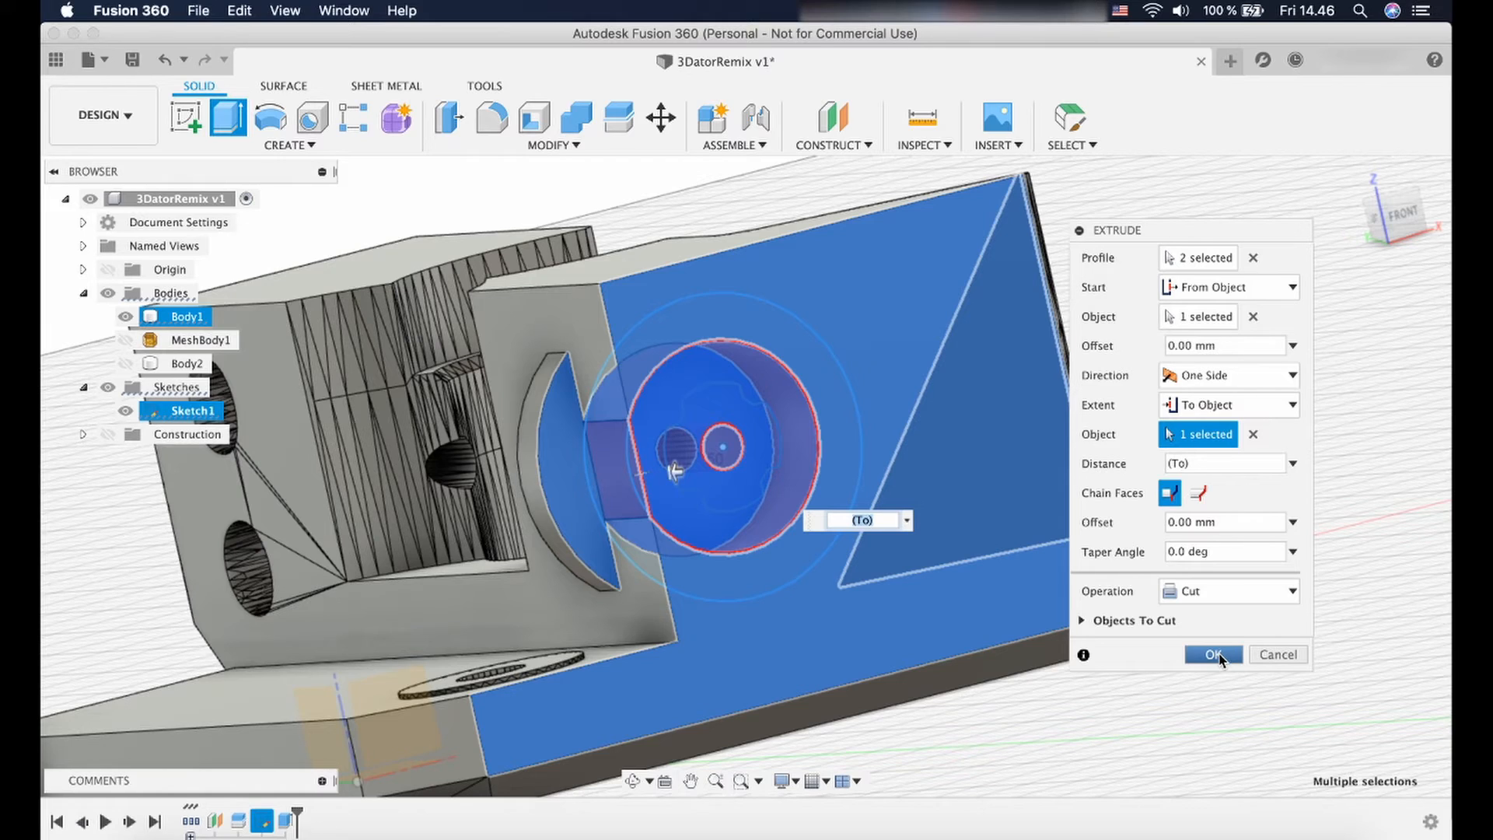
pyautogui.click(1213, 654)
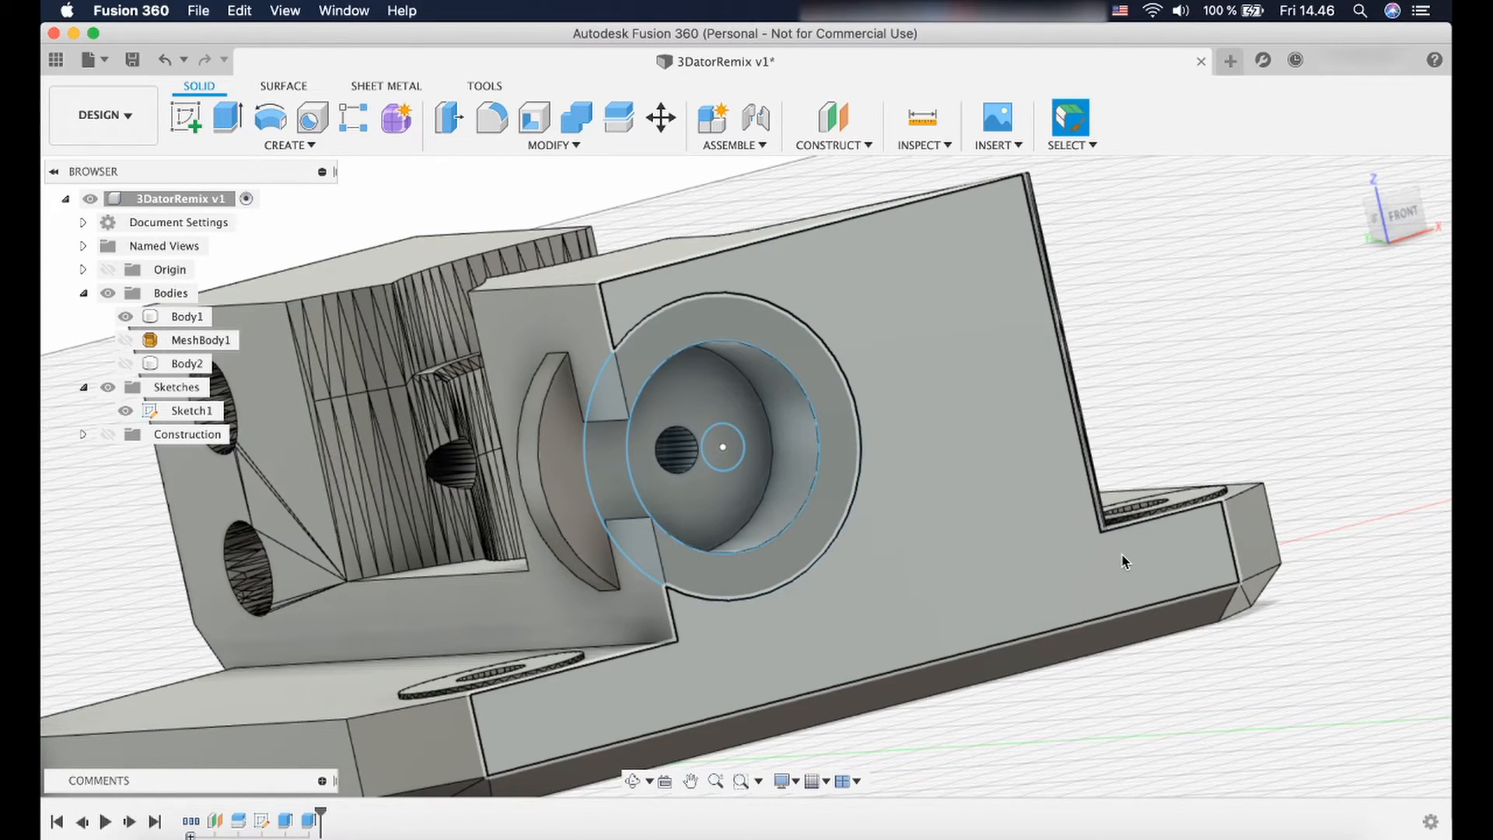
pyautogui.click(189, 315)
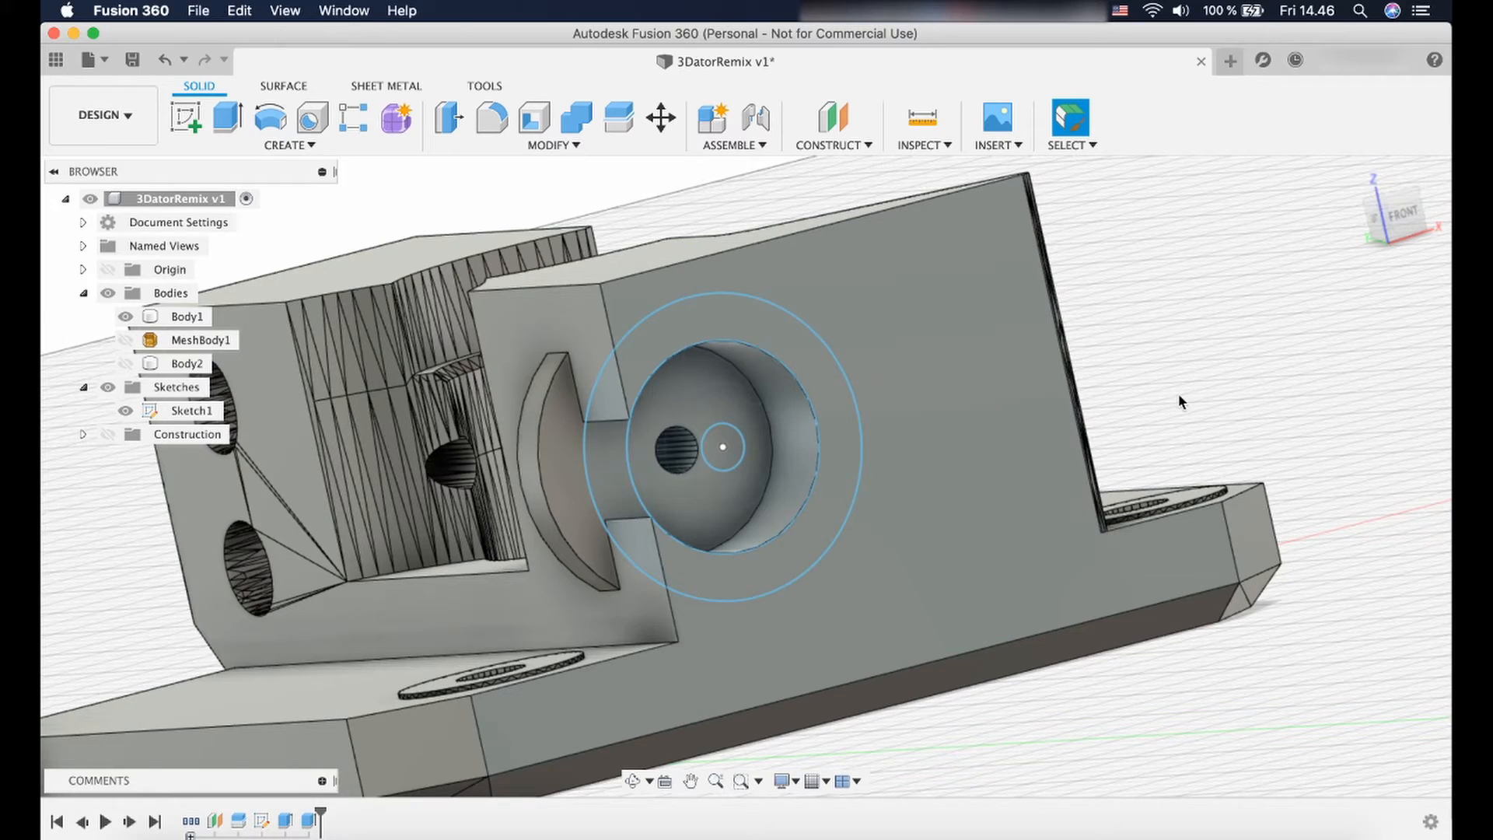
# Extrude the left crescent profile up to the front face, joined to Body1.
pyautogui.click(226, 118)
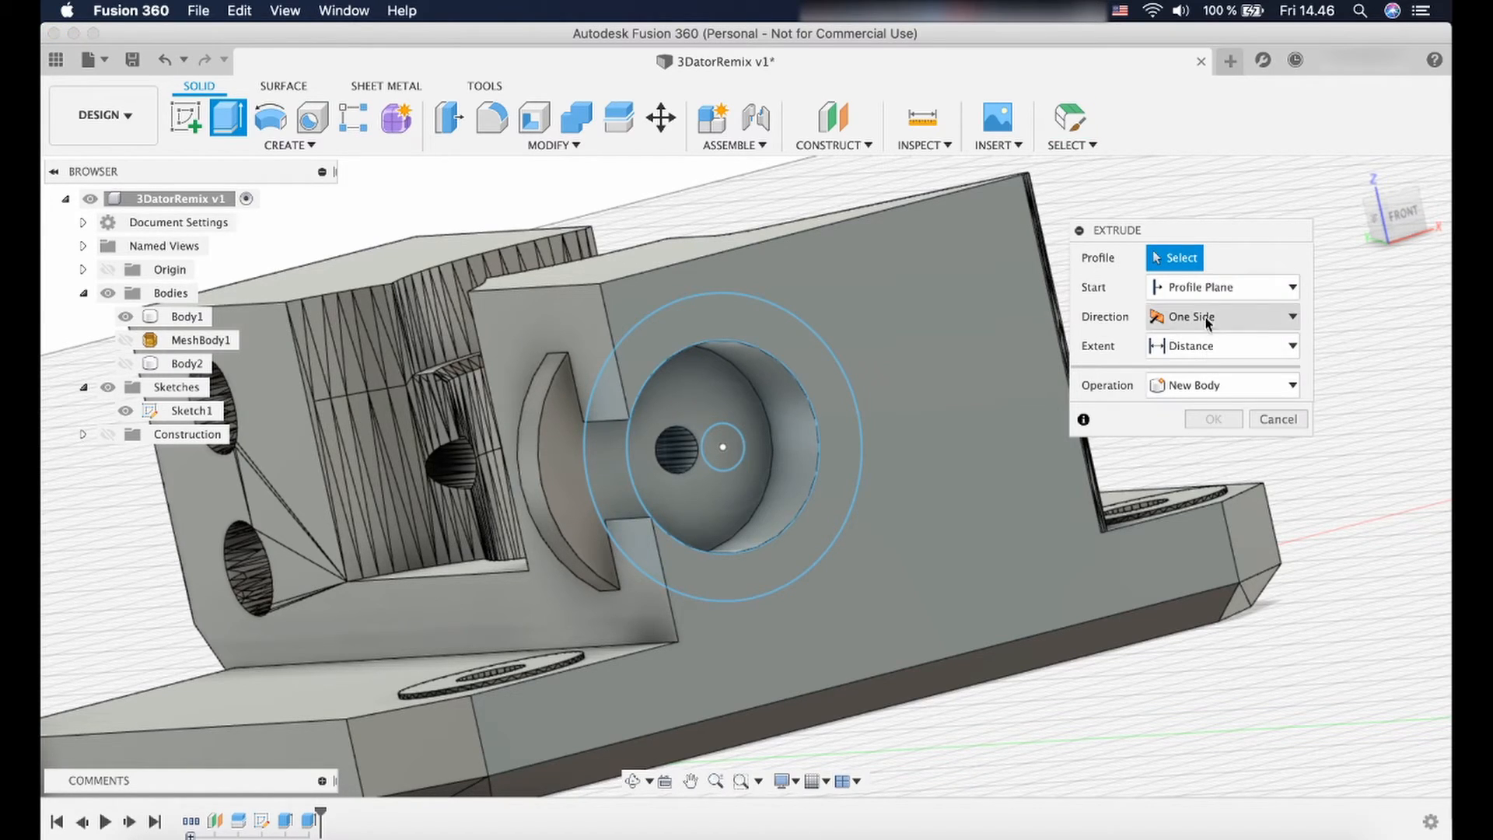
pyautogui.moveTo(1205, 287)
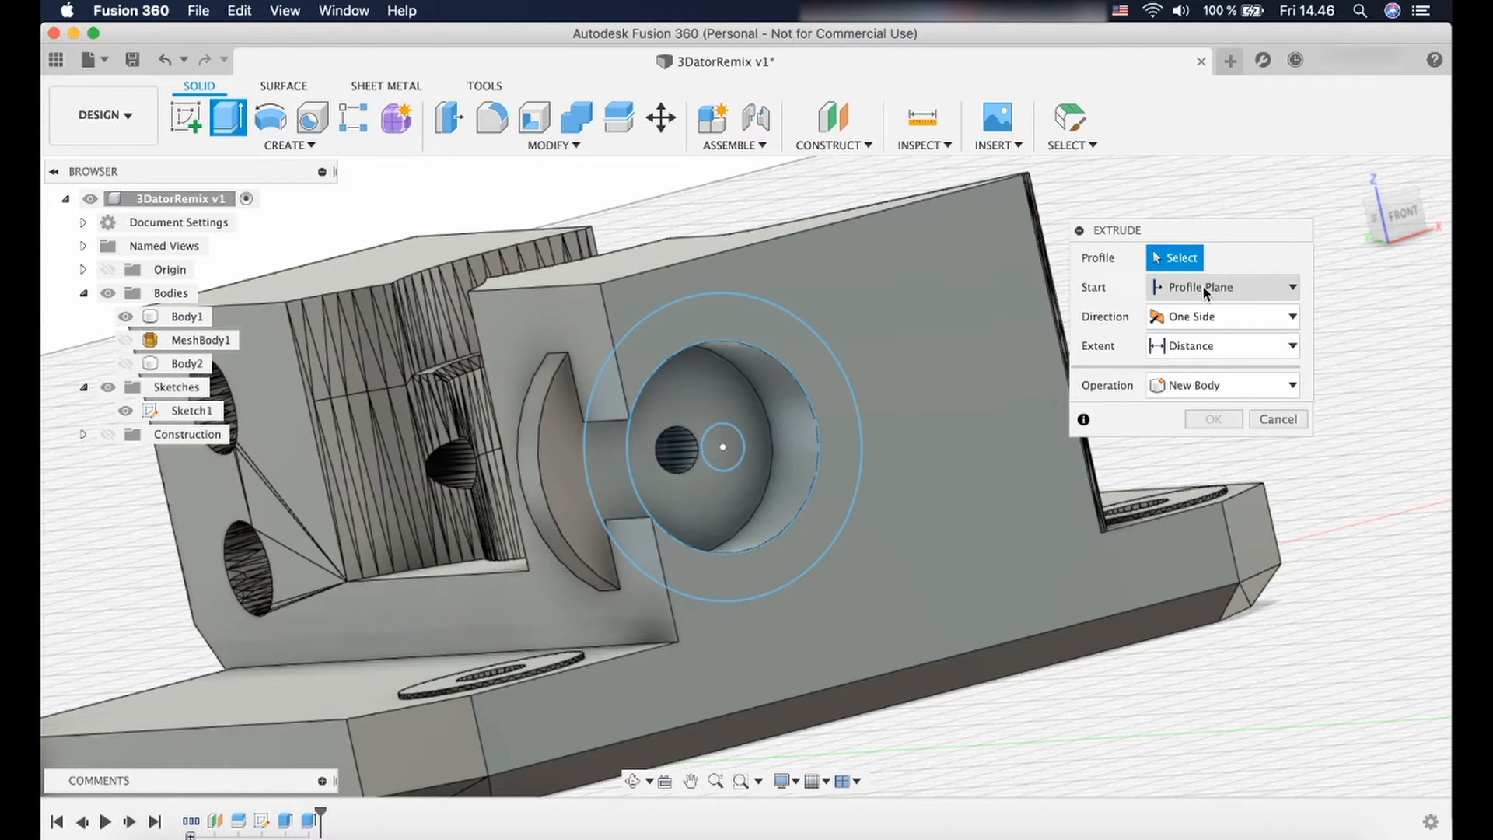
pyautogui.click(611, 475)
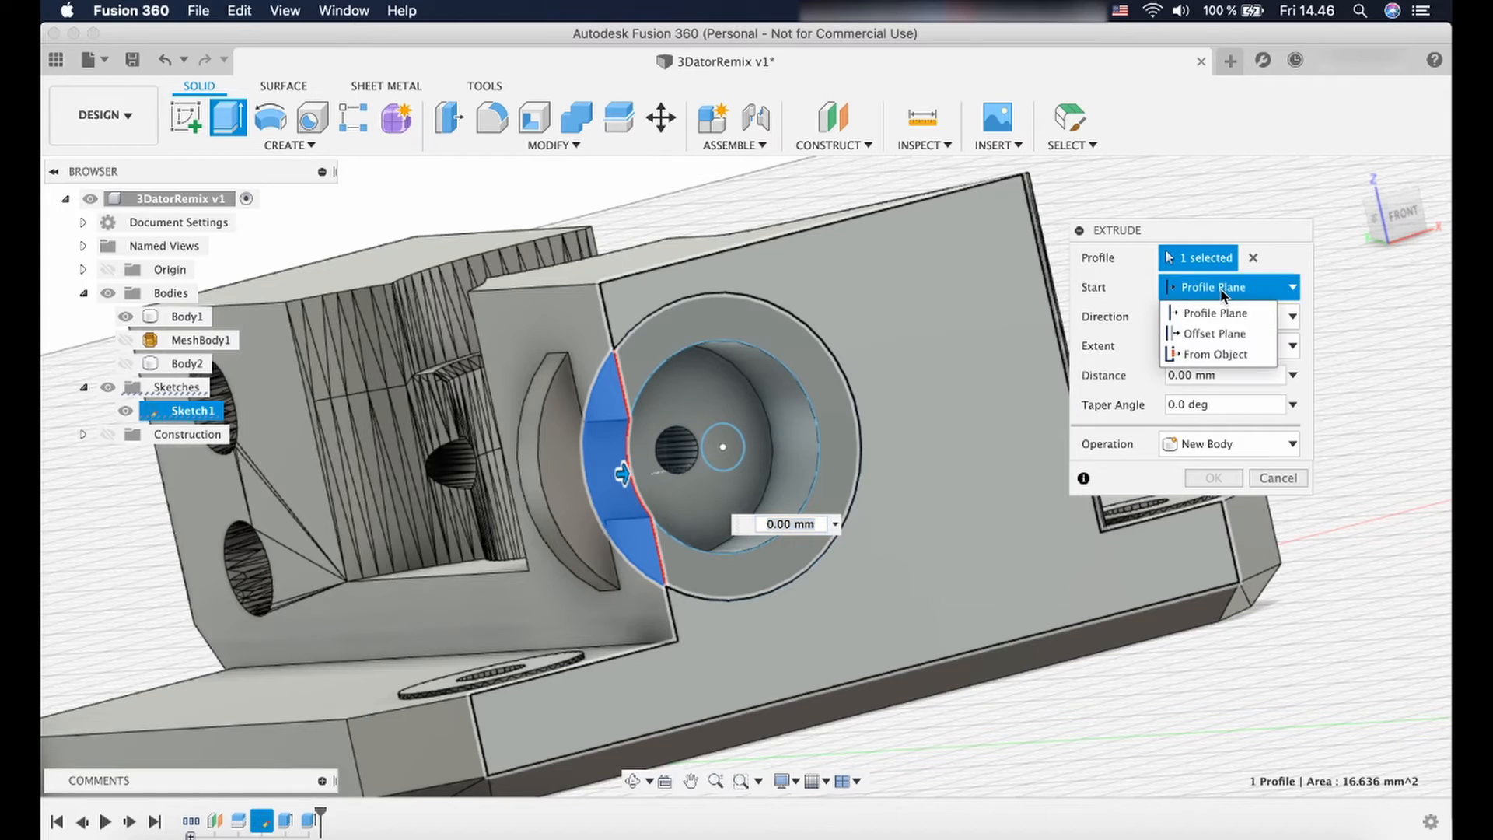
pyautogui.moveTo(1229, 355)
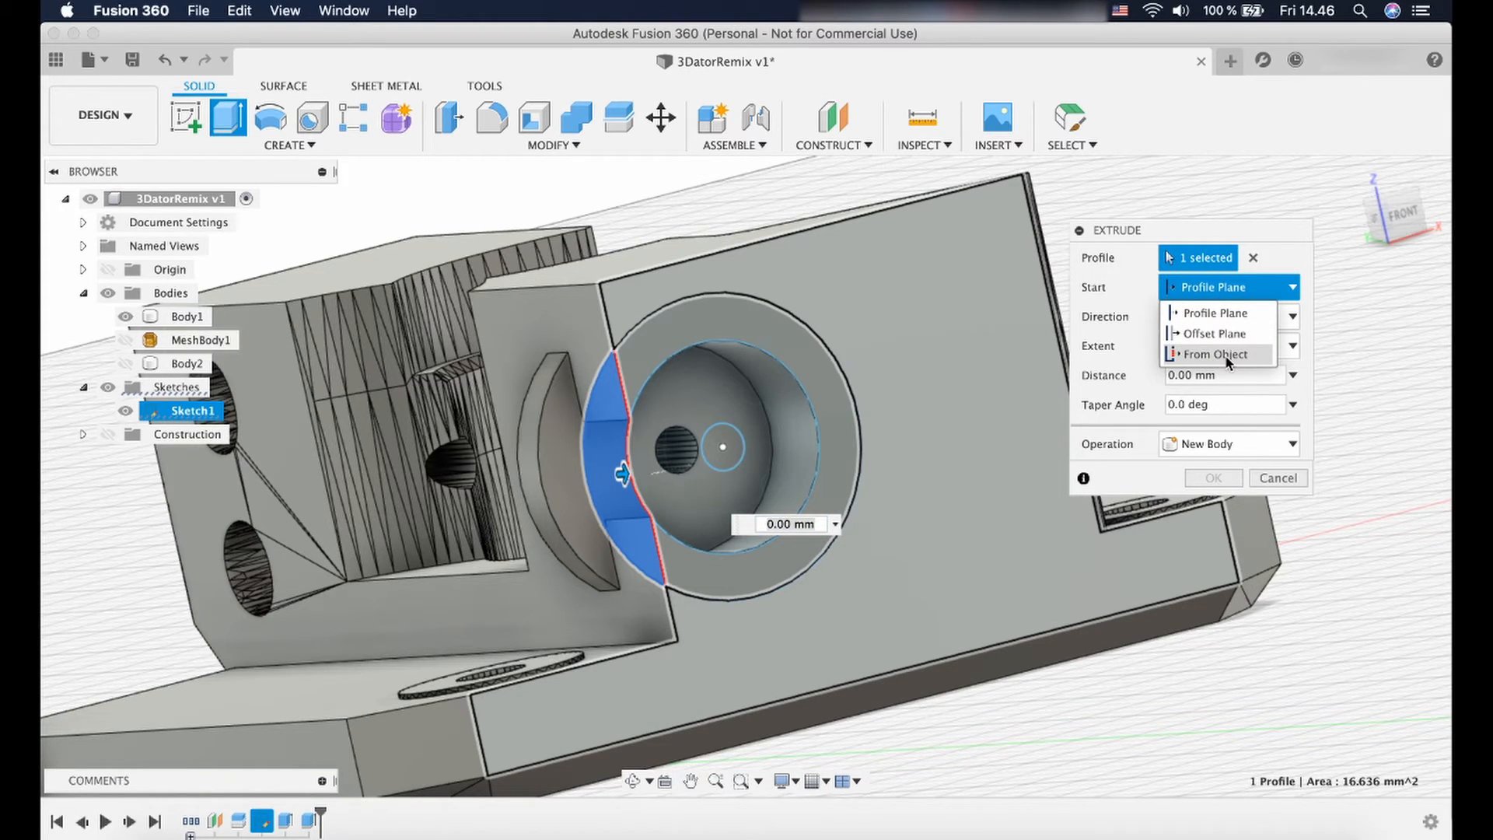
pyautogui.click(1221, 353)
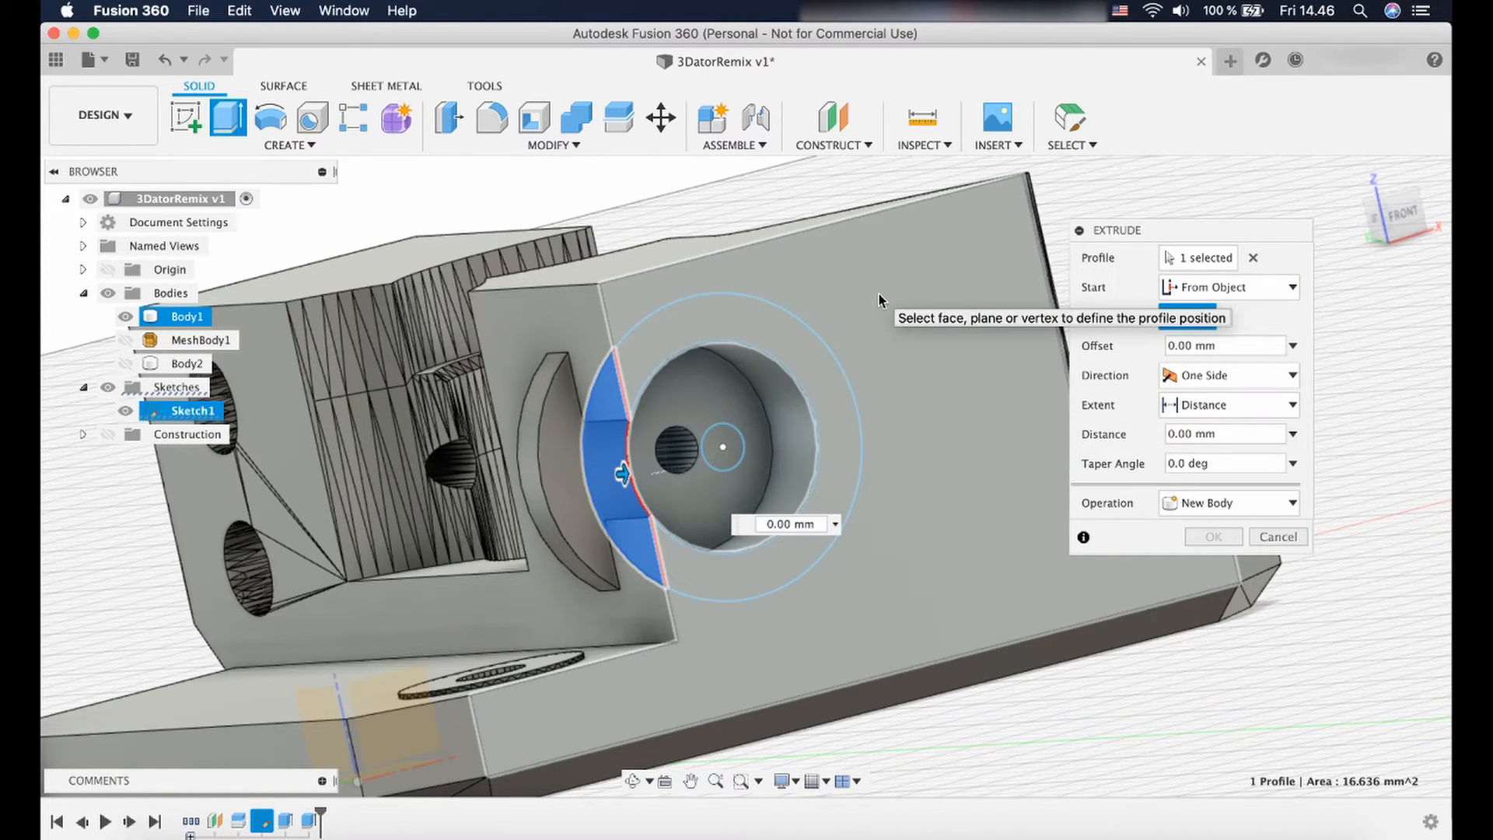
pyautogui.click(905, 238)
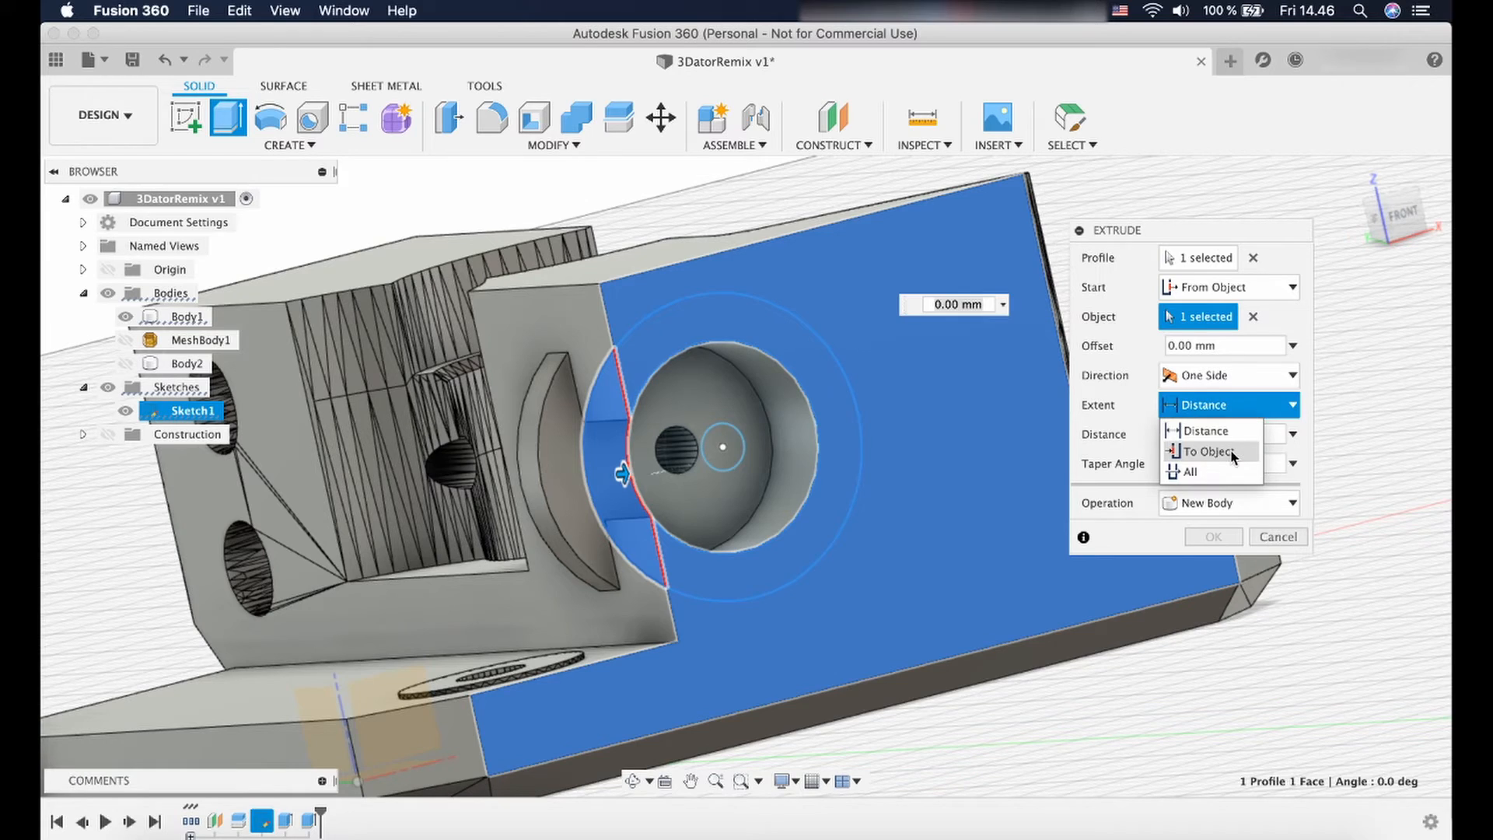
pyautogui.click(1208, 450)
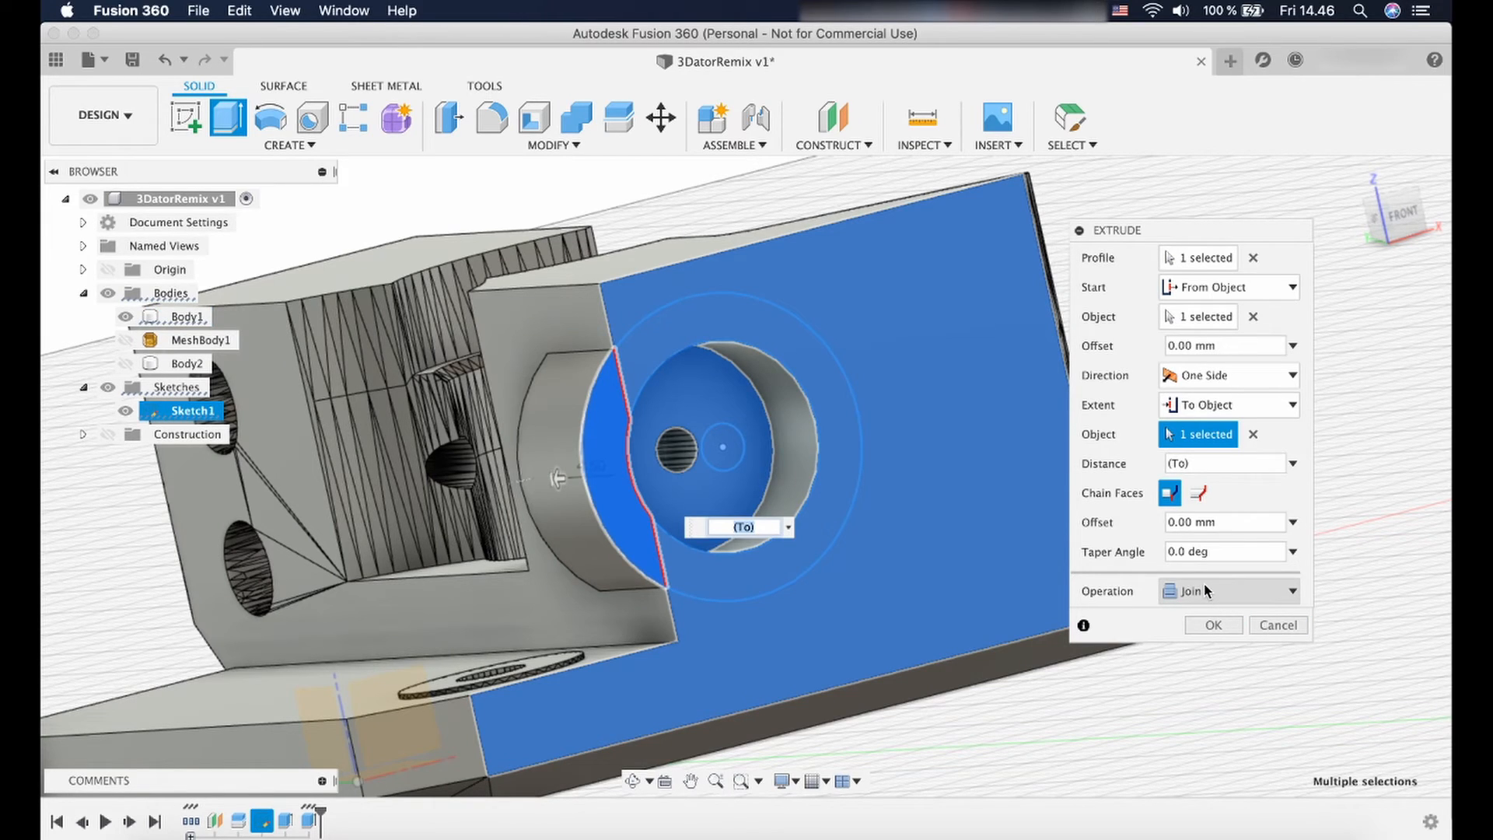
pyautogui.click(1214, 624)
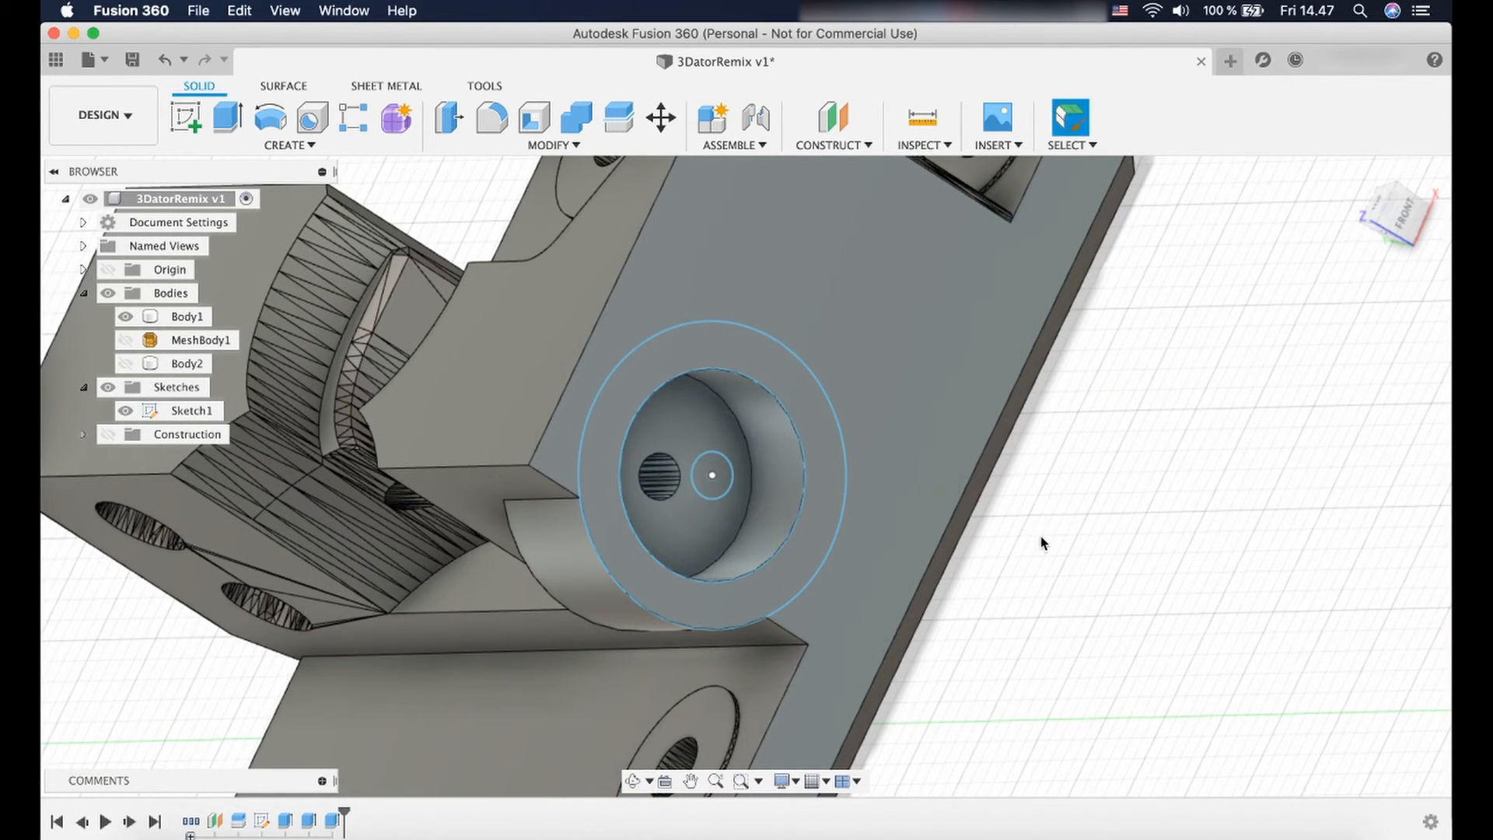
pyautogui.moveTo(1142, 458)
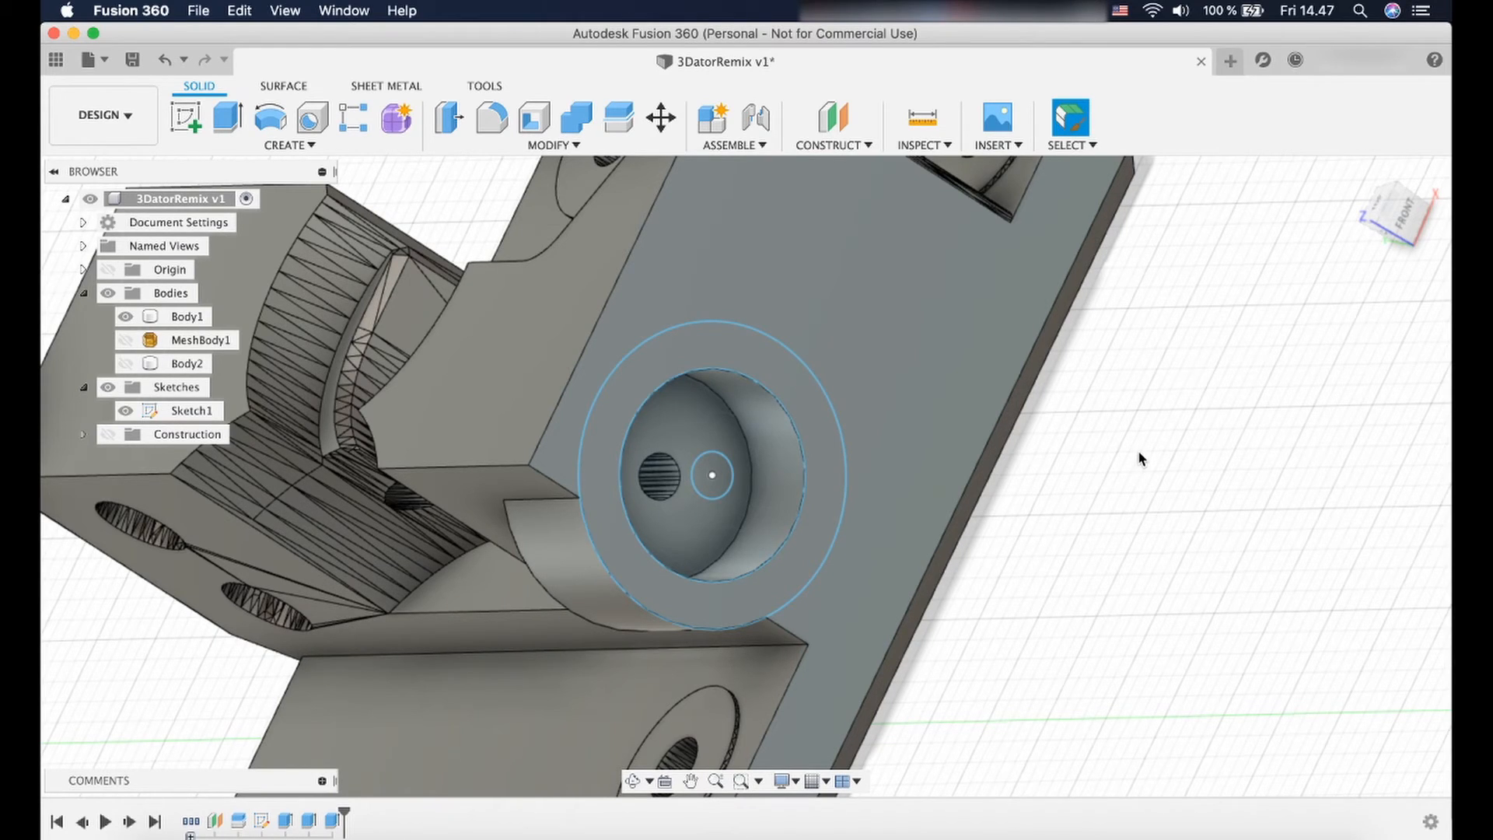
# Extrude the ring and crescent profiles 5 mm, joined to Body1.
pyautogui.click(225, 118)
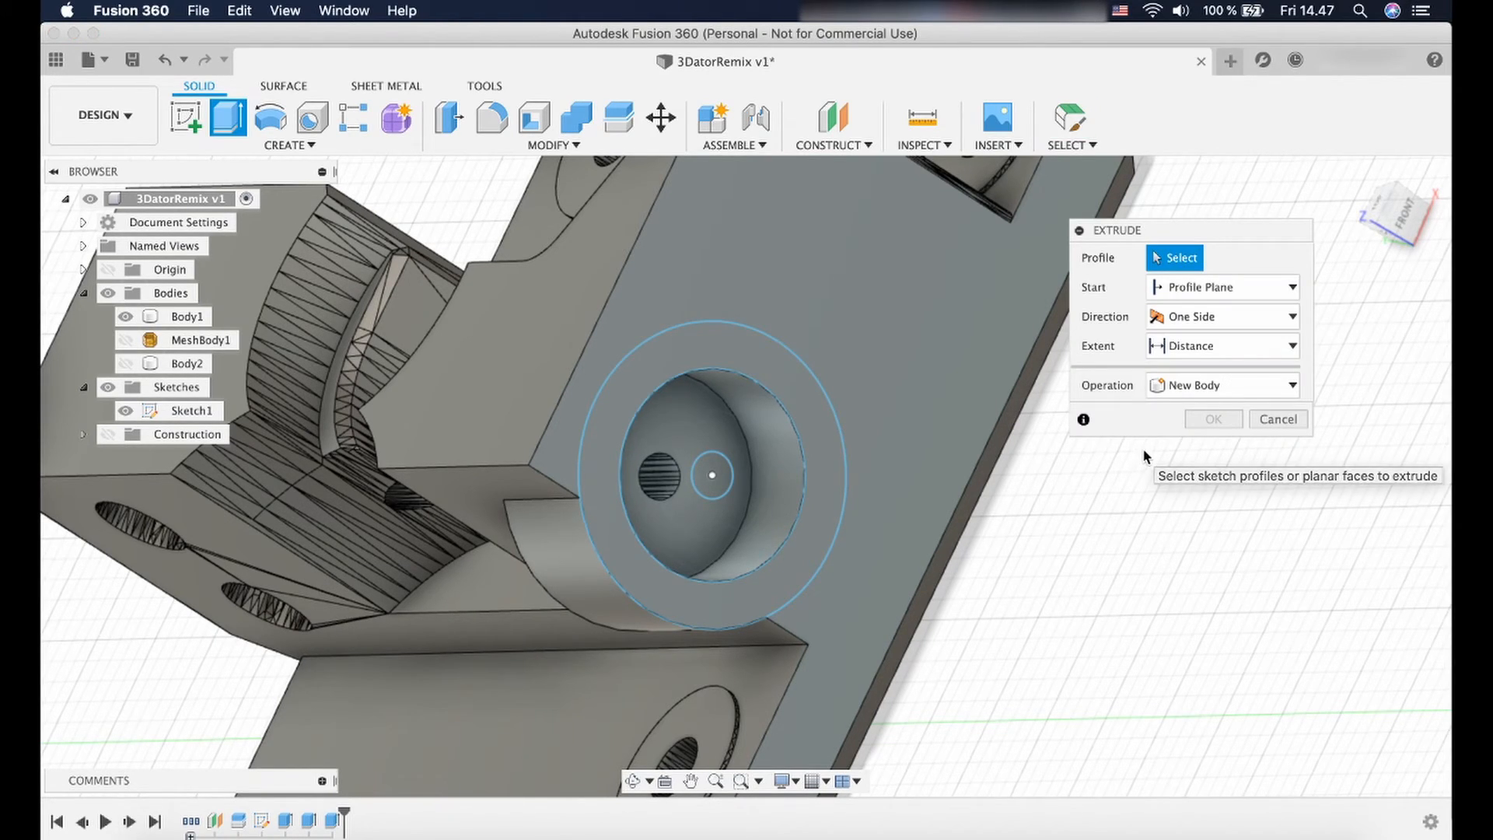
pyautogui.moveTo(807, 412)
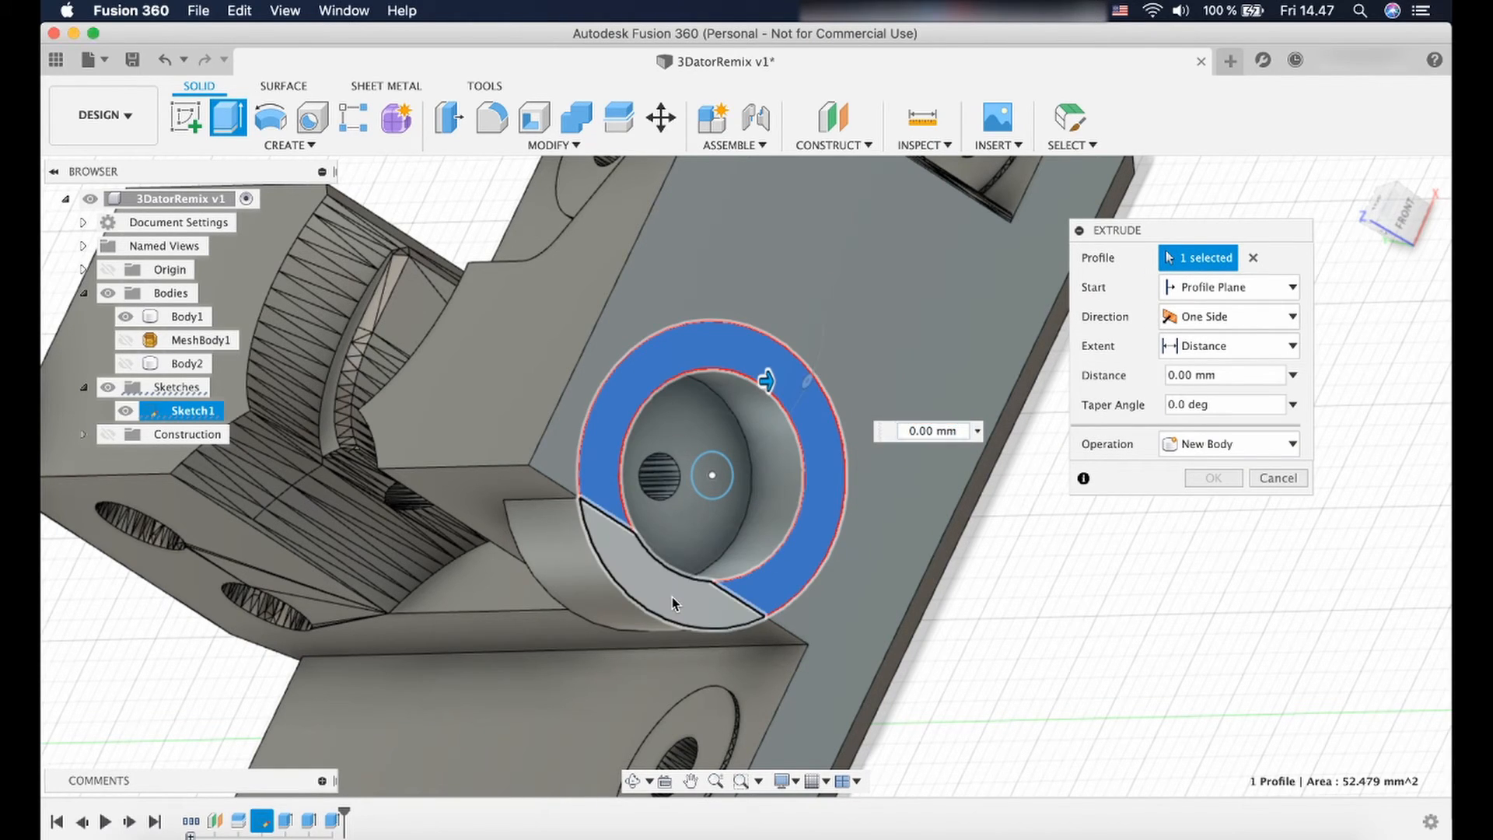
pyautogui.click(666, 591)
pyautogui.write('5')
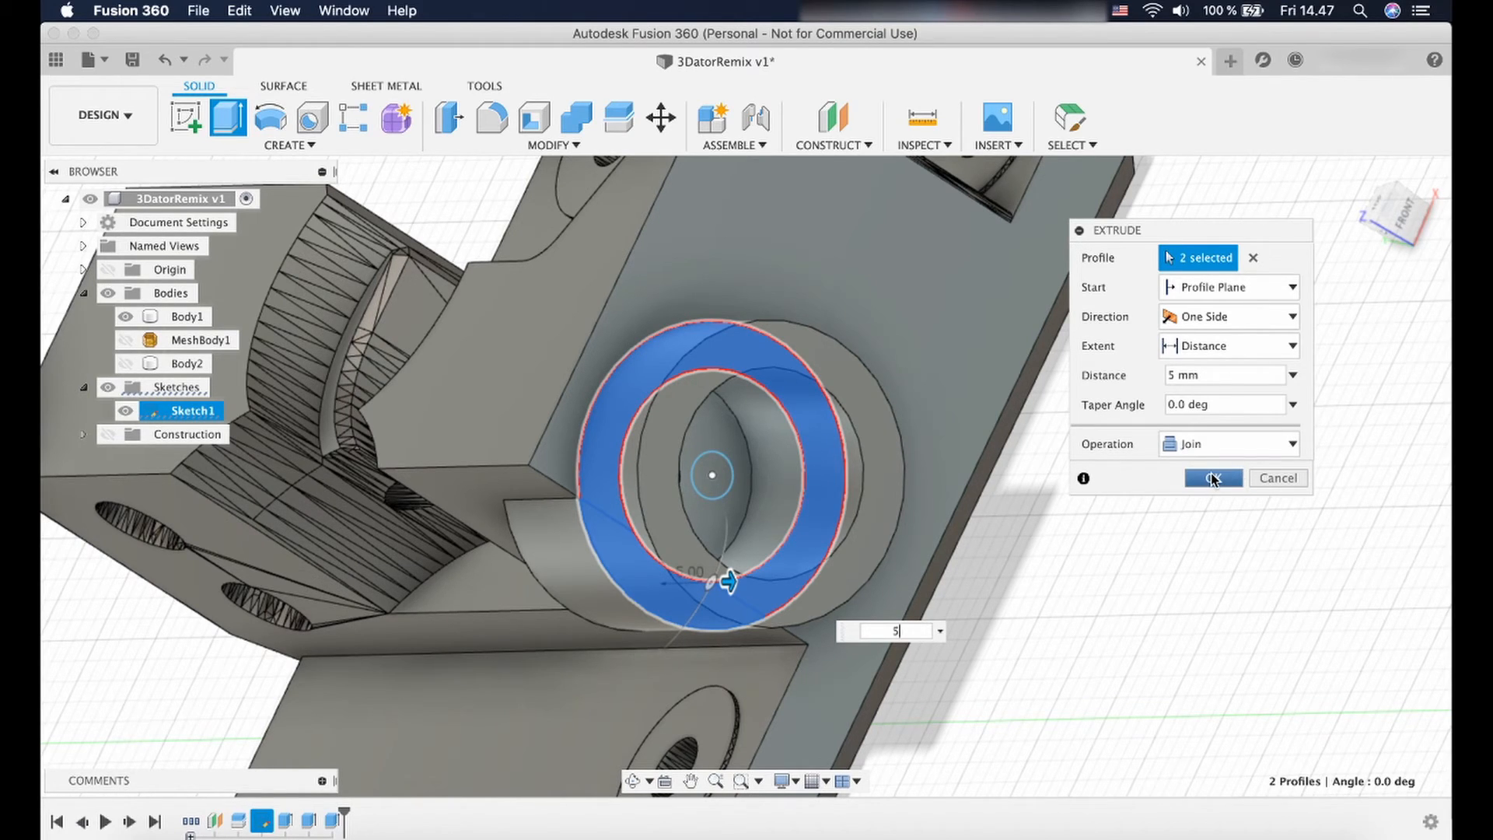
pyautogui.click(1212, 478)
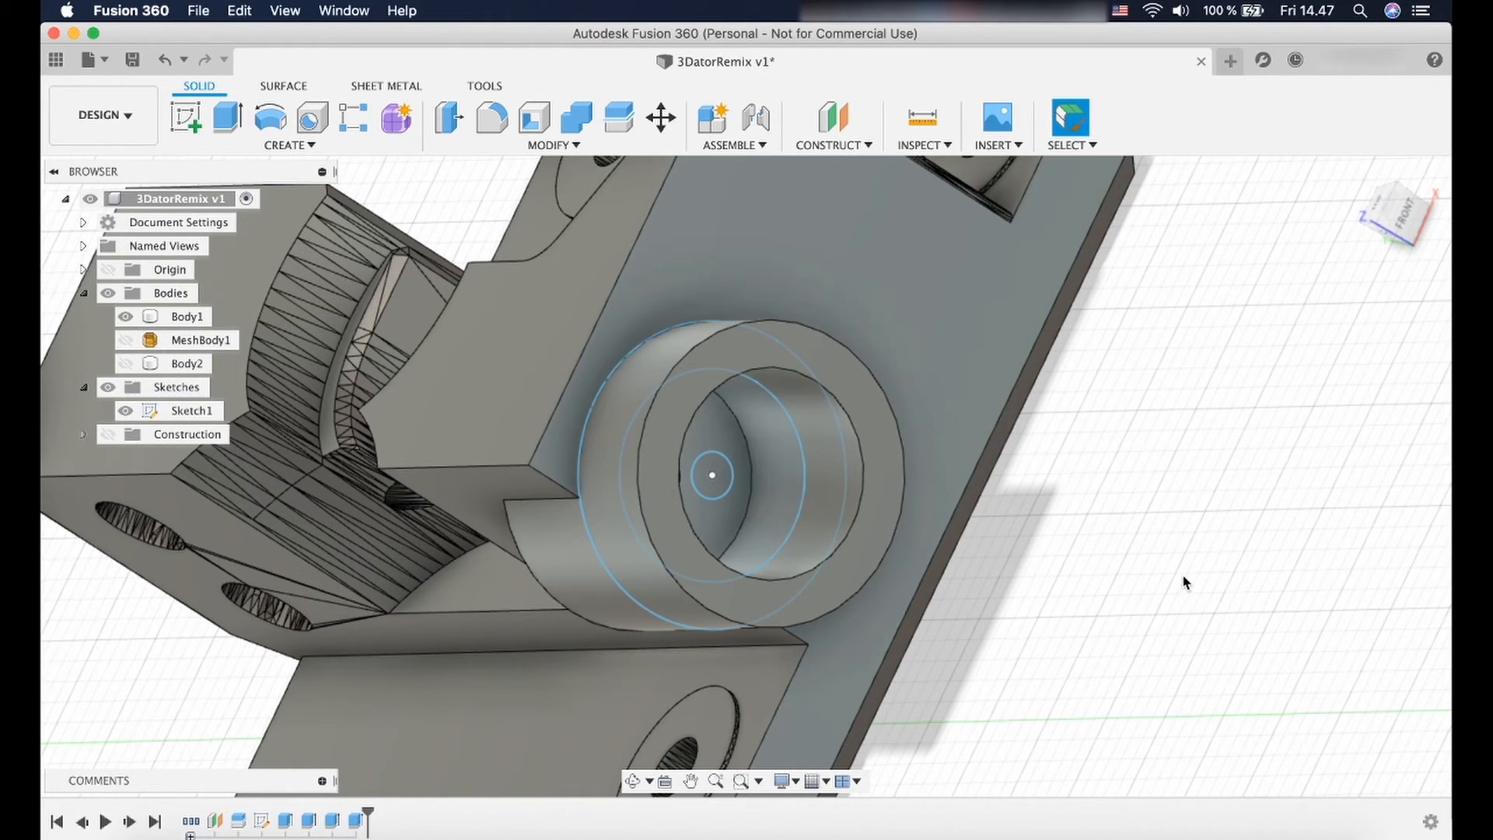
pyautogui.click(187, 317)
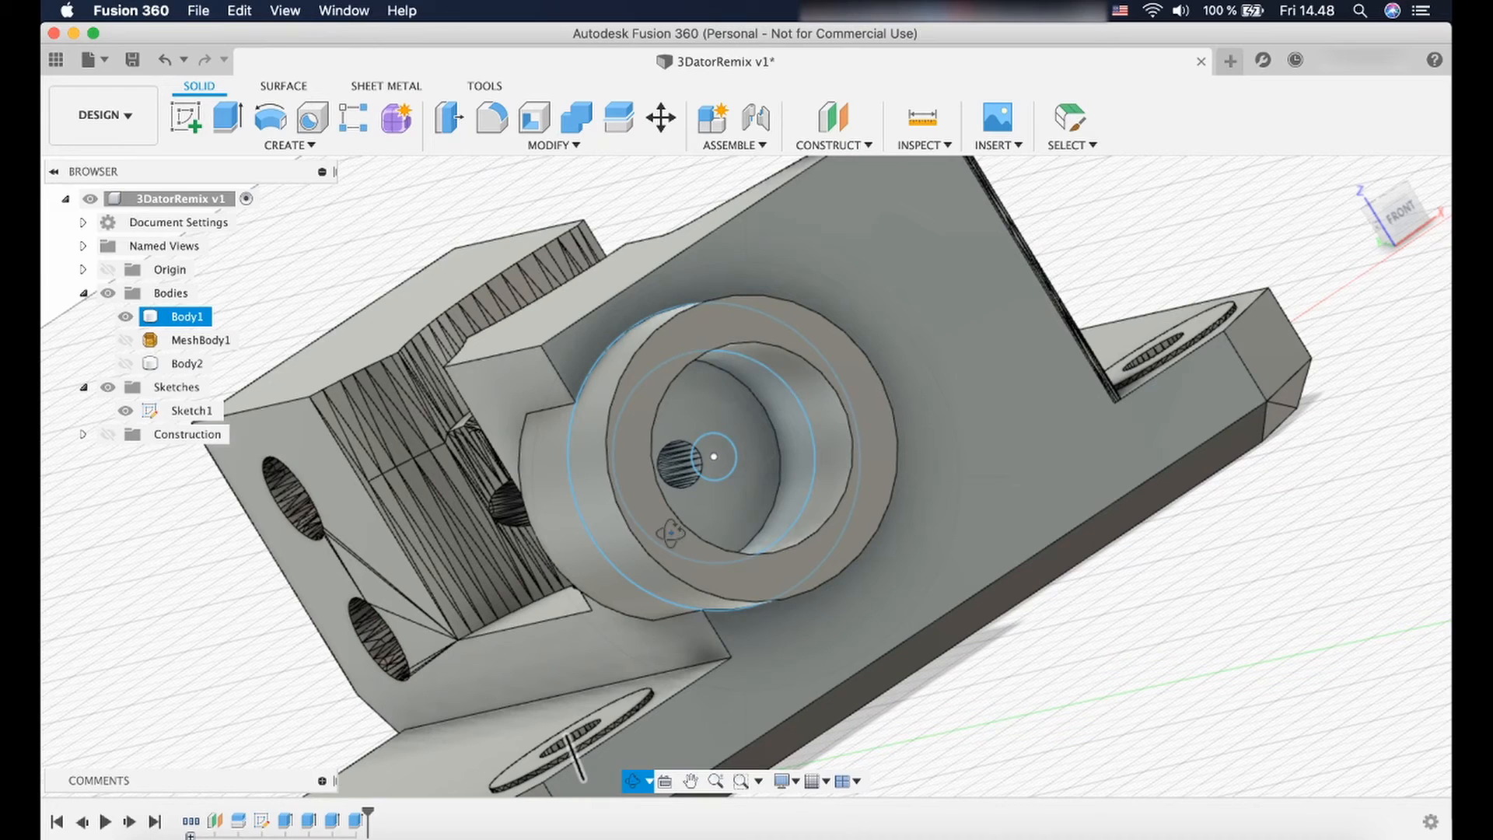
pyautogui.moveTo(855, 467)
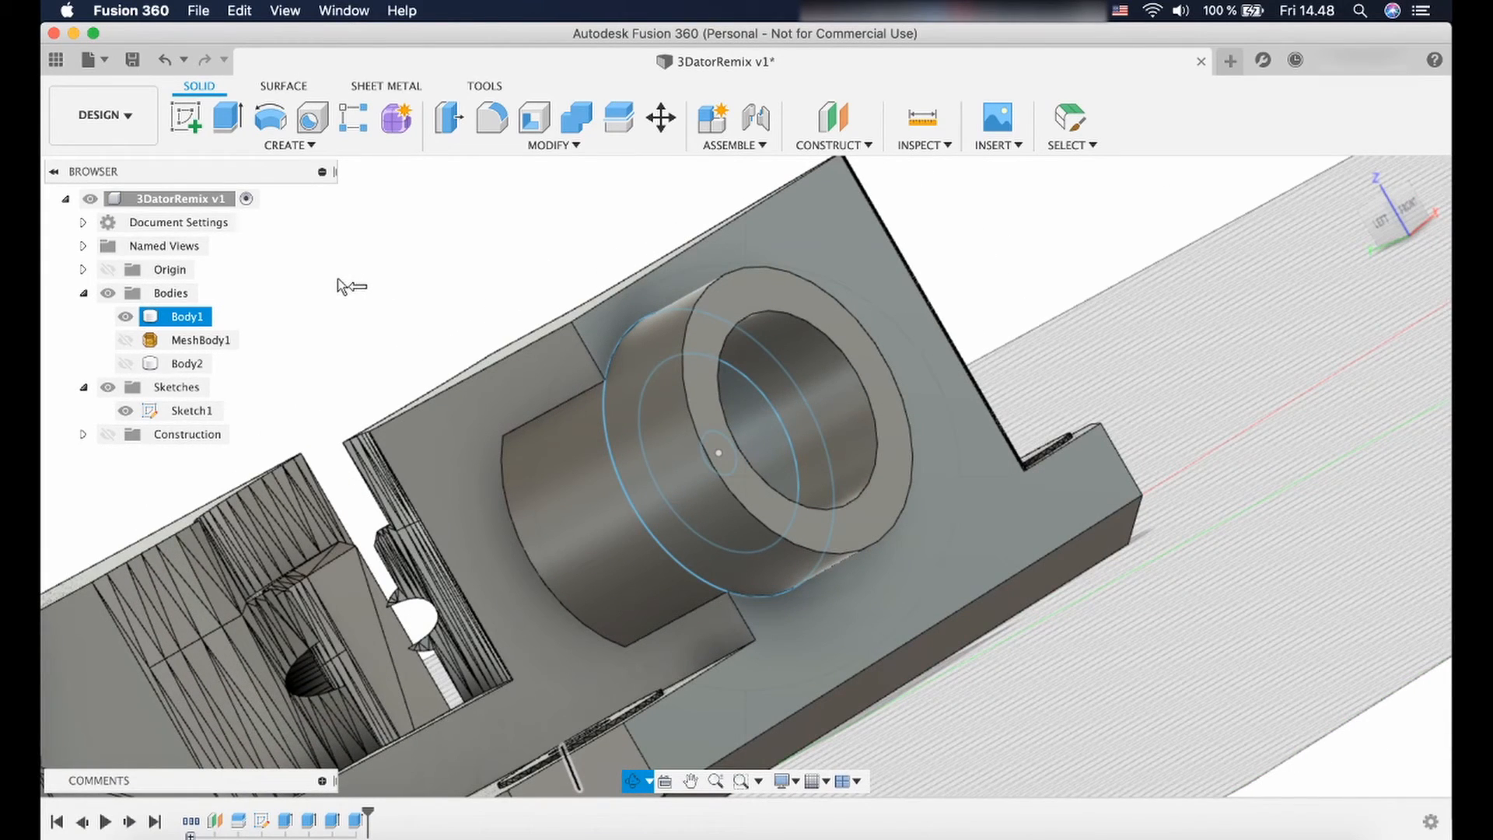
pyautogui.moveTo(529, 289)
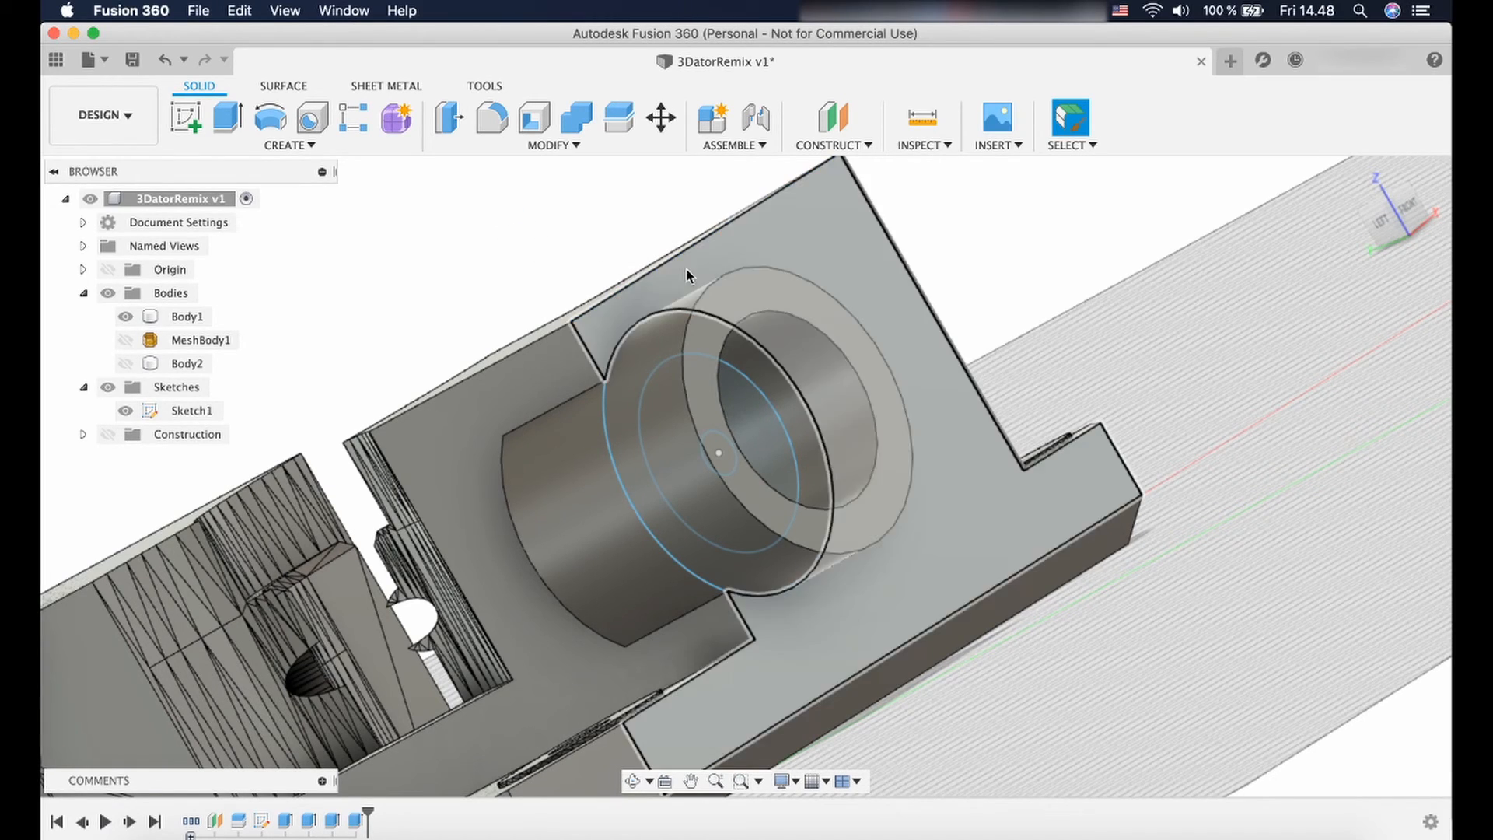
pyautogui.click(187, 315)
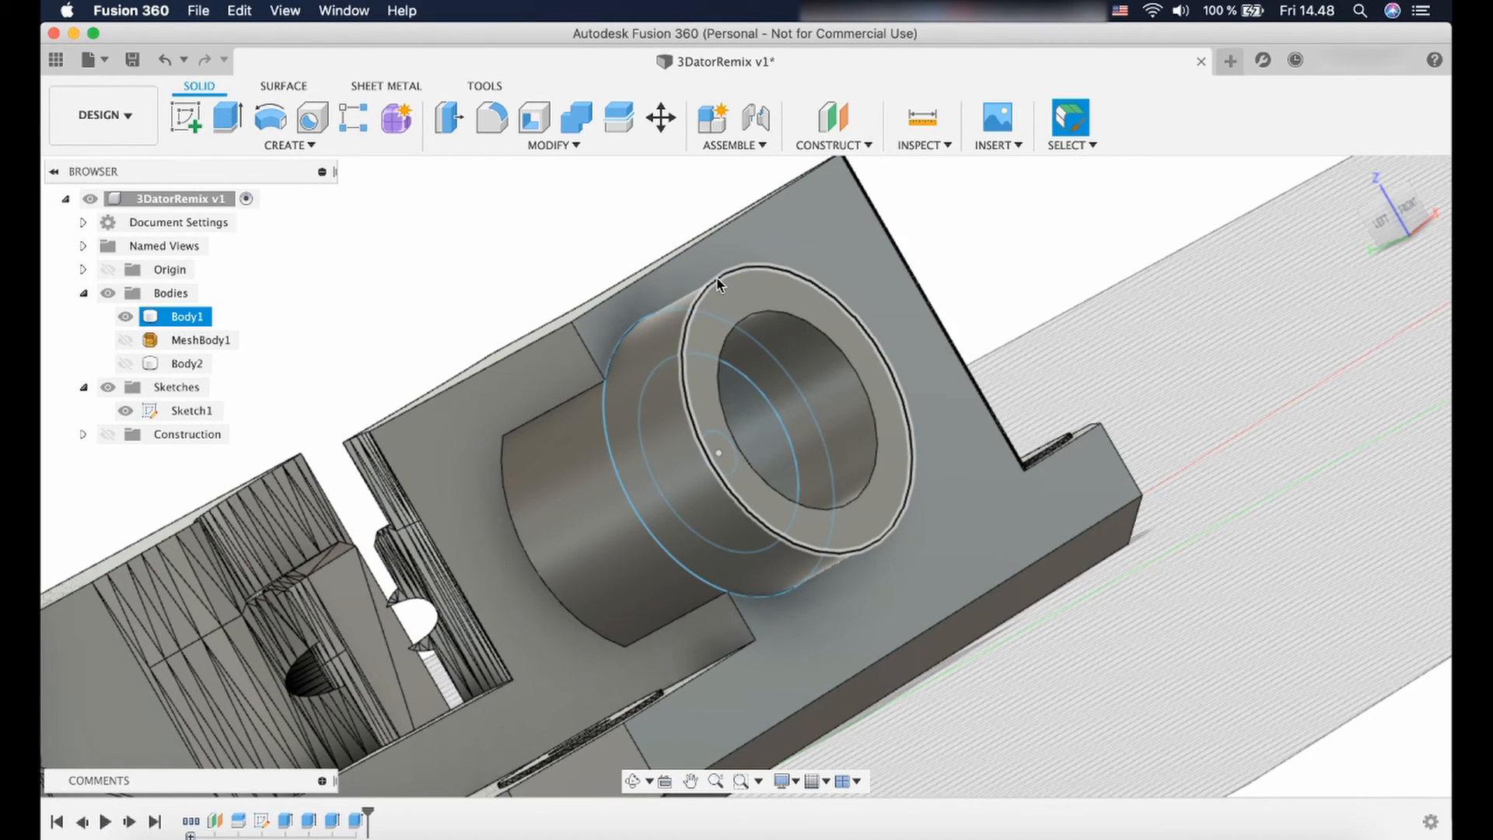
pyautogui.click(963, 209)
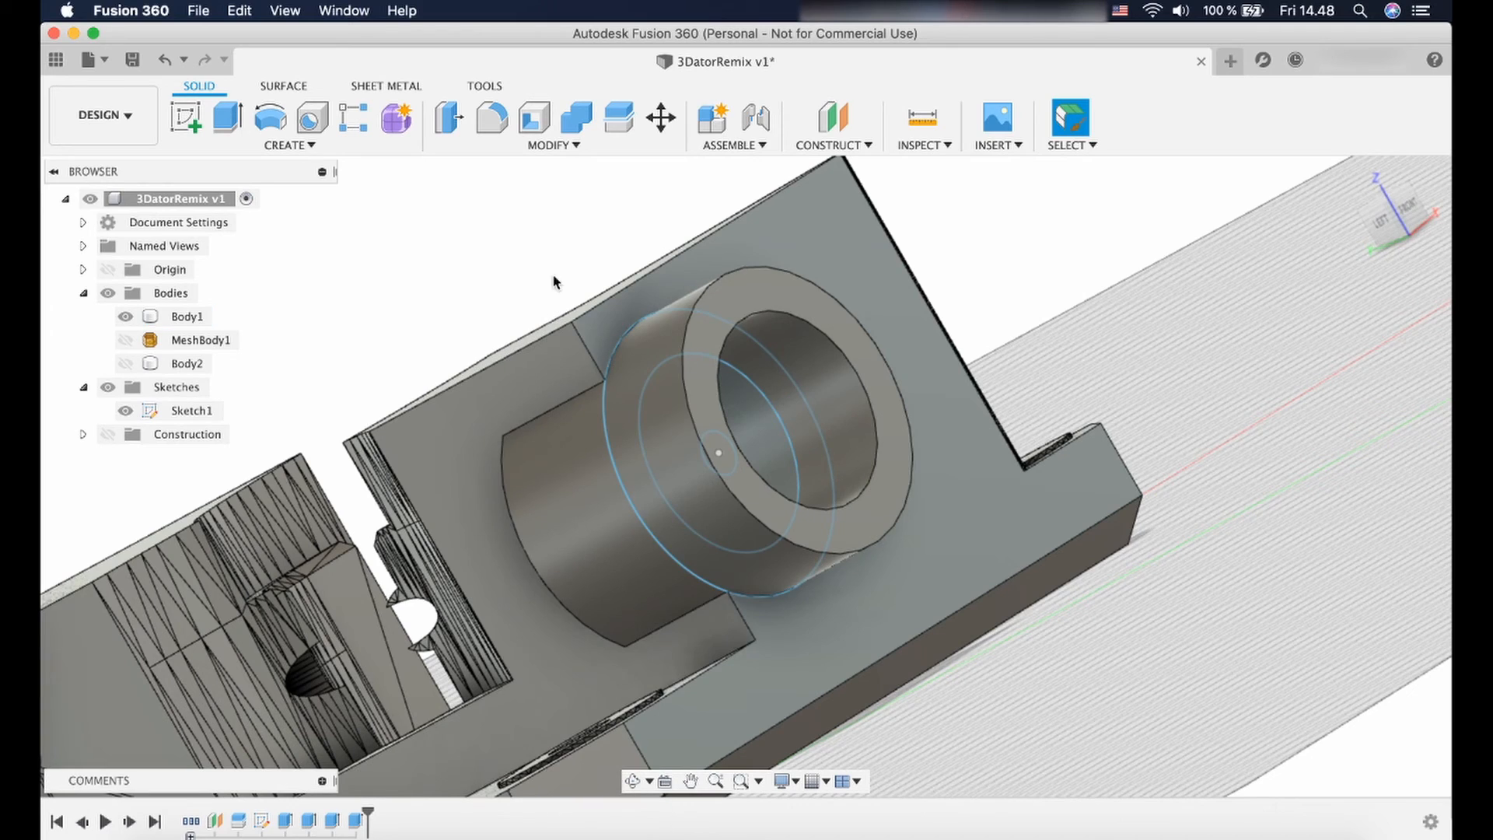
pyautogui.moveTo(132, 60)
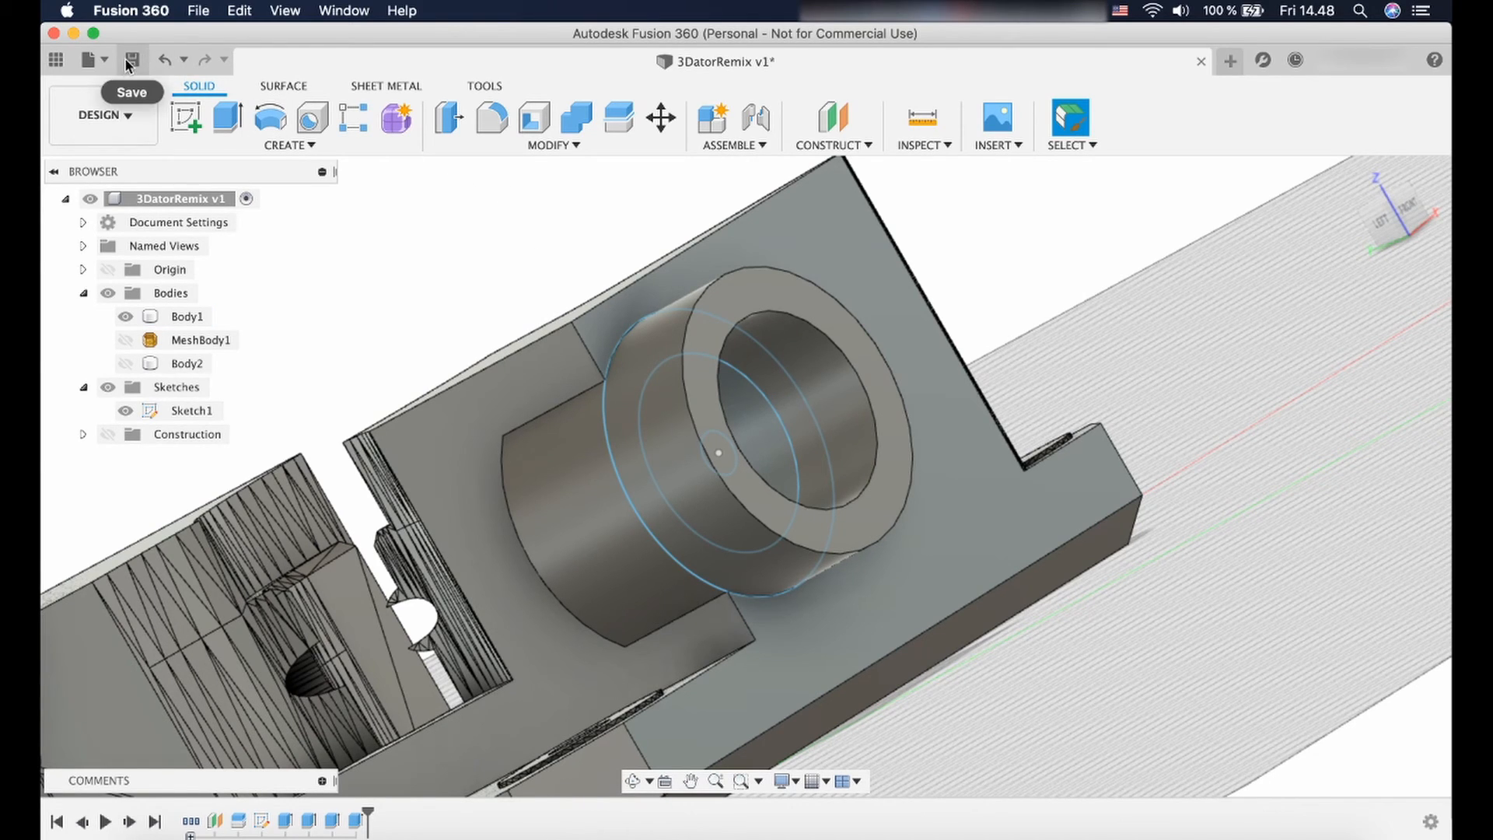
# Save the 3DatorRemix design as a new 'User Saved' version.
pyautogui.click(131, 59)
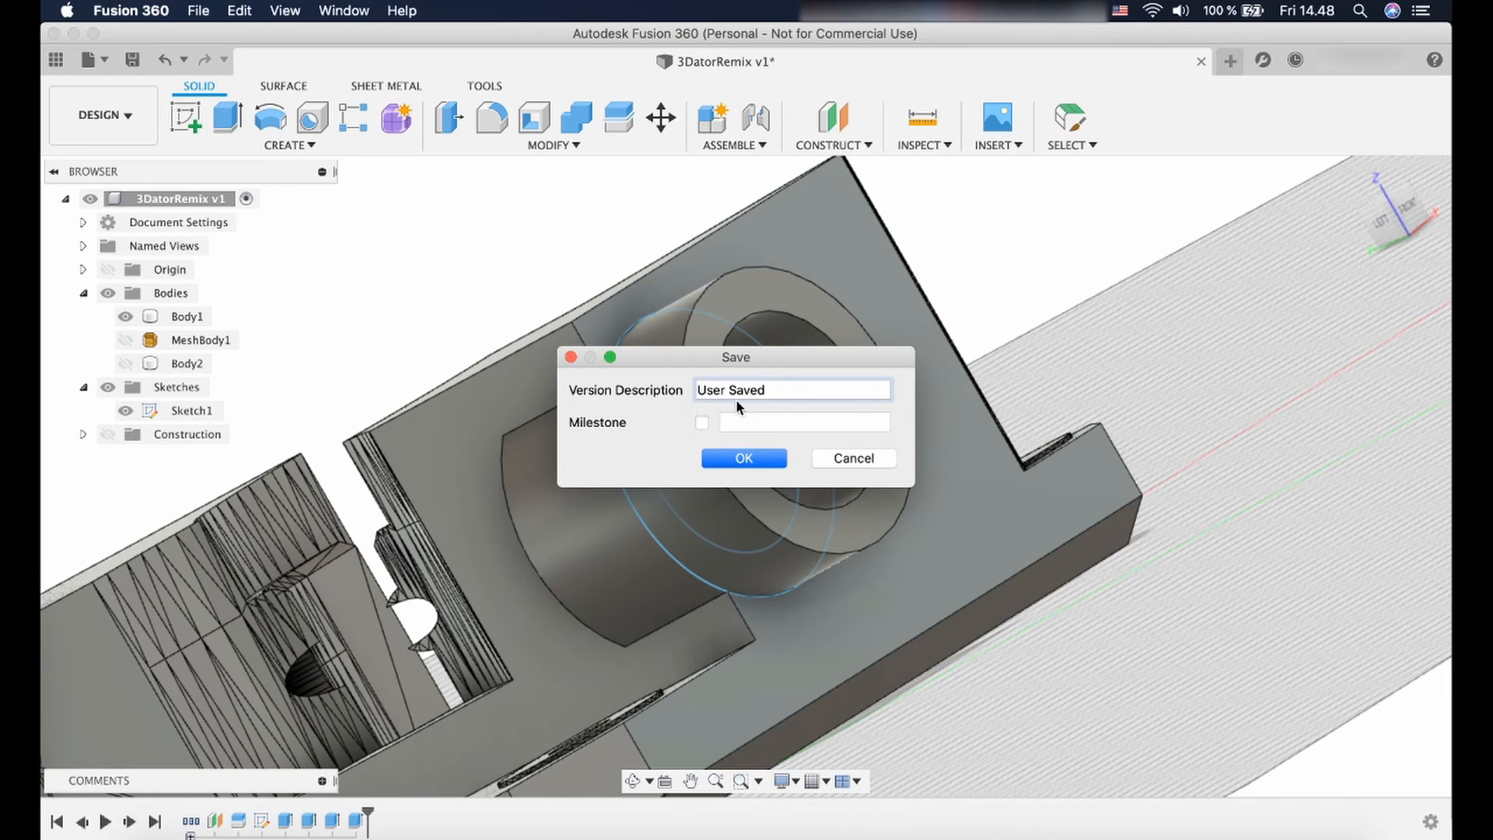
pyautogui.moveTo(744, 458)
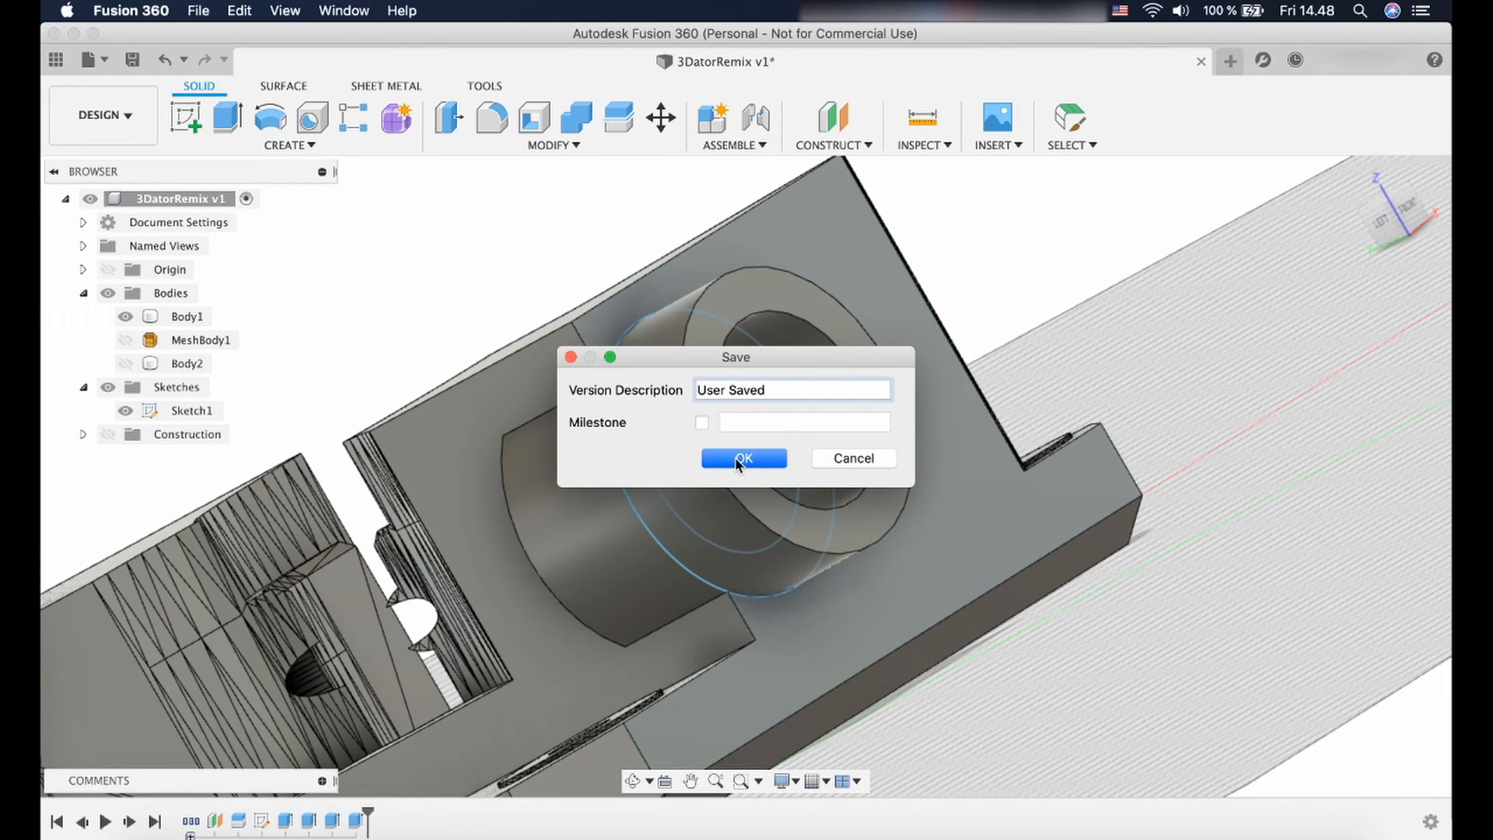
pyautogui.click(743, 458)
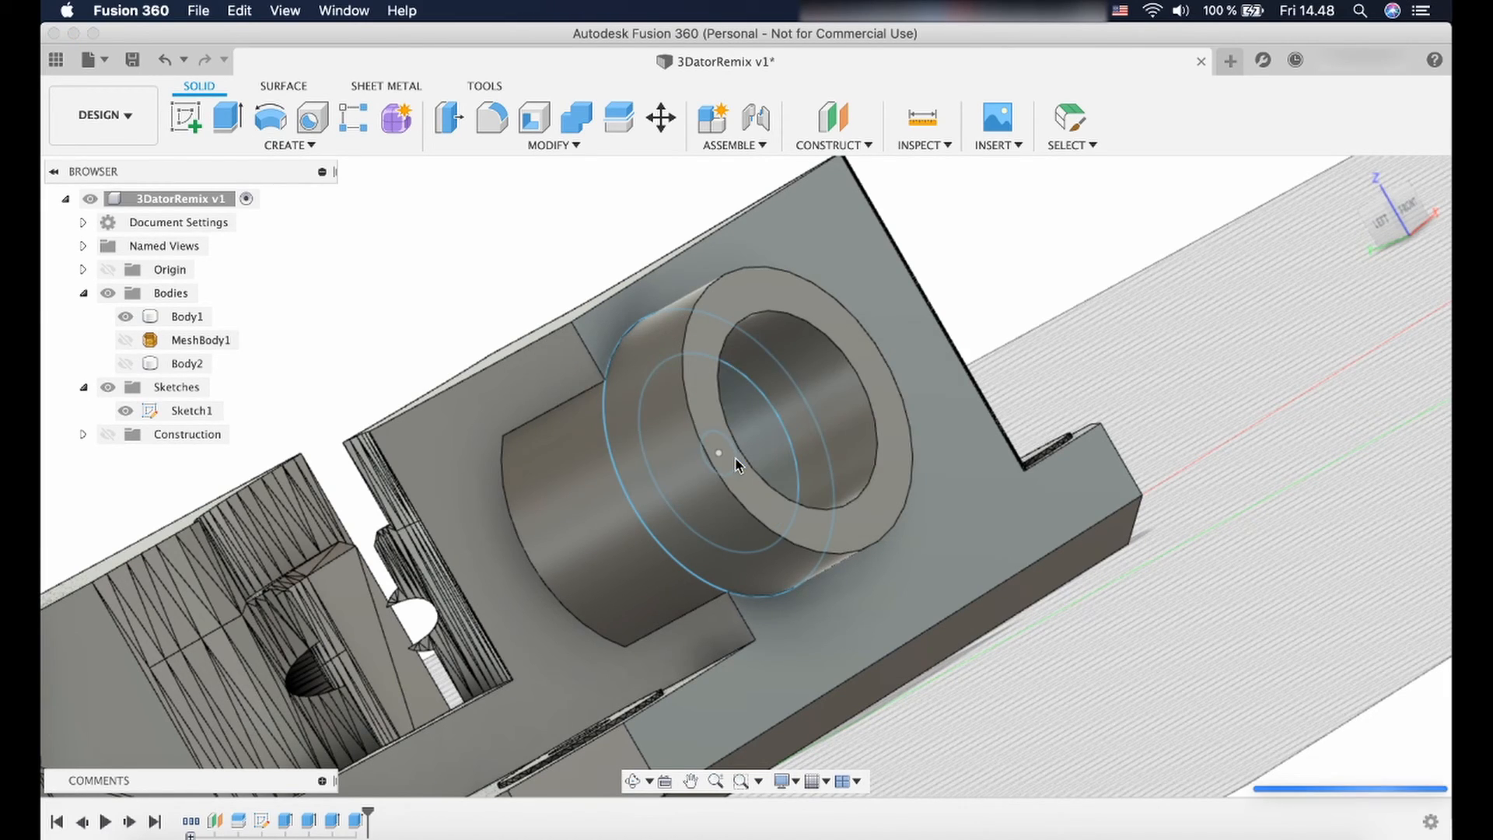
pyautogui.press('cmd+s')
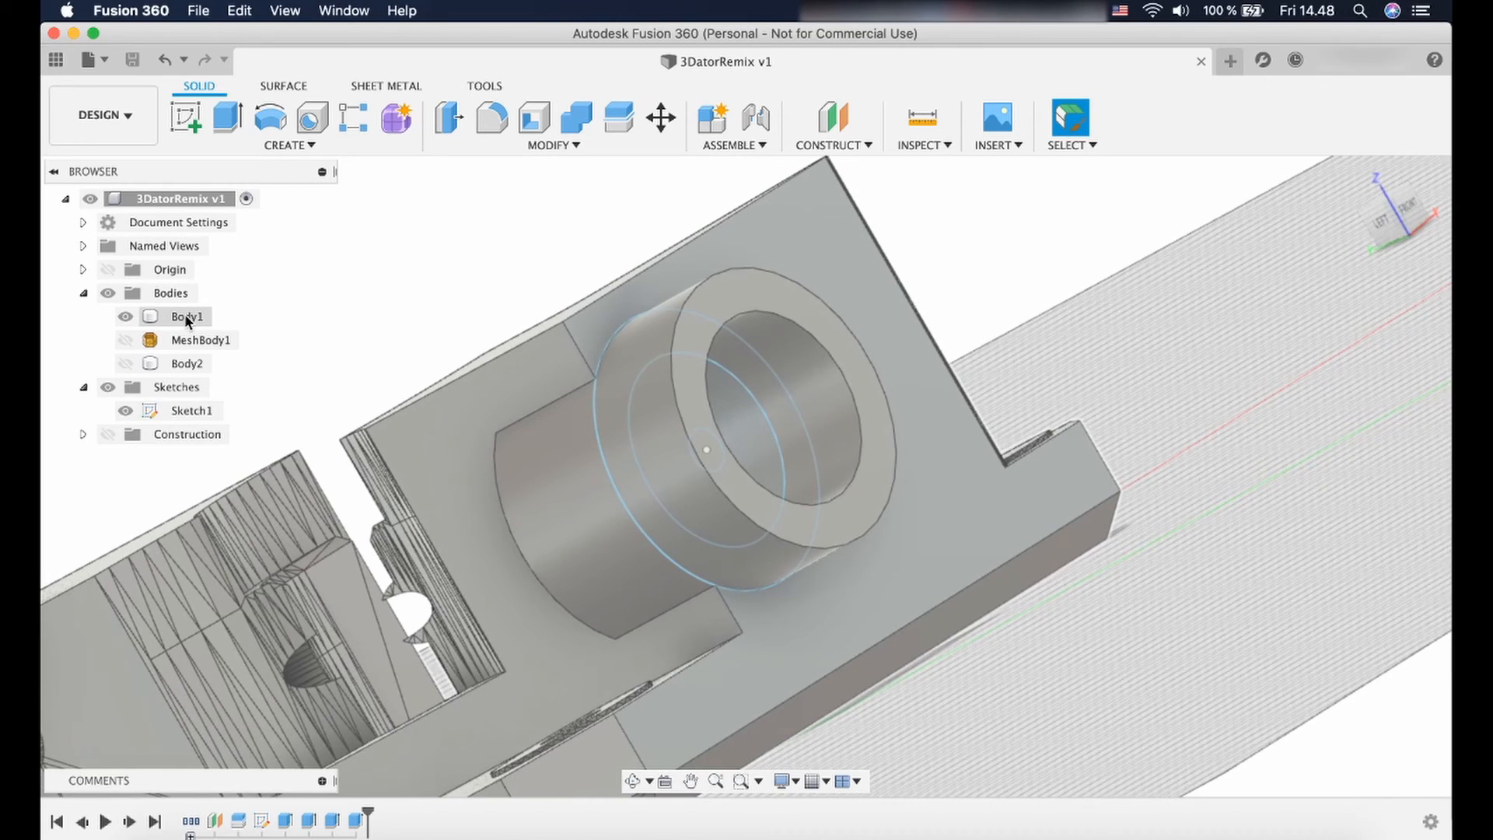
# Rename Body1 to ExtruderRemix and export it as ExtruderRemix.stl into the files folder.
pyautogui.click(187, 316)
pyautogui.write('ExtruderRemix')
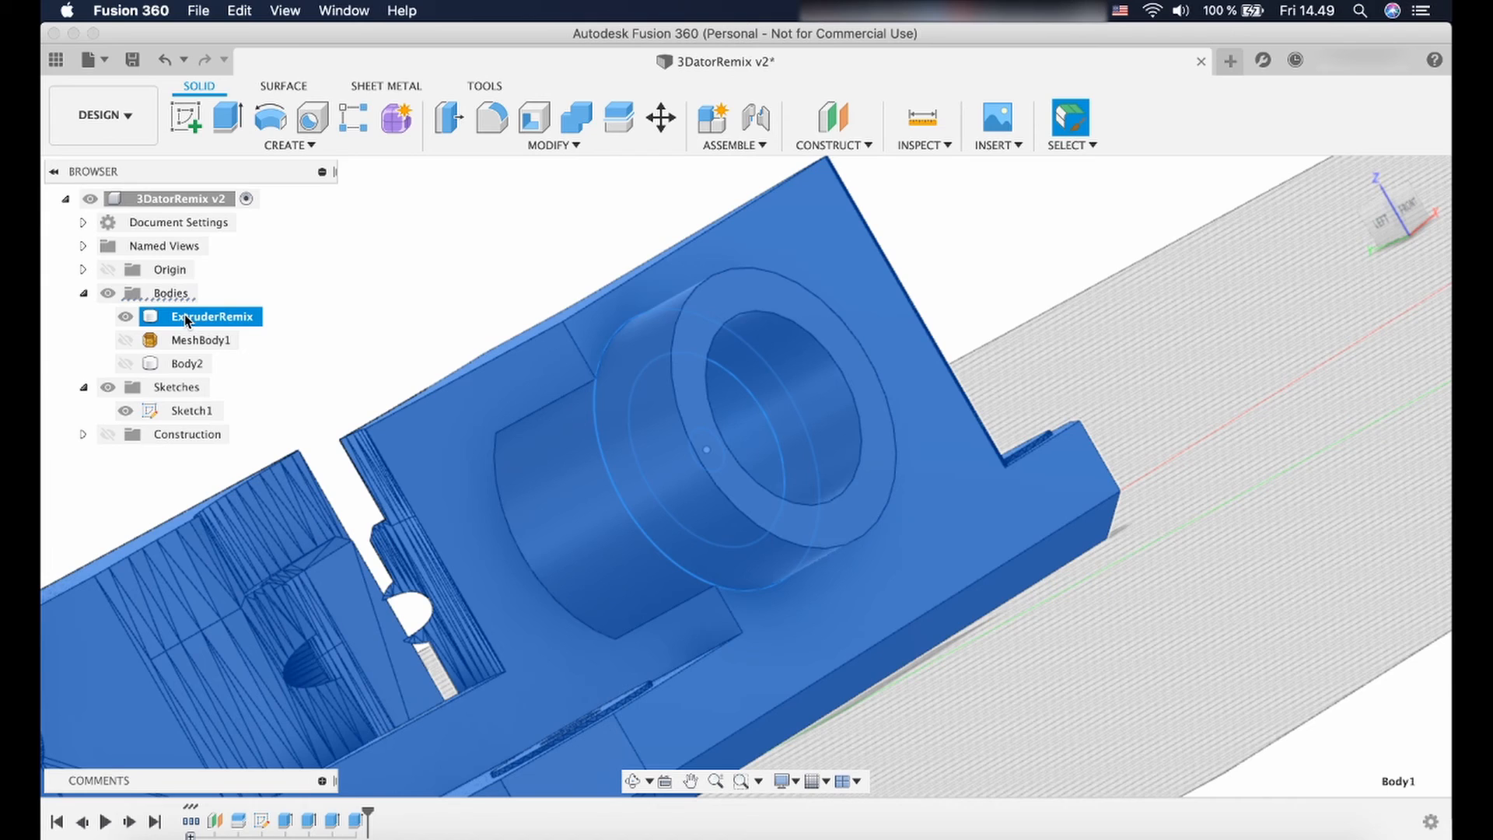
pyautogui.rightClick(207, 316)
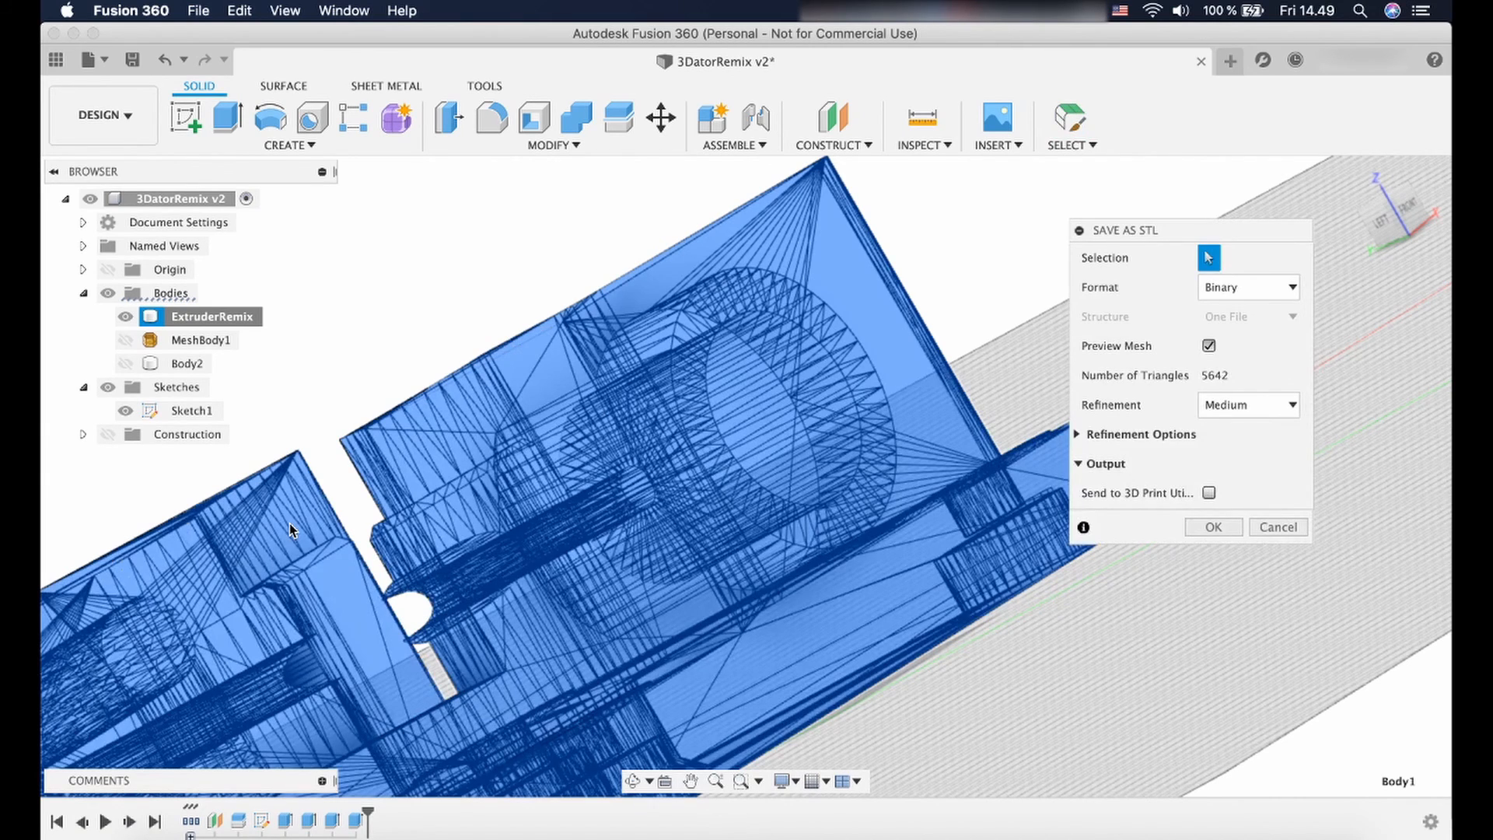
pyautogui.moveTo(1170, 378)
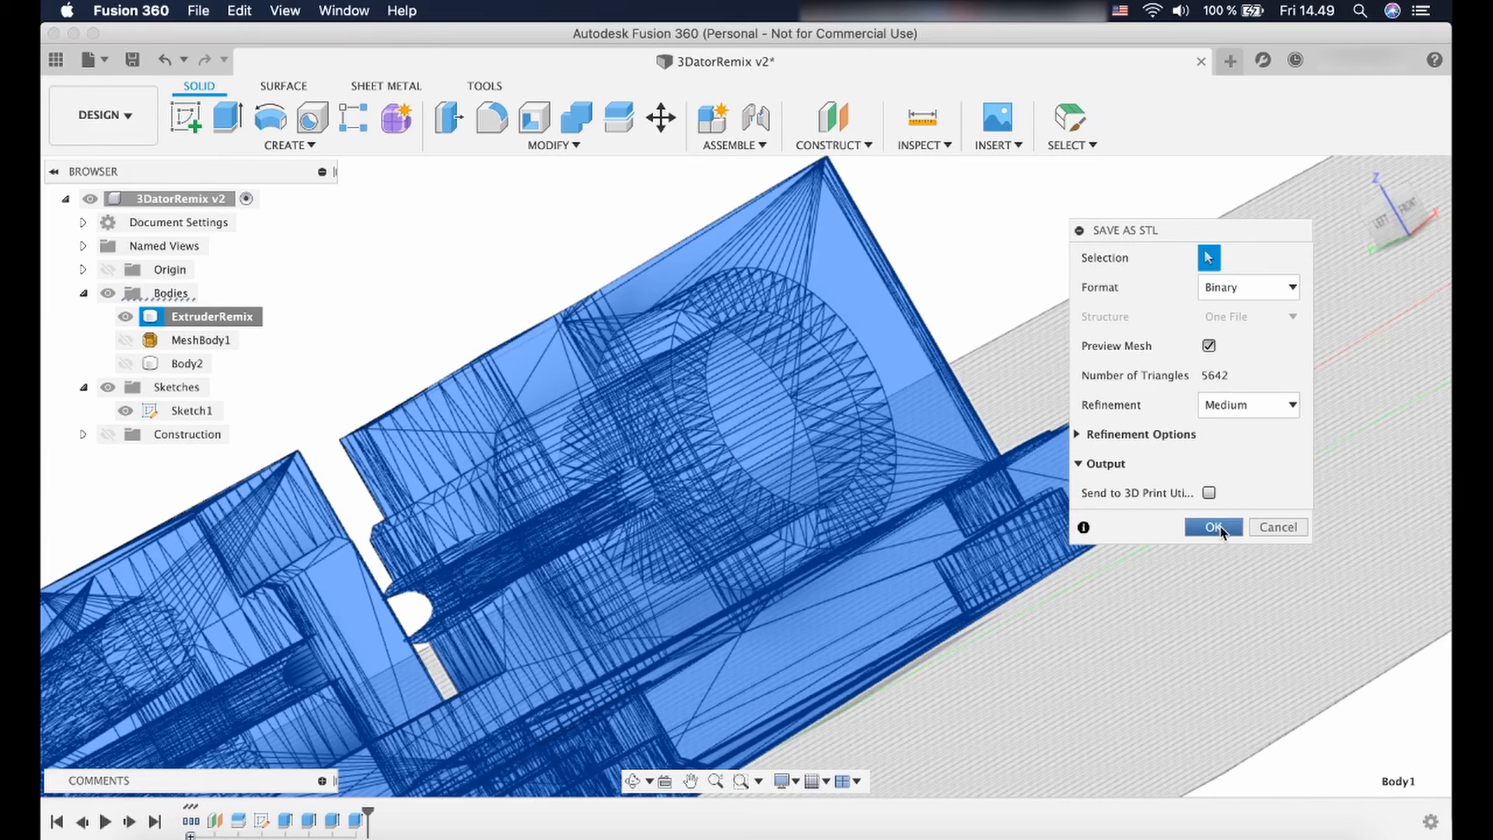
pyautogui.click(1213, 526)
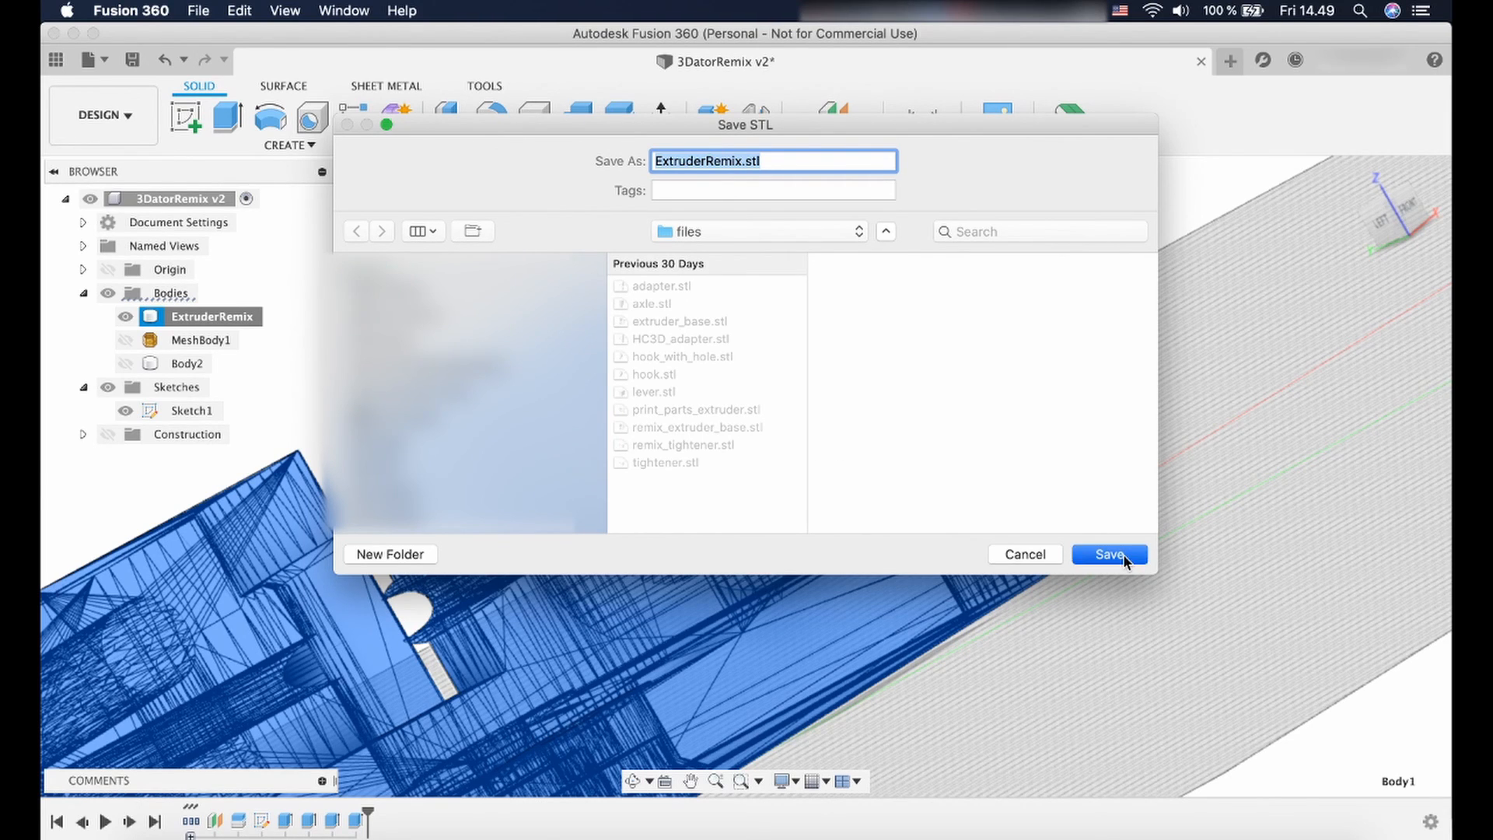
pyautogui.click(1107, 555)
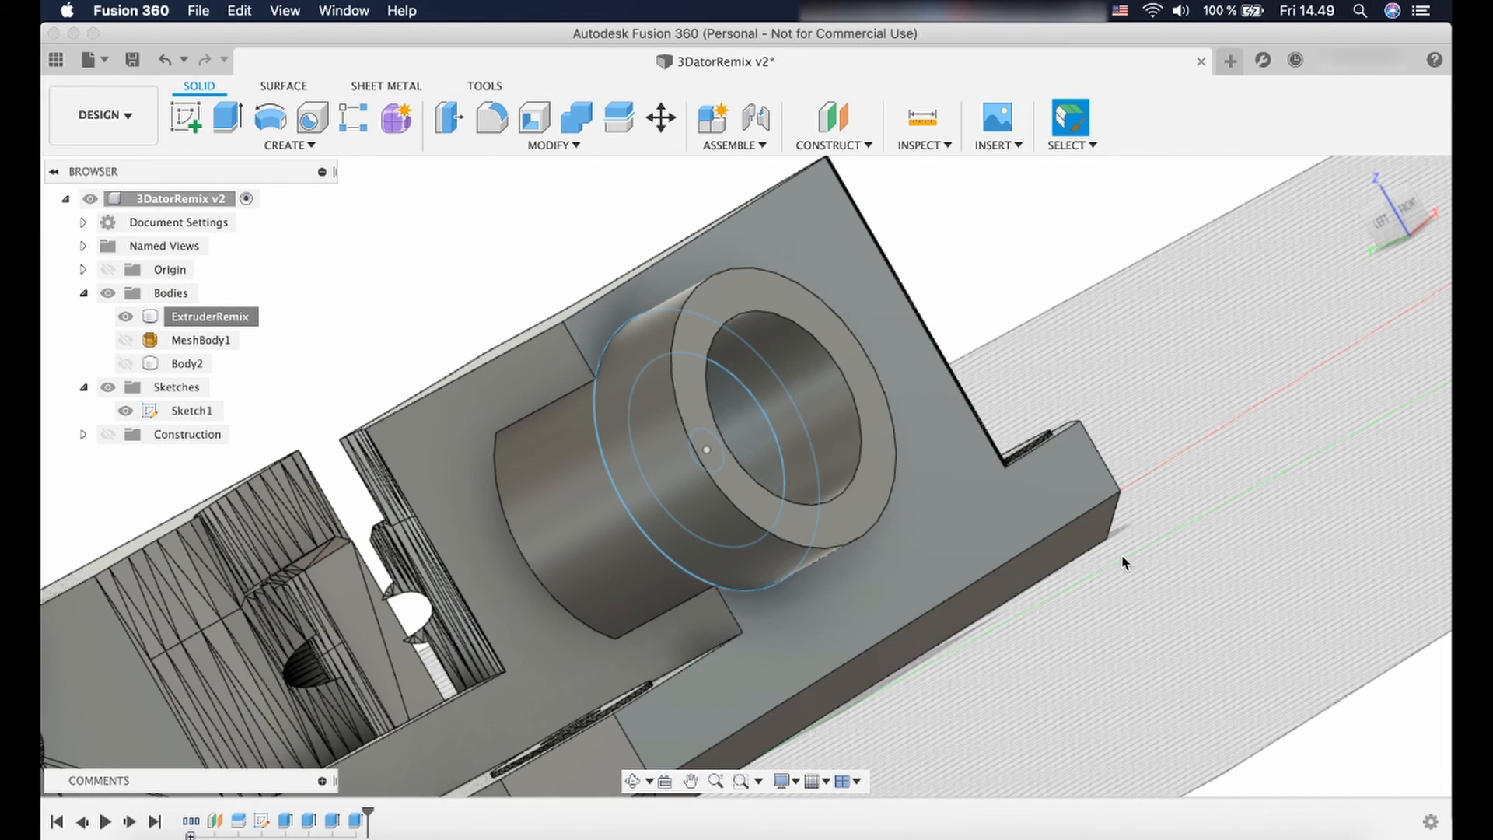
pyautogui.moveTo(993, 221)
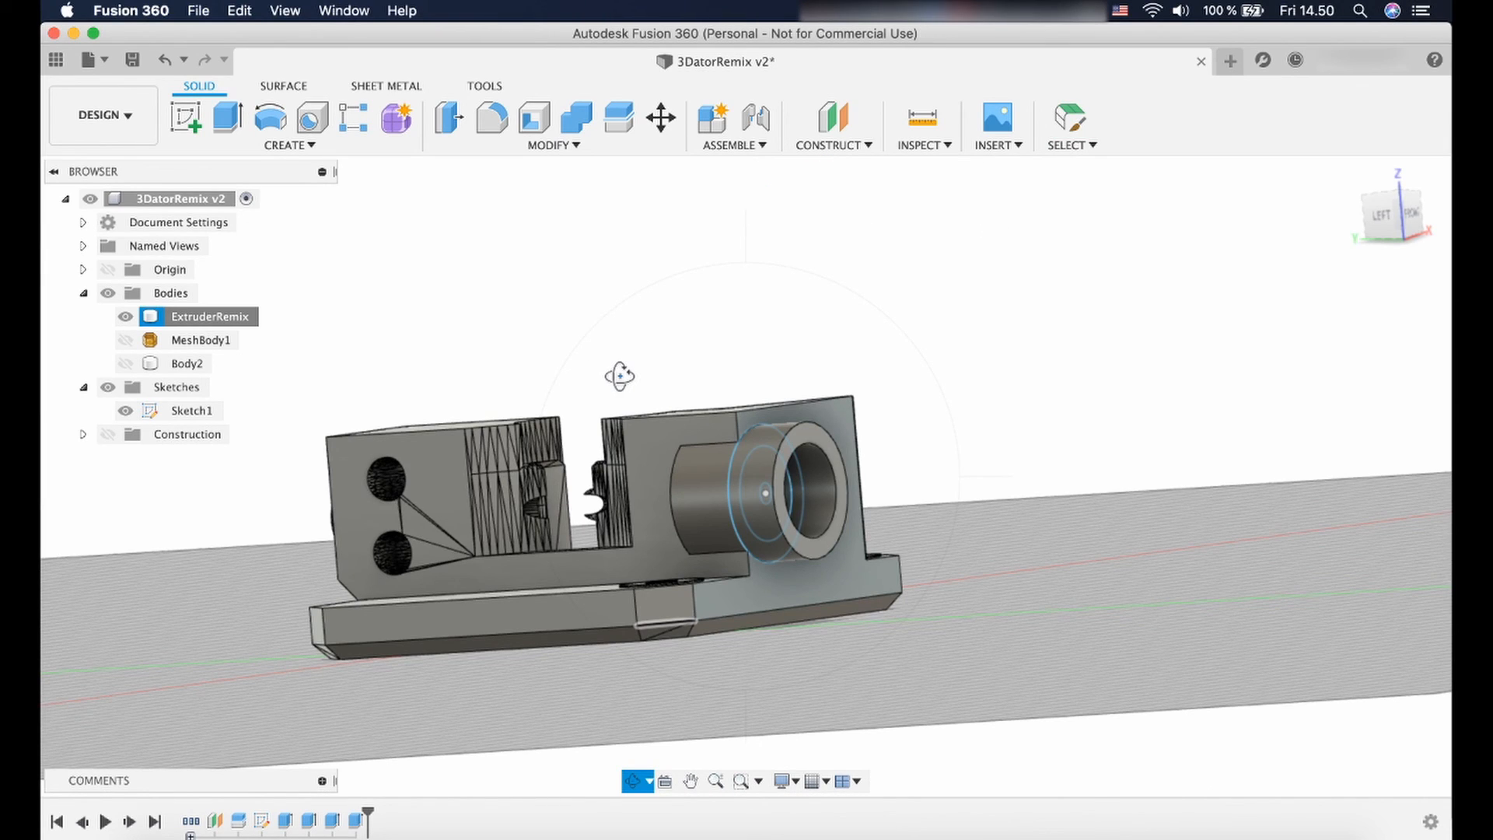
pyautogui.moveTo(686, 379)
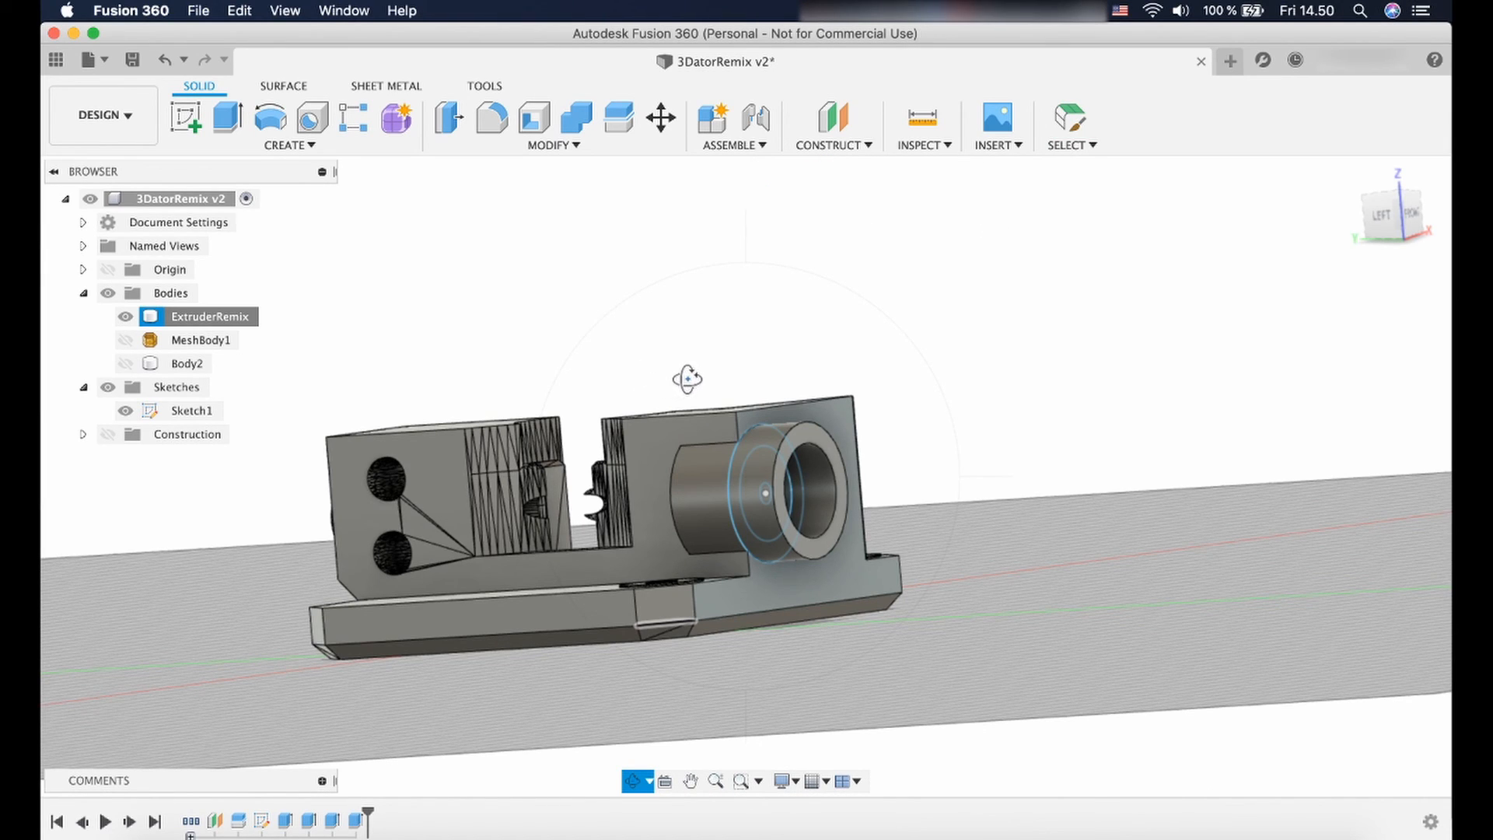